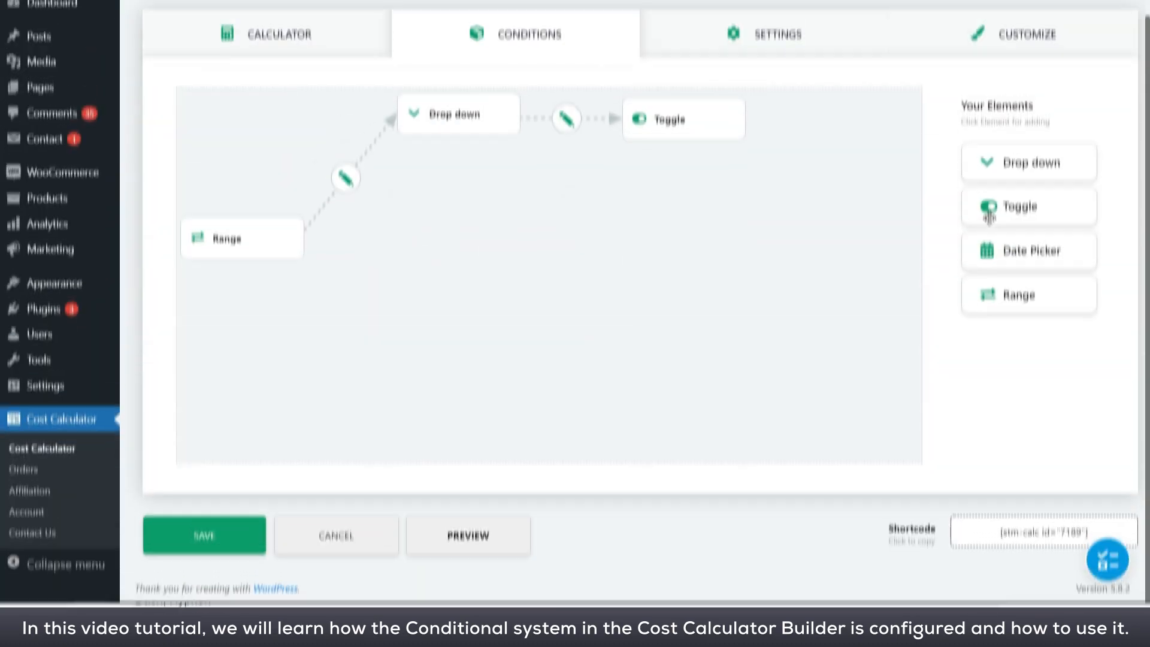
- Add a new Toggle and a Date Picker to the conditions canvas
left_click(1027, 206)
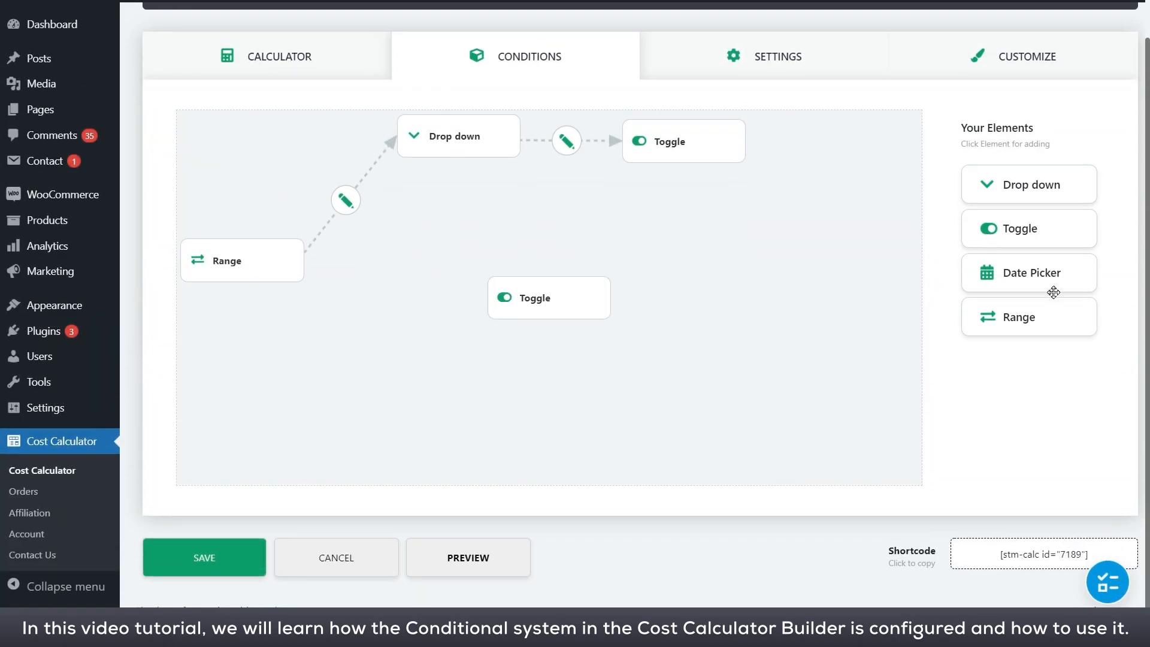
left_click(549, 297)
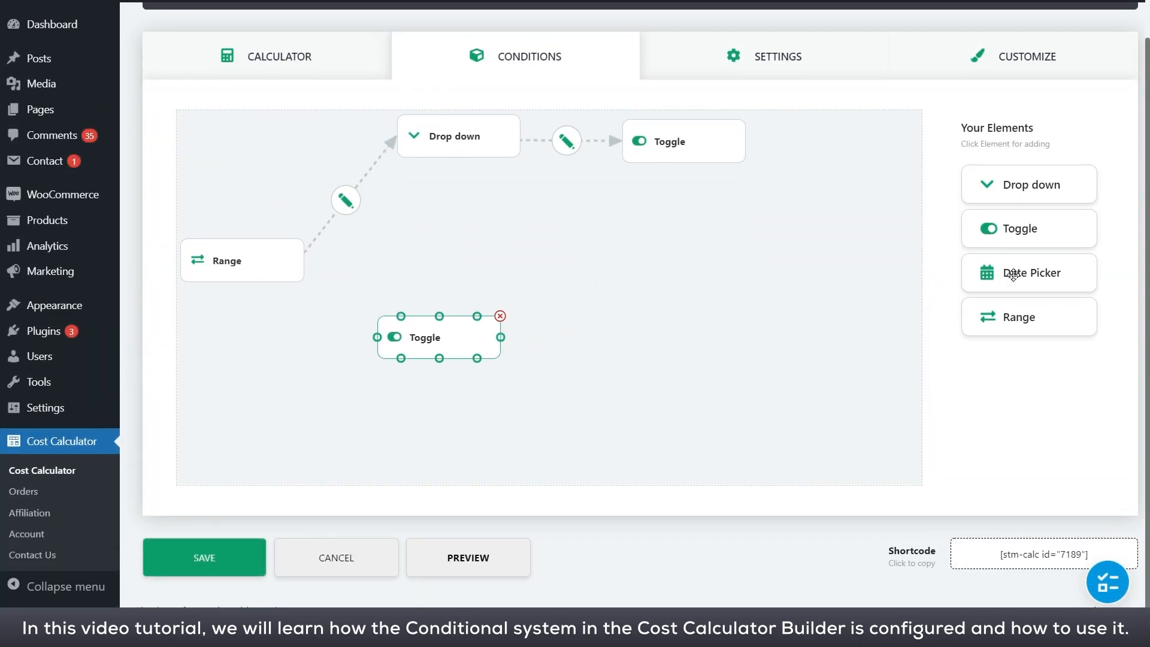
left_click(1027, 273)
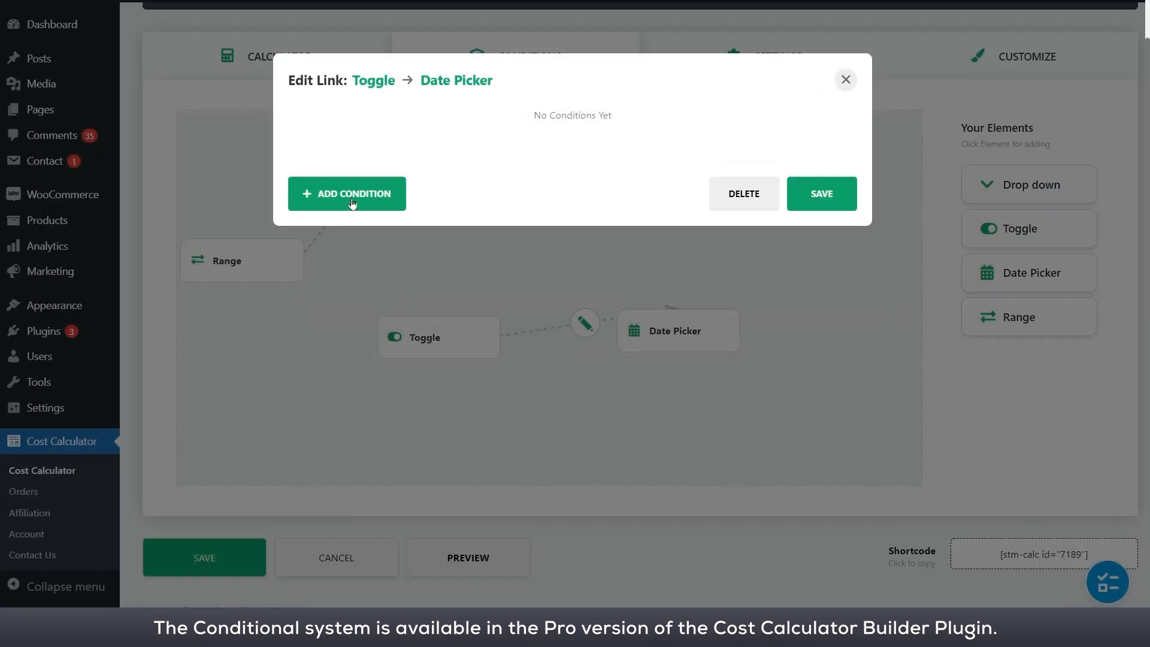
- Add a condition on the Toggle → Date Picker link set to 'is selected'
left_click(347, 194)
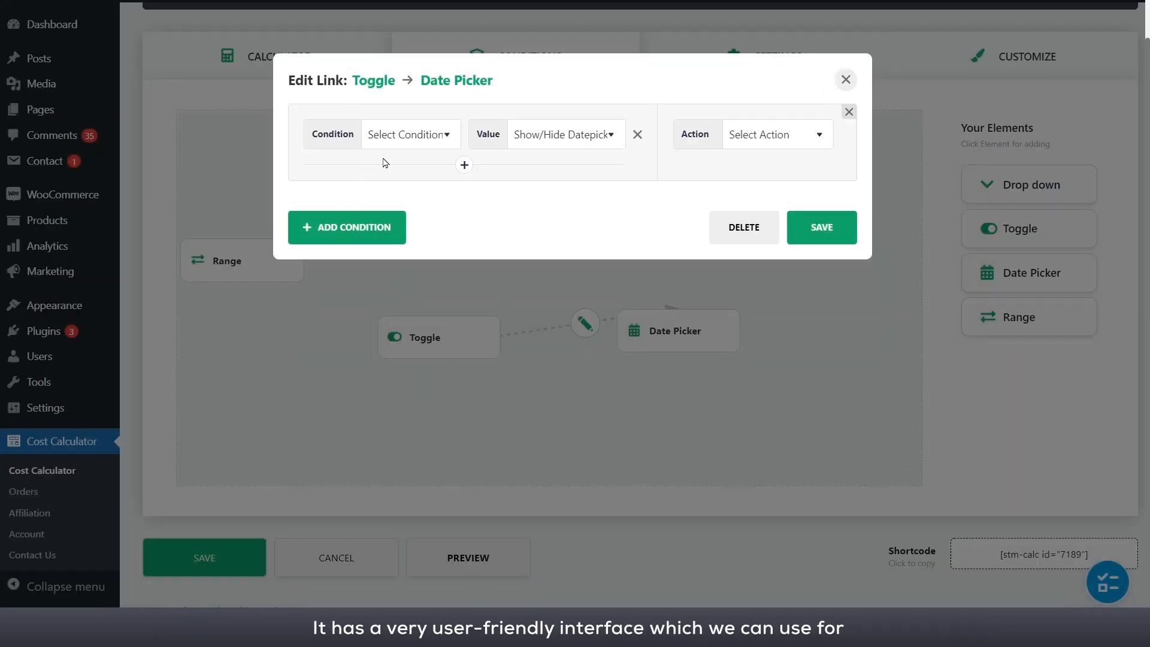
left_click(409, 134)
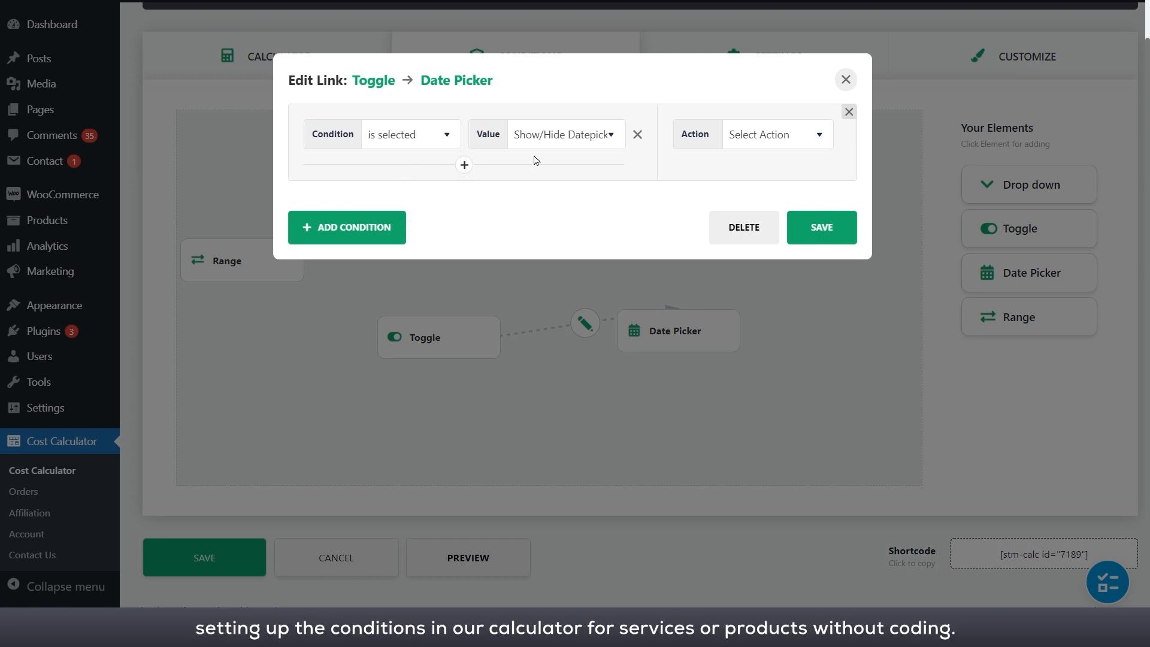
left_click(565, 134)
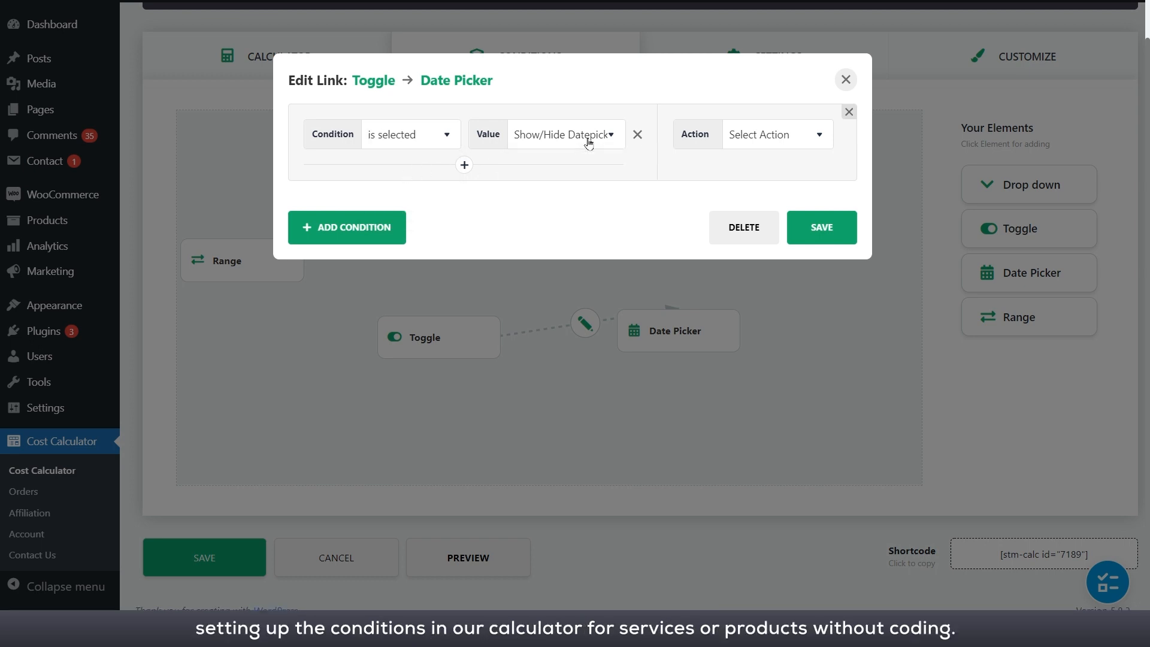
- Give the Toggle → Date Picker link an 'is selected' condition and bring up its Date Picker actions
left_click(845, 79)
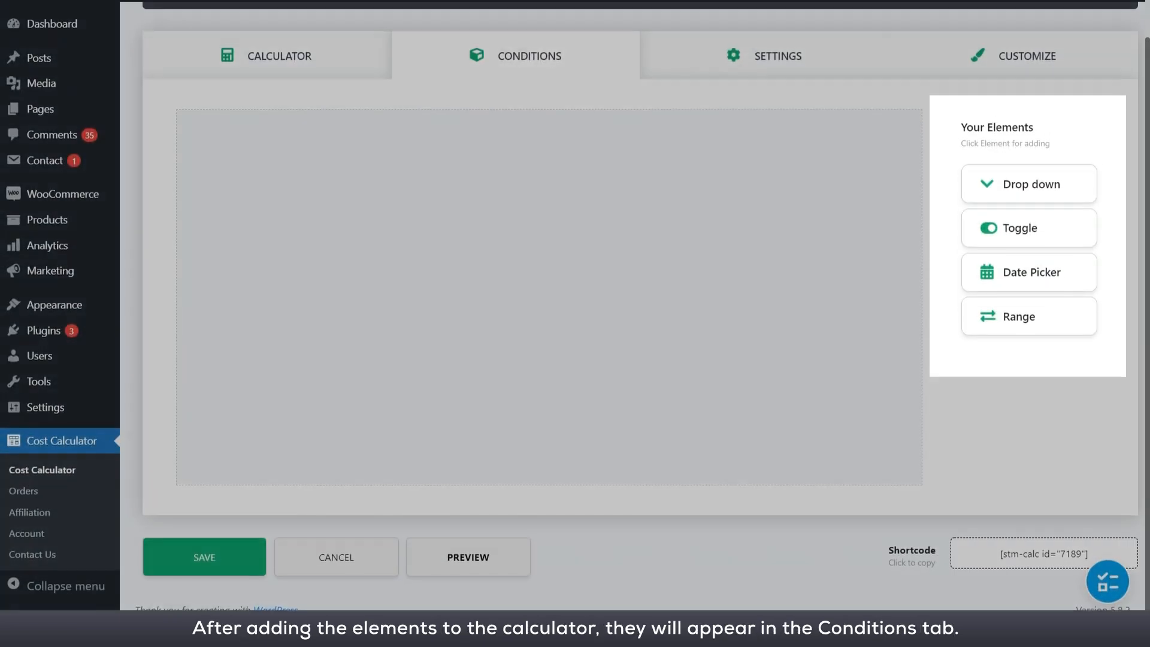
mouse_move(901, 309)
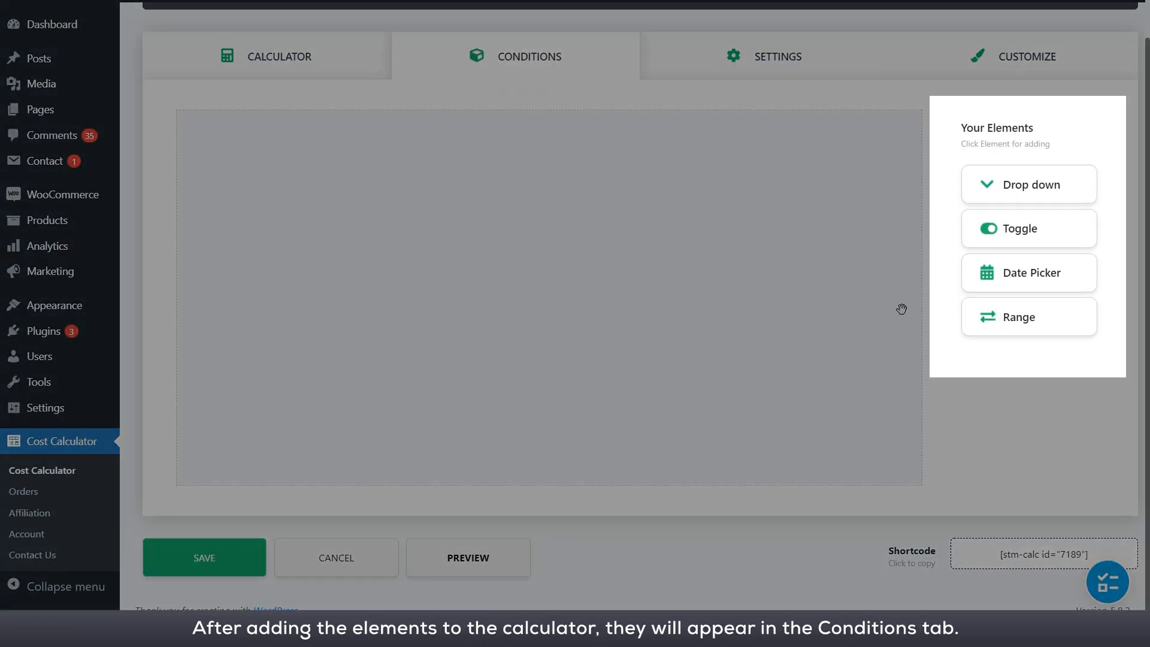
mouse_move(731, 241)
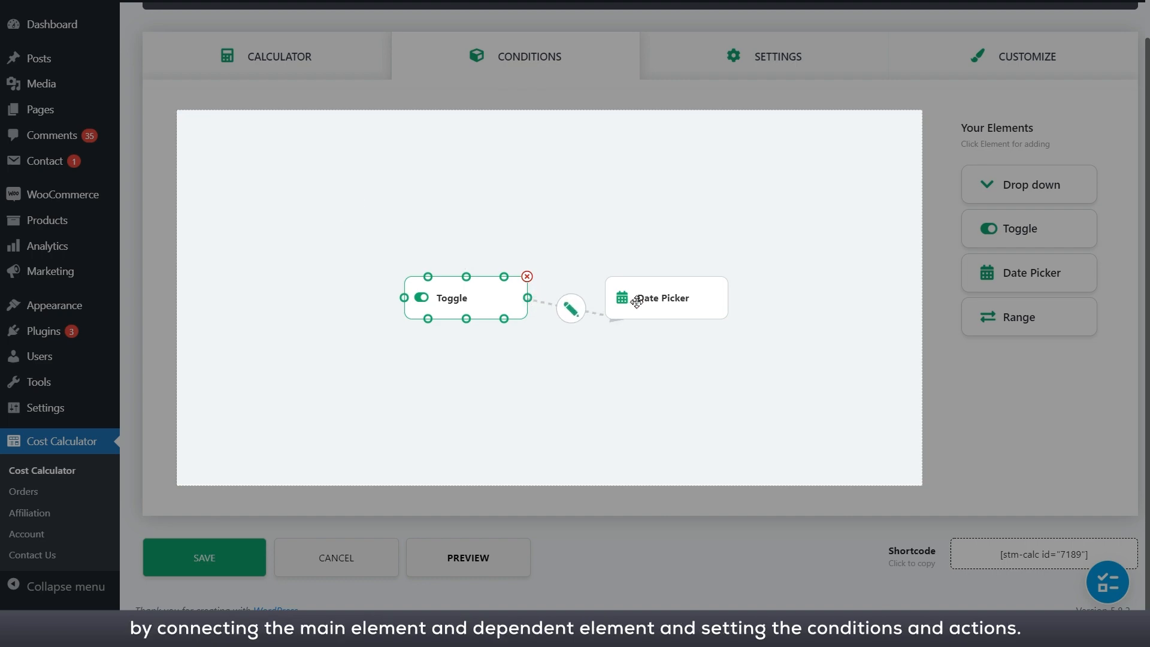
left_click(570, 308)
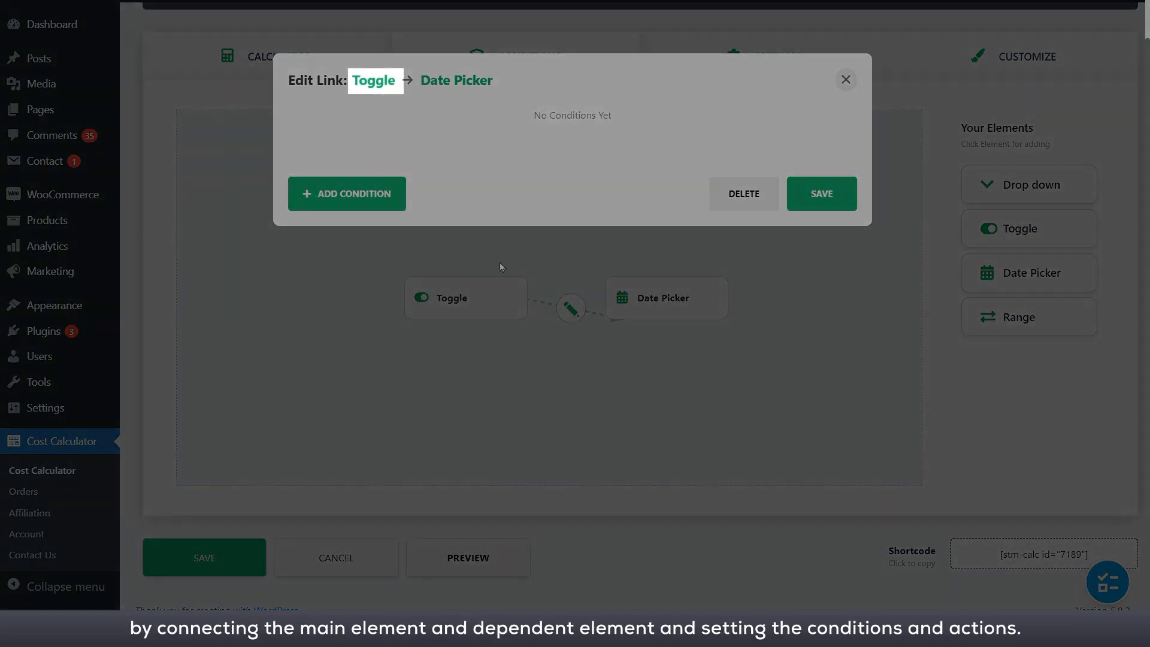
left_click(346, 193)
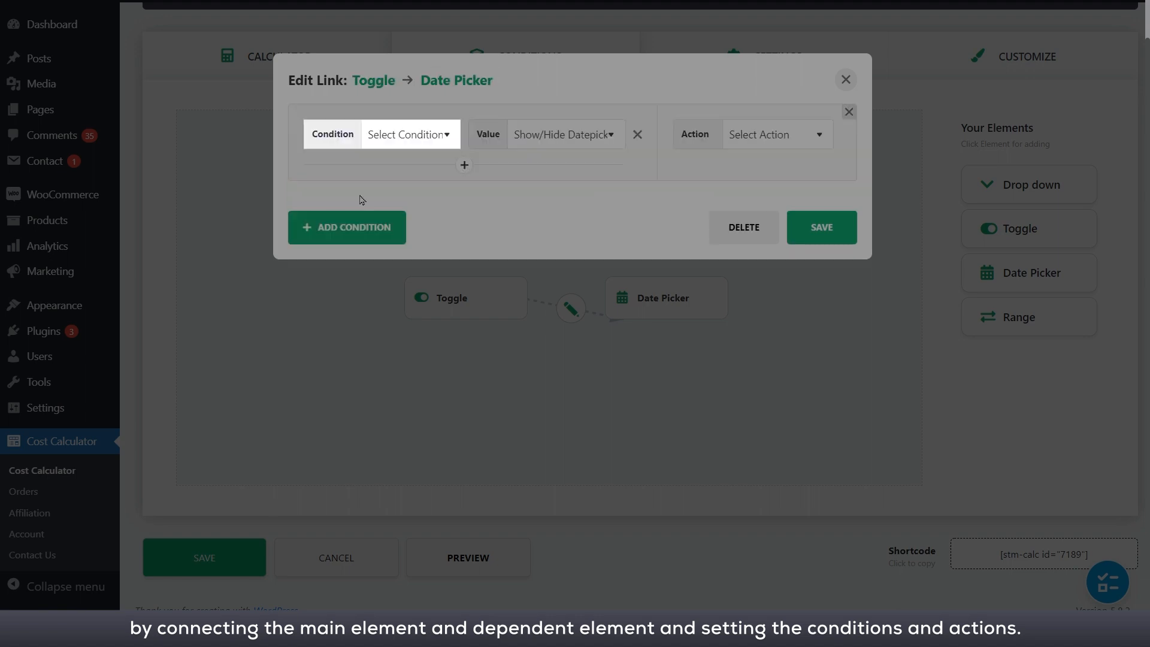
left_click(408, 134)
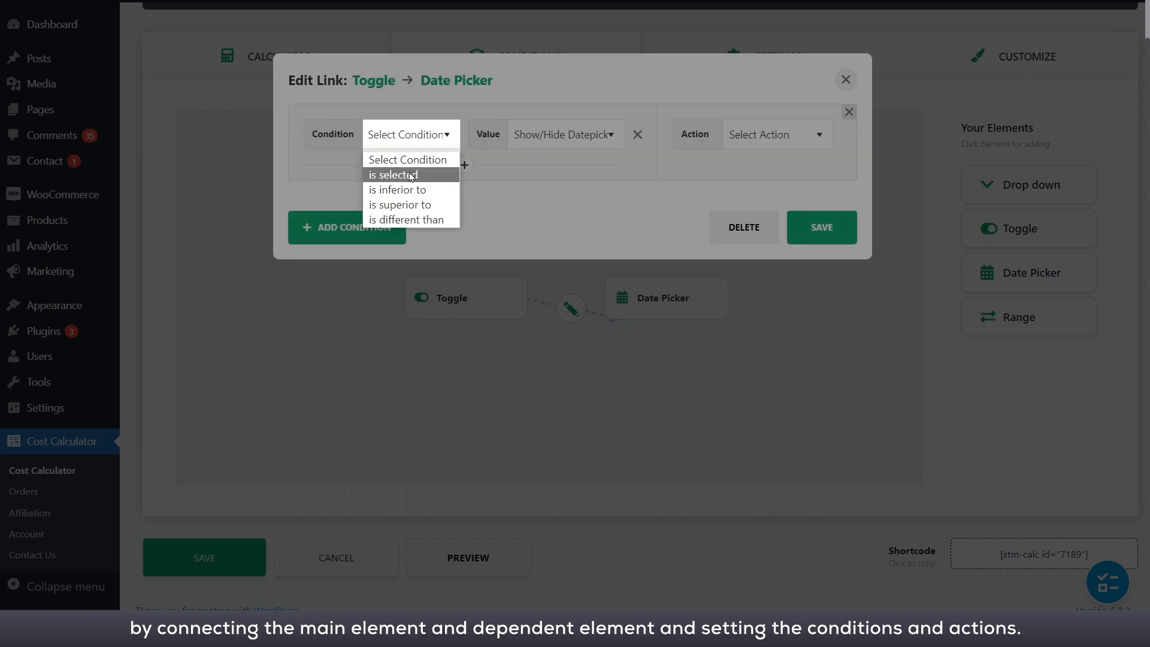
left_click(391, 175)
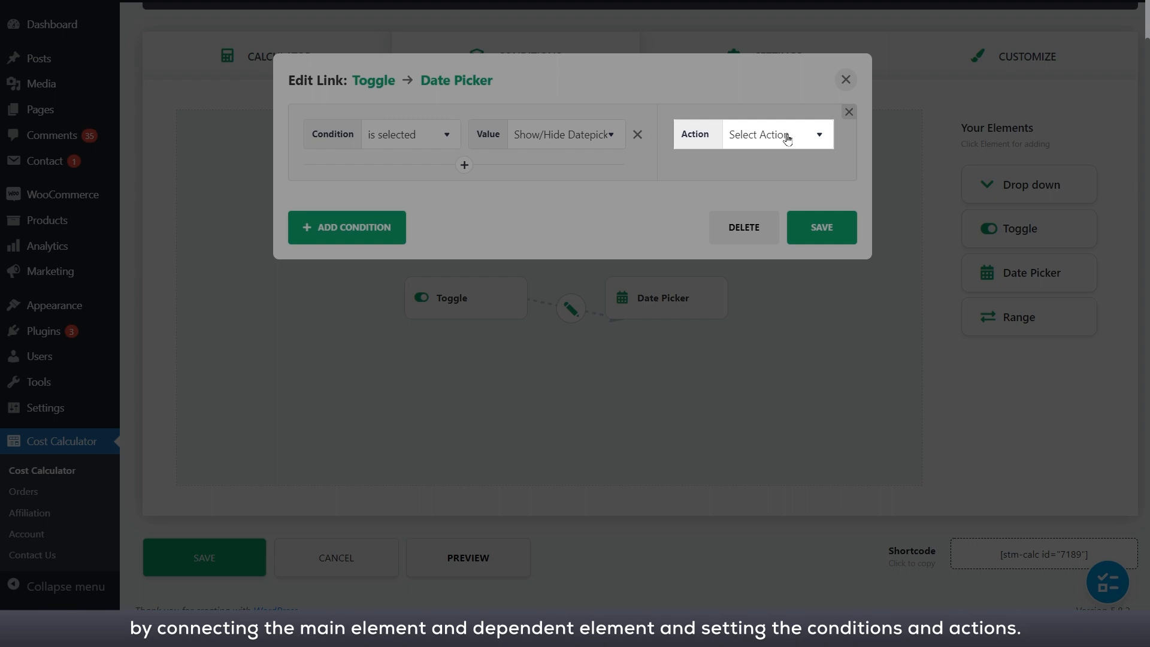
left_click(774, 134)
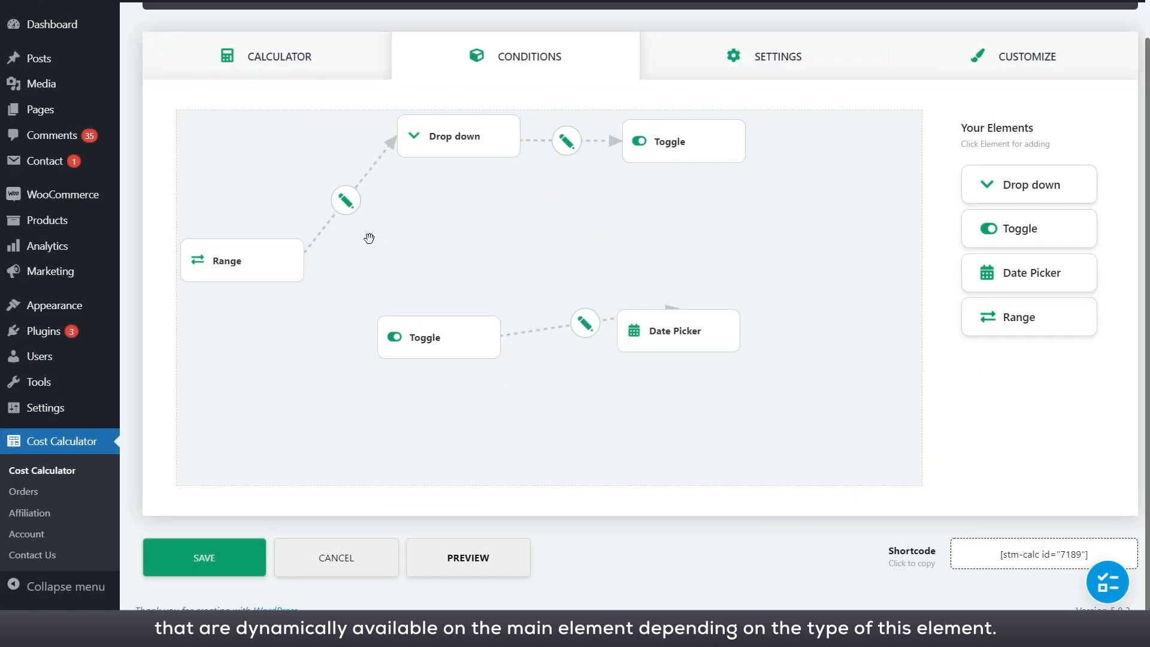
- Set the Range → Drop down link to hide the Drop down when Range exceeds 25
left_click(345, 200)
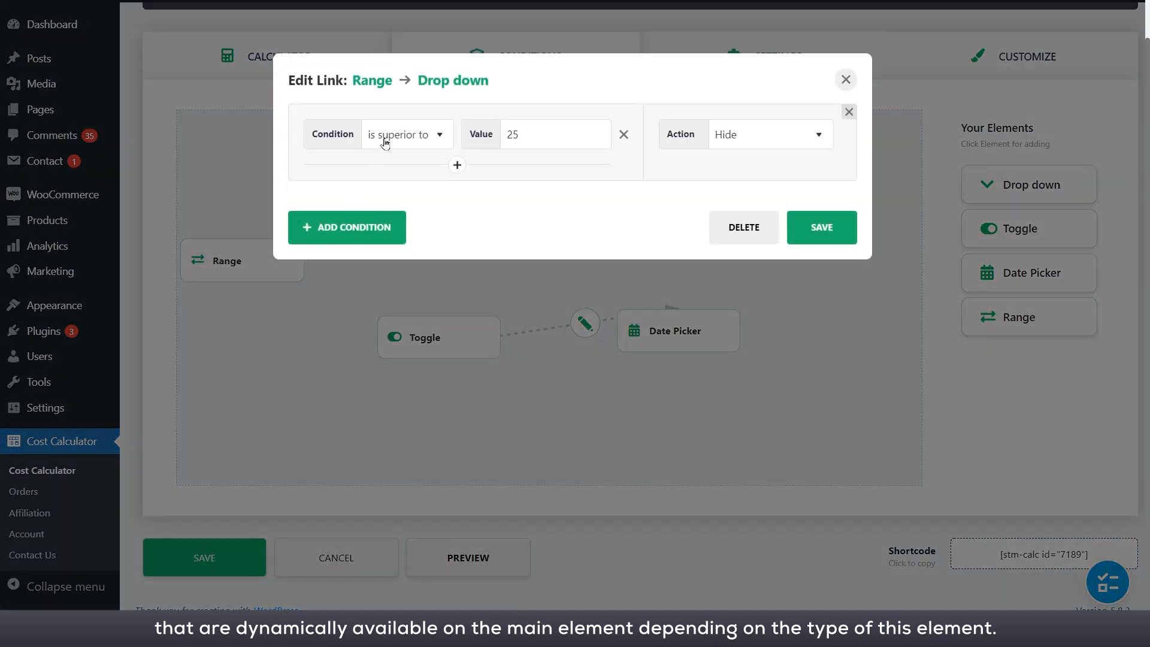
mouse_move(634, 136)
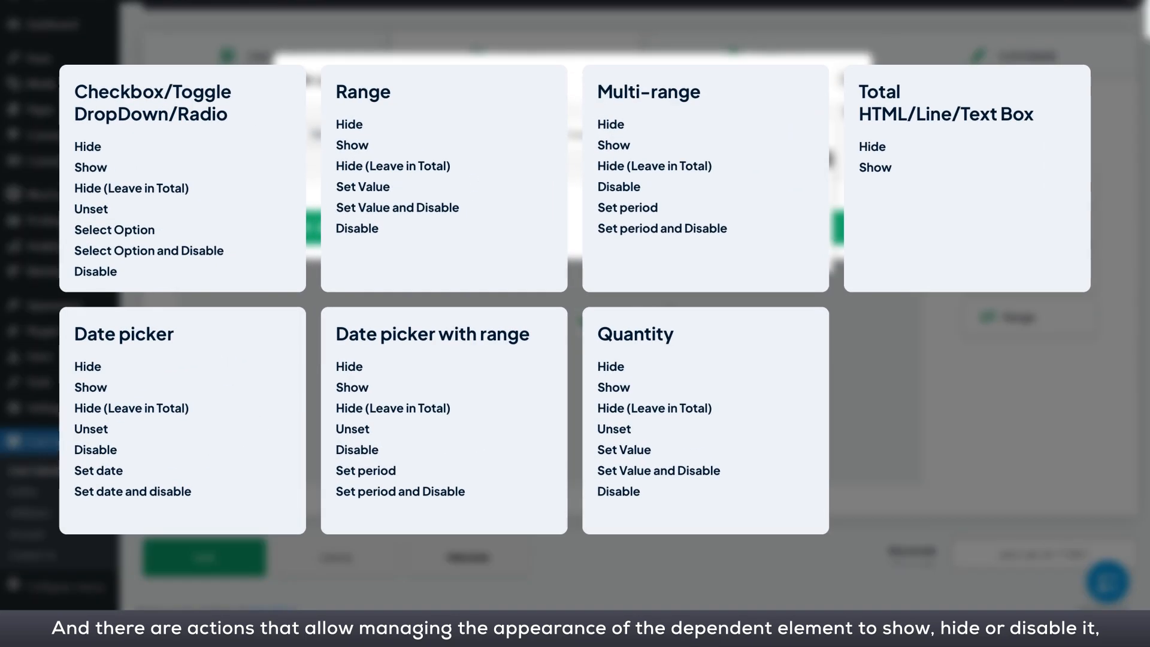
left_click(775, 134)
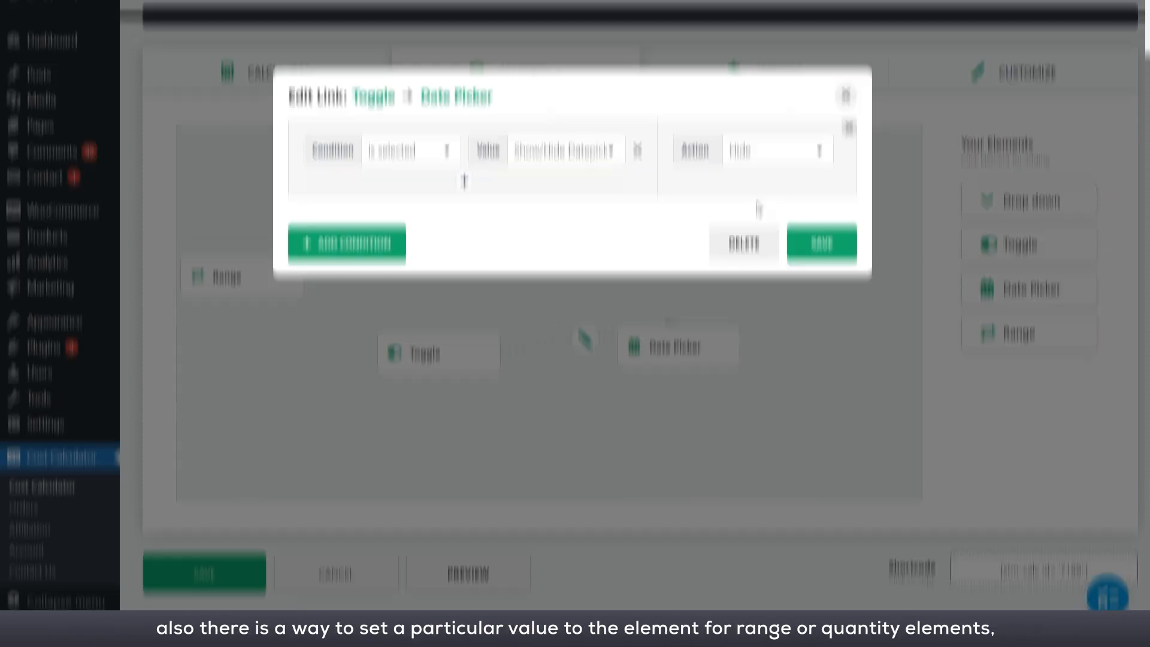
- Make the Services → Hours link set Hours to 4 when Studio Photography is selected
left_click(407, 134)
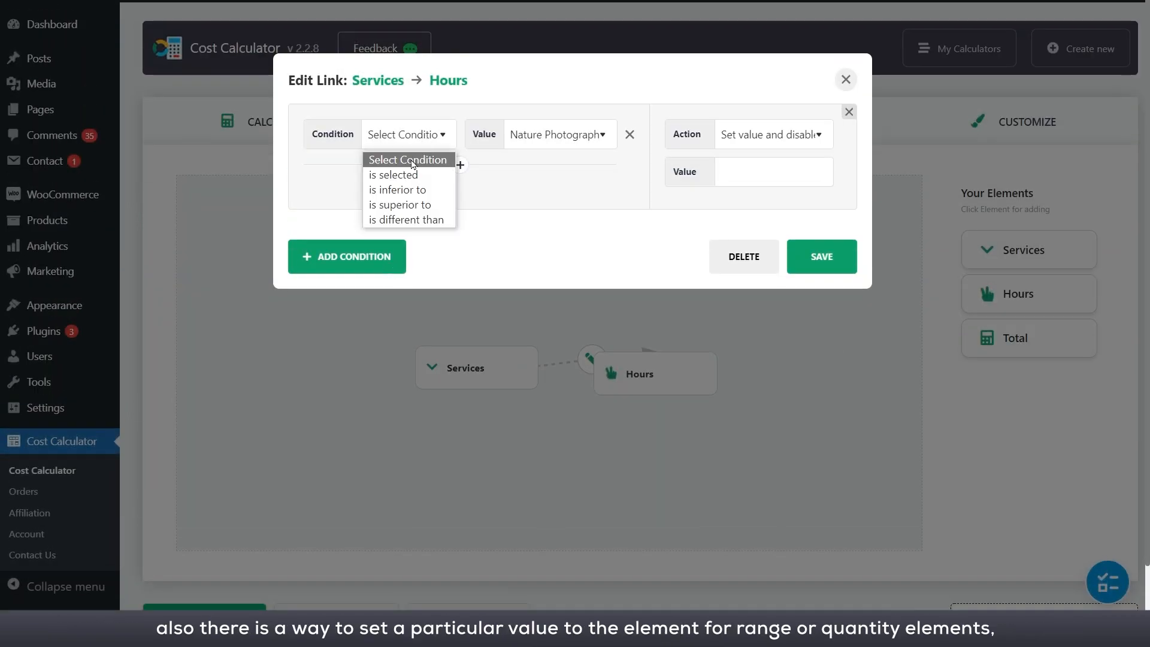
left_click(392, 175)
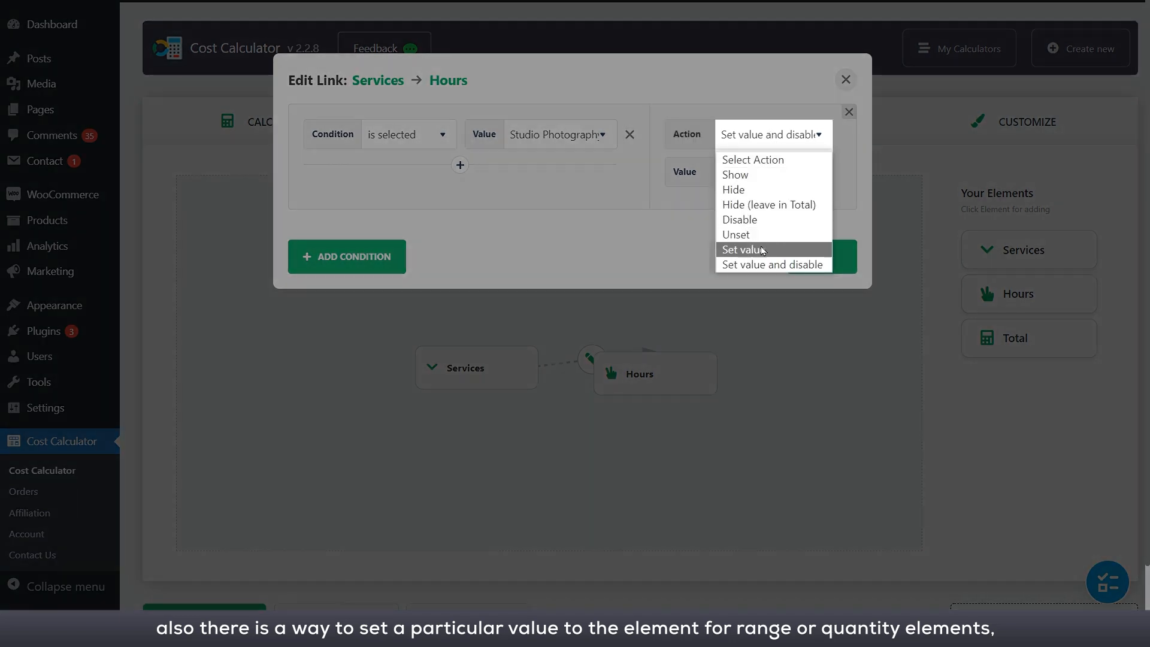
left_click(740, 249)
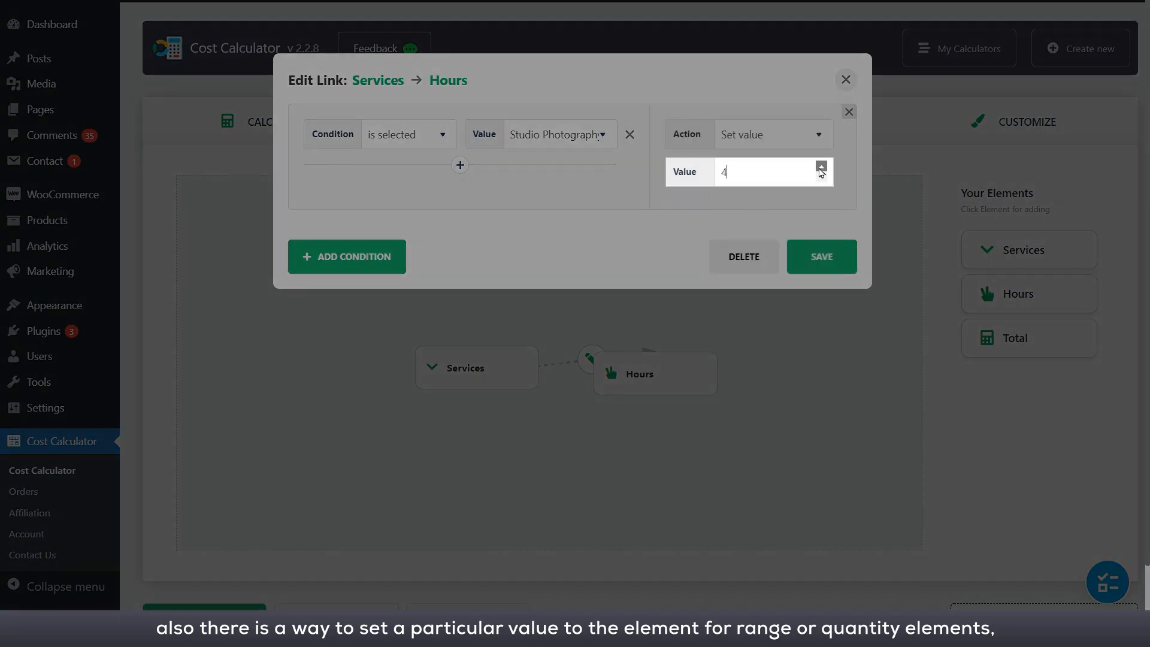
left_click(819, 257)
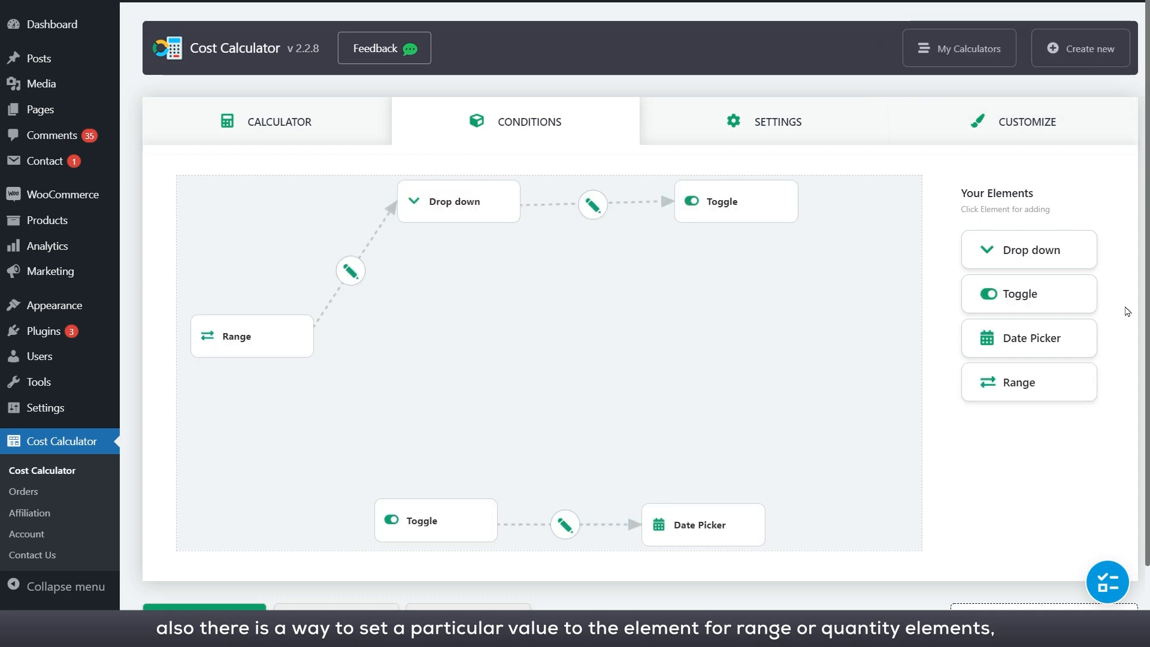
- On the Drop down → Toggle link, select a Toggle option, and hide it (leave in Total) on Disable Toggle
left_click(592, 205)
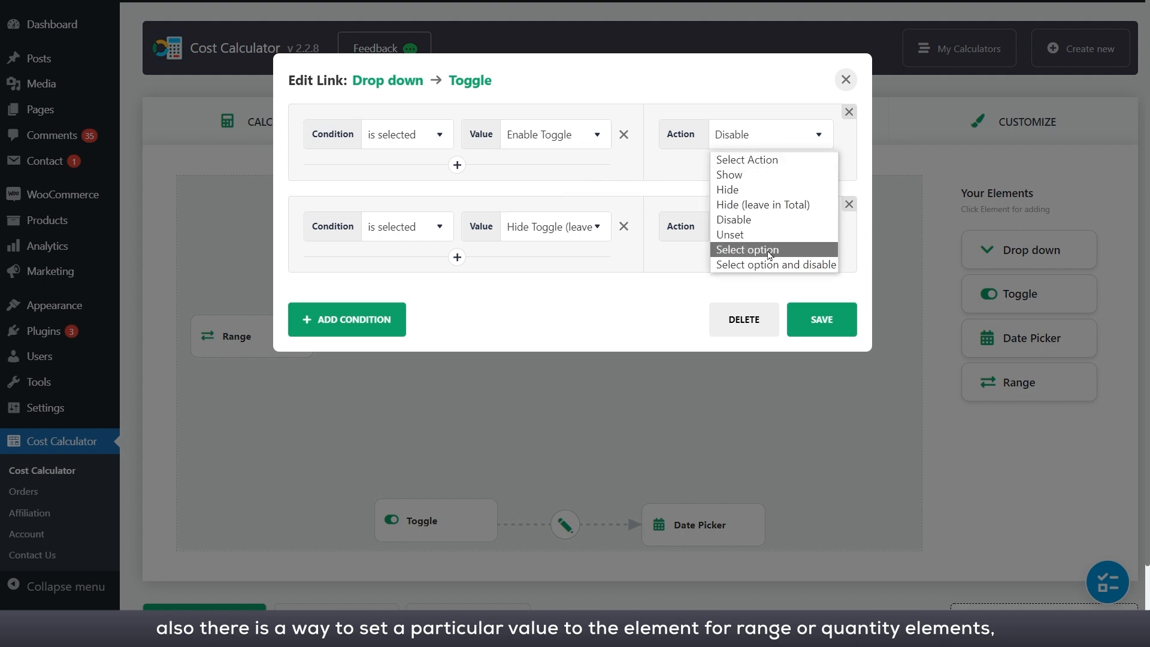
left_click(747, 249)
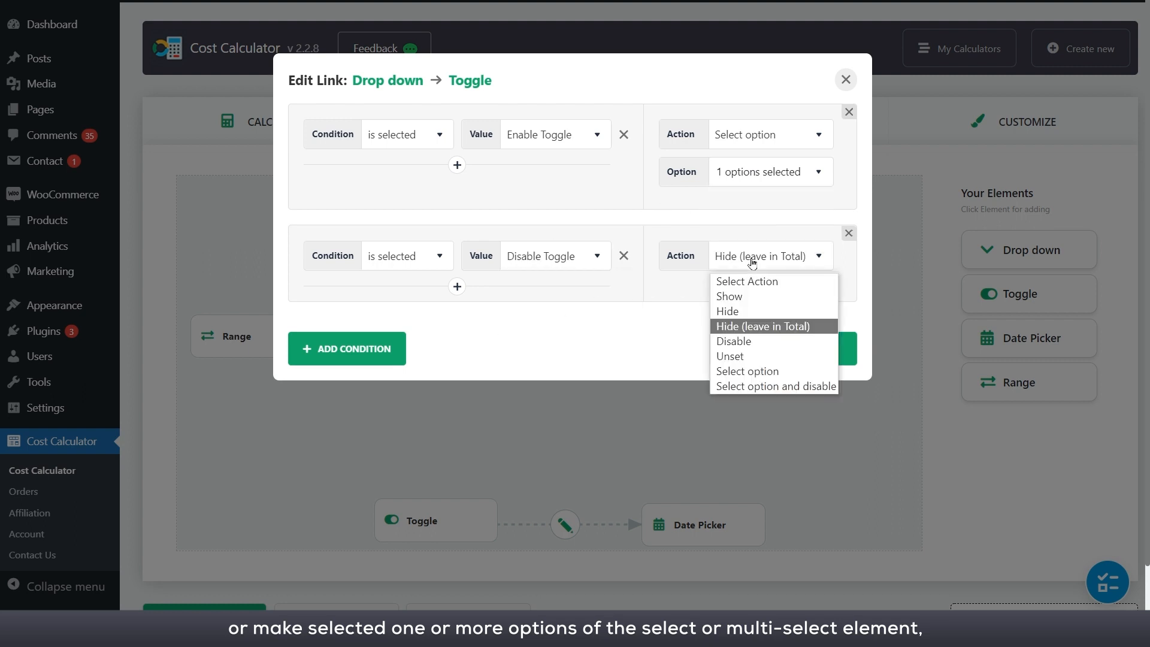
left_click(774, 386)
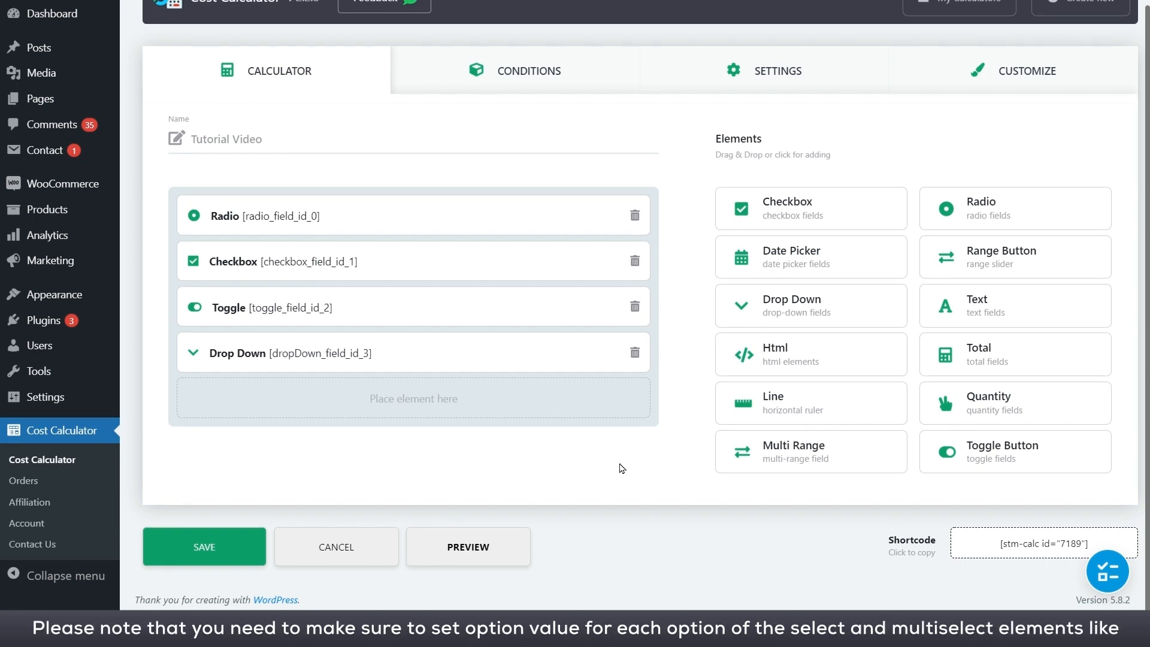
- Add a 'Test 3' Toggle option worth 25 after checking the Radio settings
left_click(293, 216)
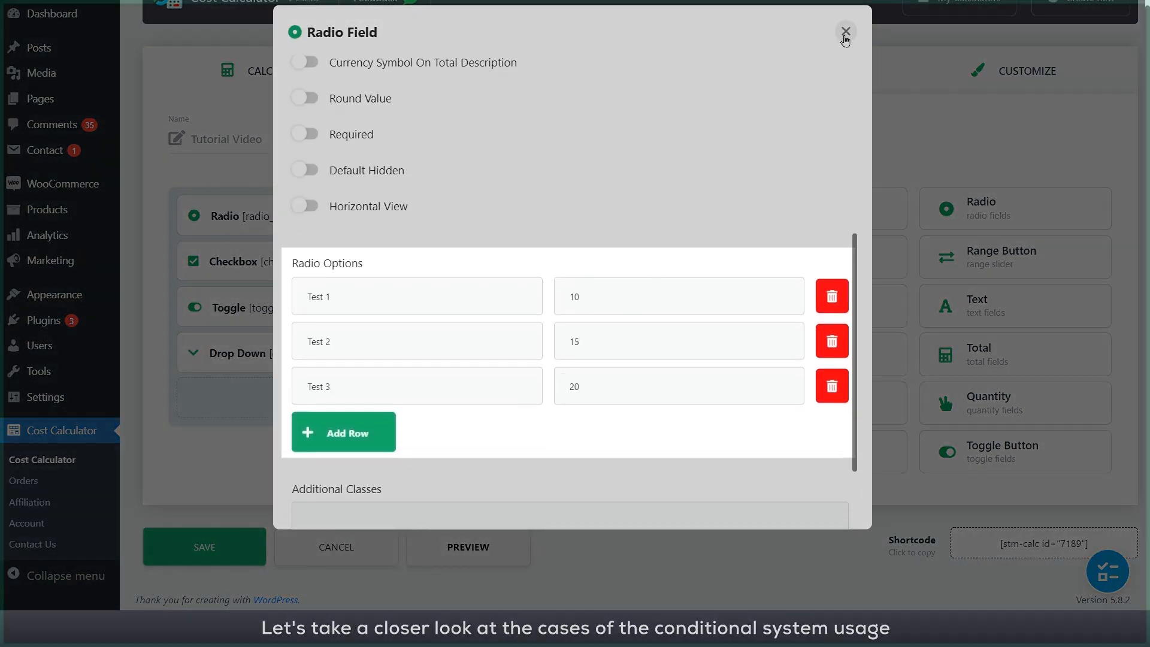
left_click(844, 32)
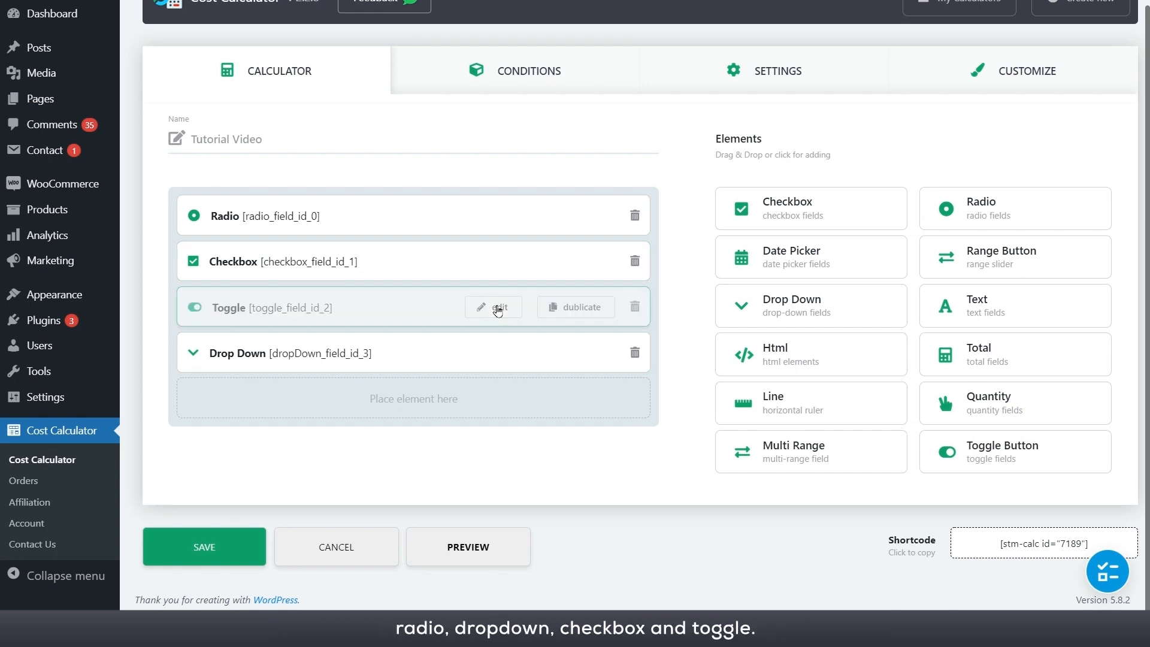
left_click(493, 307)
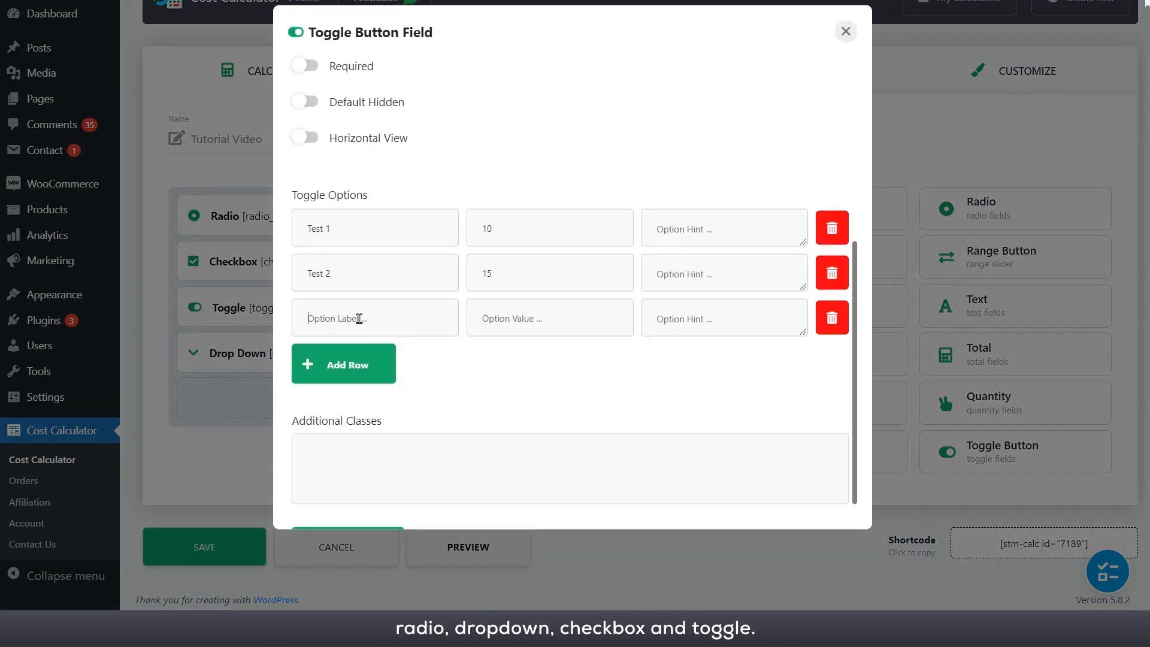
type("Test 3")
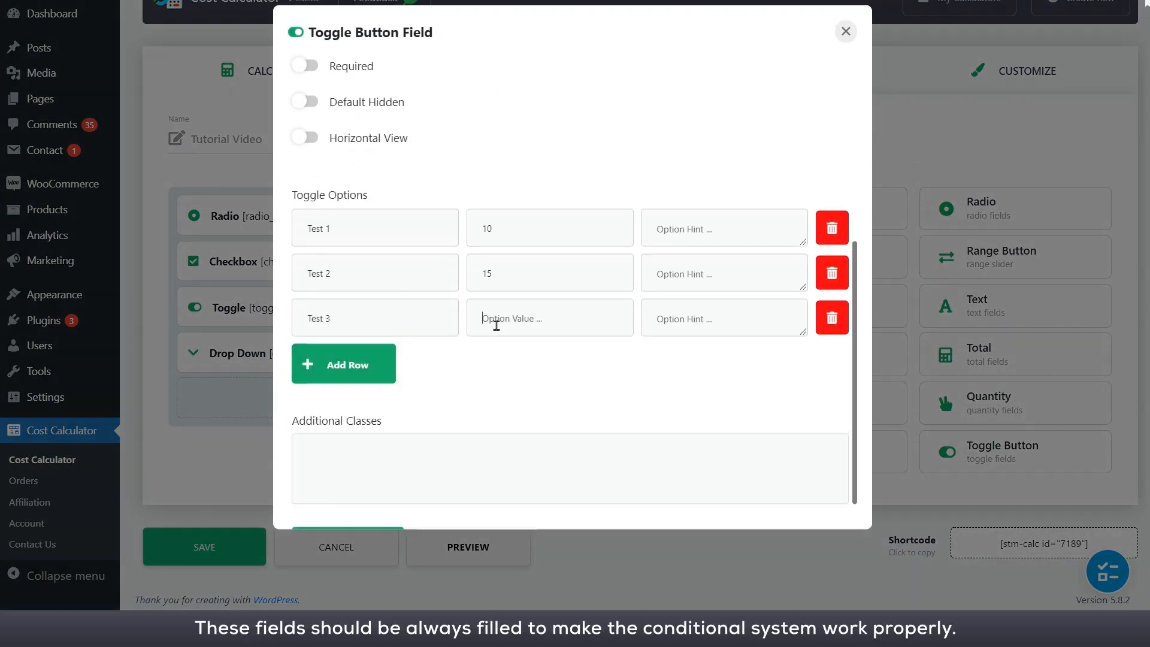
type("25")
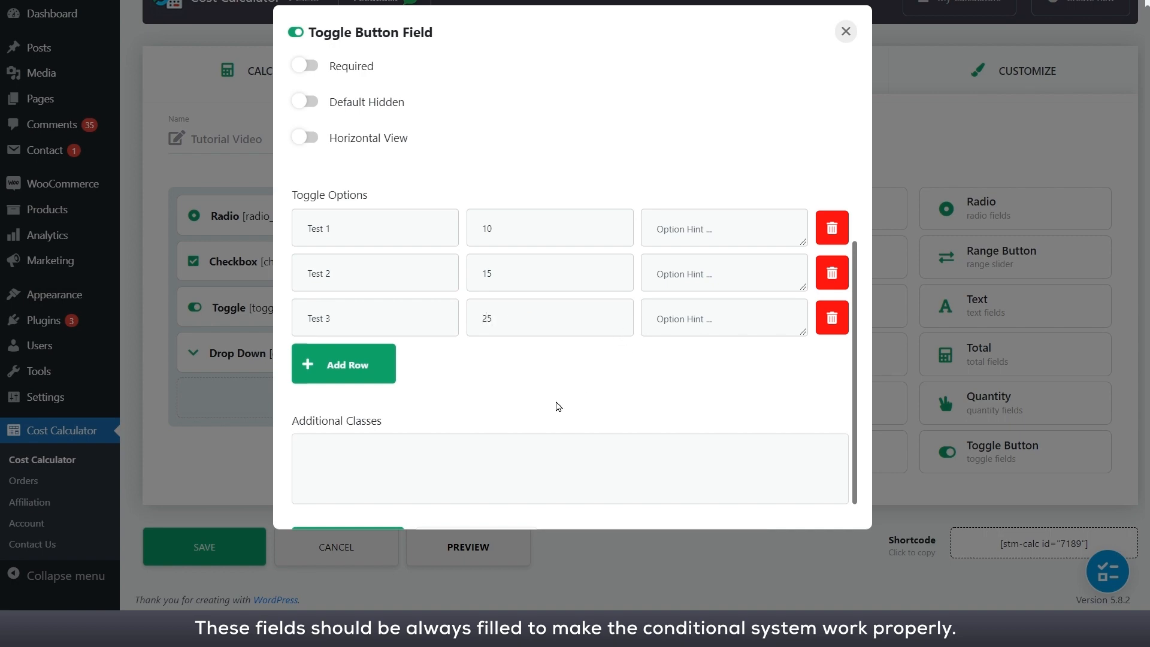
left_click(845, 32)
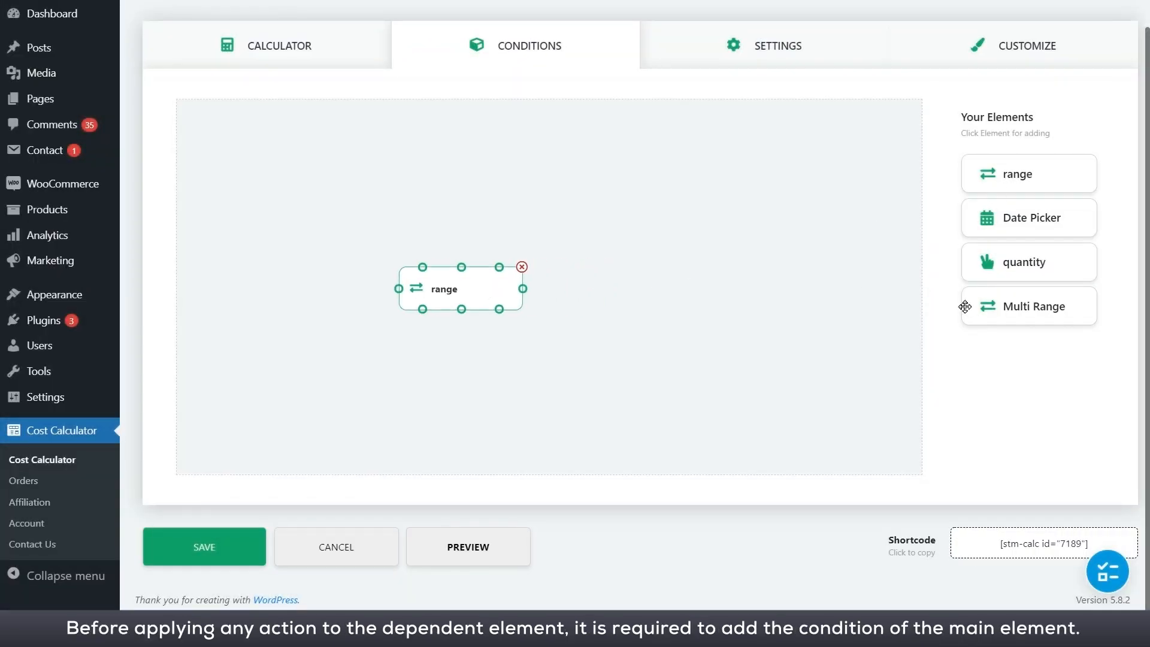
- Add a Date Picker linked to range on the canvas and close the preview
left_click(1027, 216)
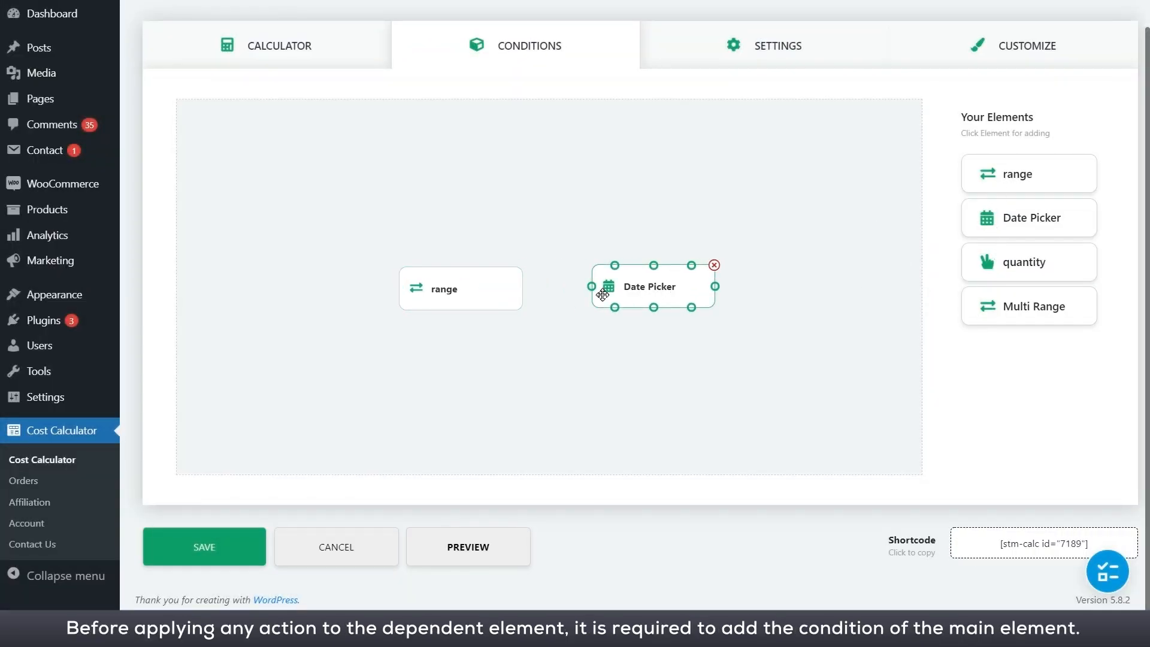
left_click(467, 546)
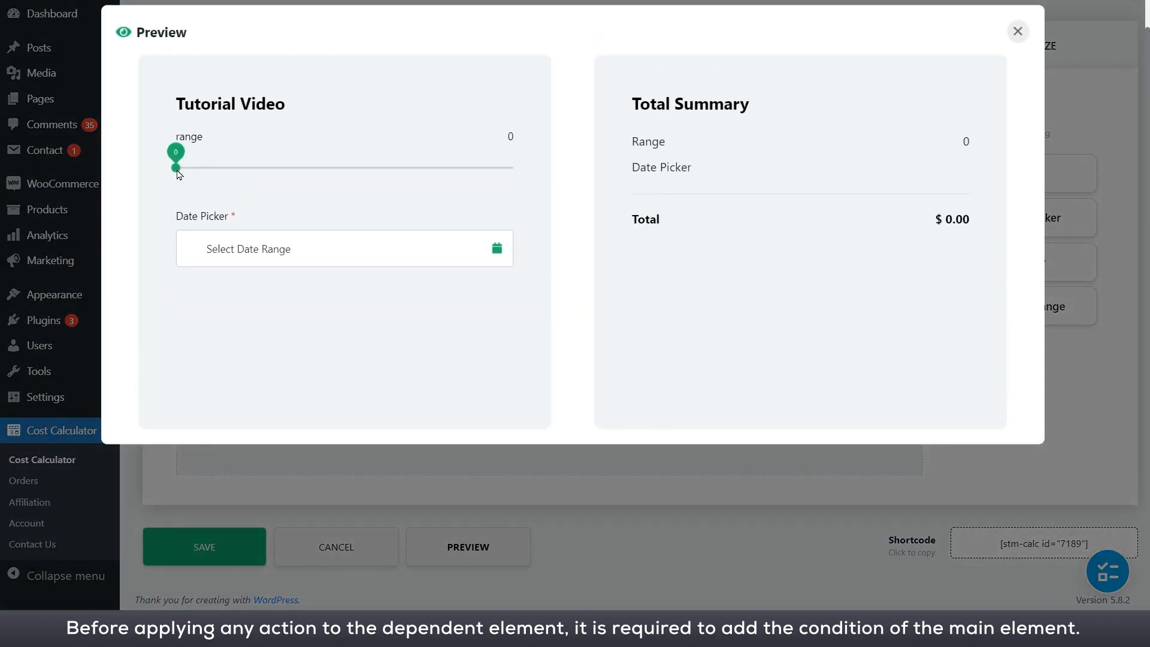
left_click(1016, 31)
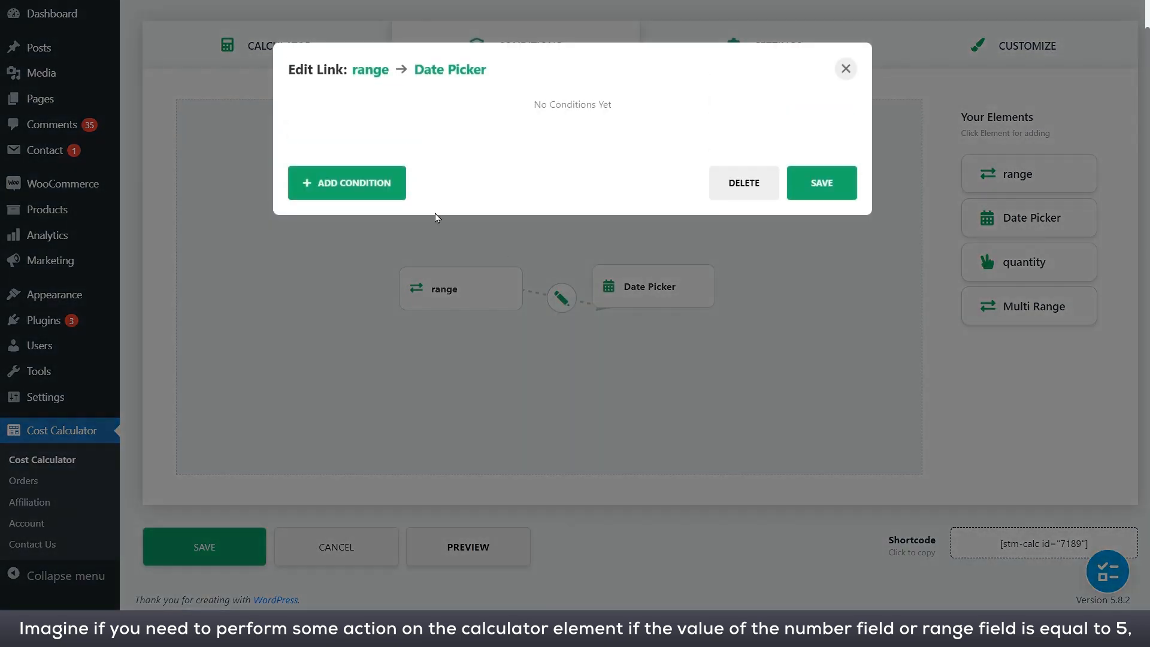
- Add a 'range equals 5' condition with the action 'Set period and disable'
left_click(346, 183)
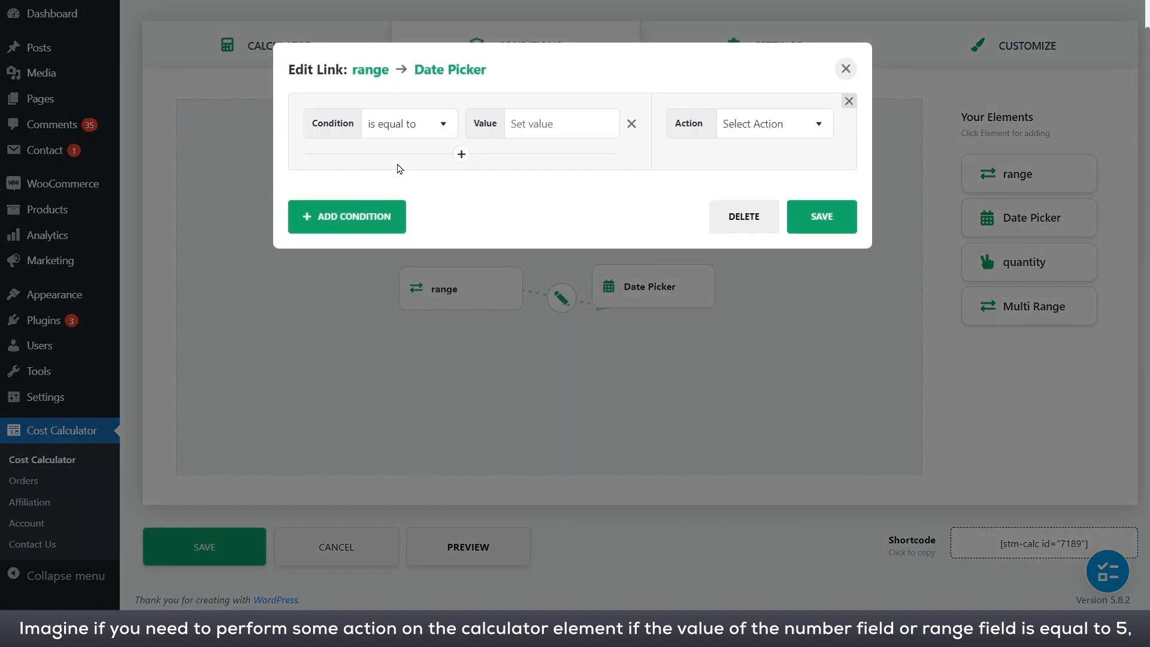
type("1")
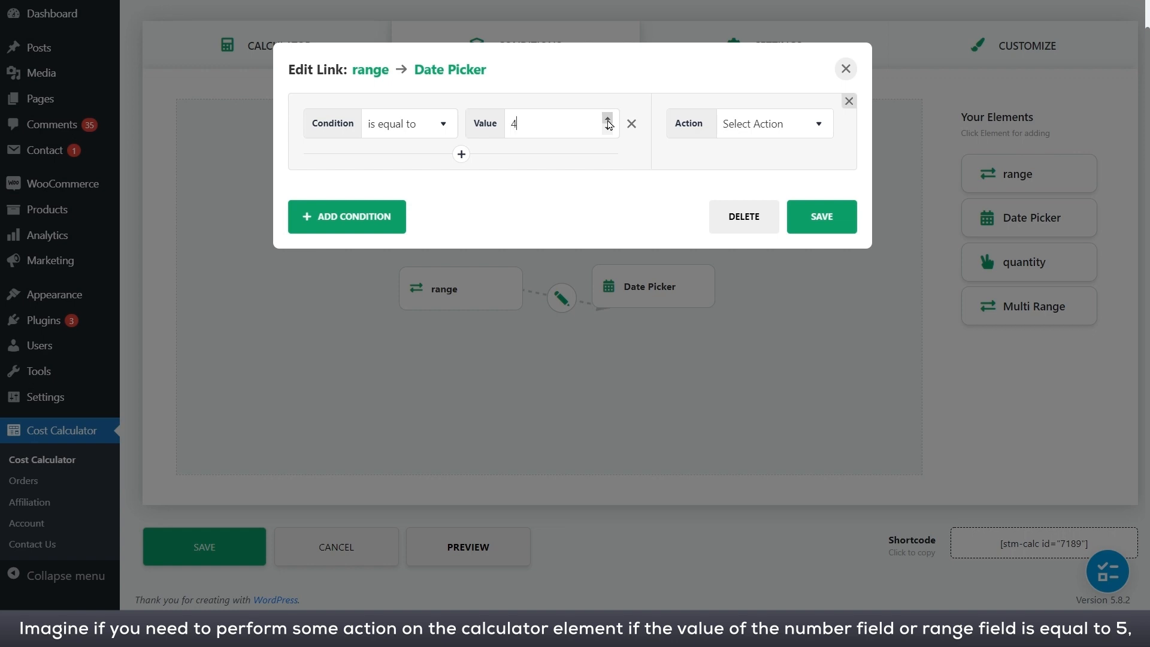
left_click(771, 123)
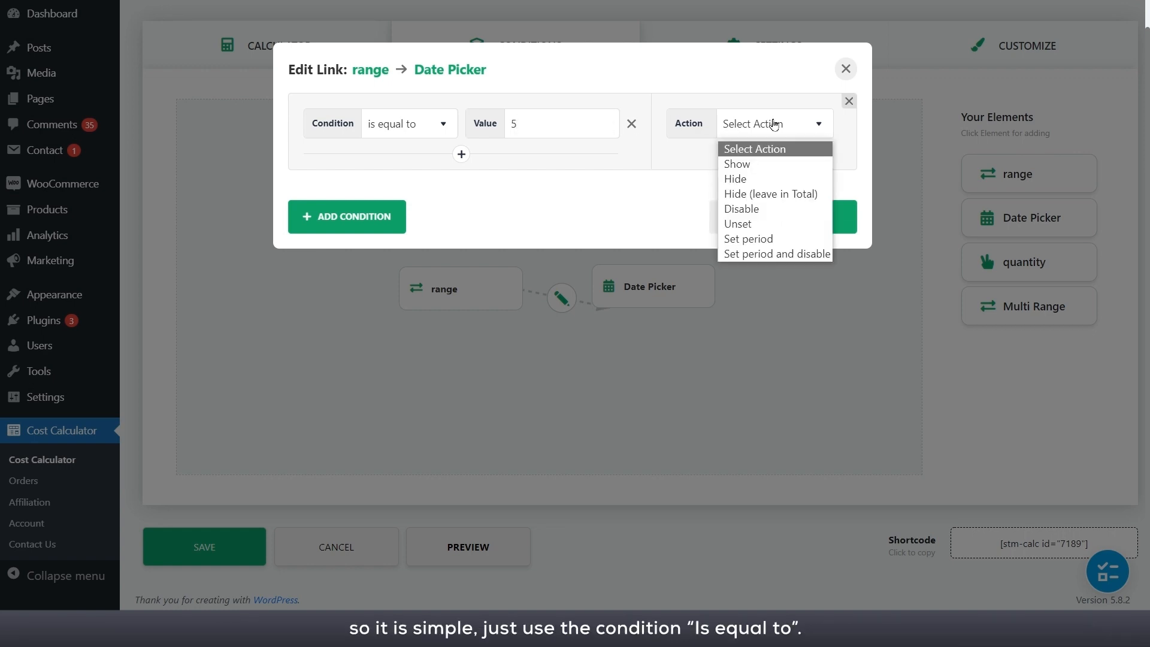
mouse_move(775, 254)
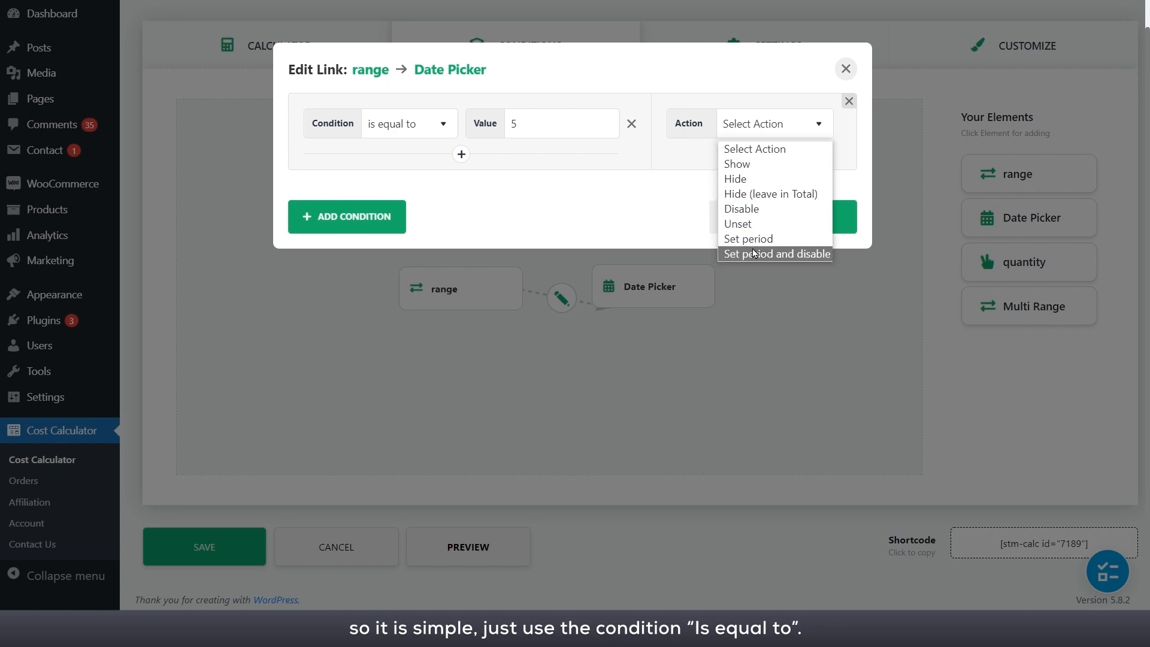
left_click(774, 254)
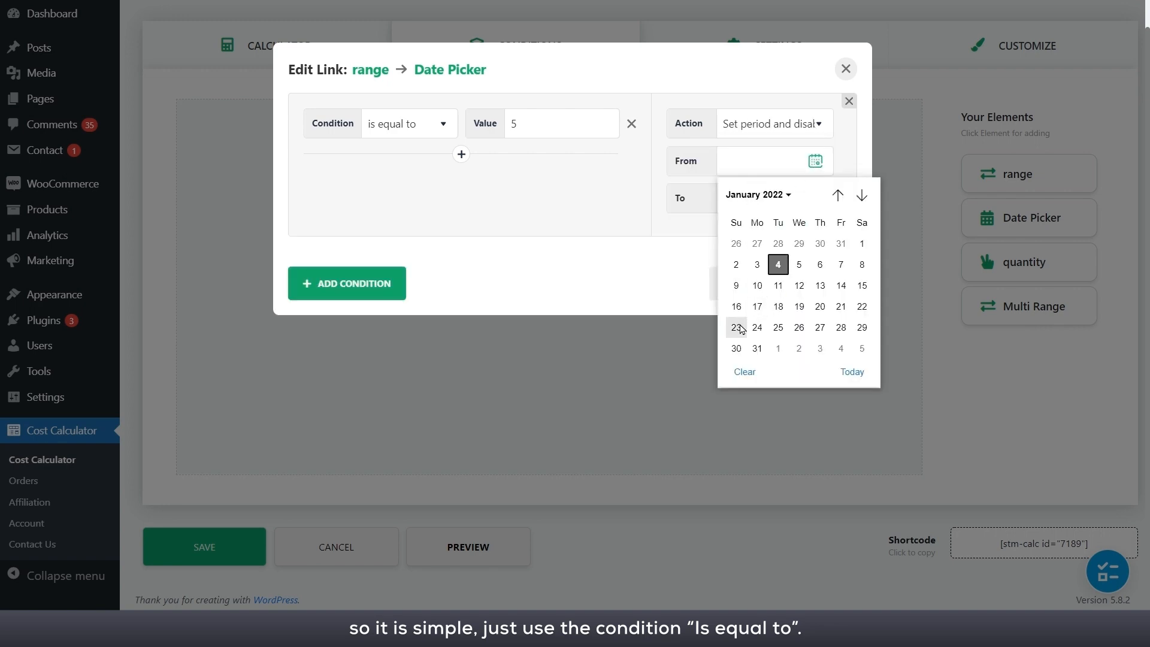
- Set the period to 23–29 January 2022, save, and verify it locks in preview
left_click(735, 327)
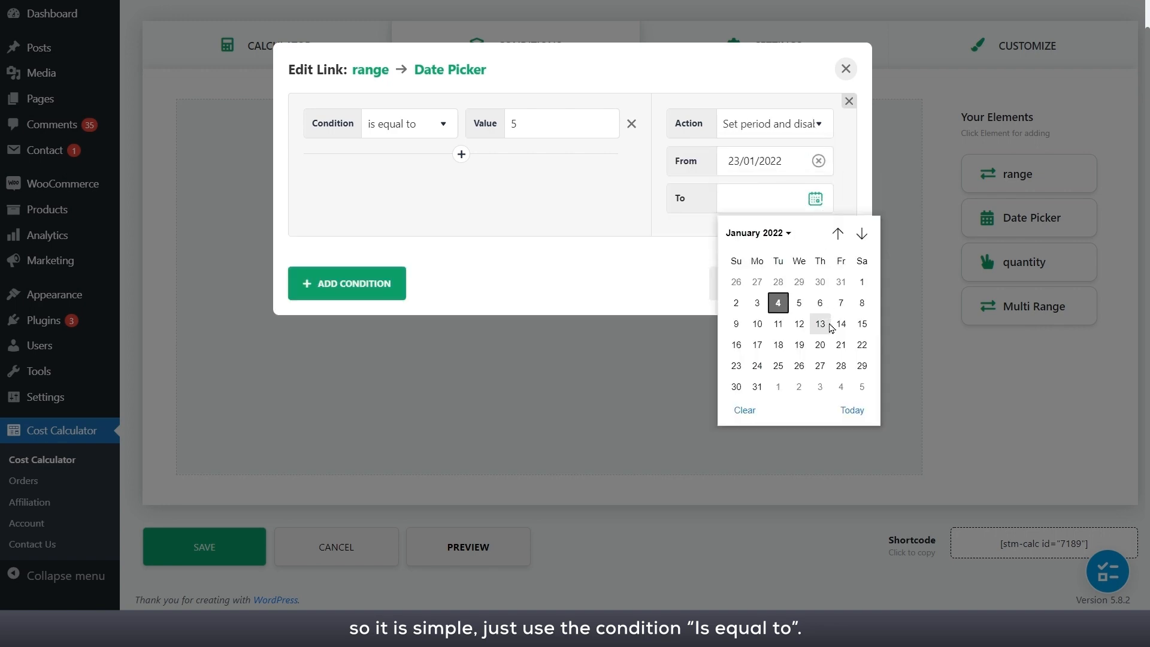
left_click(862, 365)
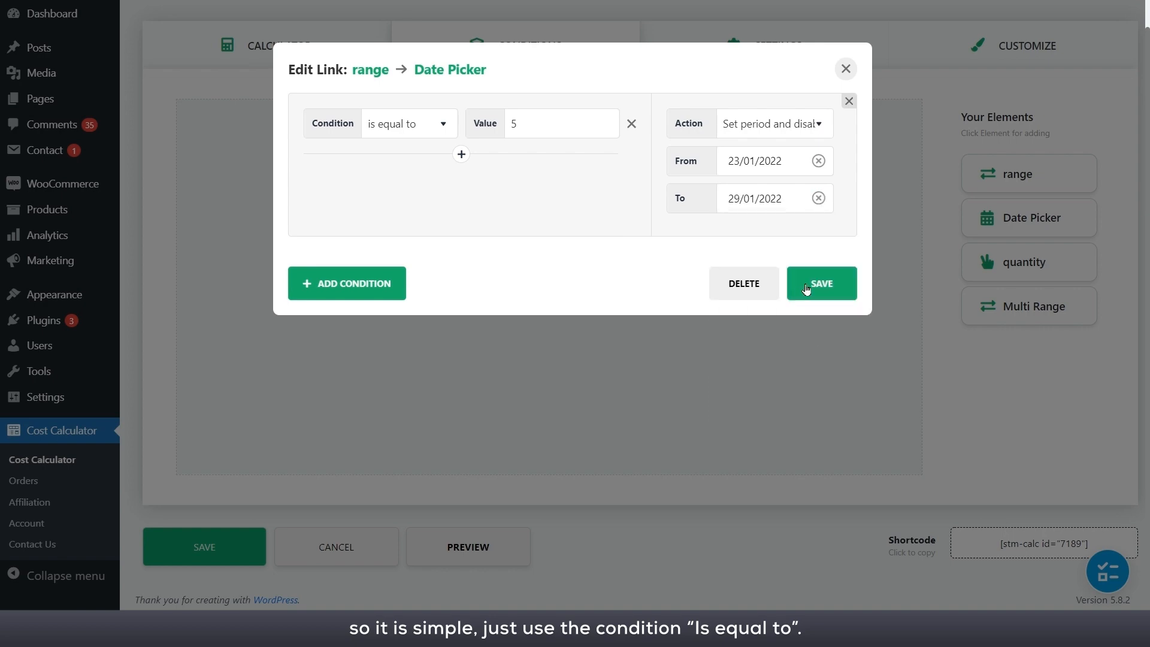
left_click(821, 284)
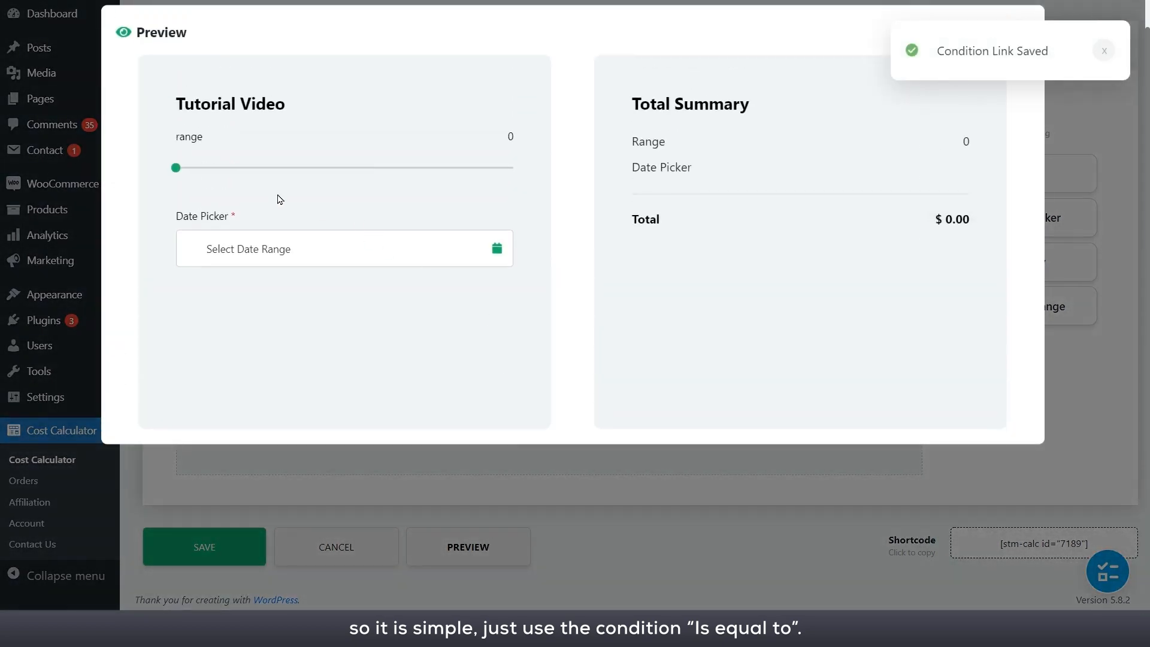
left_click_drag(174, 167, 189, 167)
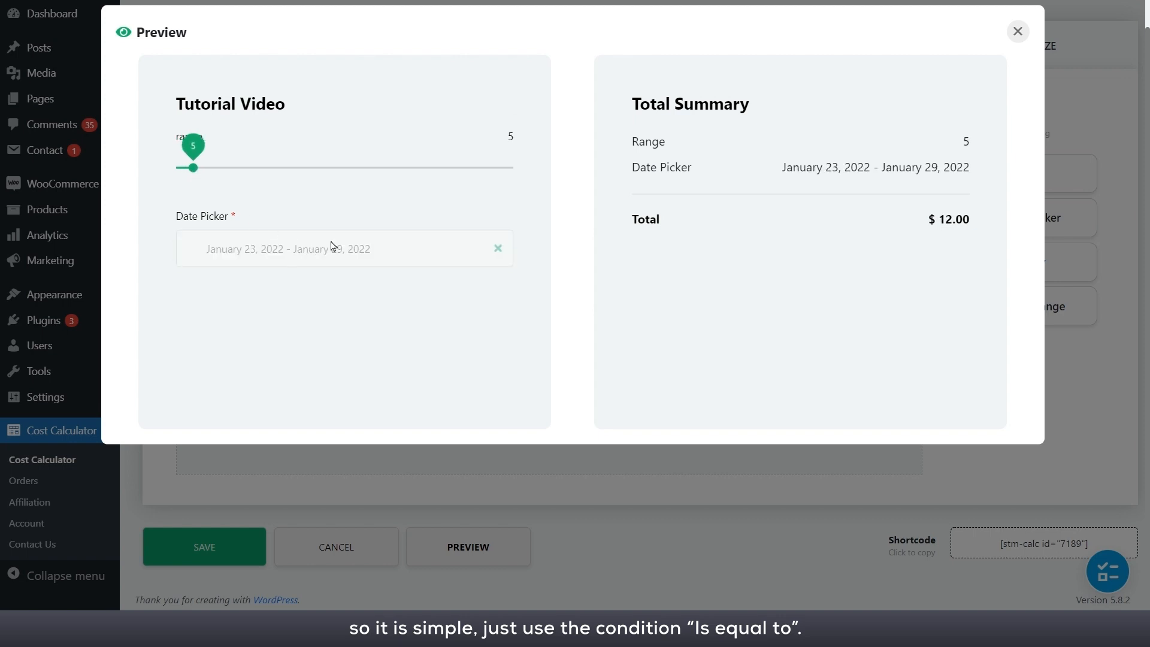
left_click(1016, 32)
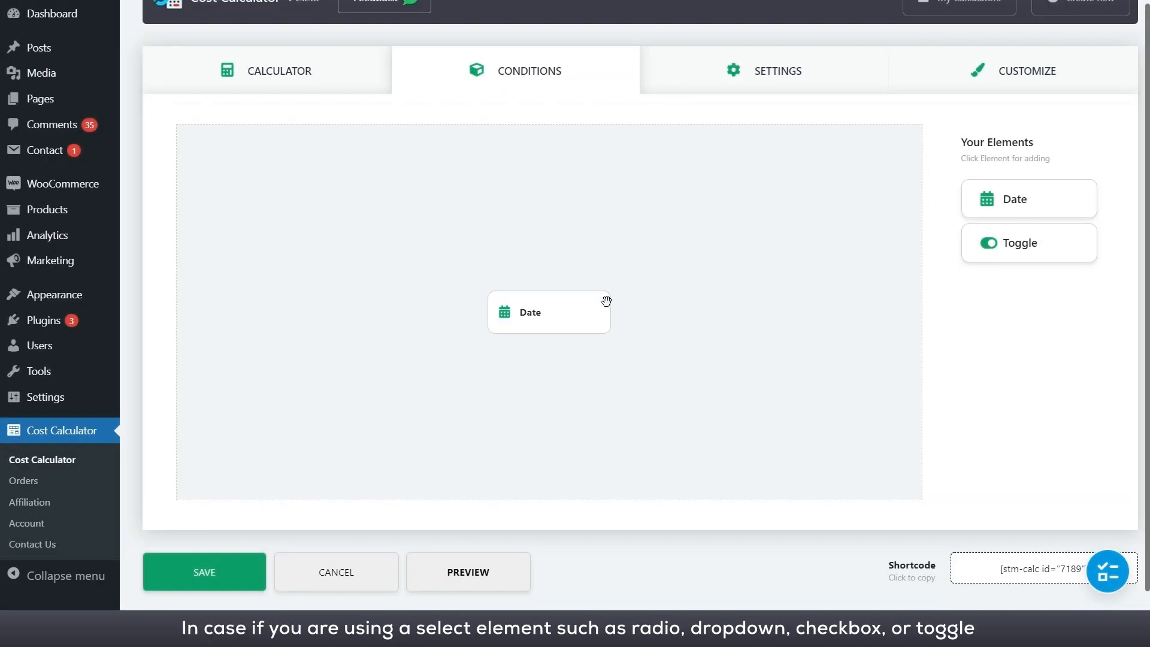
- Link Toggle to Date with 'Test 2 is selected' setting and locking 26 January 2022
left_click(1027, 243)
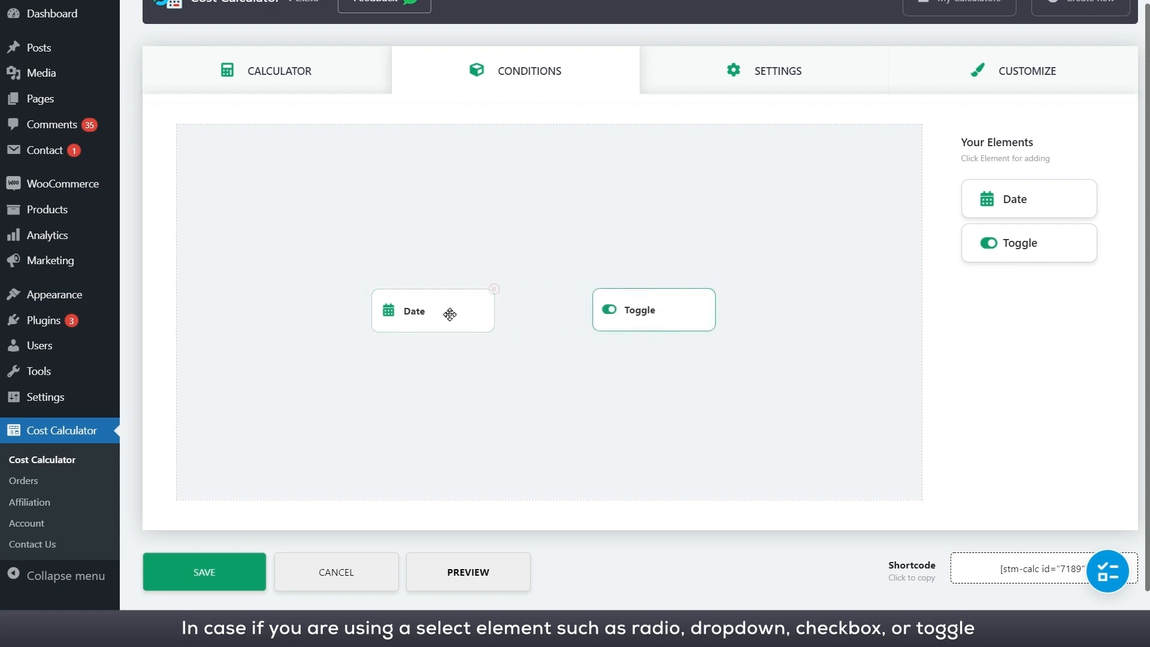
left_click(652, 309)
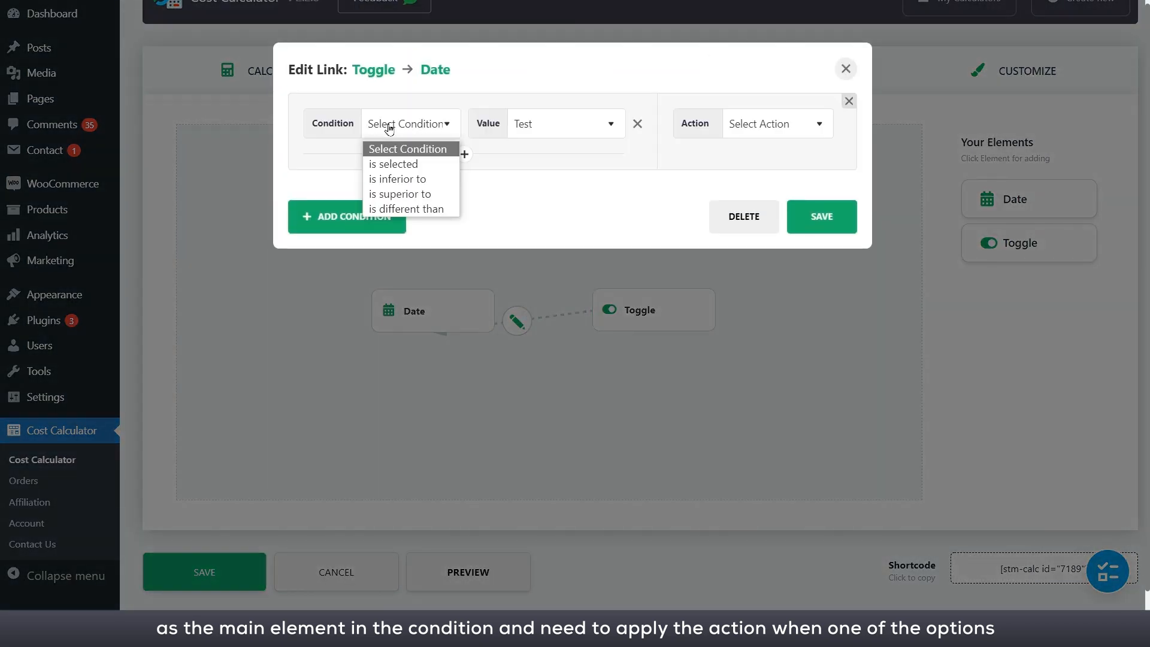
left_click(392, 163)
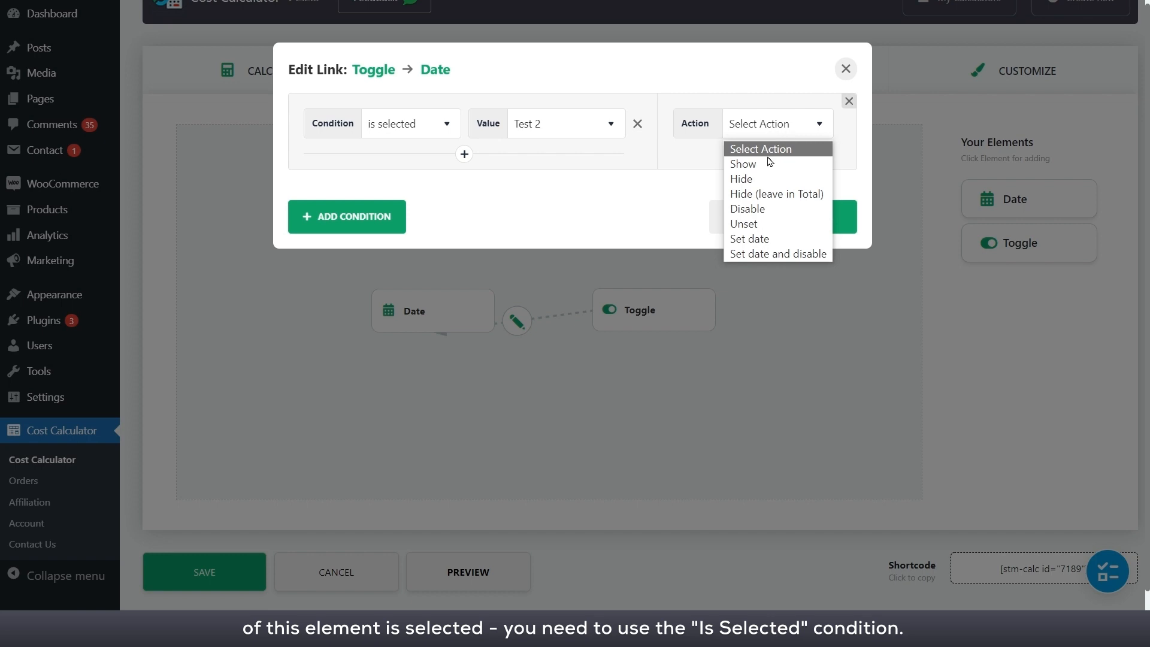
left_click(778, 254)
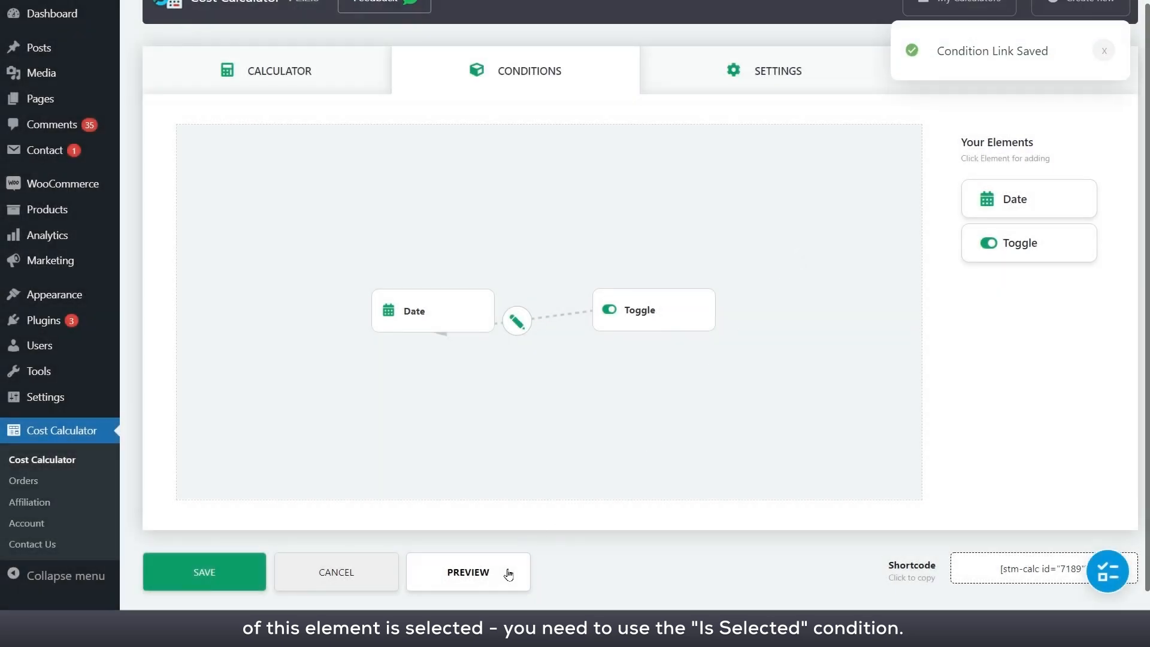
- Turn on Test 2 in the calculator preview to check the date locks
left_click(467, 571)
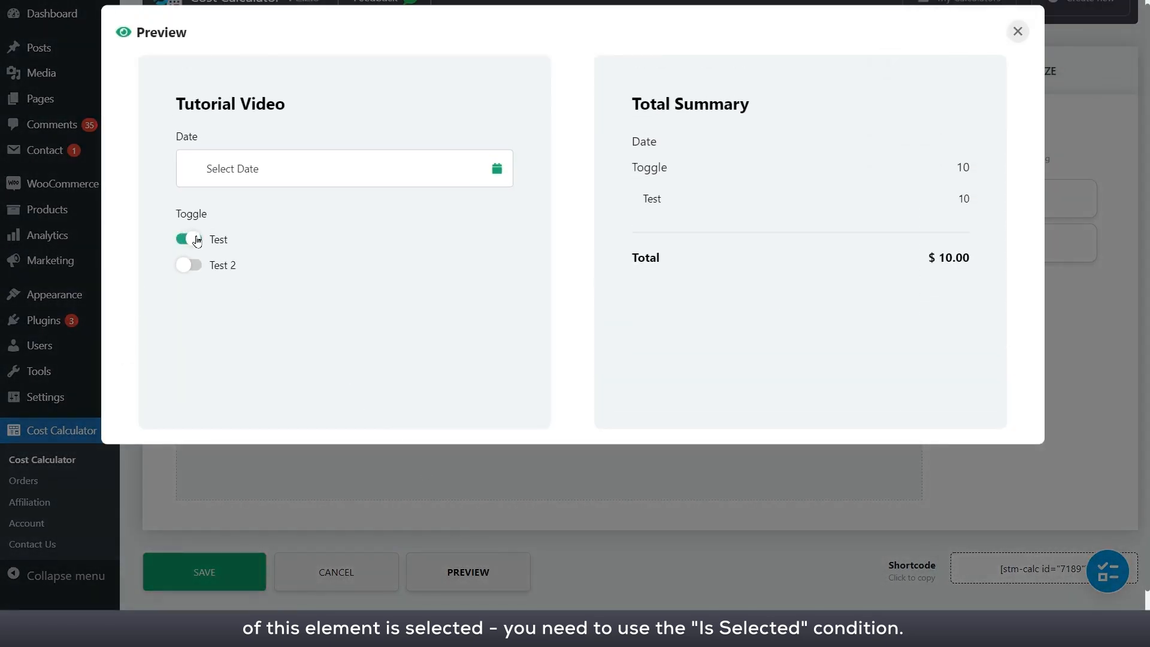
left_click(188, 265)
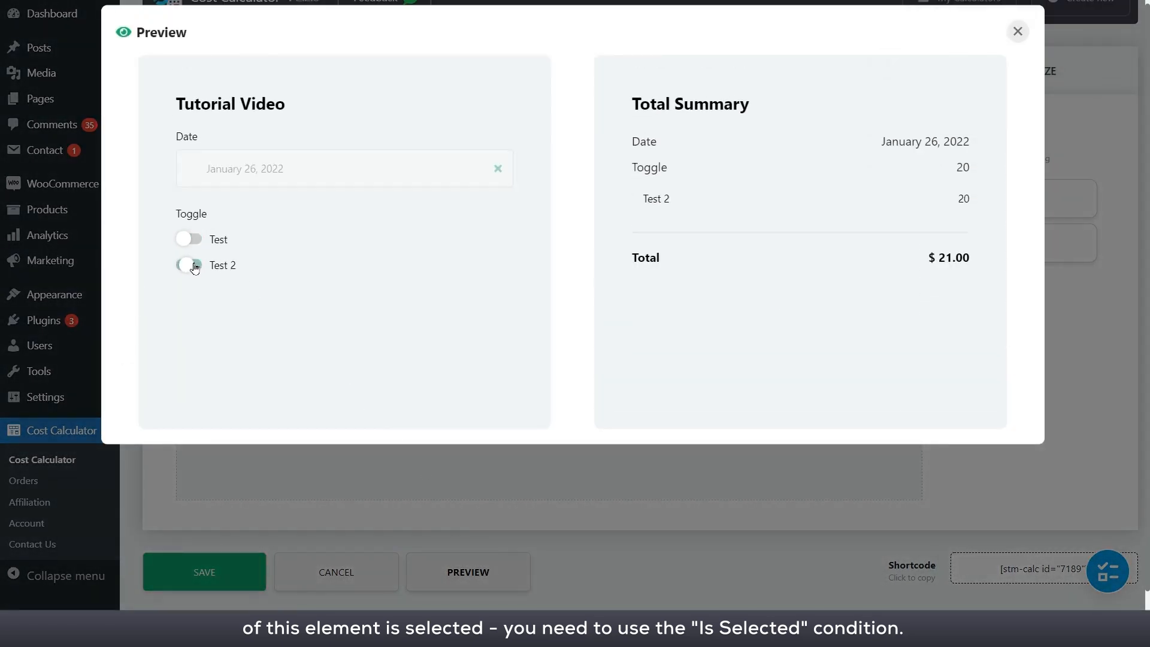
left_click(1016, 31)
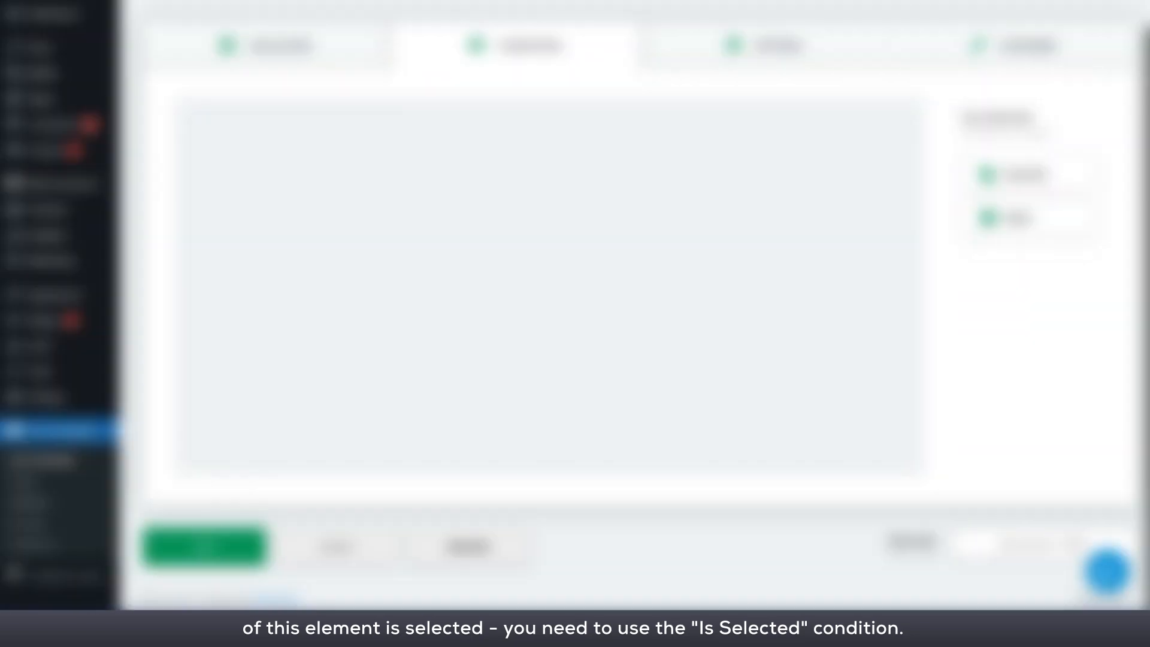
- Preview the calculator and pick the Radio option Test 2
left_click(467, 546)
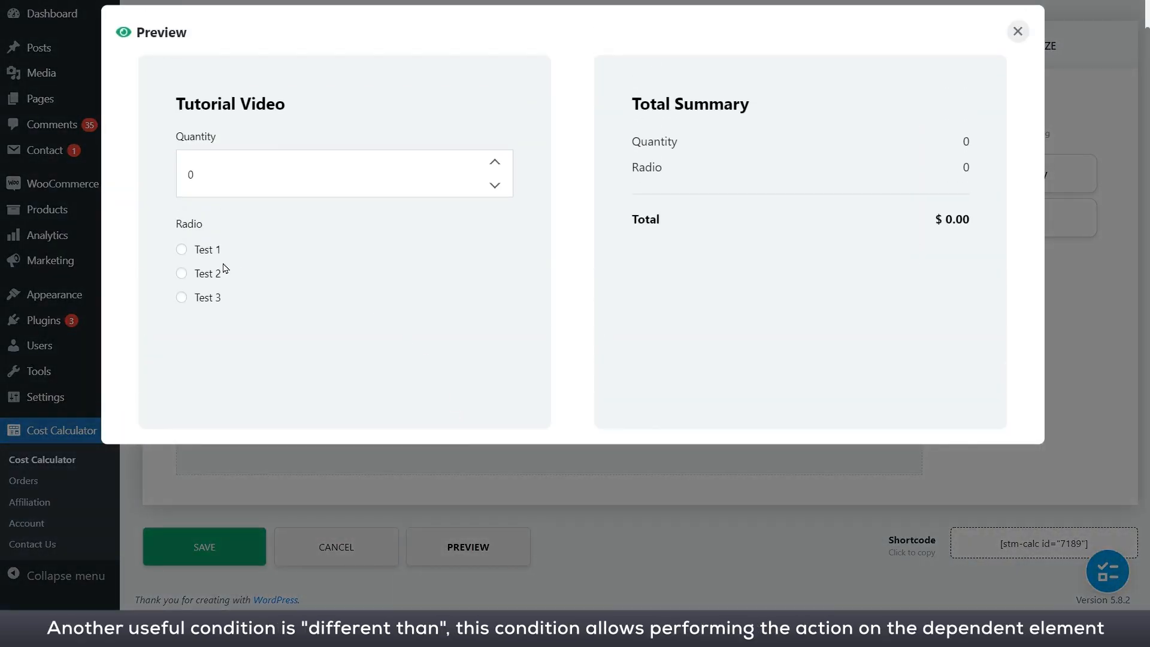
left_click(181, 273)
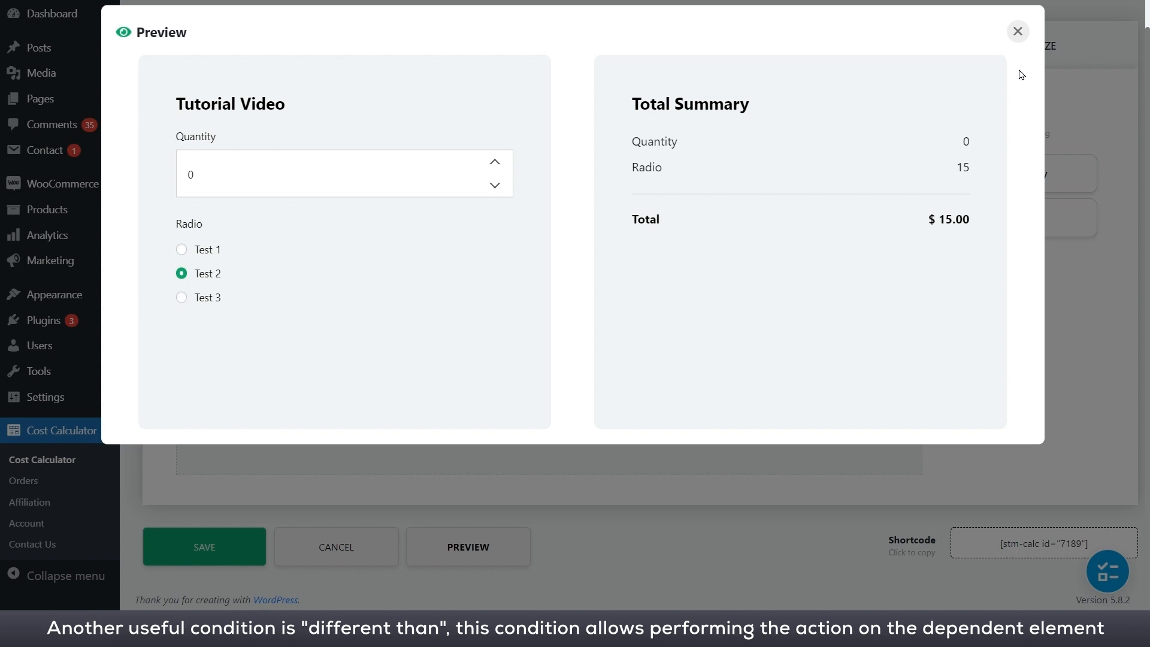
left_click(1016, 30)
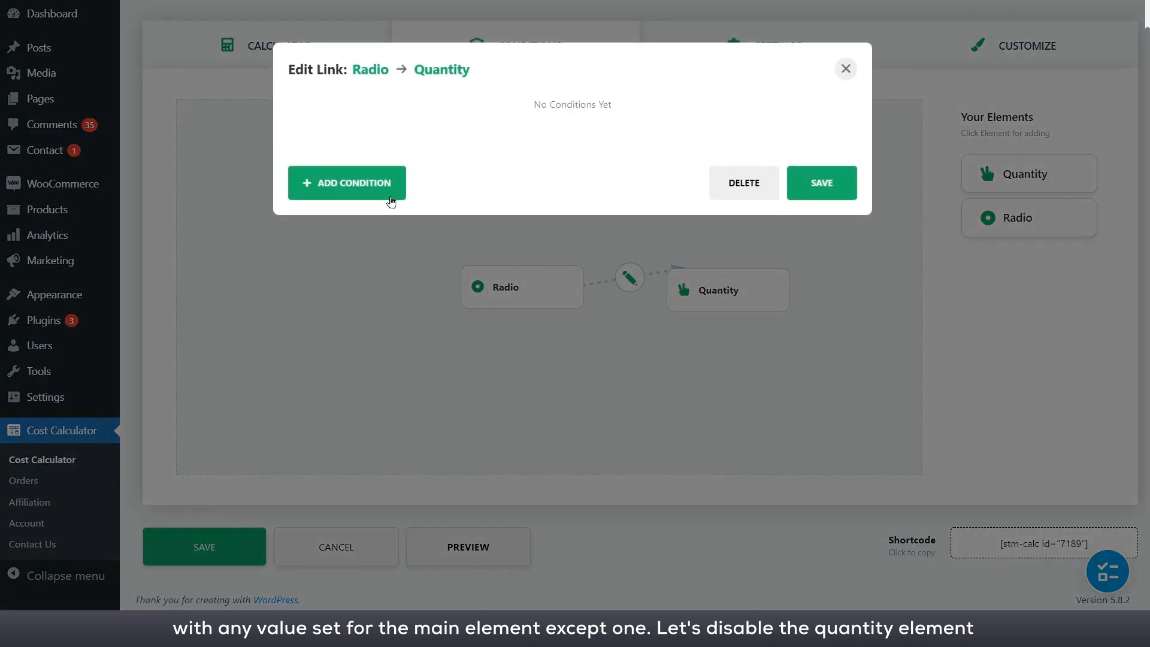
- Add a 'different than Test 1' condition that sets Quantity to 10 and disables it
left_click(347, 183)
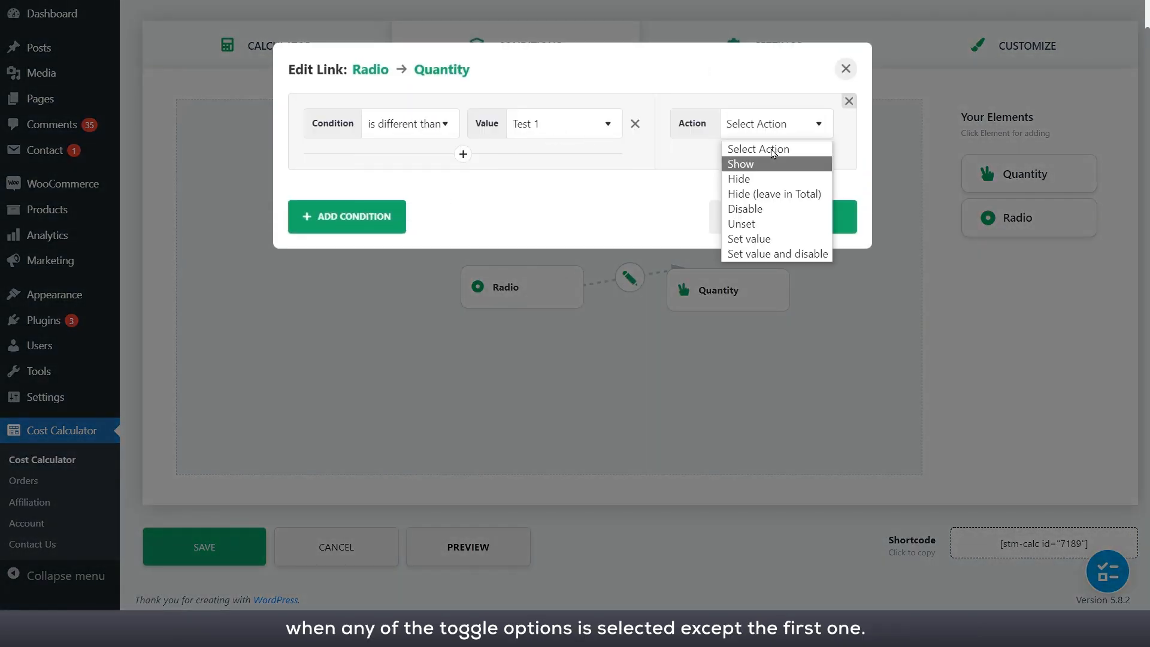
left_click(776, 254)
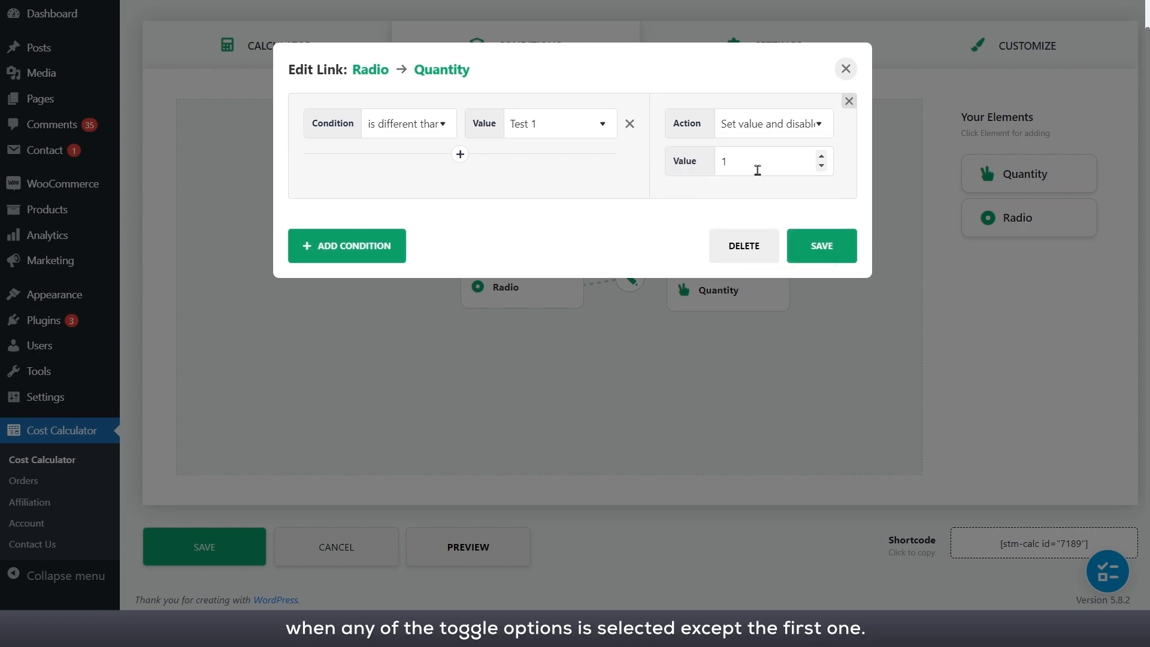
left_click(820, 245)
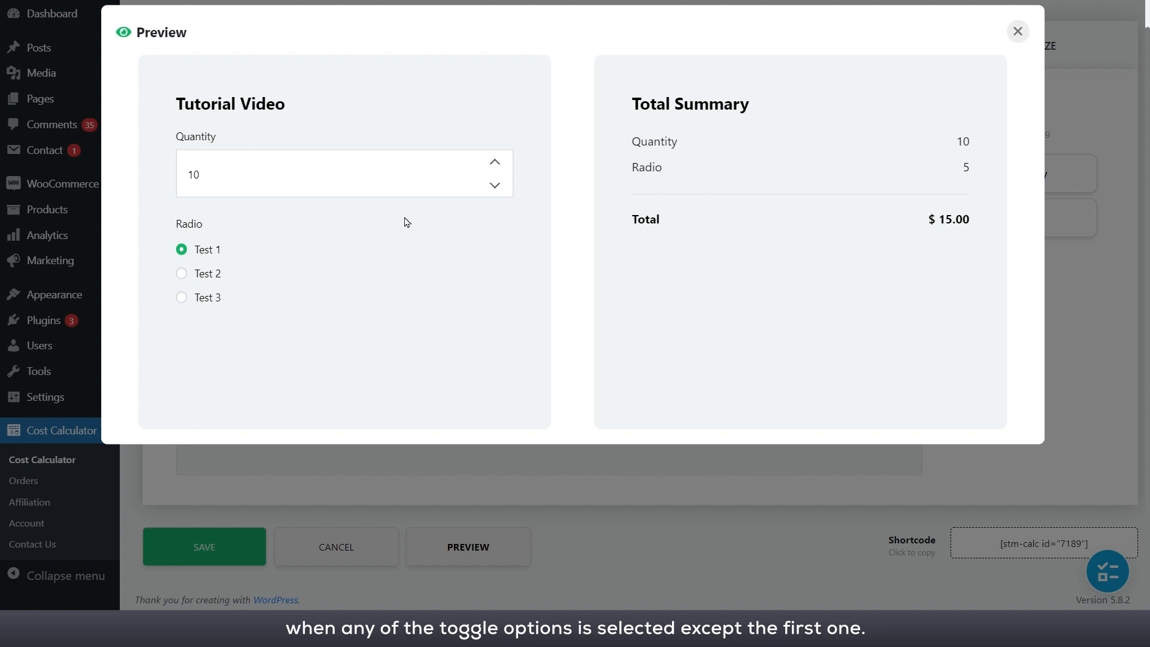
- Pick Test 2 and Test 3 in the preview to confirm Quantity stays locked
left_click(182, 273)
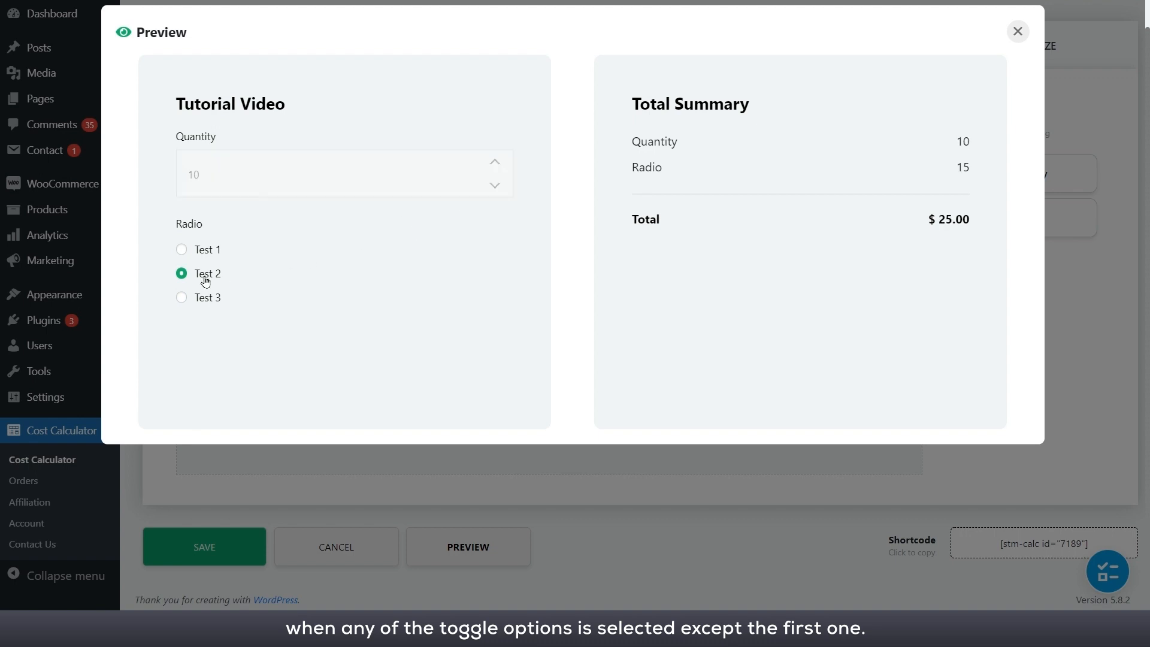
left_click(181, 297)
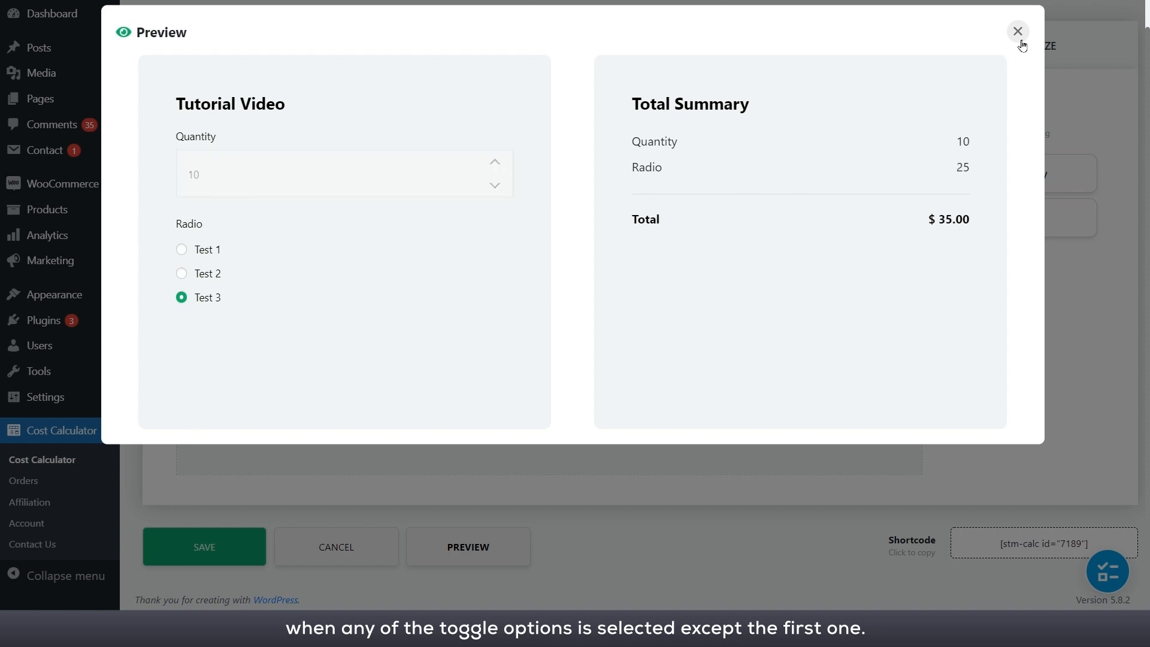
left_click(1017, 31)
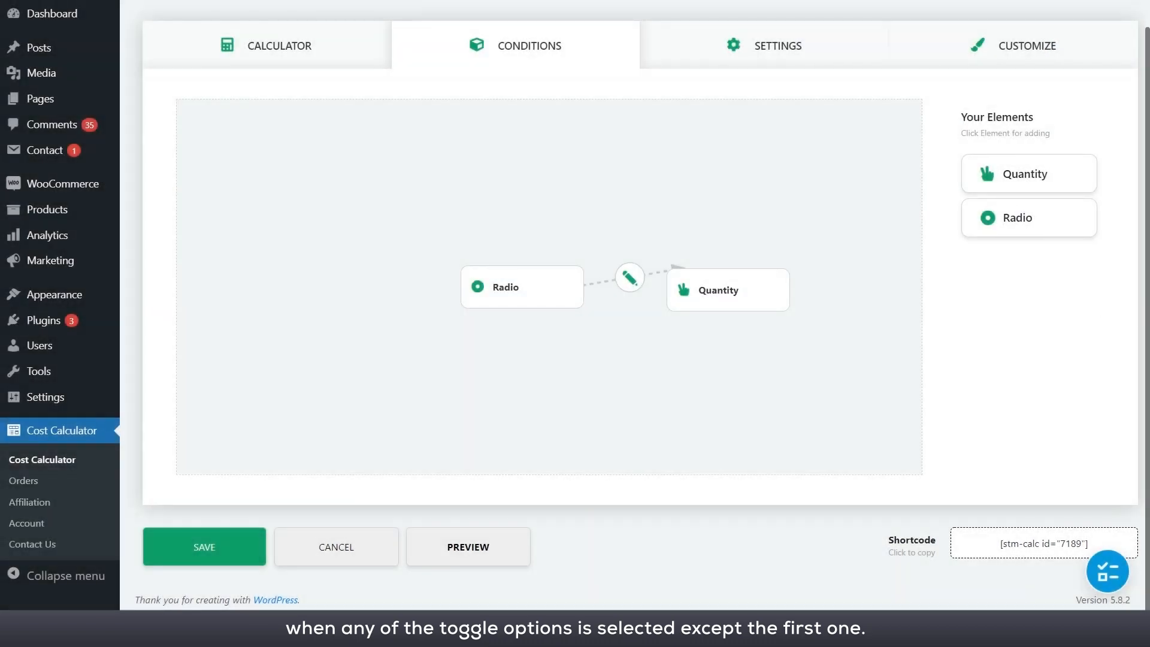
- Preview the Range and Date calculator and adjust the Range slider
left_click(467, 545)
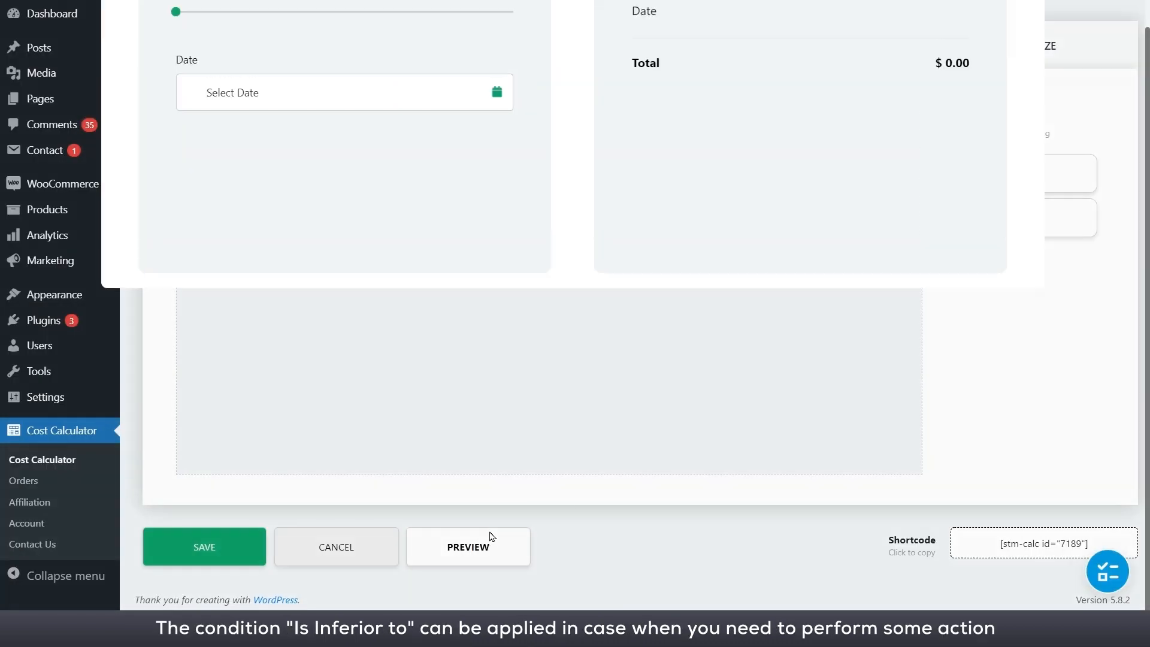
left_click(467, 546)
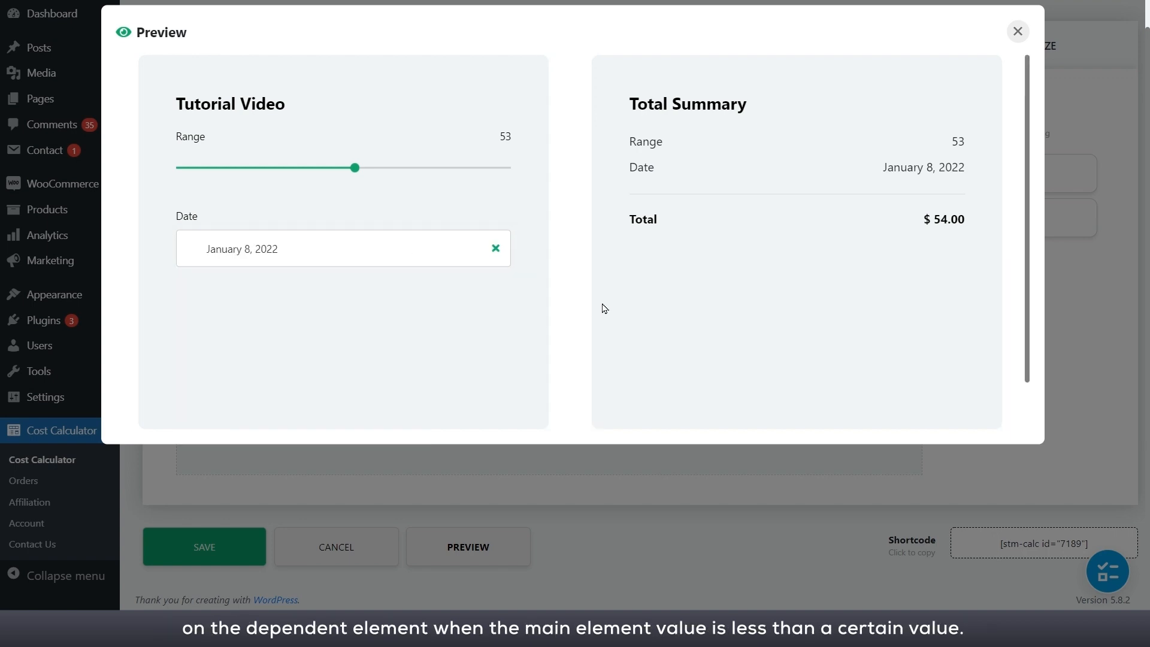
mouse_move(1056, 74)
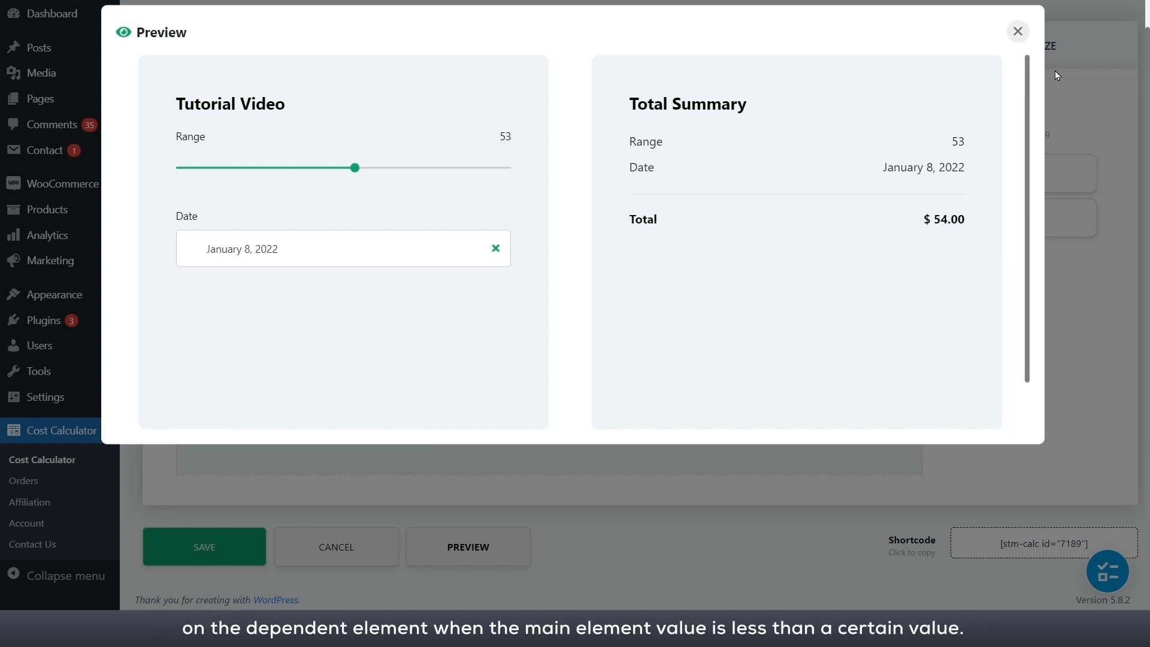
left_click(1017, 31)
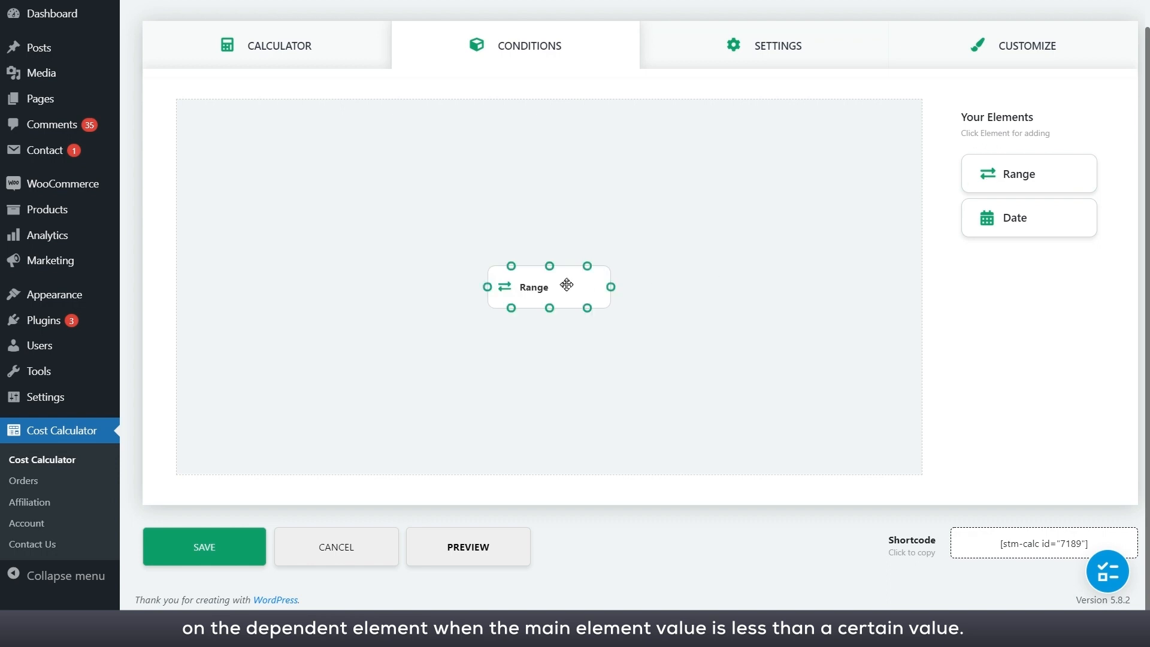
- Link Range to Date: below 15, set and disable date 16/01/2022
left_click(1027, 216)
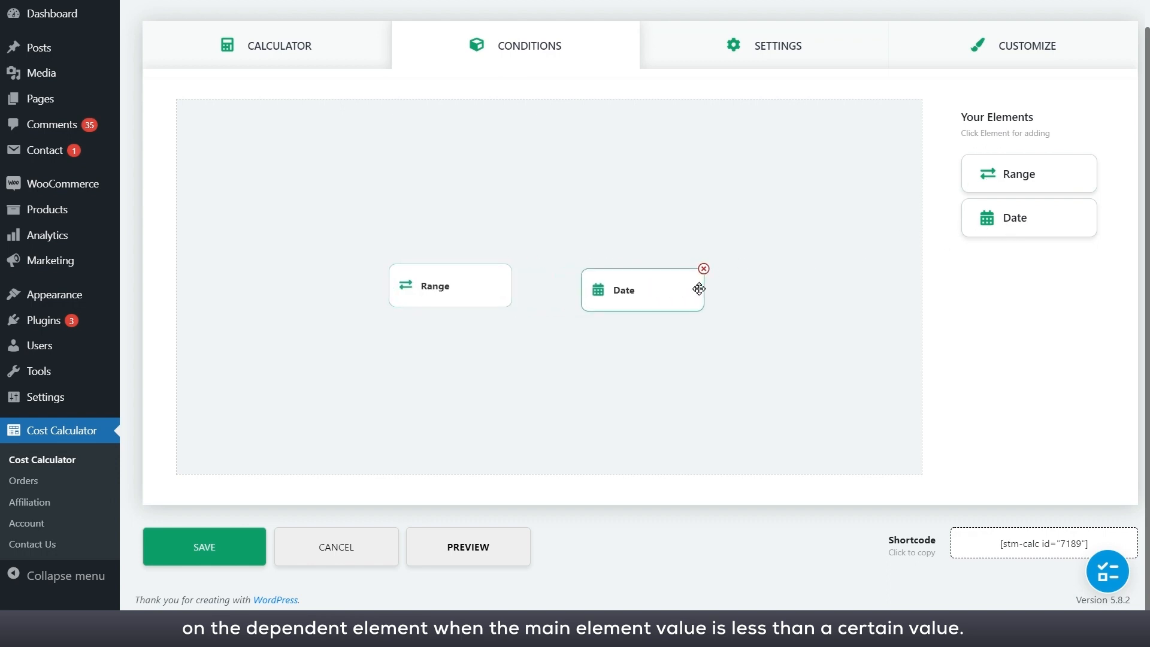
left_click(450, 285)
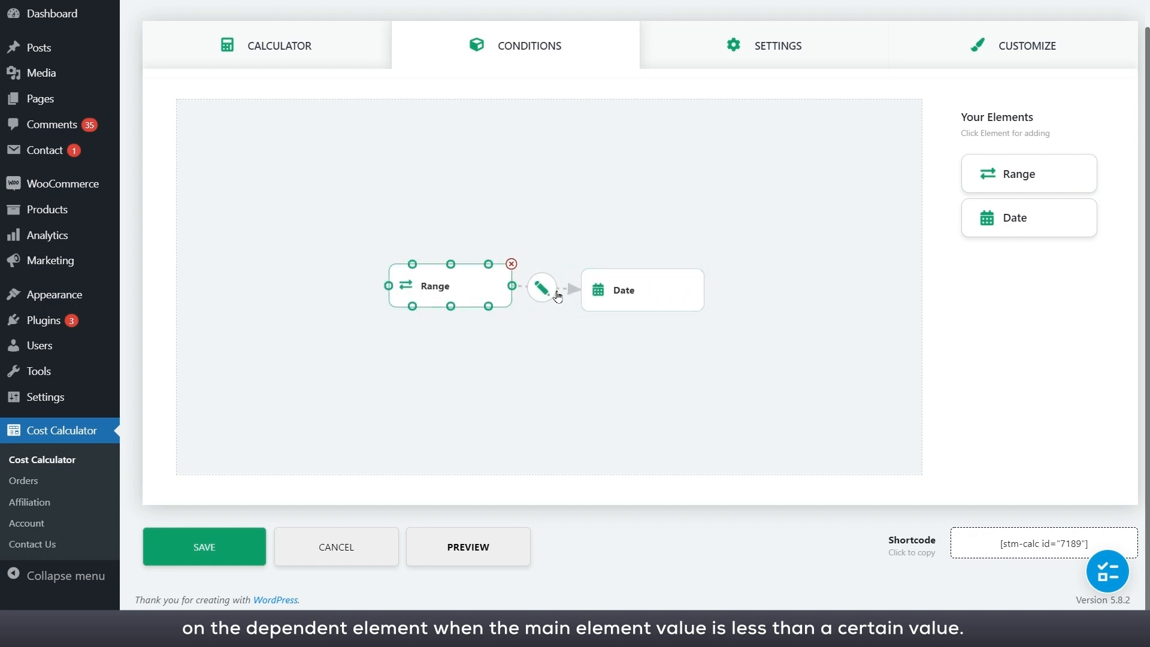
left_click(542, 287)
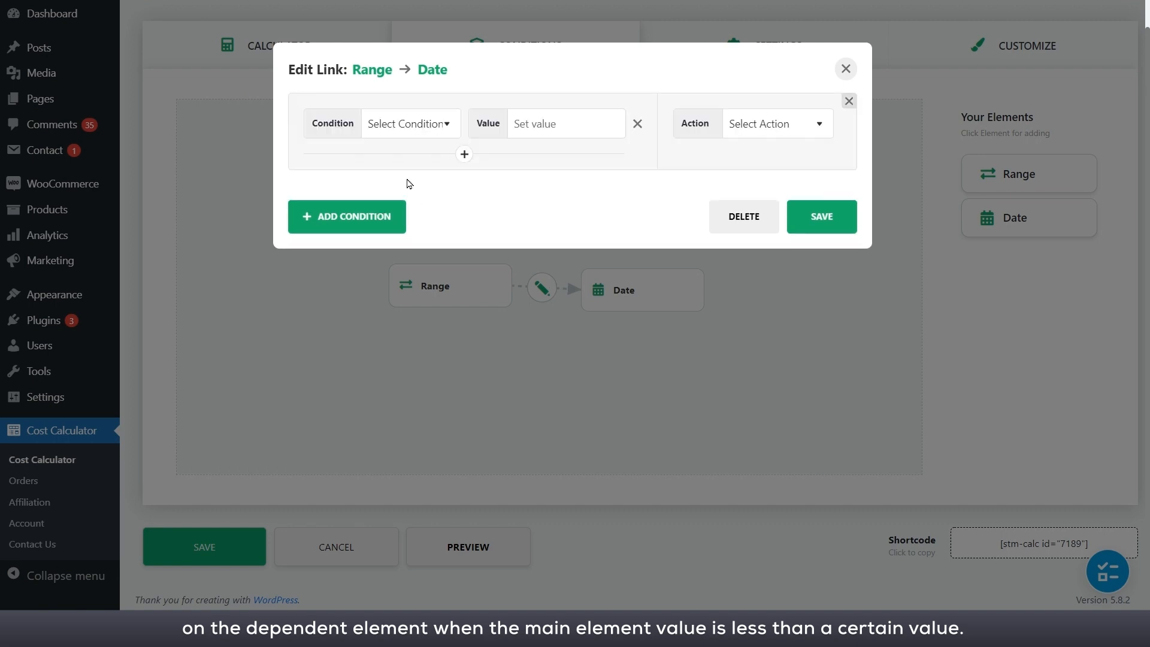
left_click(409, 122)
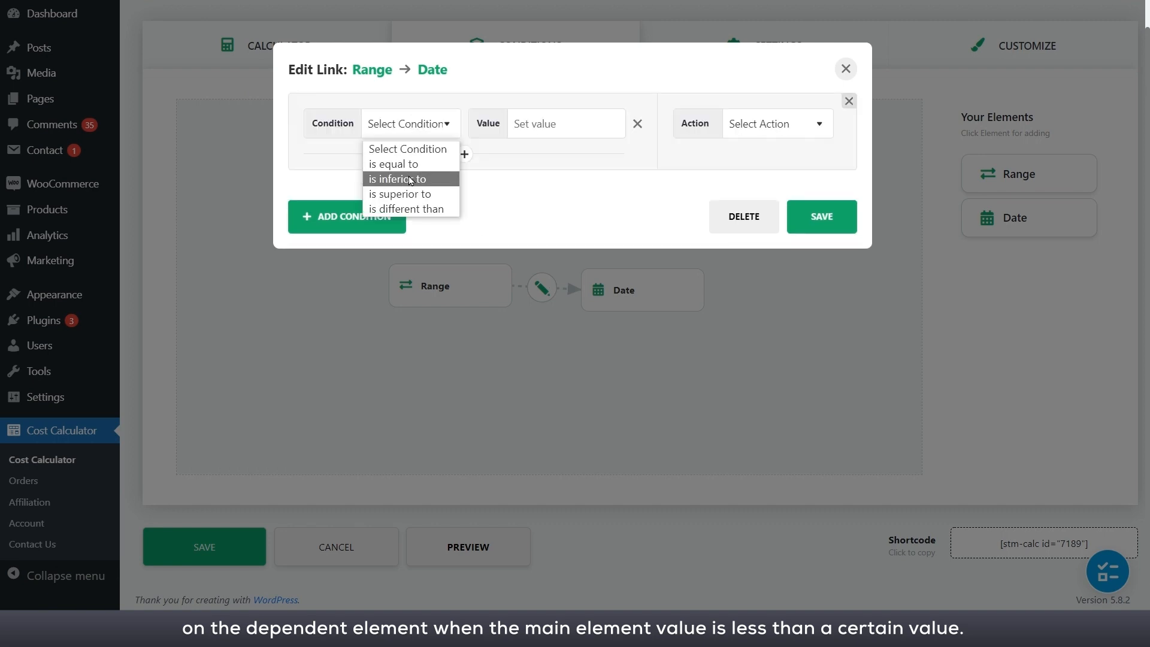
left_click(399, 179)
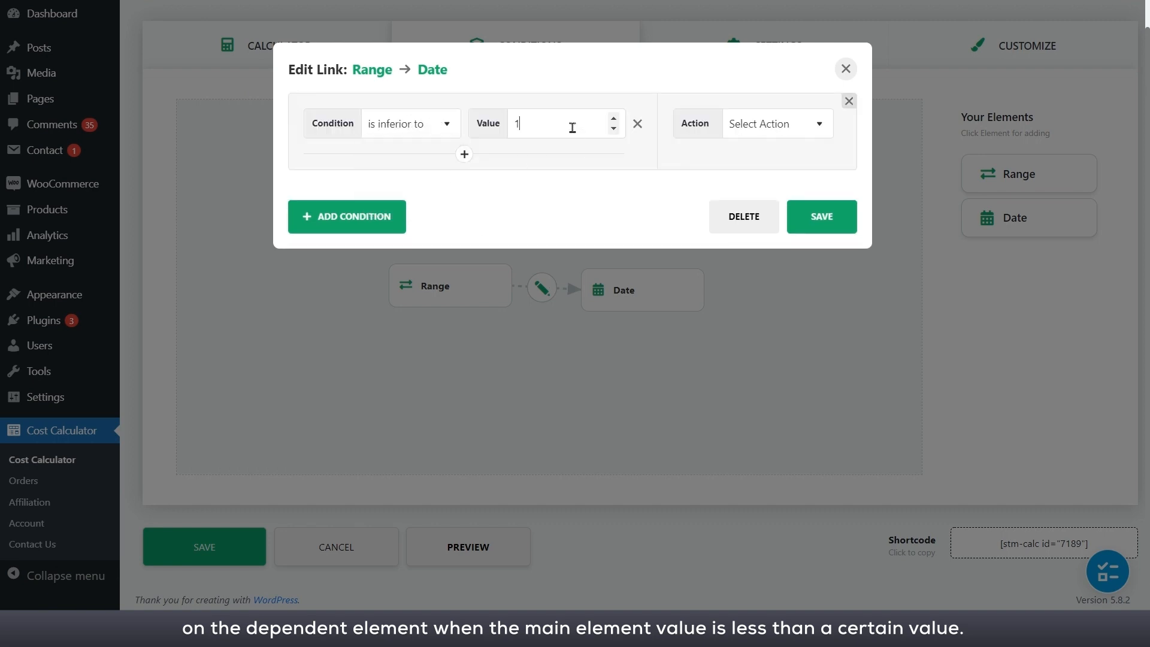
left_click(775, 122)
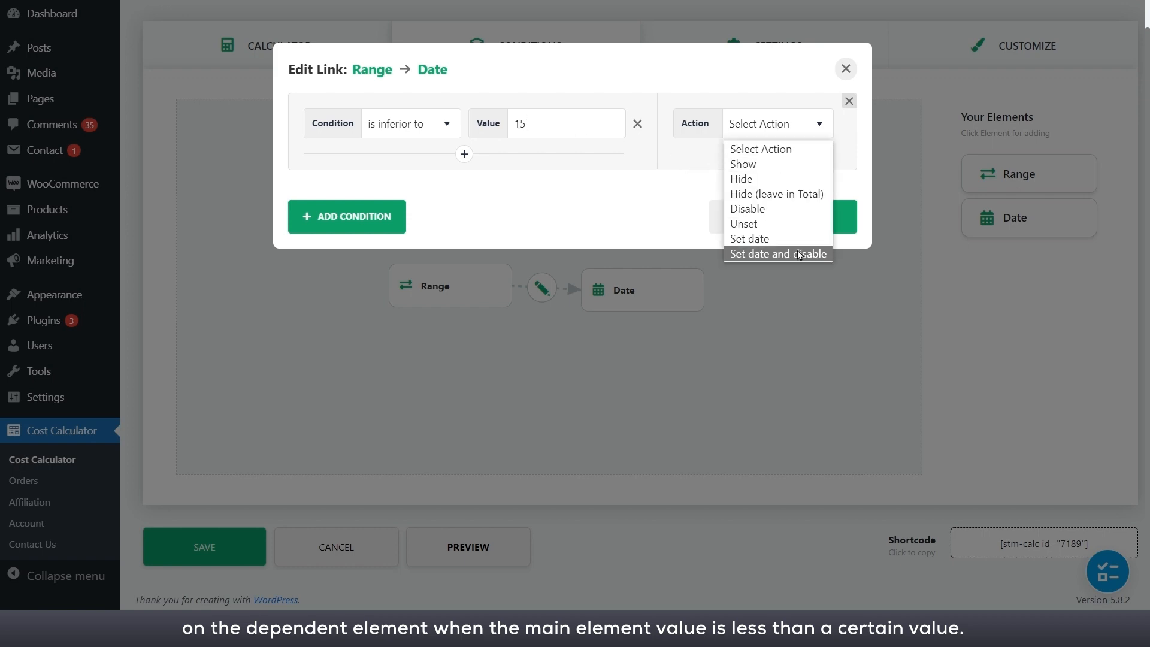
left_click(776, 254)
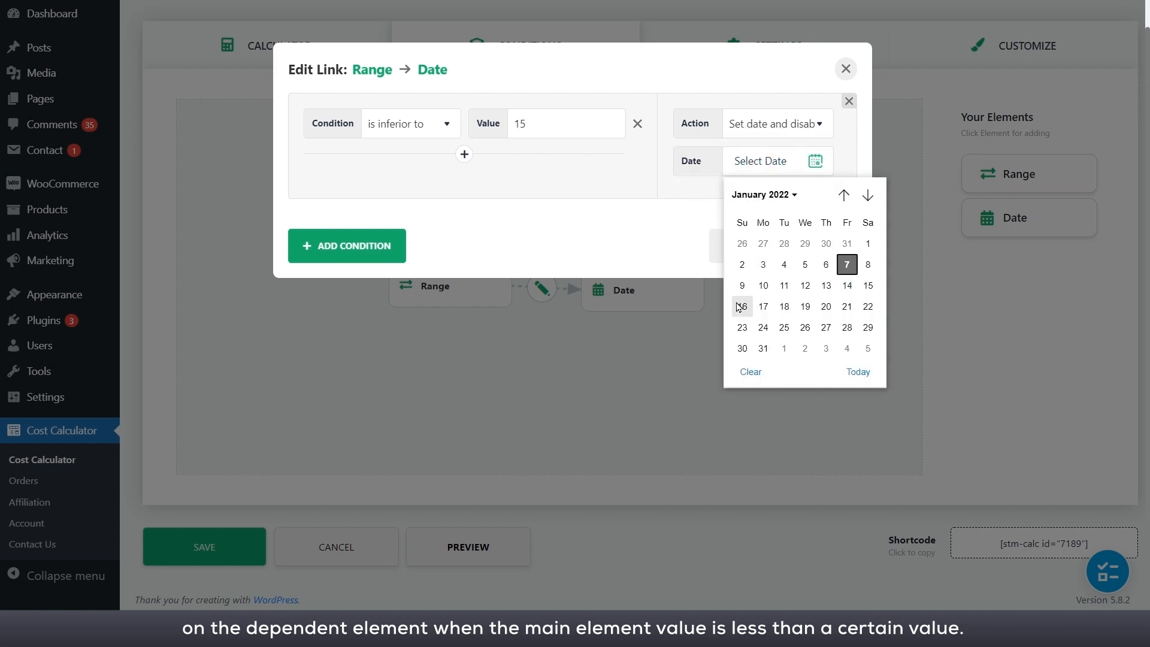
left_click(742, 306)
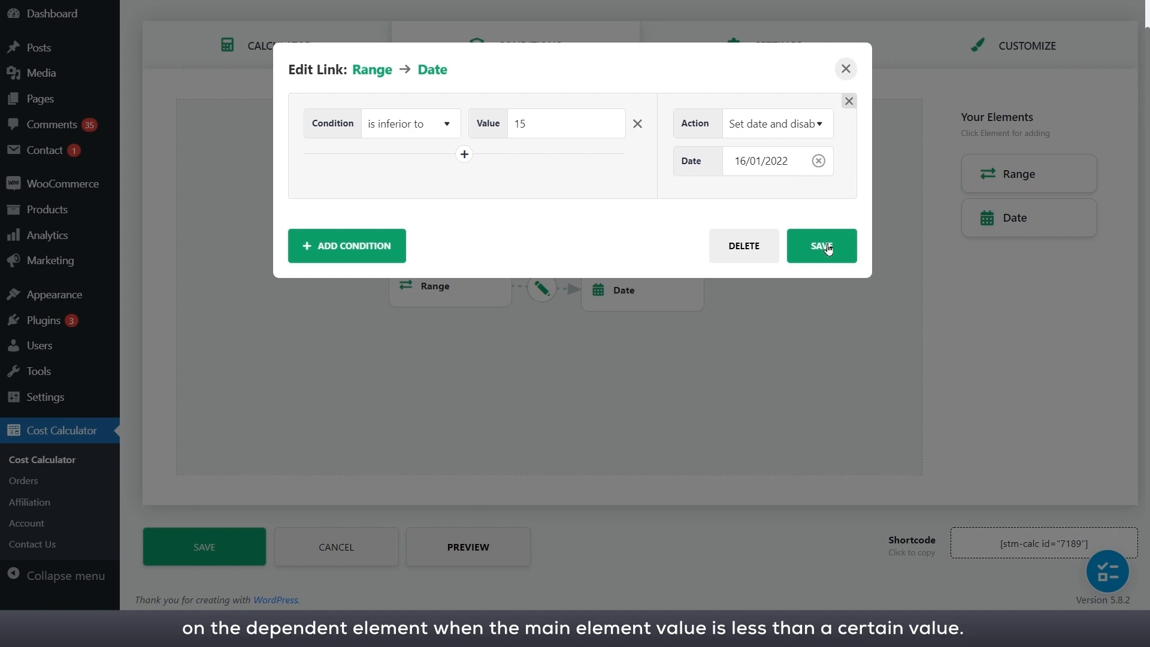
left_click(820, 246)
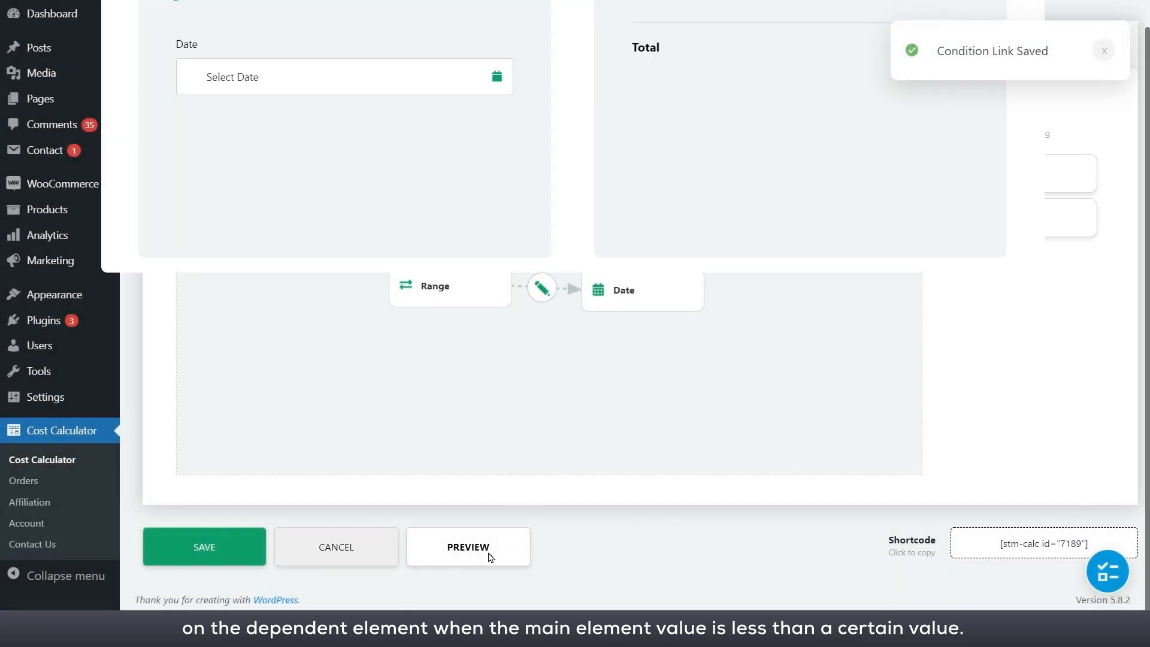
- Preview the calculator, dragging Range between 33 and 38
left_click(468, 546)
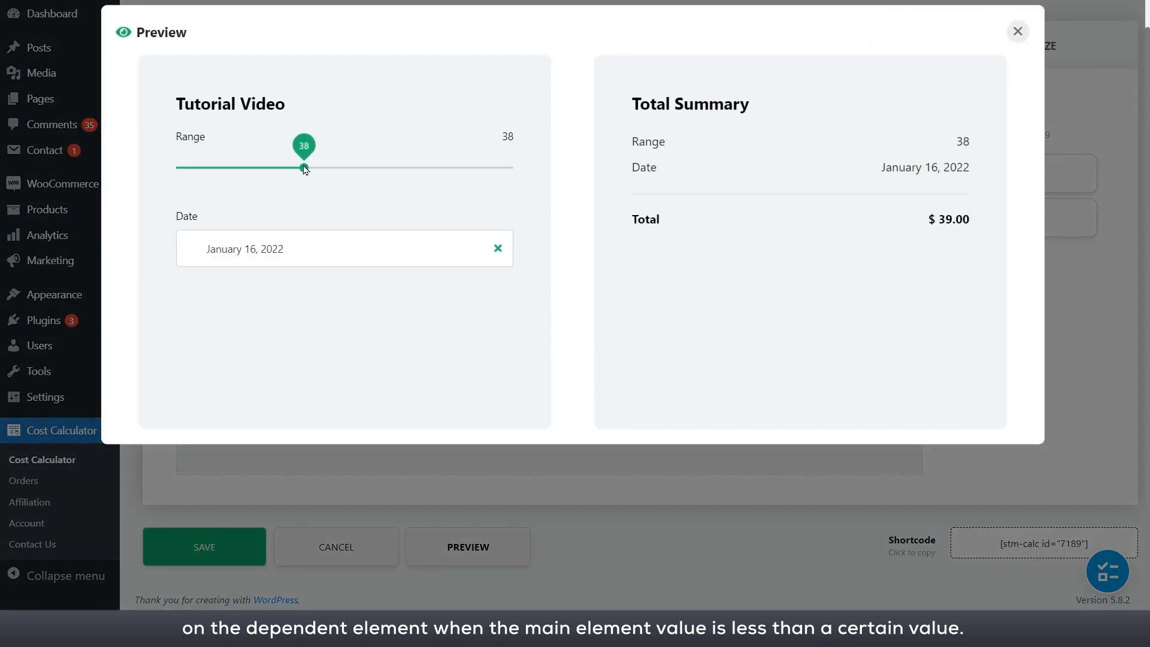
left_click_drag(304, 167, 299, 167)
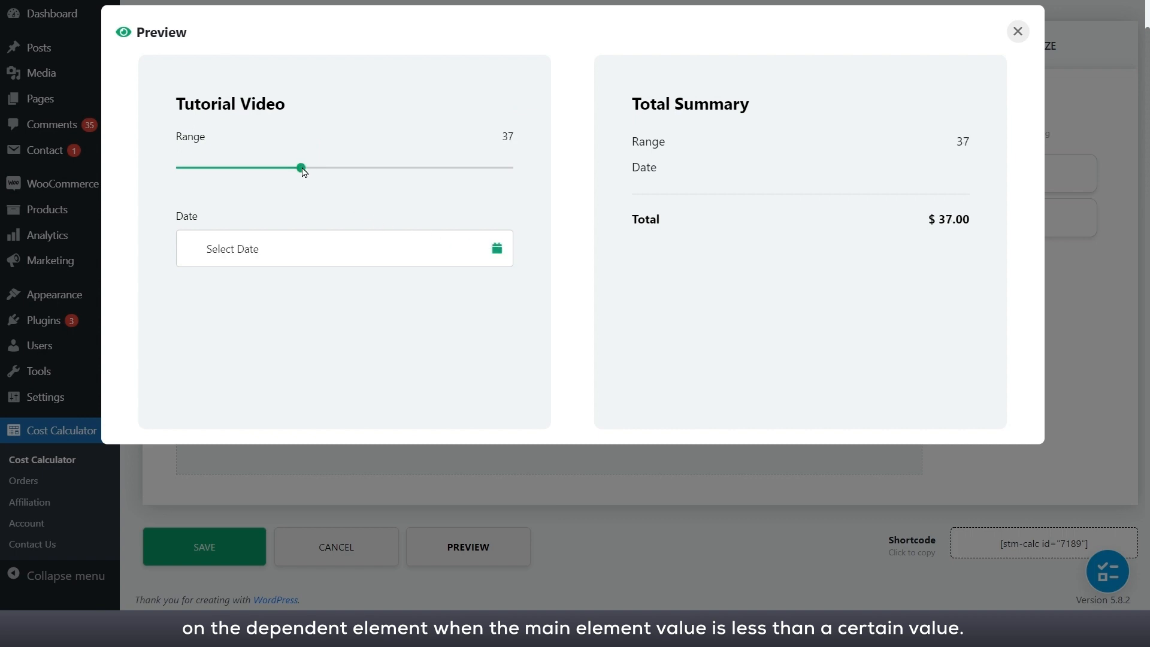
left_click_drag(300, 167, 287, 167)
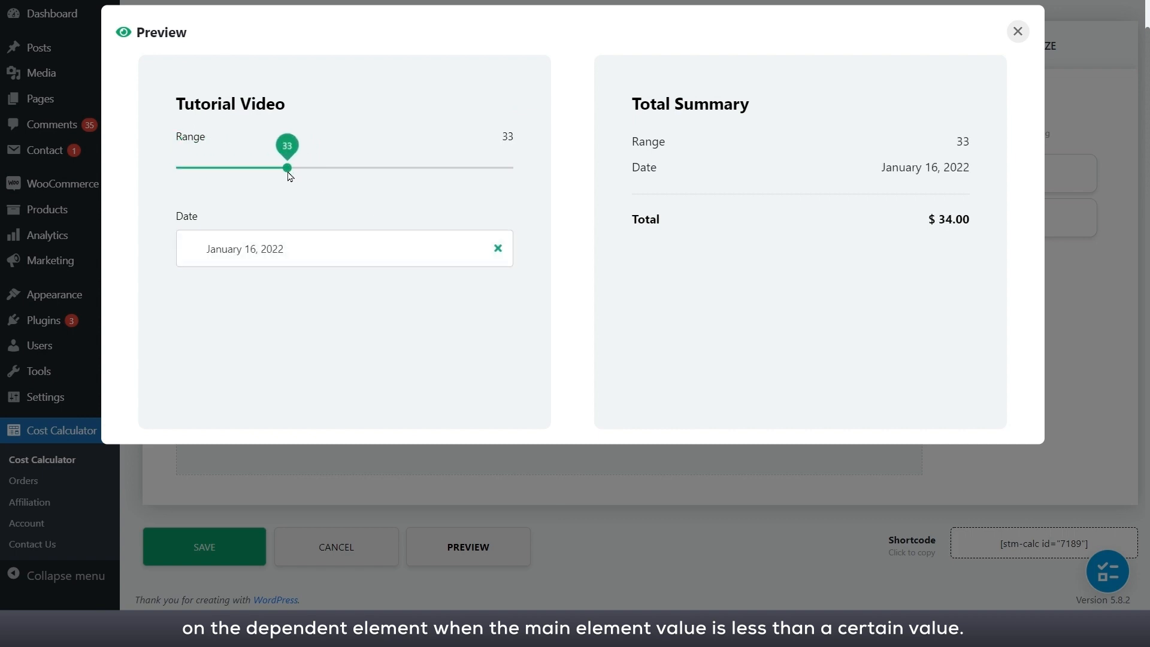
left_click_drag(287, 167, 301, 167)
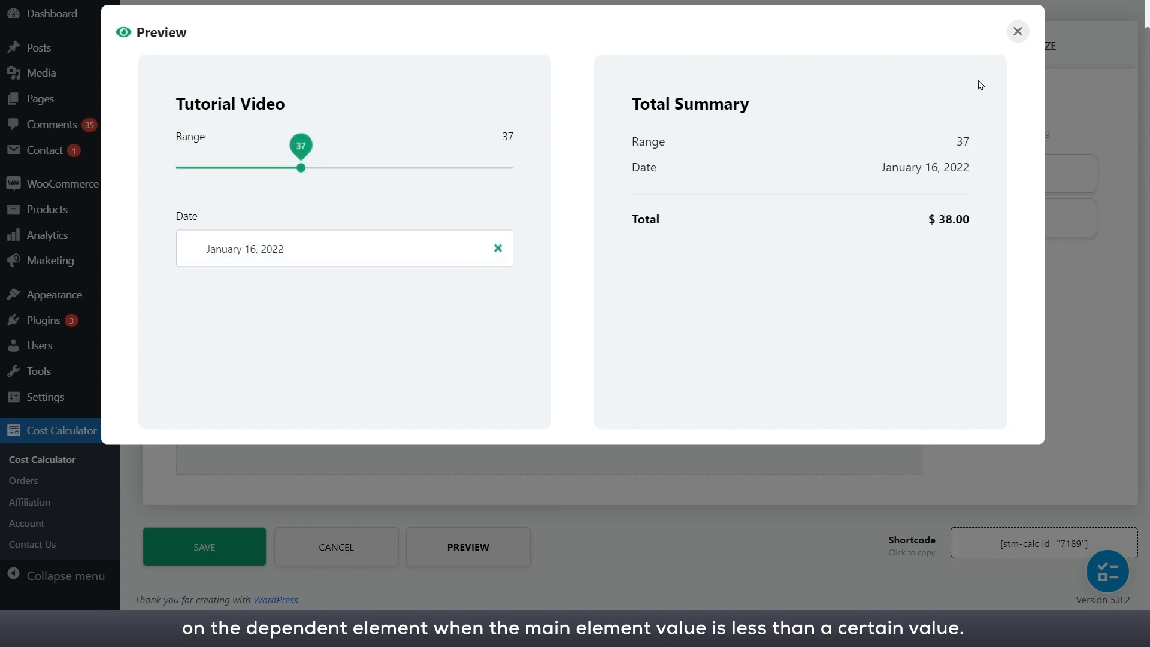
left_click(1017, 30)
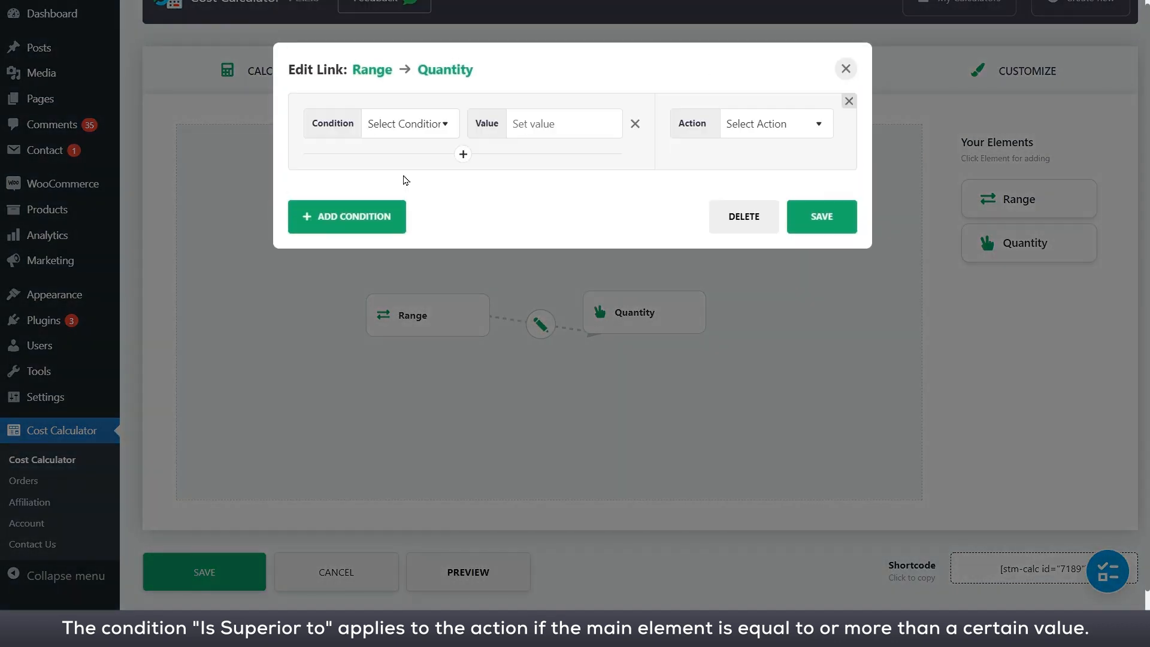
- Make the Range→Quantity link hide Quantity when Range is above 50
left_click(408, 123)
type("5")
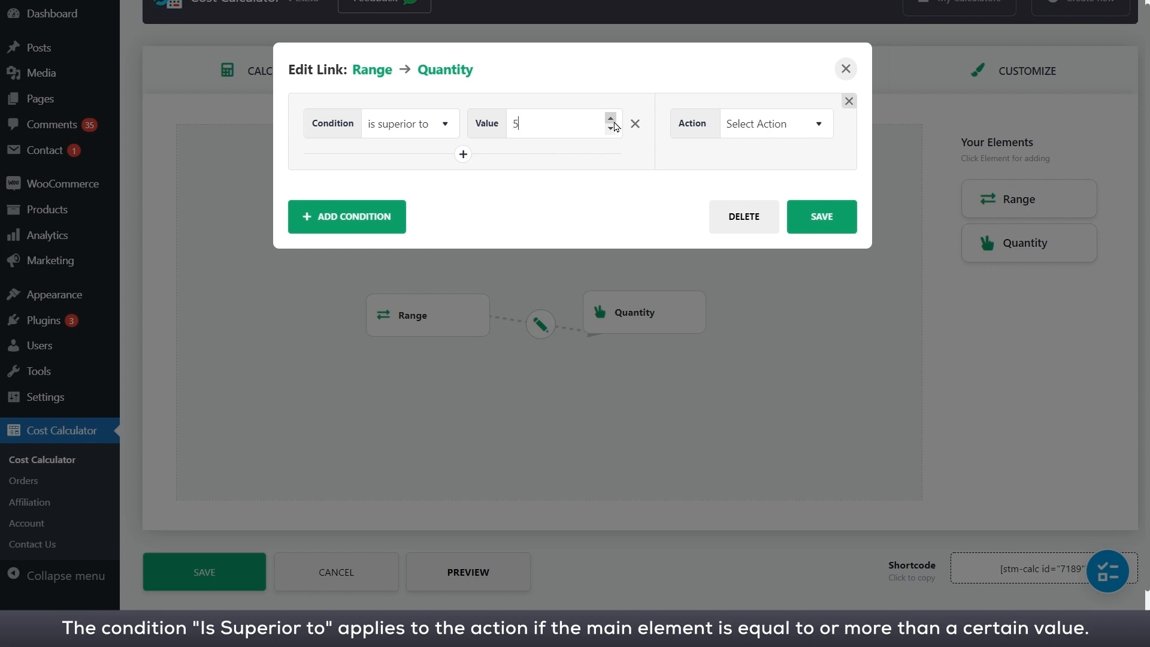
left_click(774, 123)
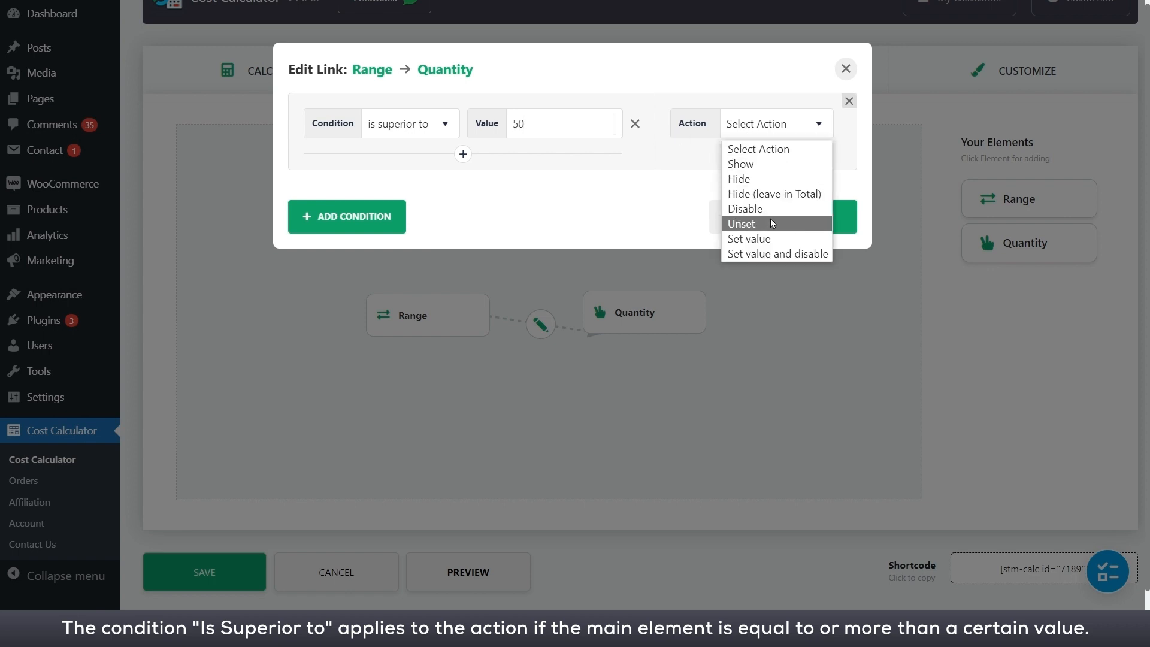
left_click(738, 178)
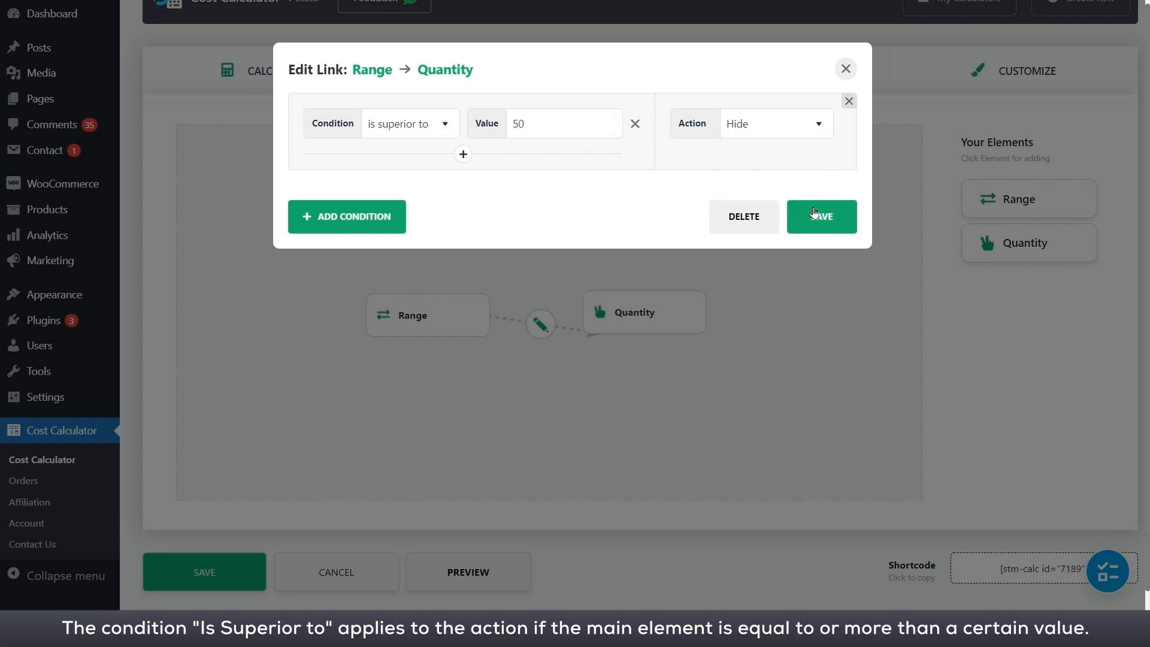
left_click(820, 216)
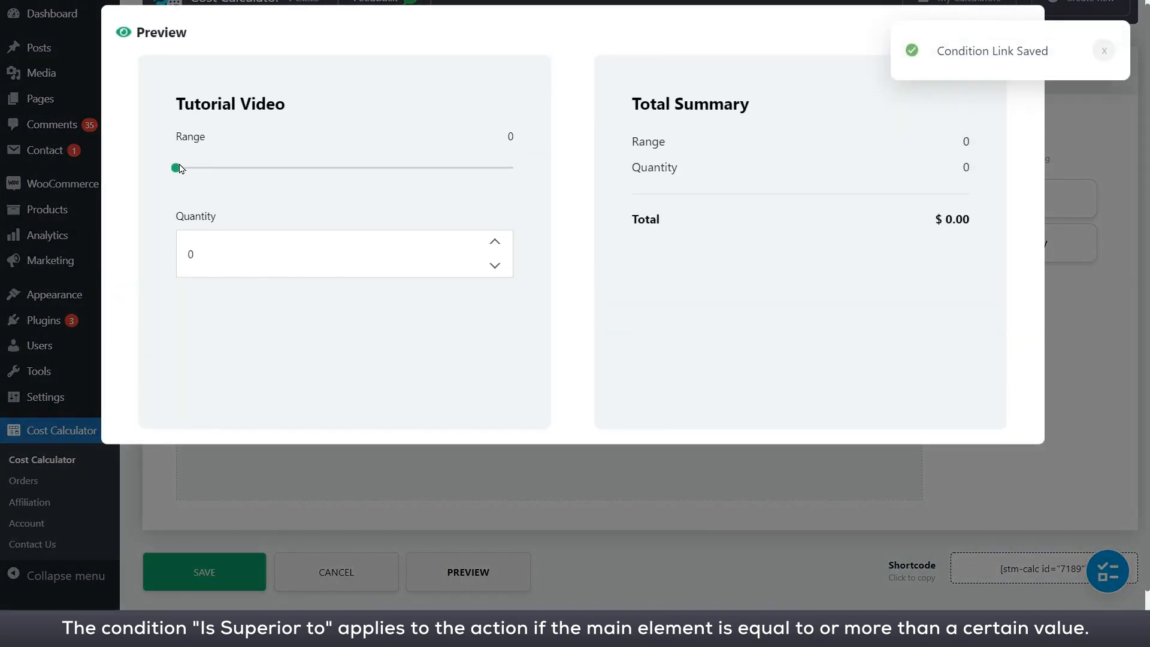
- Drag Range up to 50 in the preview to see Quantity hide
left_click_drag(176, 167, 317, 167)
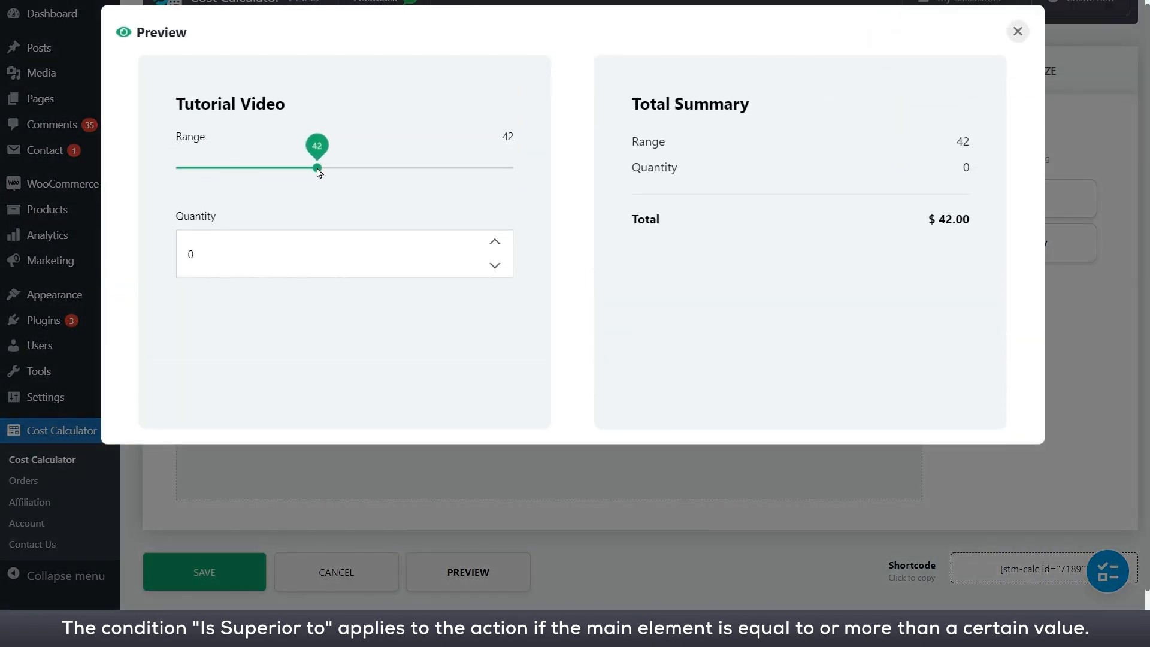
left_click_drag(316, 167, 345, 167)
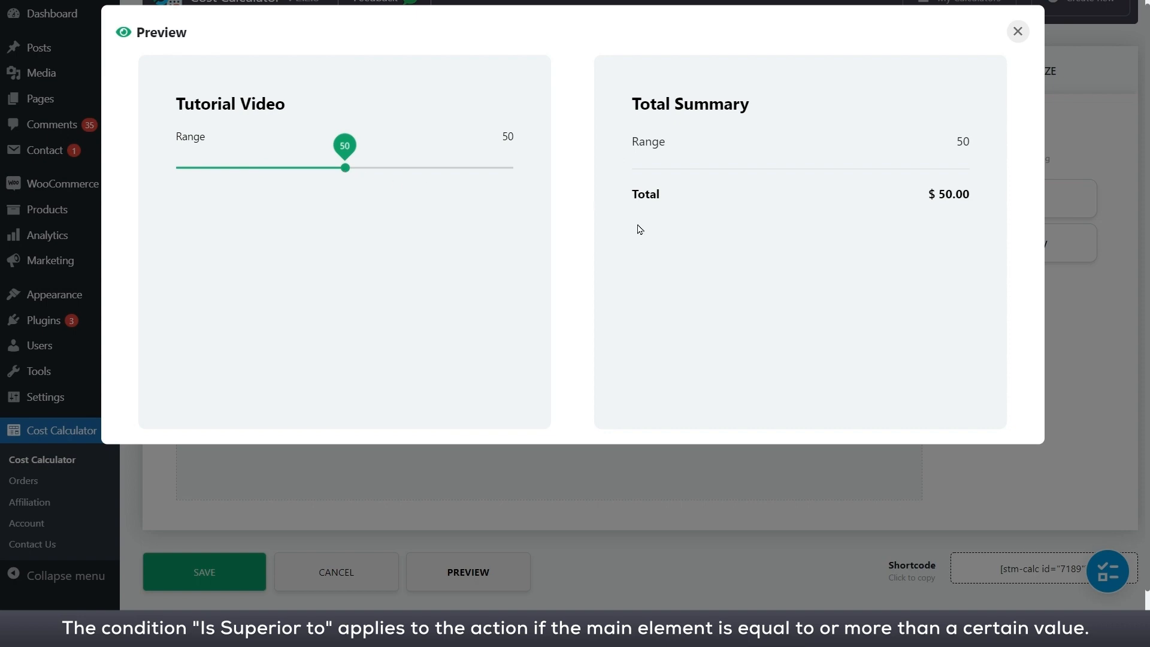
left_click(1017, 31)
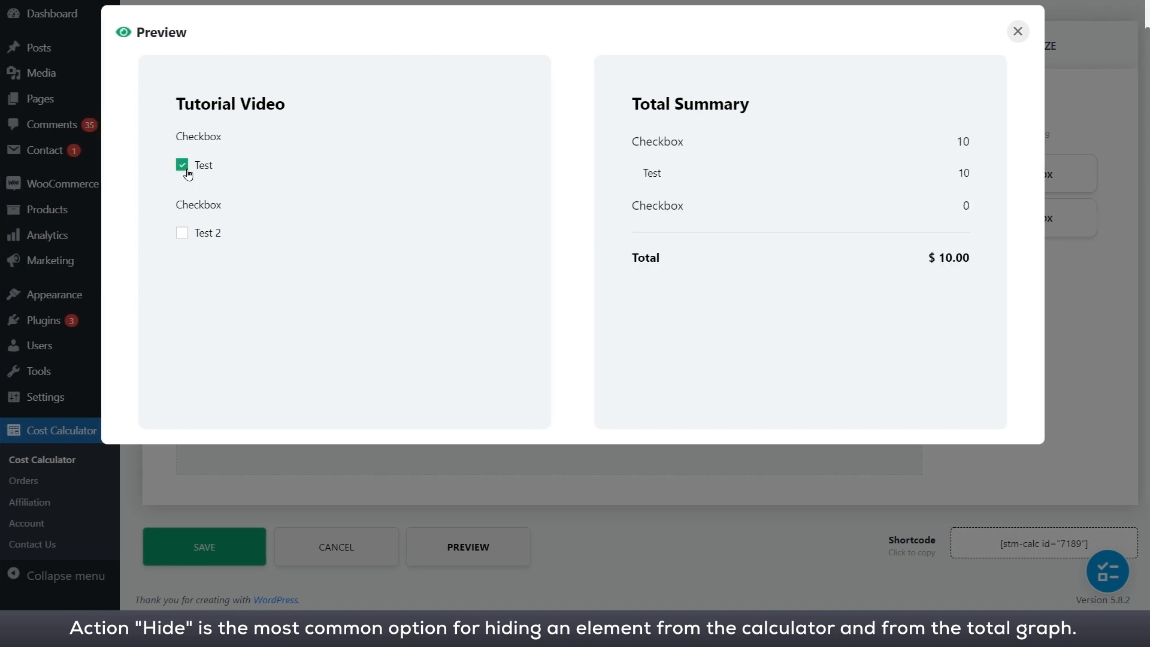
- After a quick preview, save a Checkbox→Checkbox link triggered by Test
left_click(182, 164)
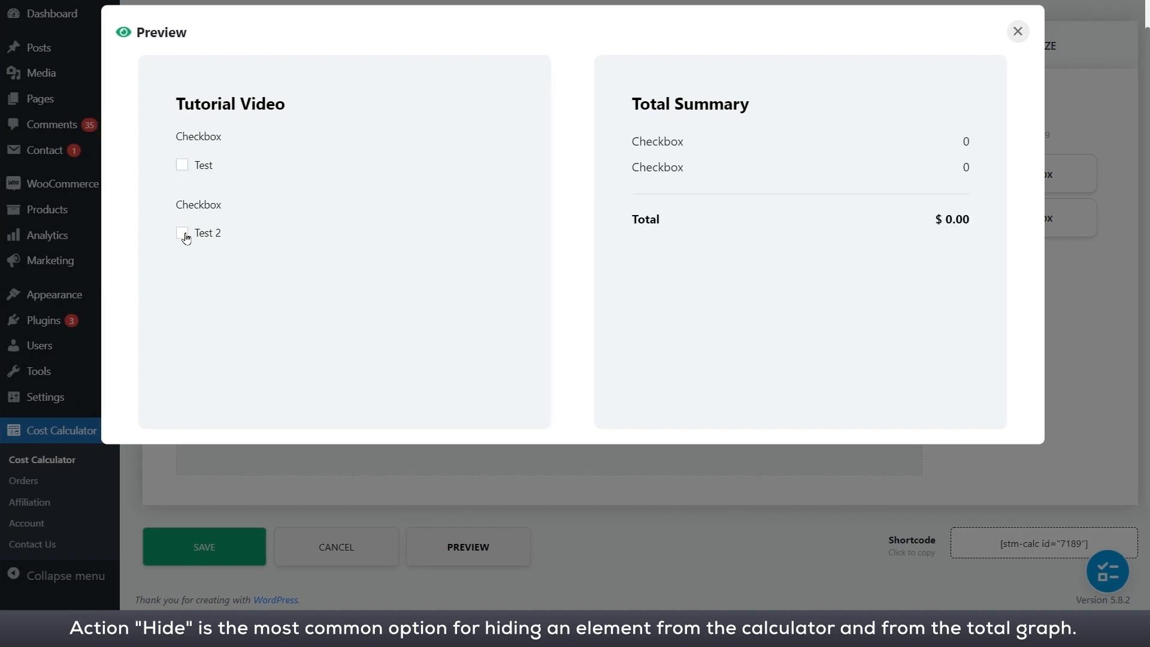
mouse_move(189, 229)
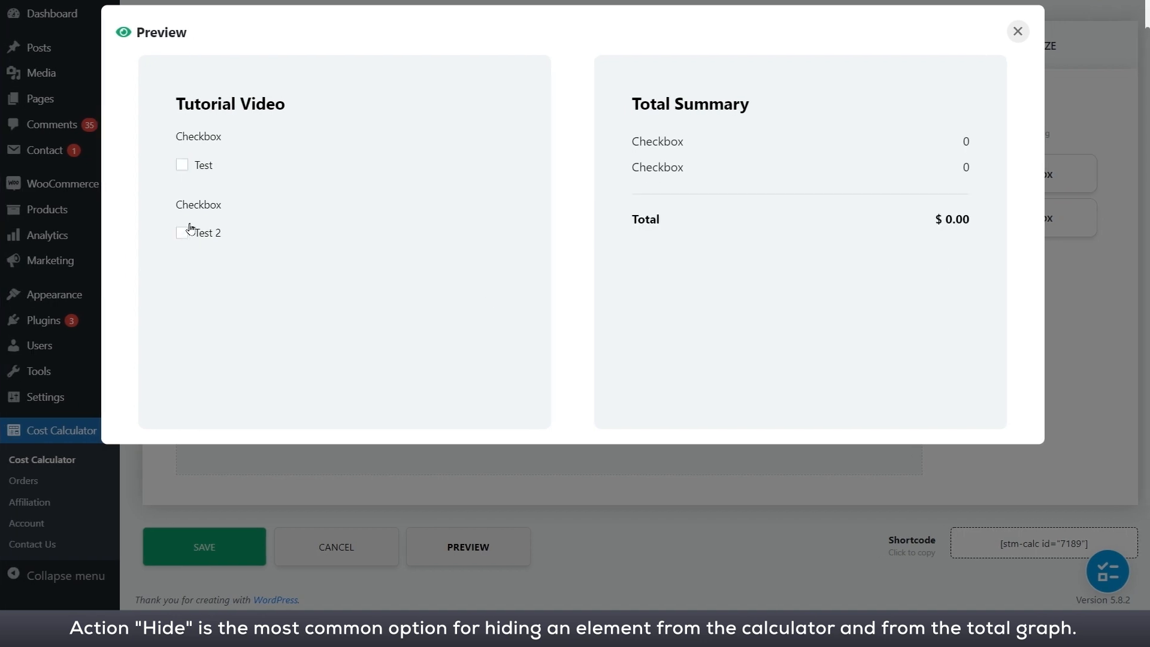
left_click(1017, 32)
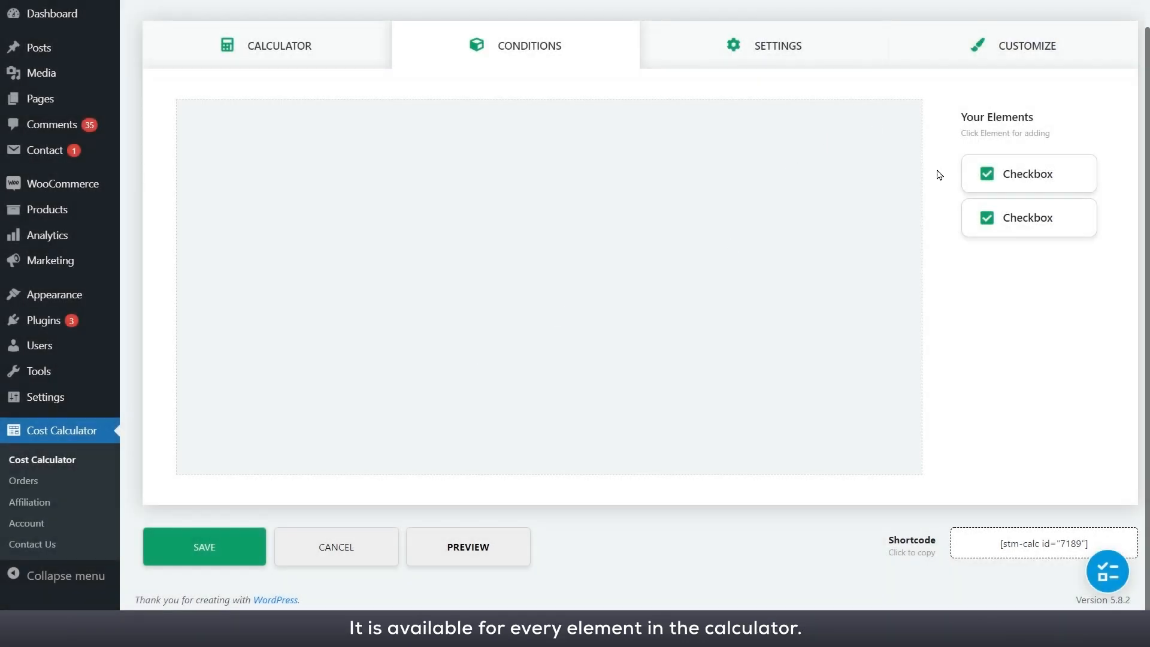
mouse_move(1012, 173)
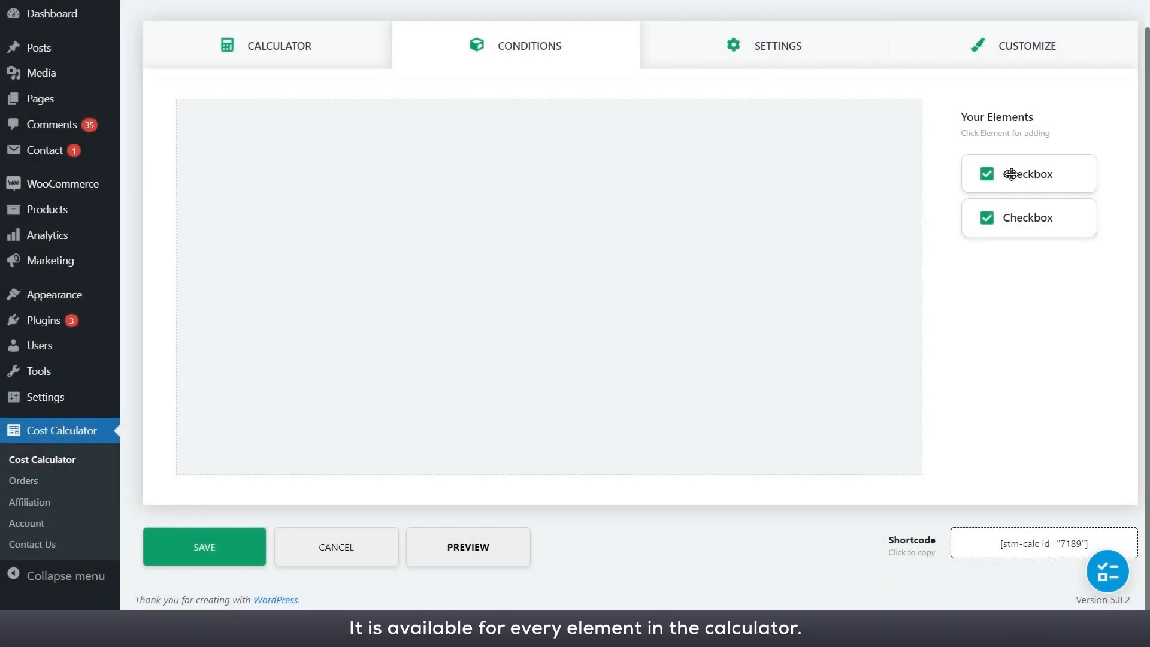
left_click(1028, 173)
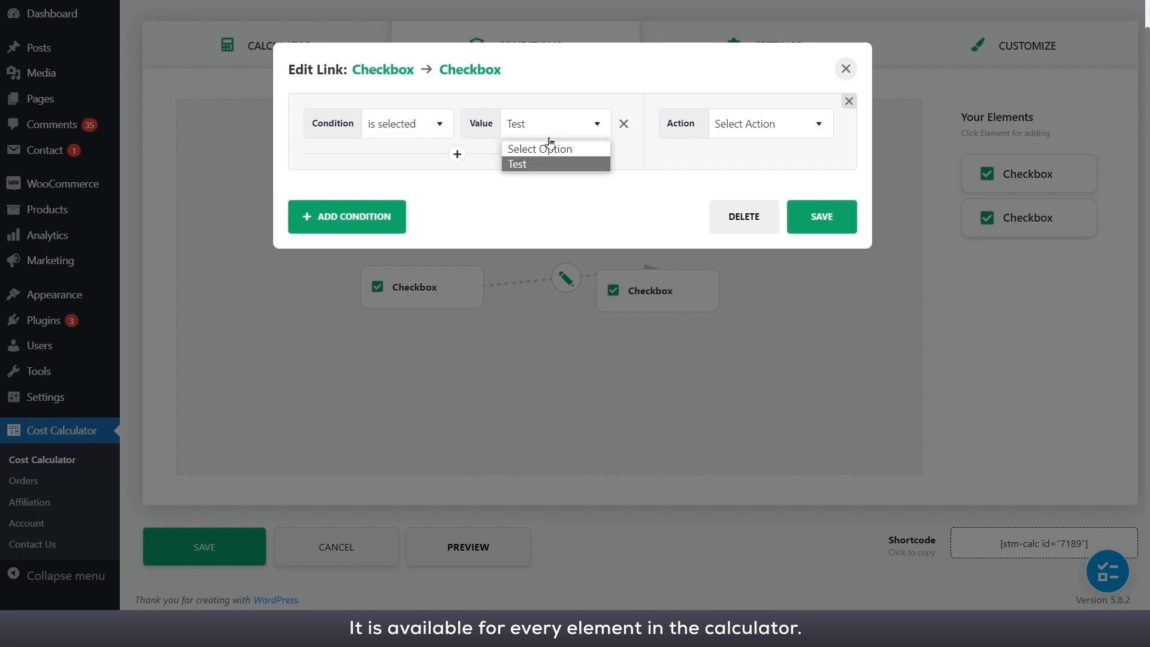
left_click(768, 124)
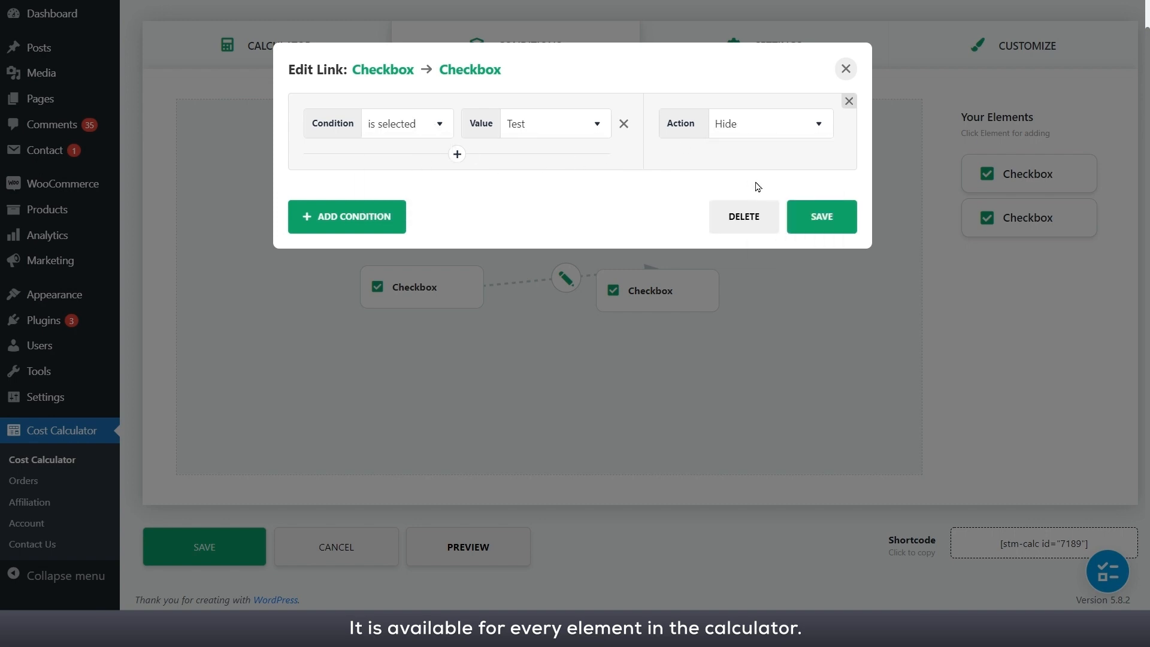
left_click(820, 216)
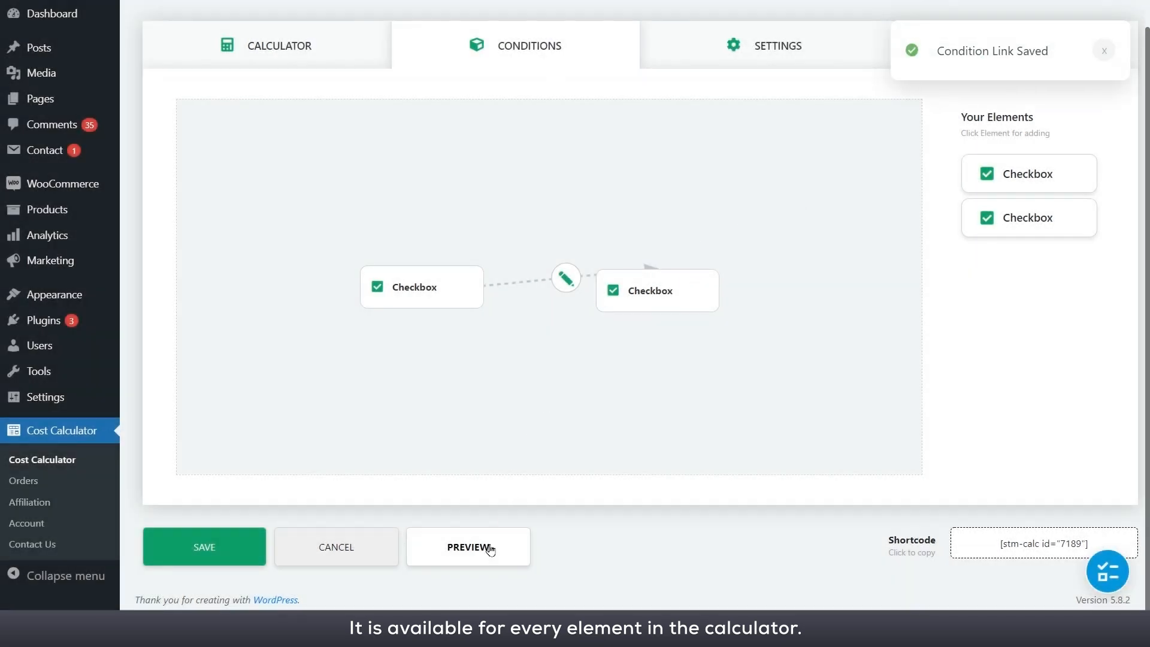
- Preview toggling Test and Test 2 to confirm Test hides the second checkbox
left_click(467, 546)
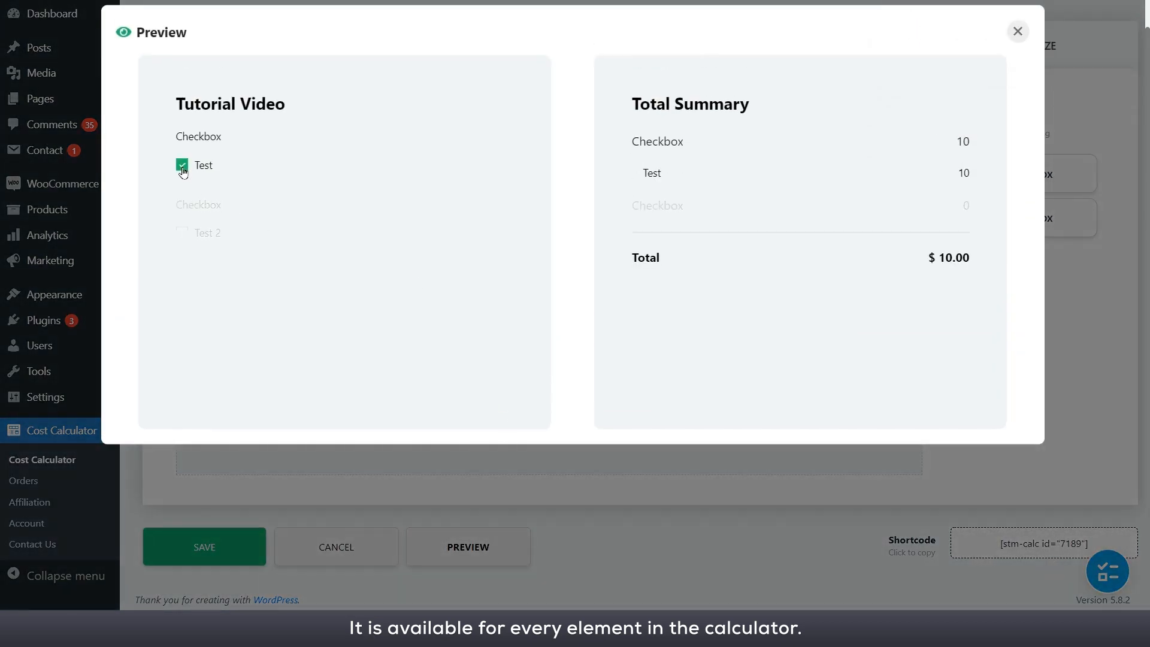
left_click(181, 176)
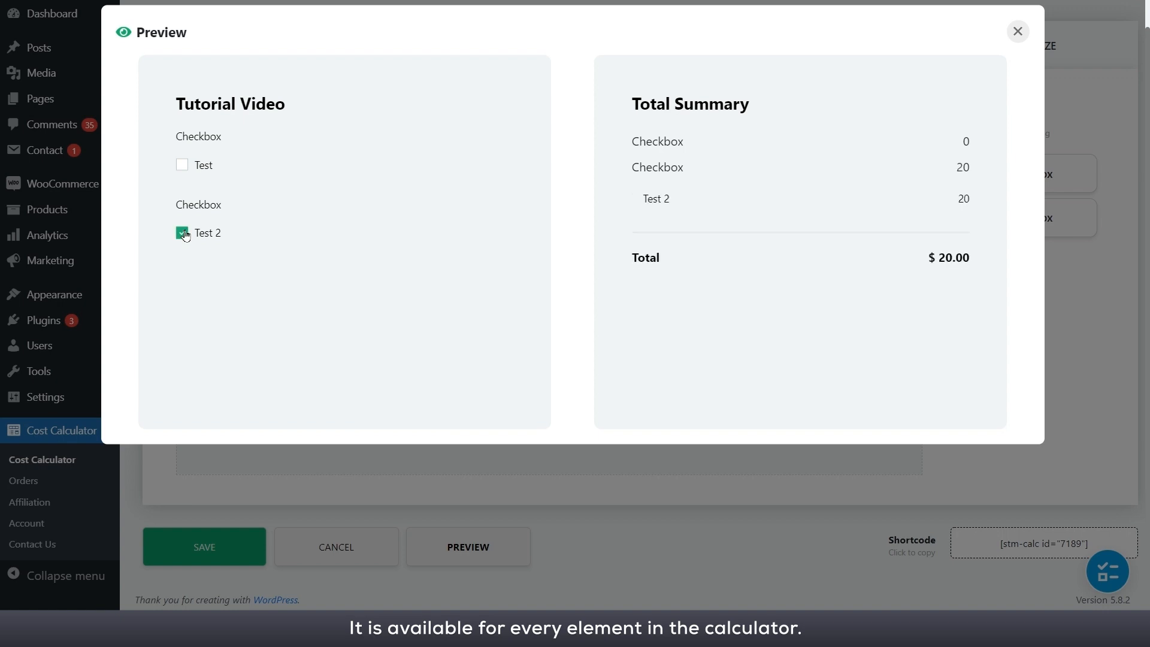
left_click(182, 233)
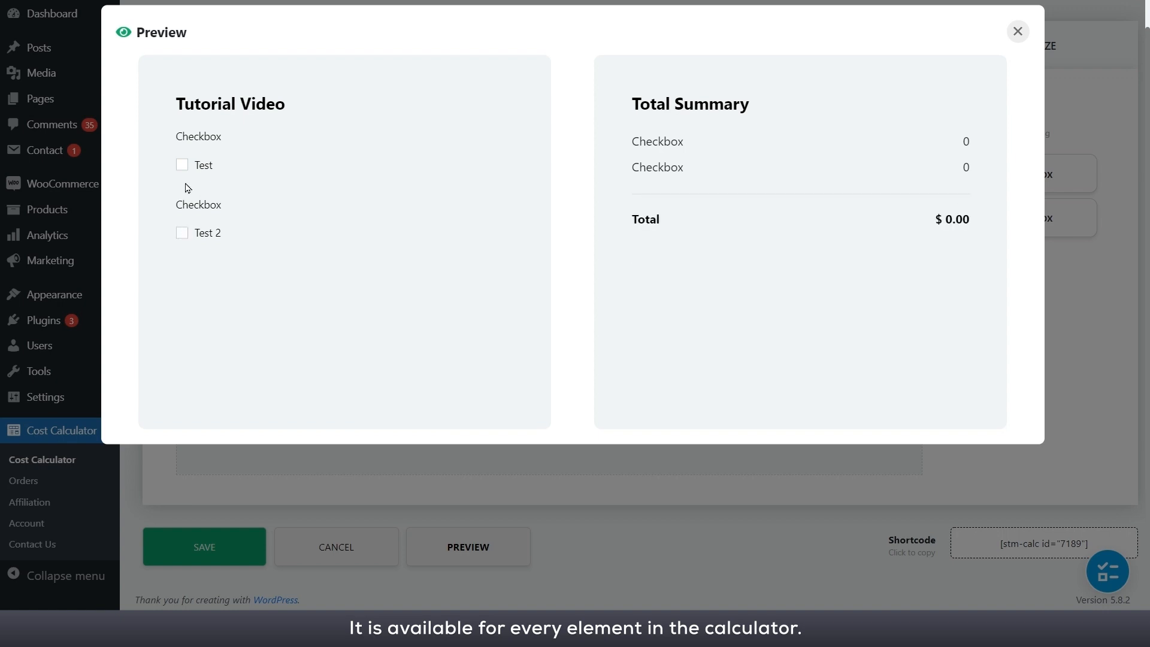
left_click(182, 164)
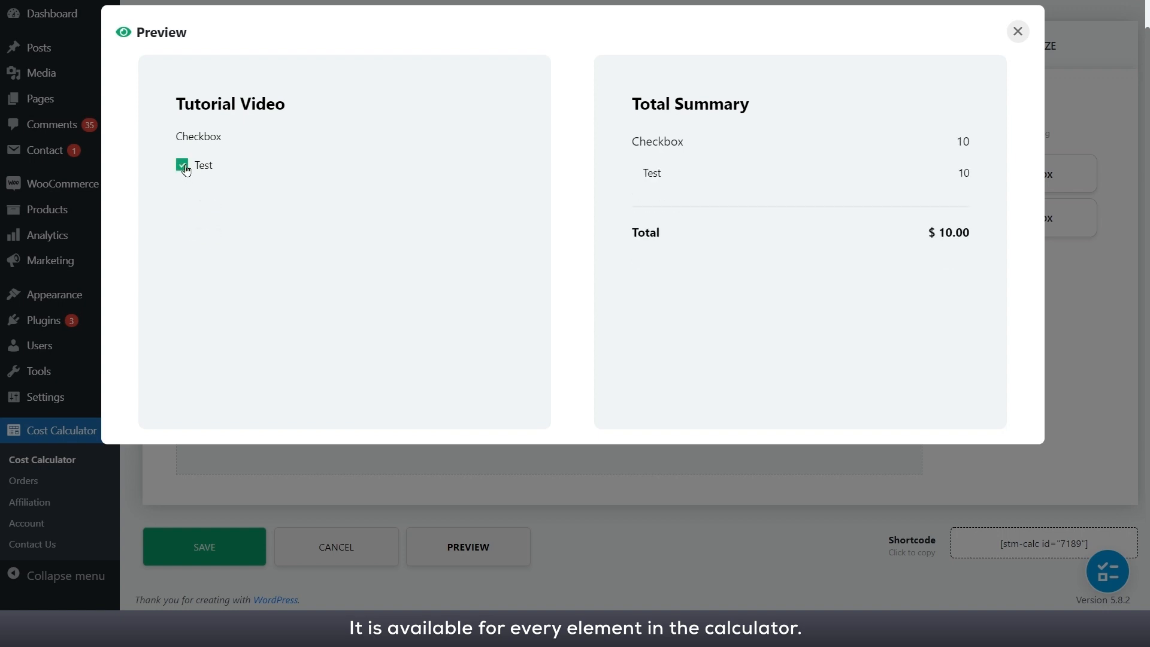
left_click(182, 164)
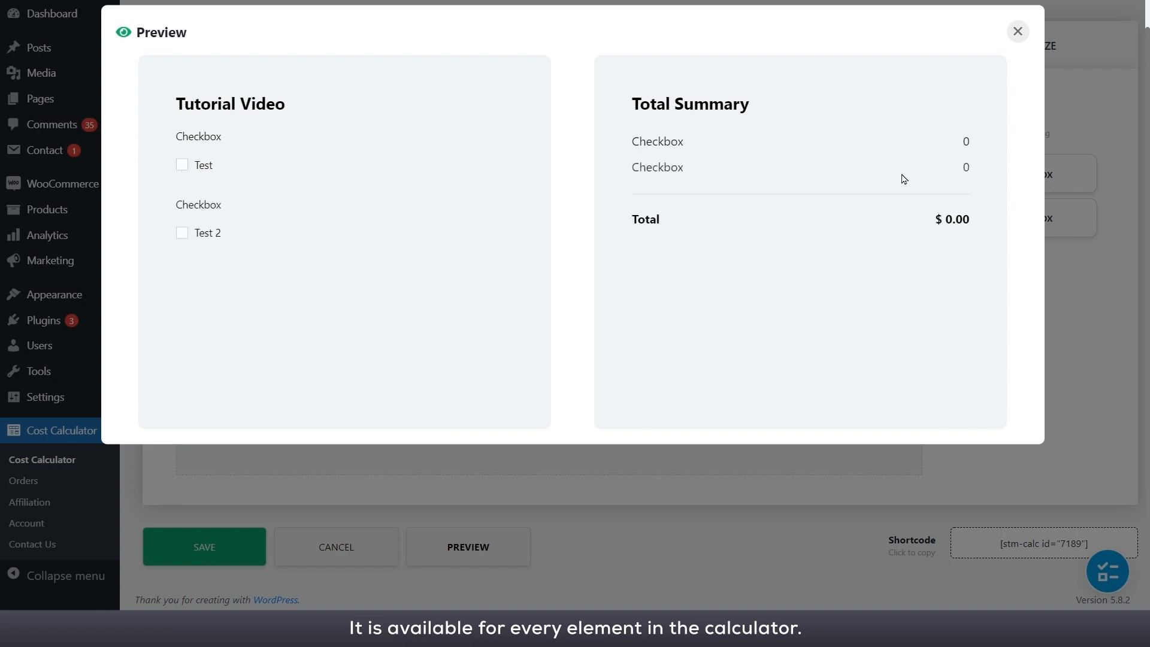
left_click(1017, 31)
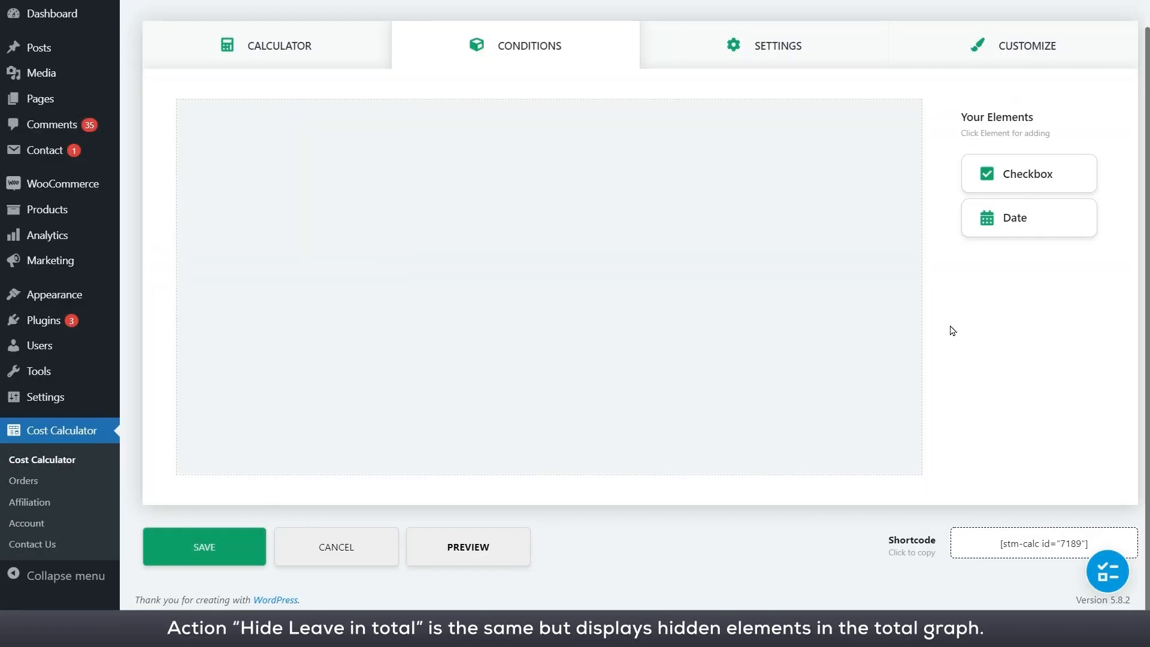
- Preview the calculator with the test checkbox ticked
left_click(467, 546)
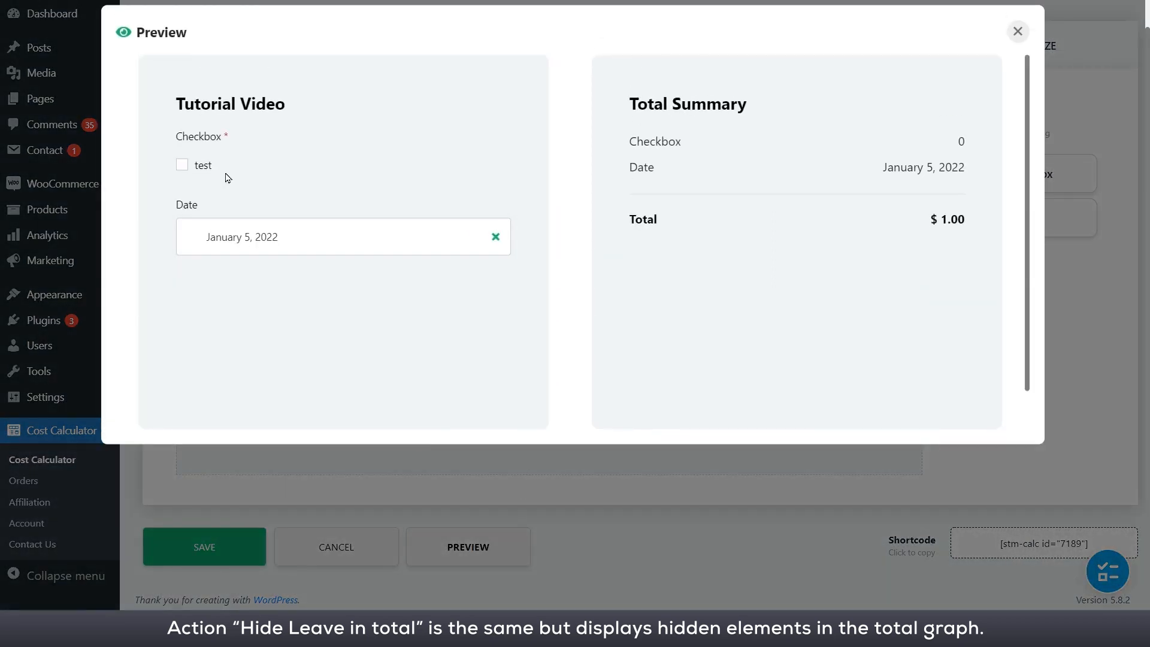
left_click(182, 164)
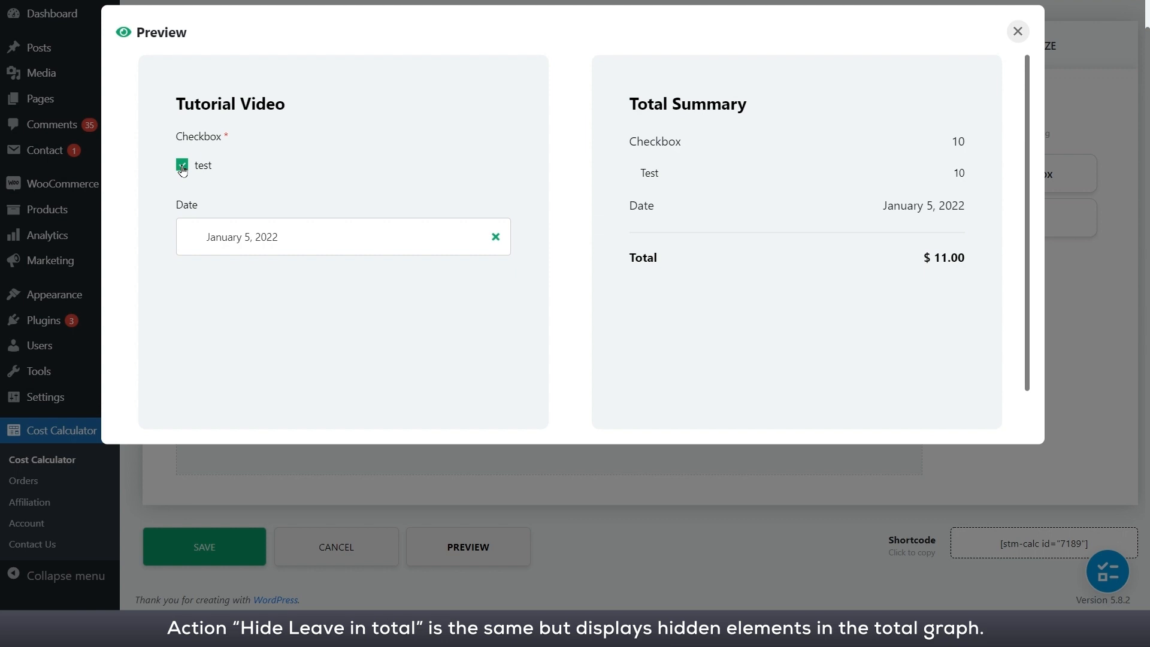
left_click(1017, 31)
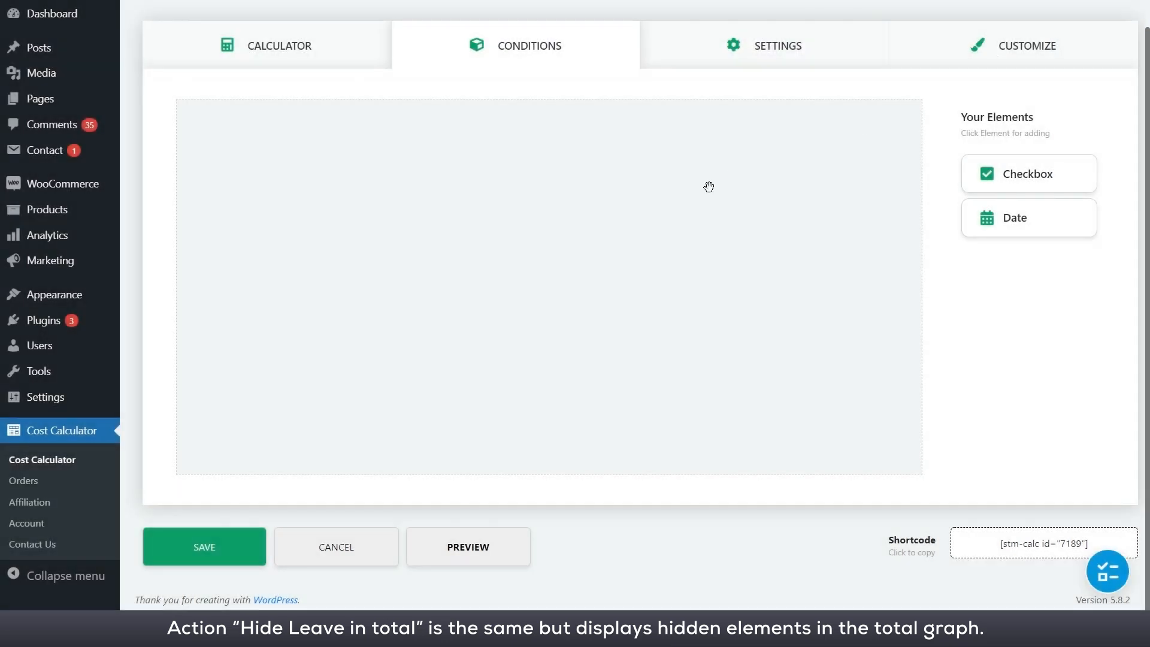
- Add Checkbox and Date, and save a link hiding Date but leaving it in Total
left_click(1028, 173)
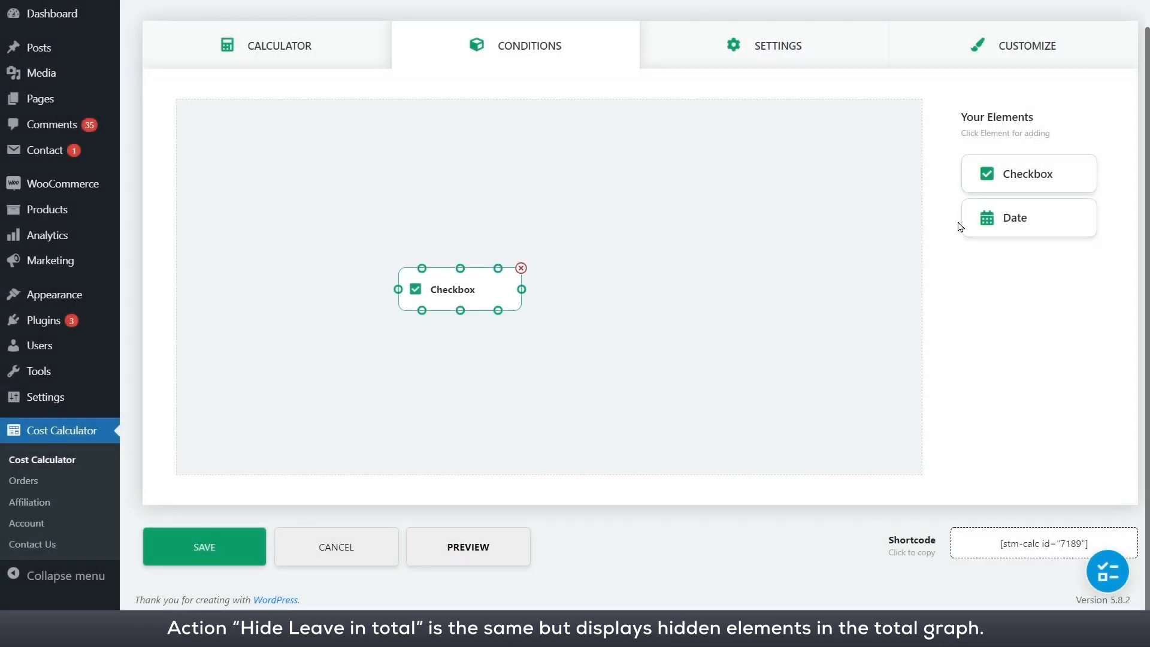
left_click(1027, 216)
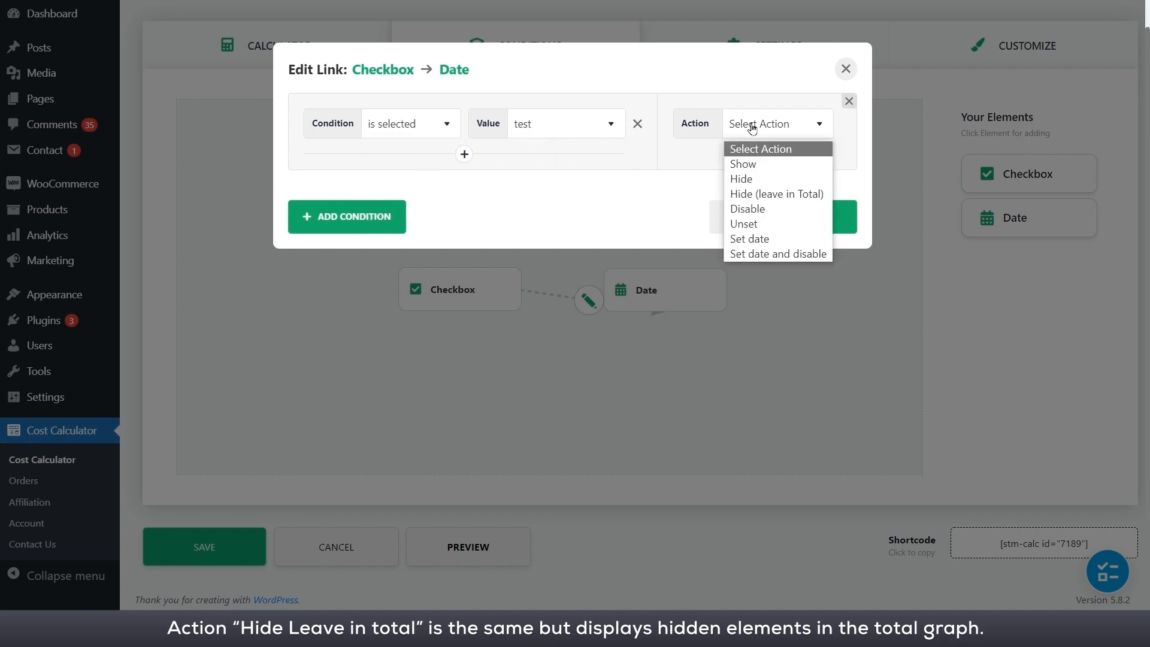
left_click(776, 193)
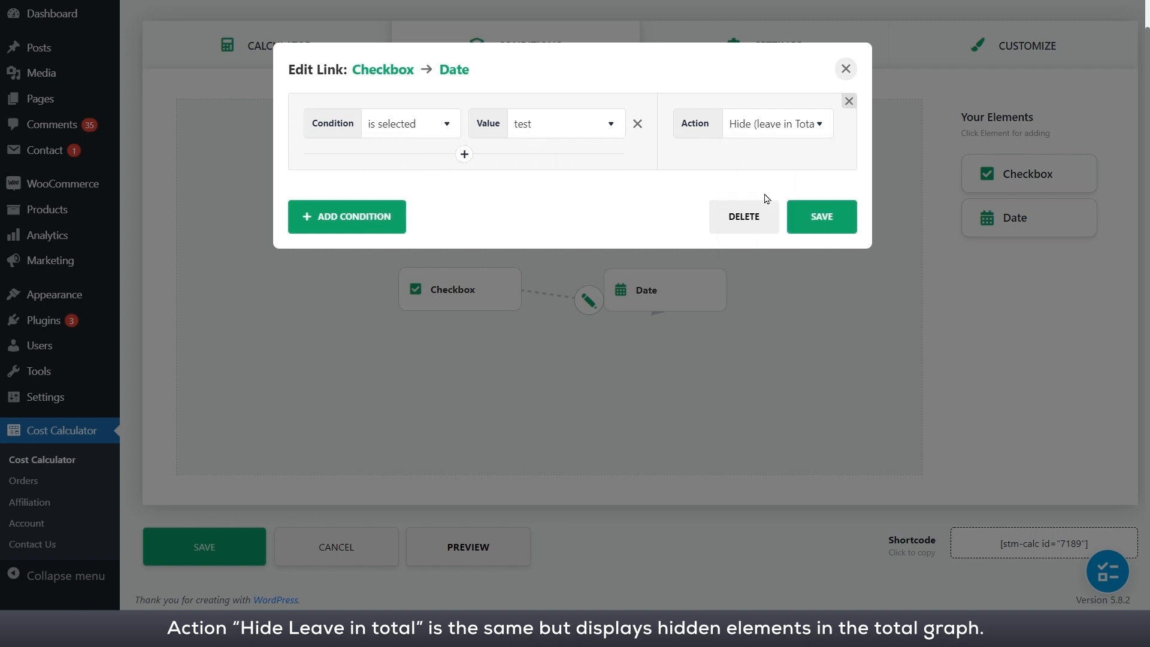
left_click(820, 216)
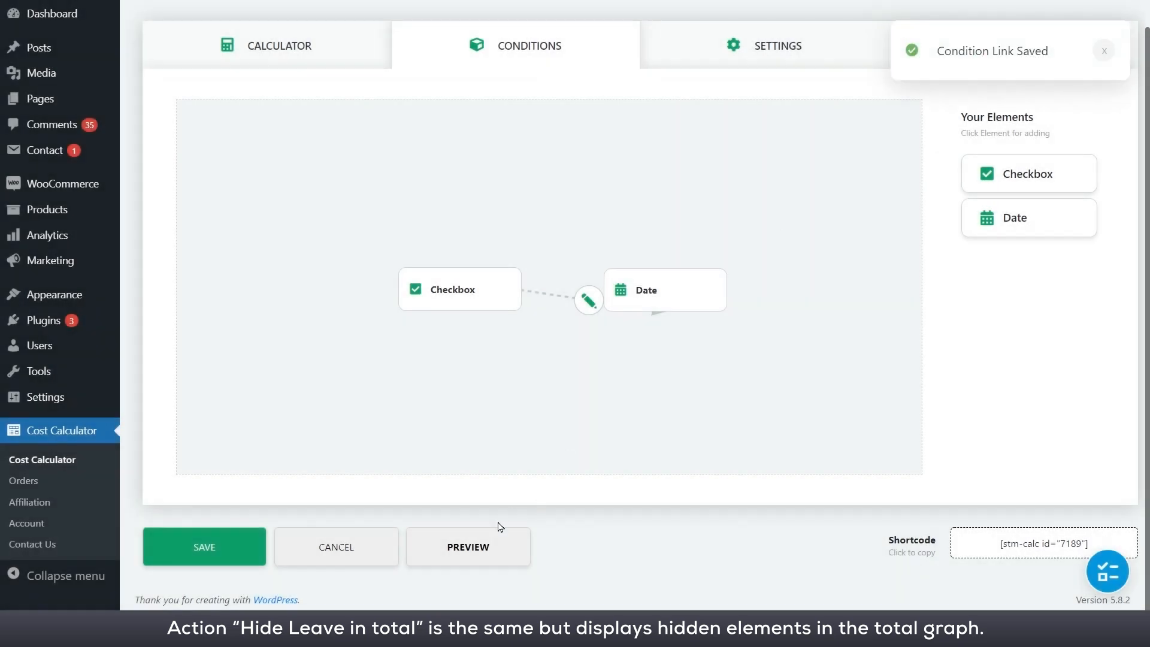
- Preview toggling test to watch Date hide while the total stays $11.00
left_click(467, 546)
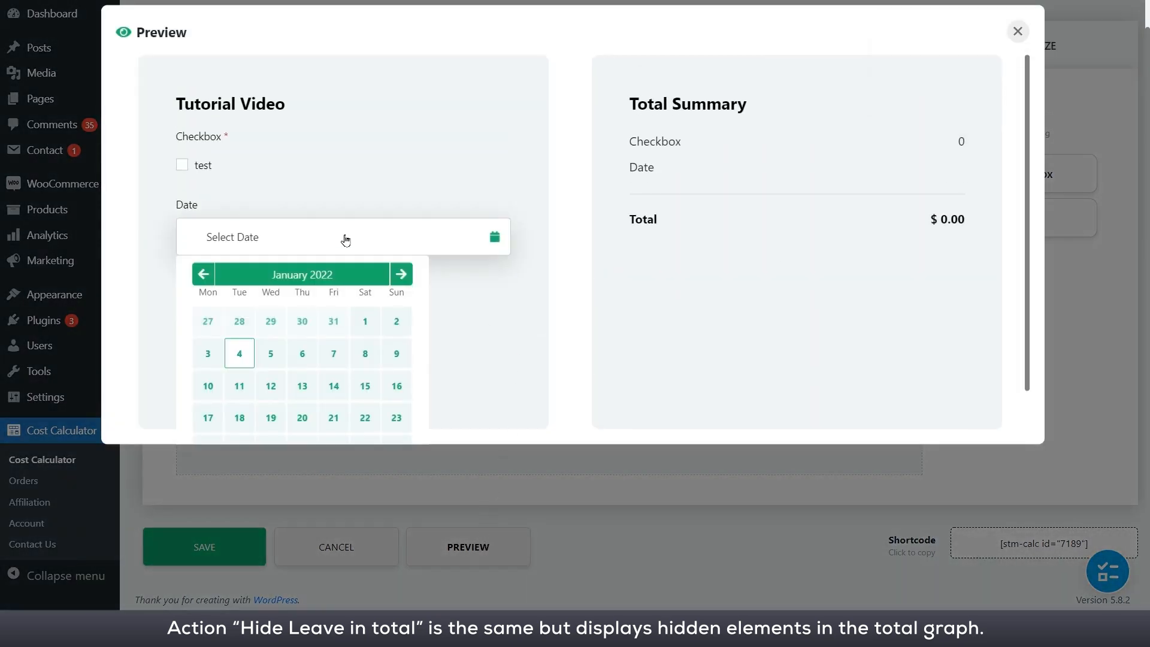
left_click(180, 165)
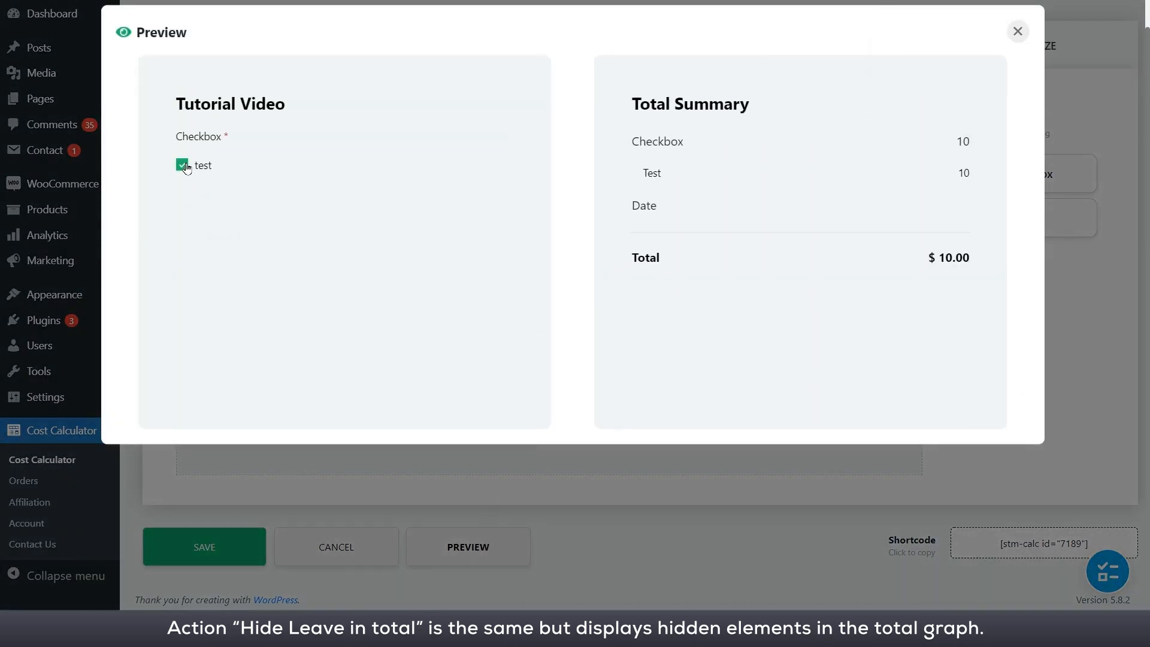
left_click(181, 164)
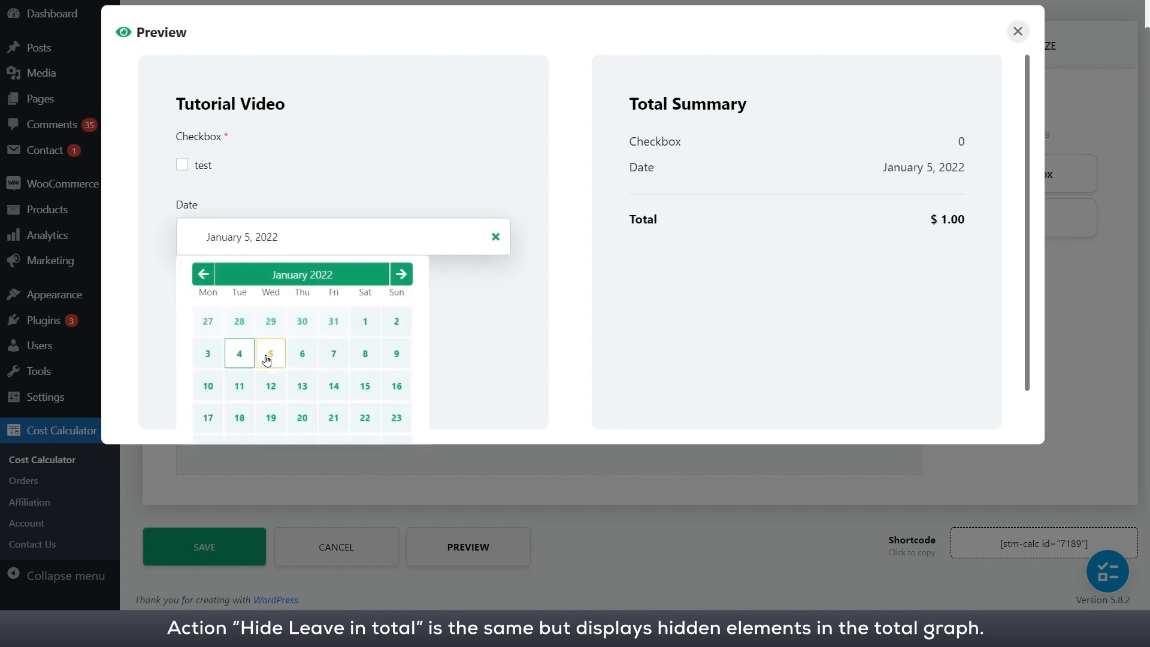
left_click(181, 164)
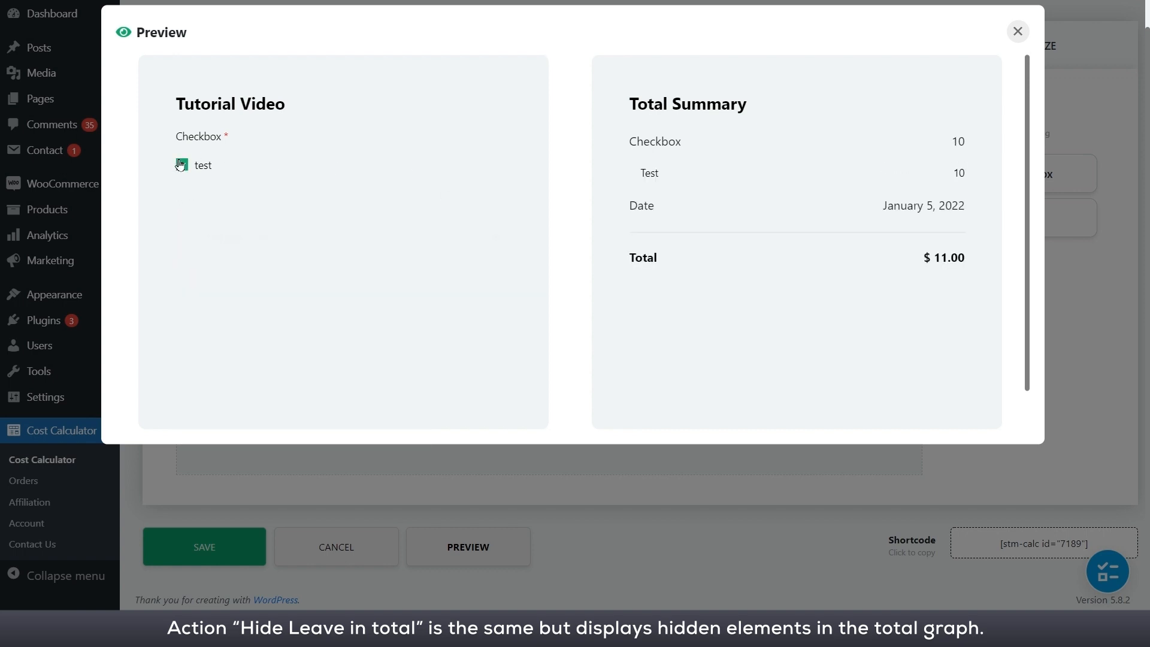
left_click(182, 164)
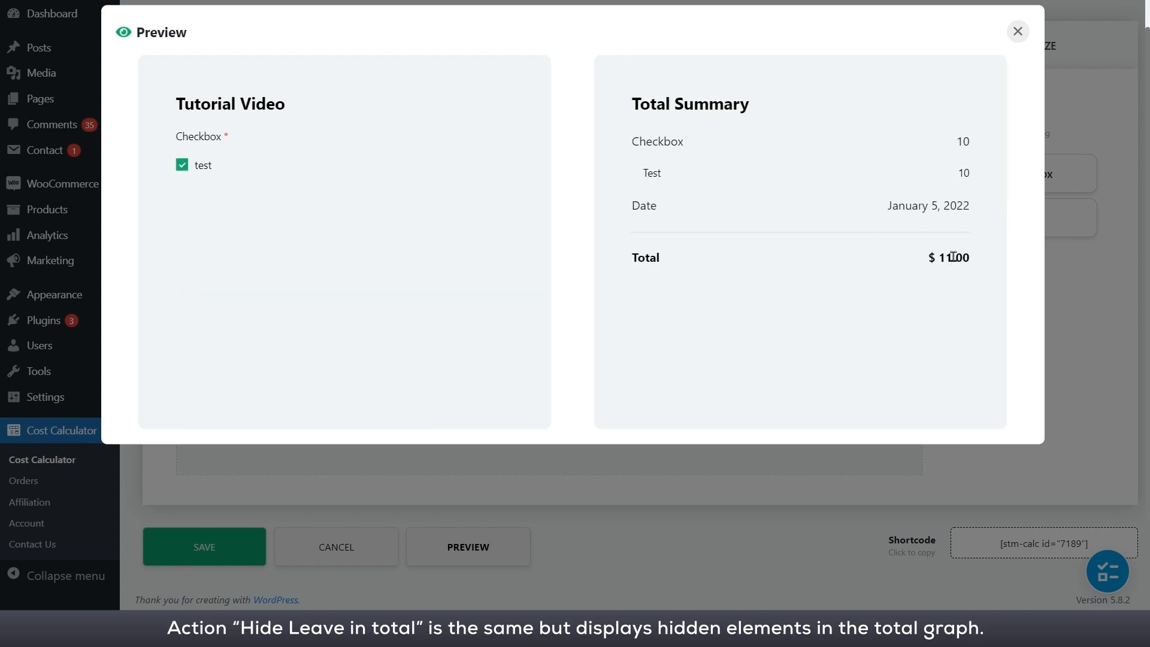
mouse_move(868, 259)
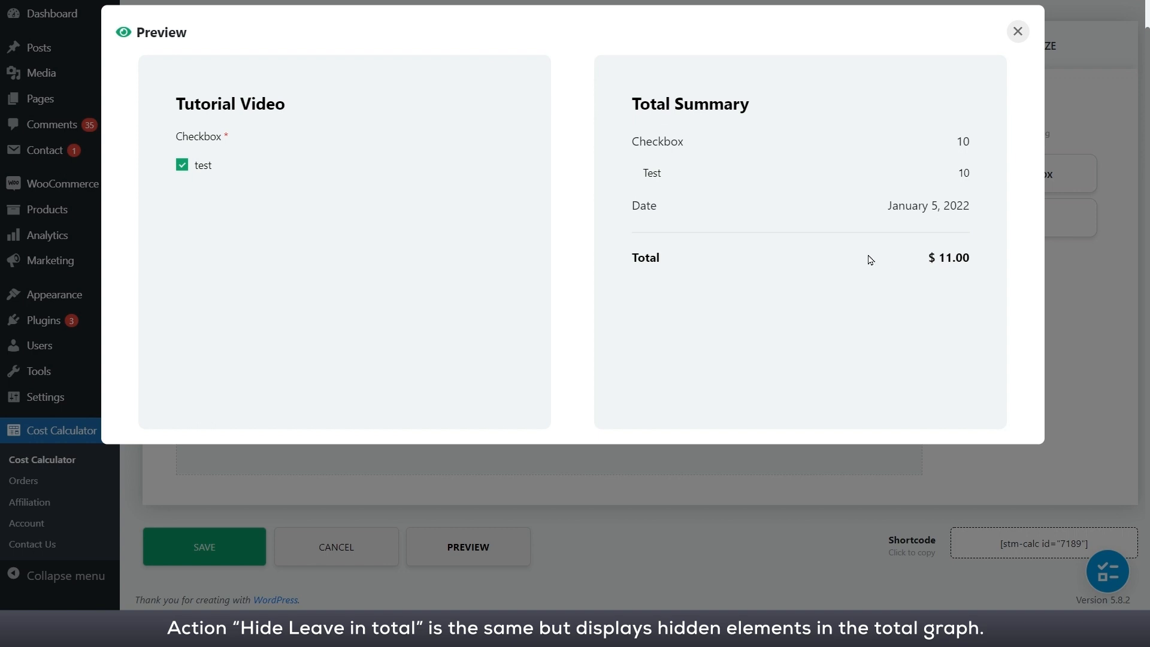
mouse_move(999, 86)
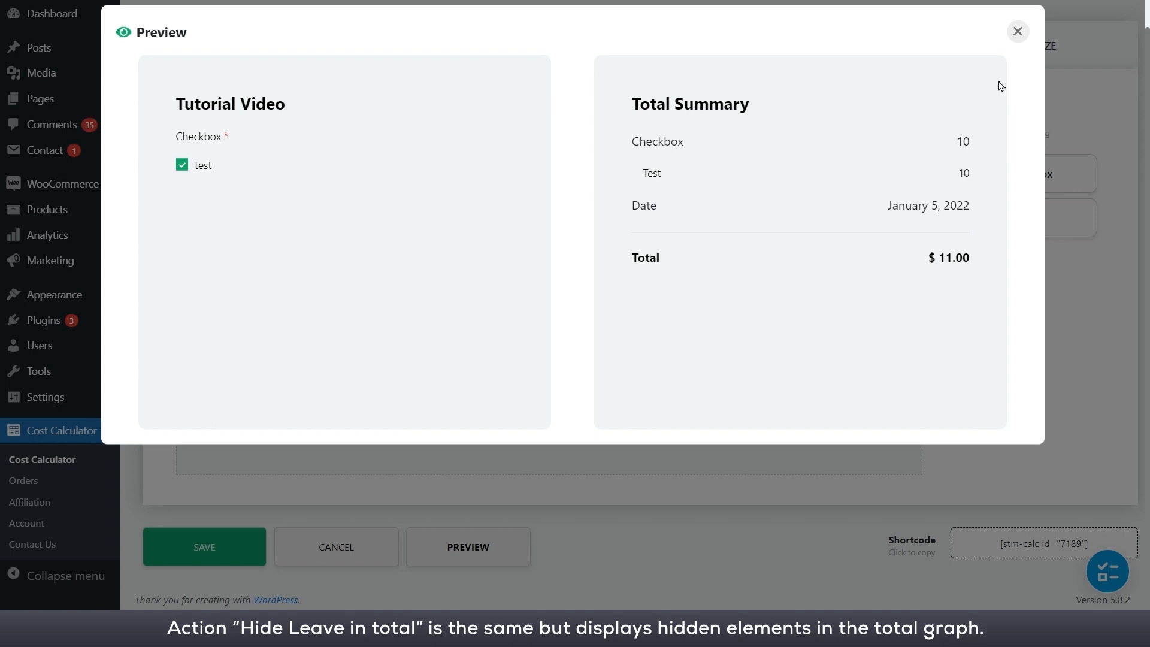
left_click(1016, 30)
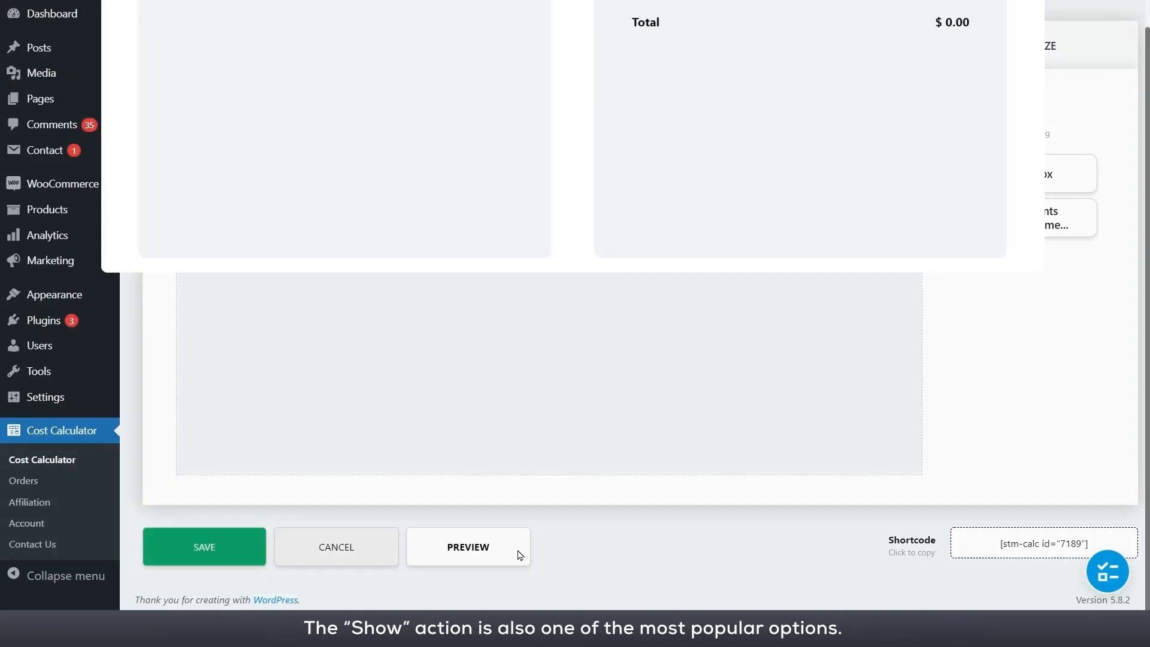
- Preview ticking and unticking Test, worth $15.00, then close it
left_click(467, 546)
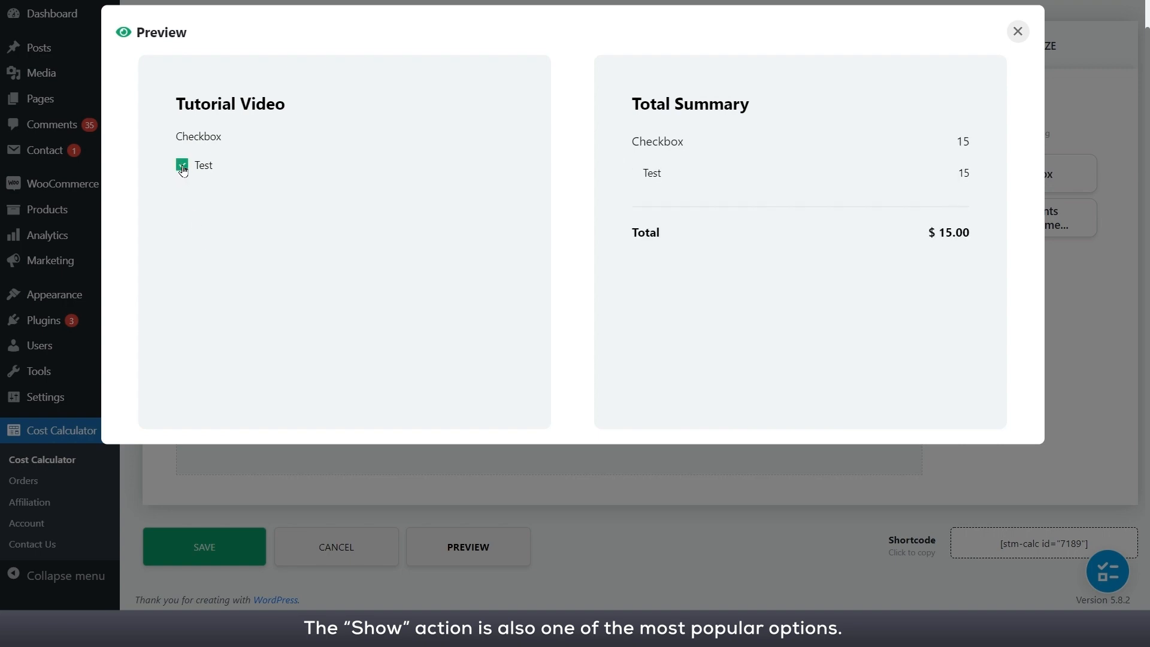
left_click(182, 164)
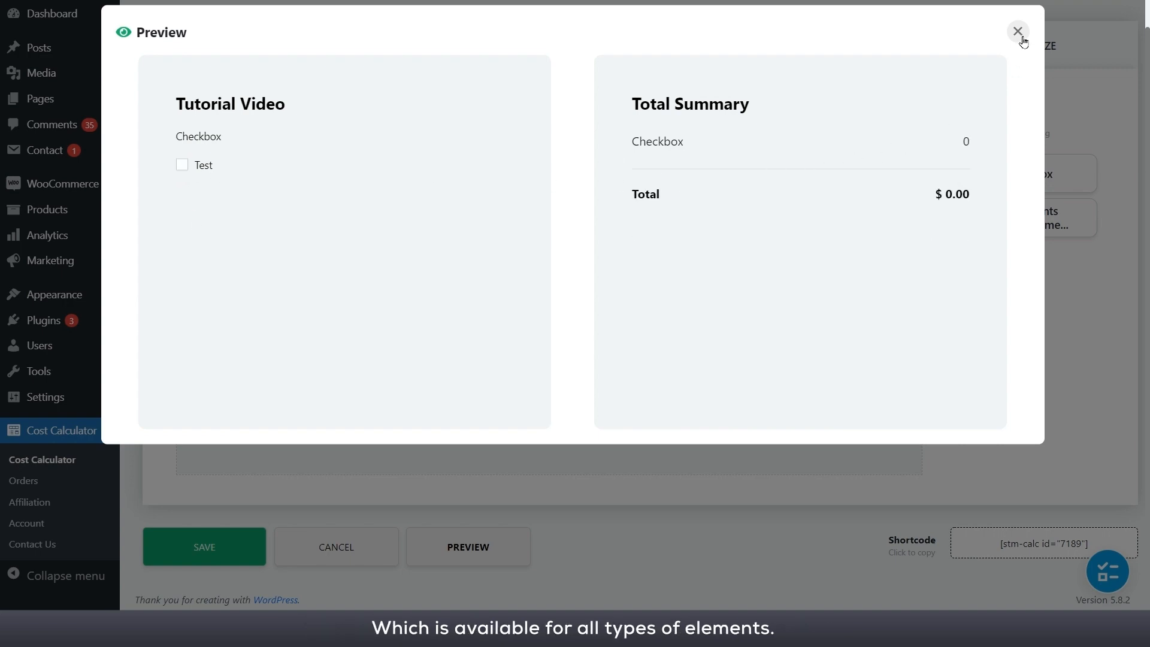
left_click(1017, 31)
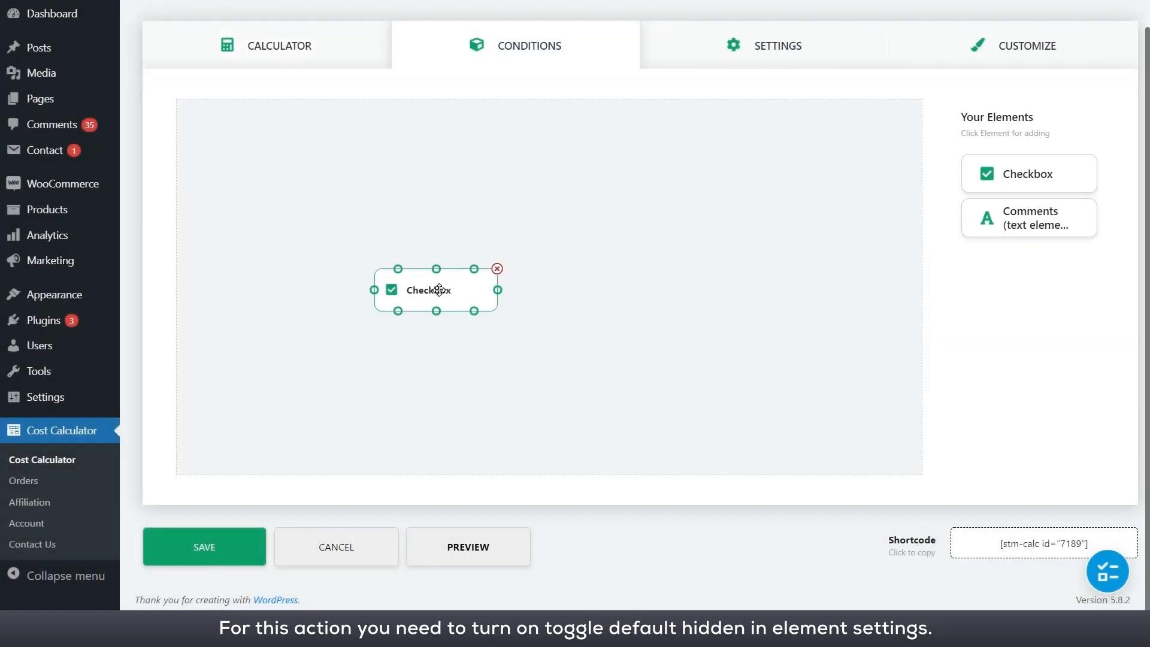
- Add Comments, link Checkbox to it with 'is selected' Test → Show, and preview
left_click(1028, 217)
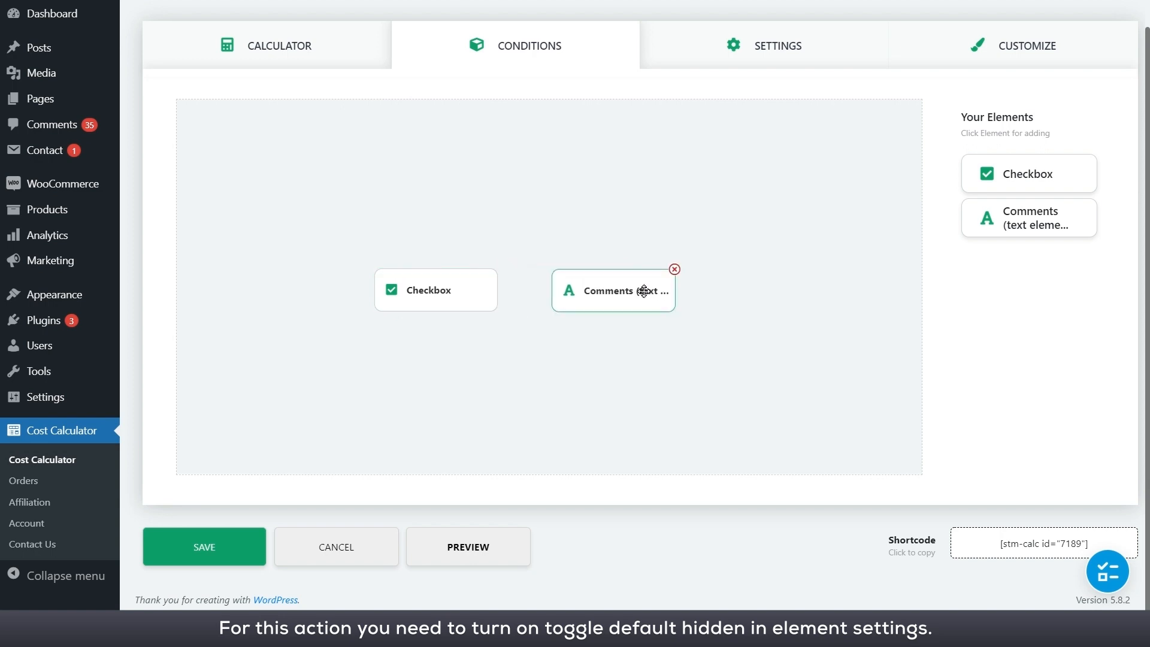
left_click(434, 289)
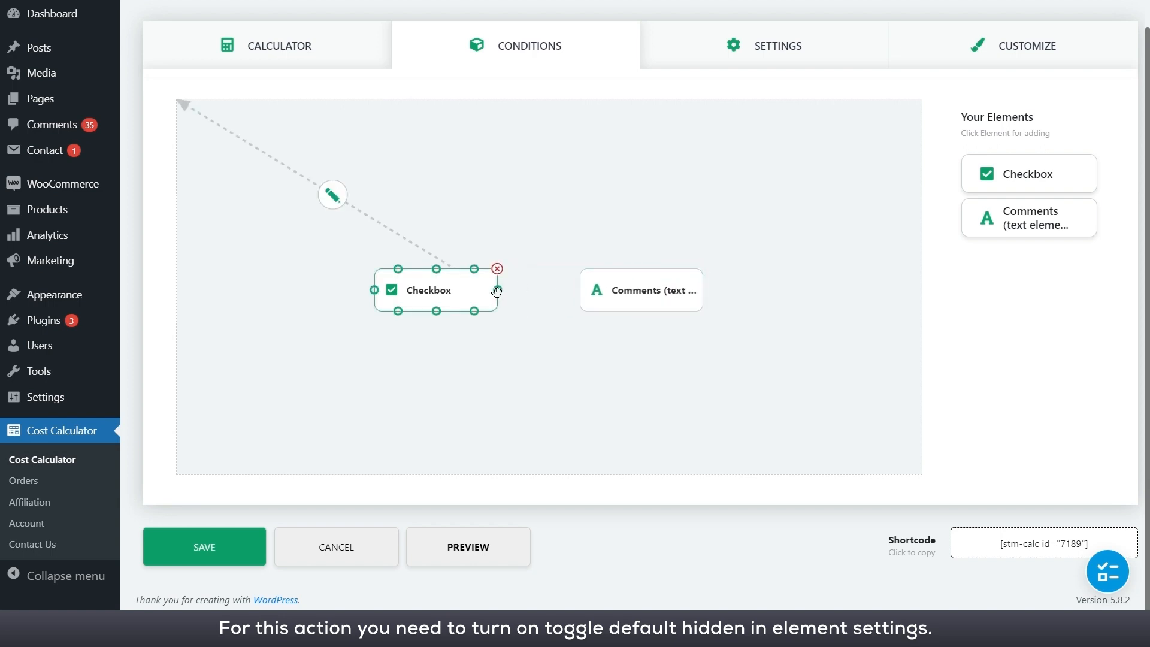
left_click(332, 194)
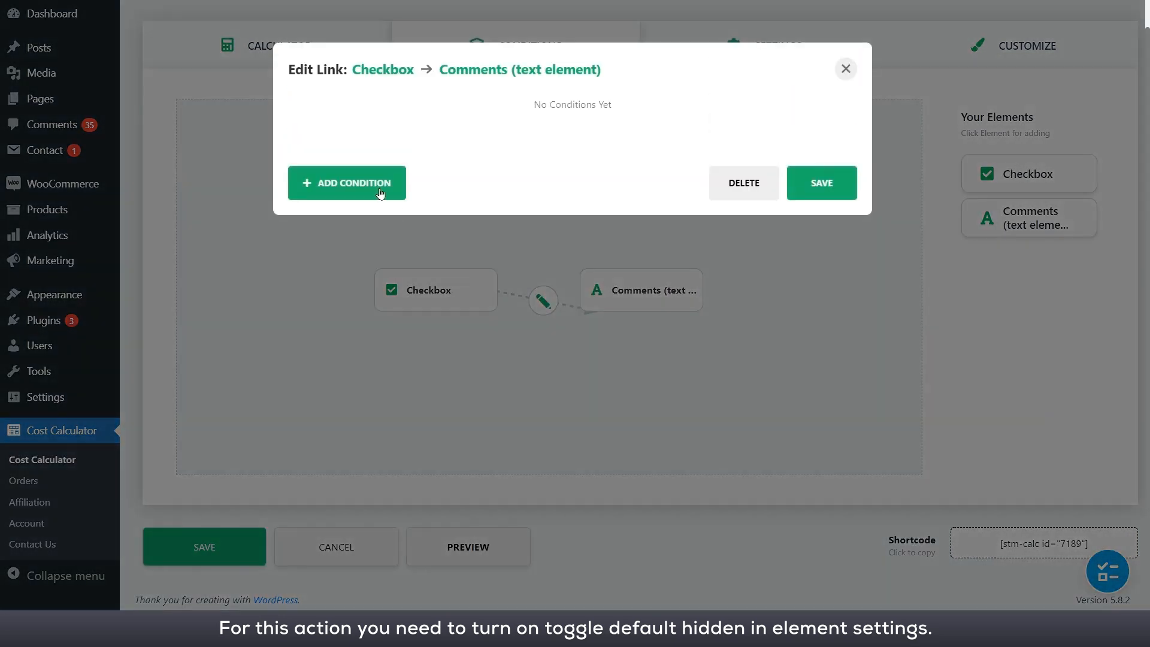
left_click(346, 182)
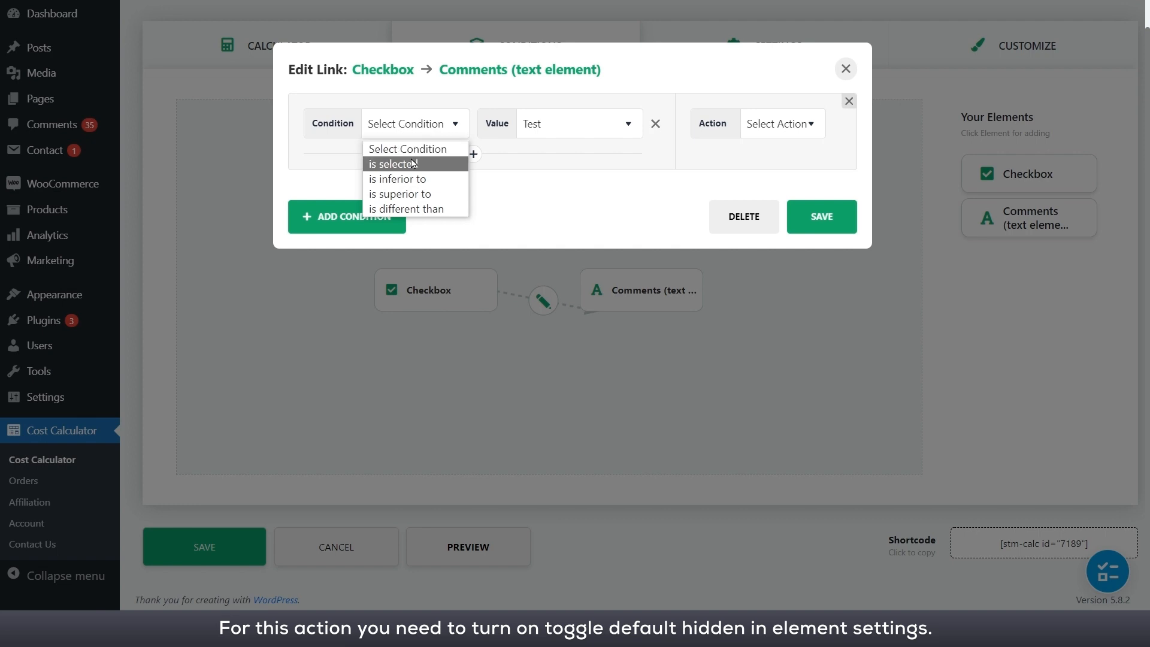
left_click(392, 164)
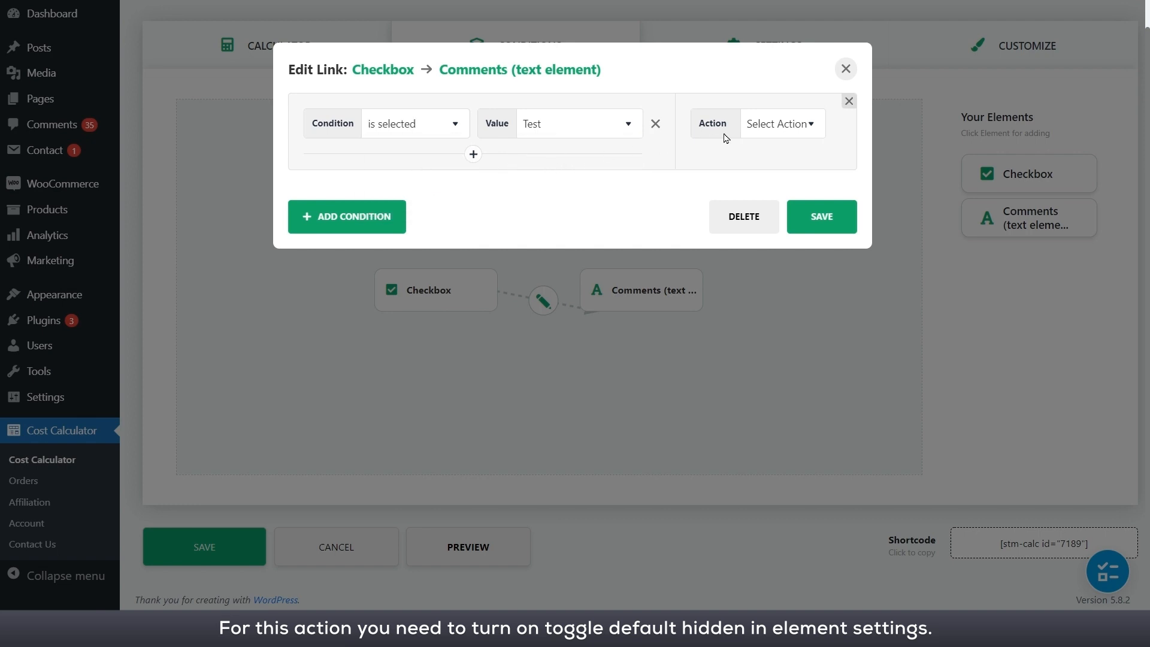
left_click(781, 123)
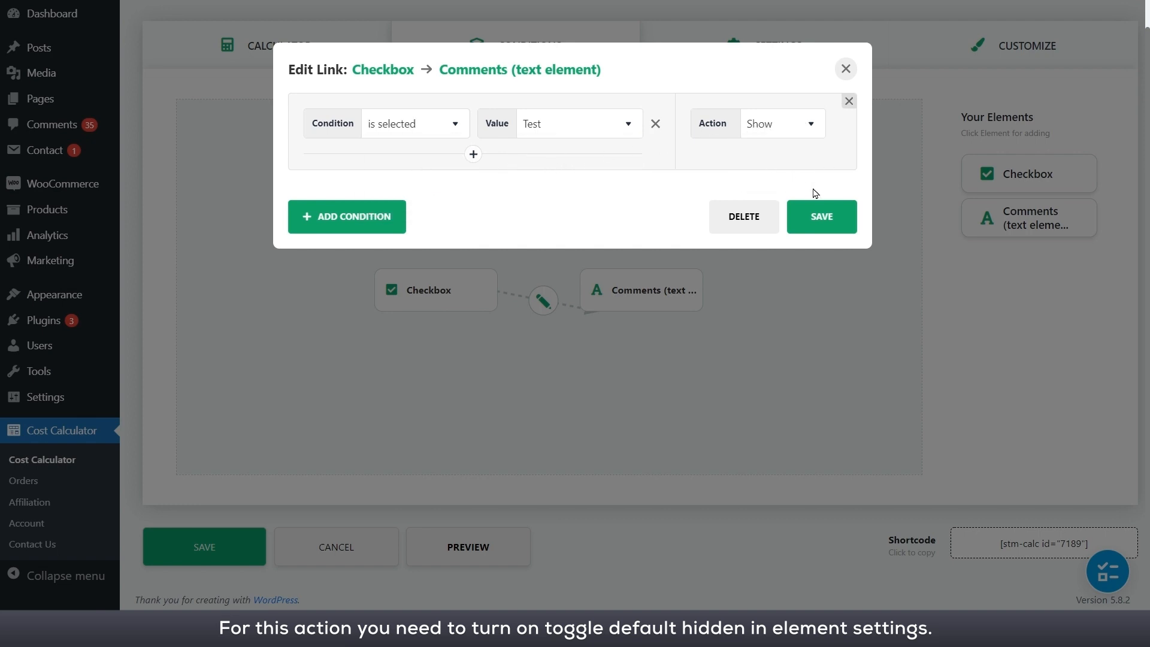
left_click(820, 217)
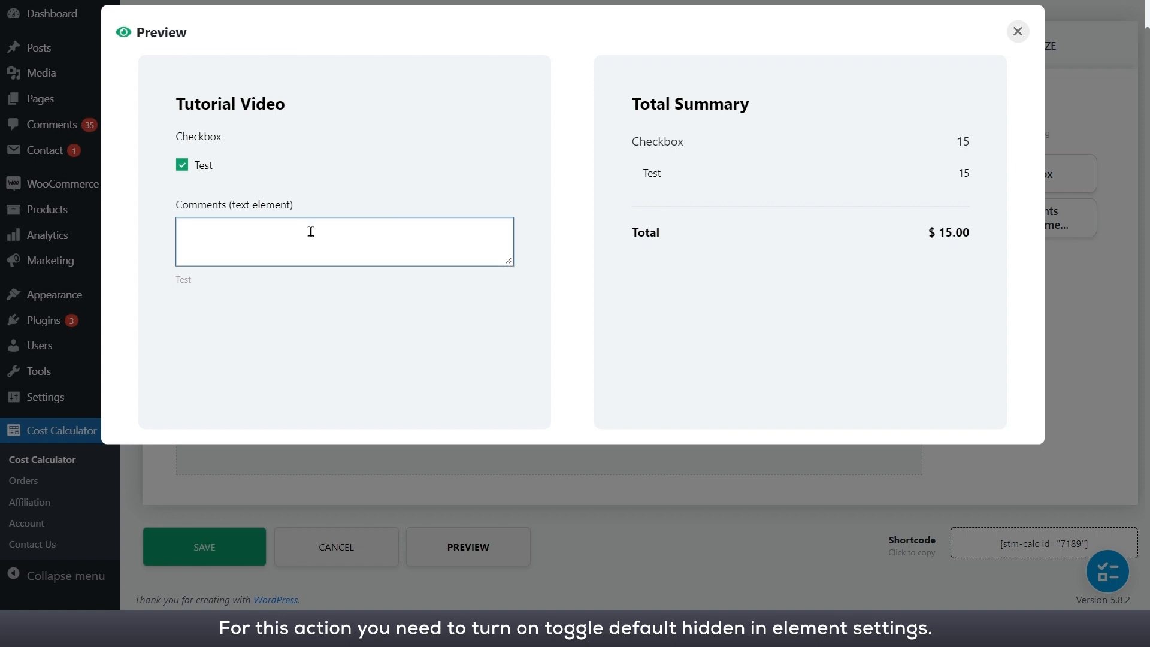
mouse_move(319, 233)
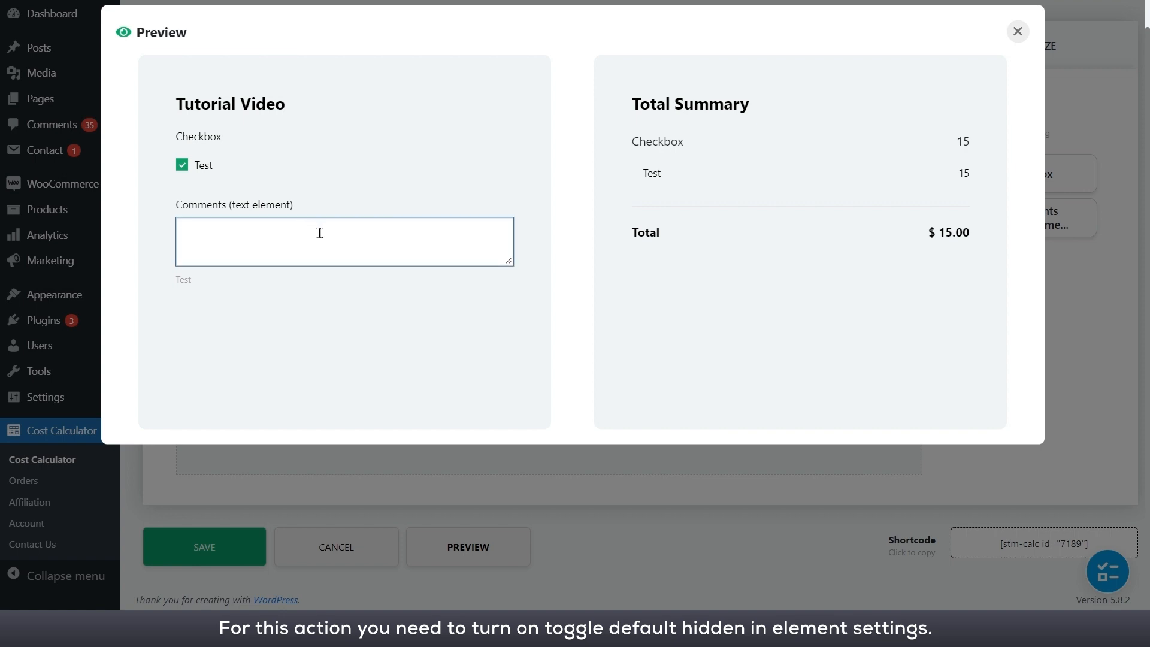
left_click(1016, 30)
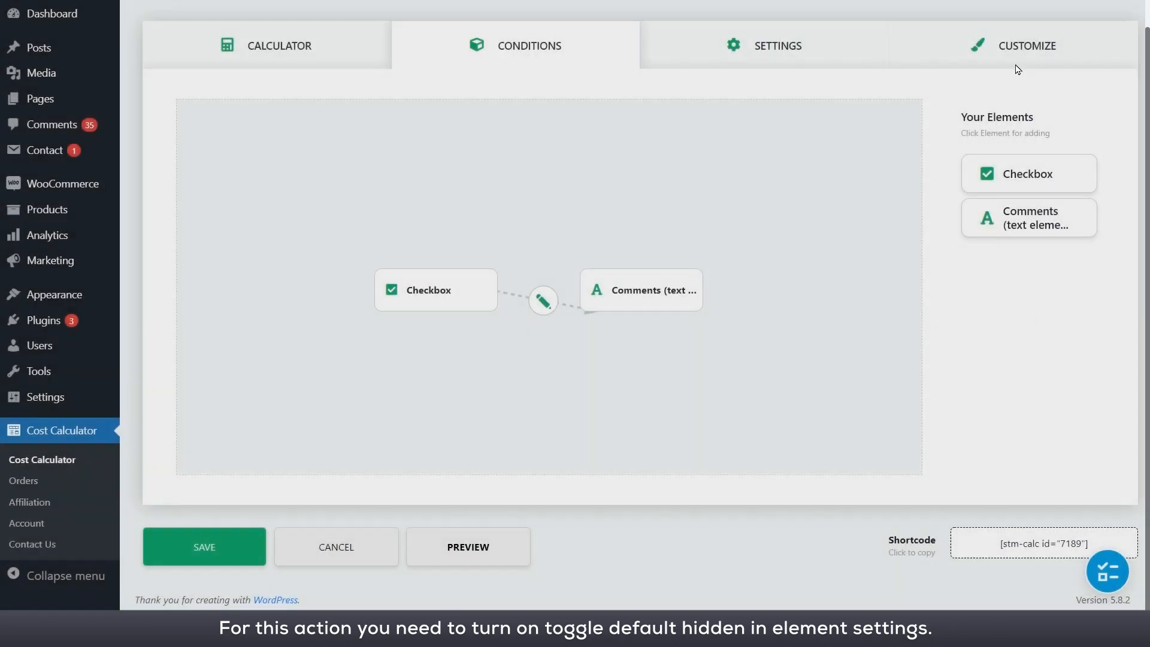
mouse_move(964, 320)
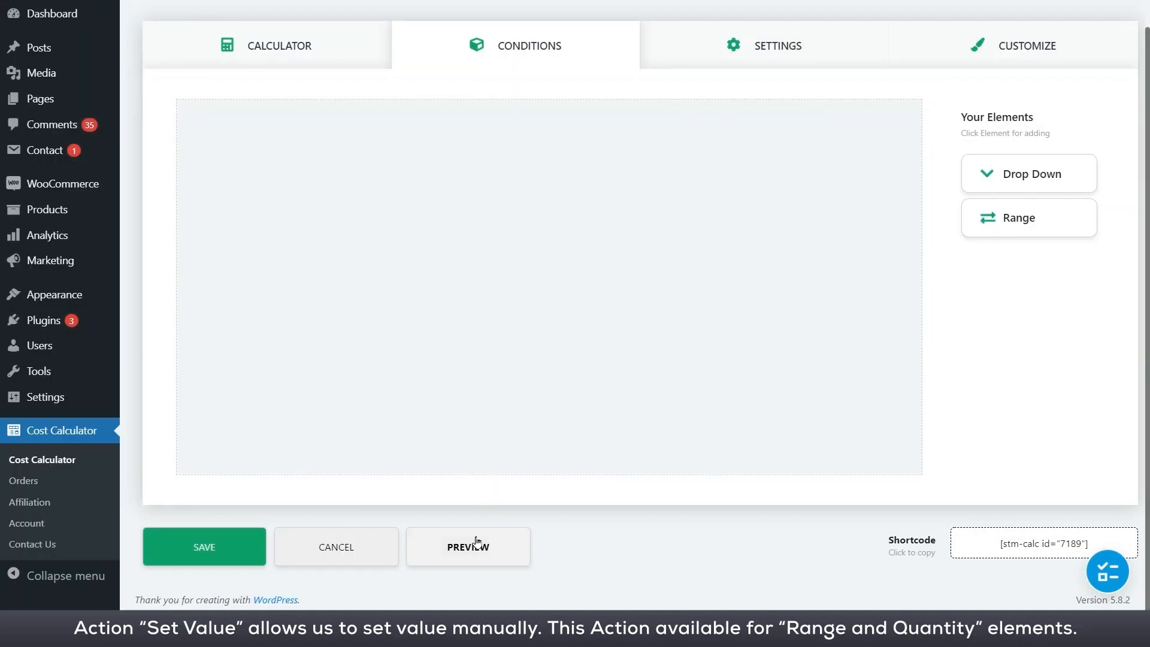
- Save a Drop Down→Range link that sets Range's value when Test 3 is selected
left_click(467, 546)
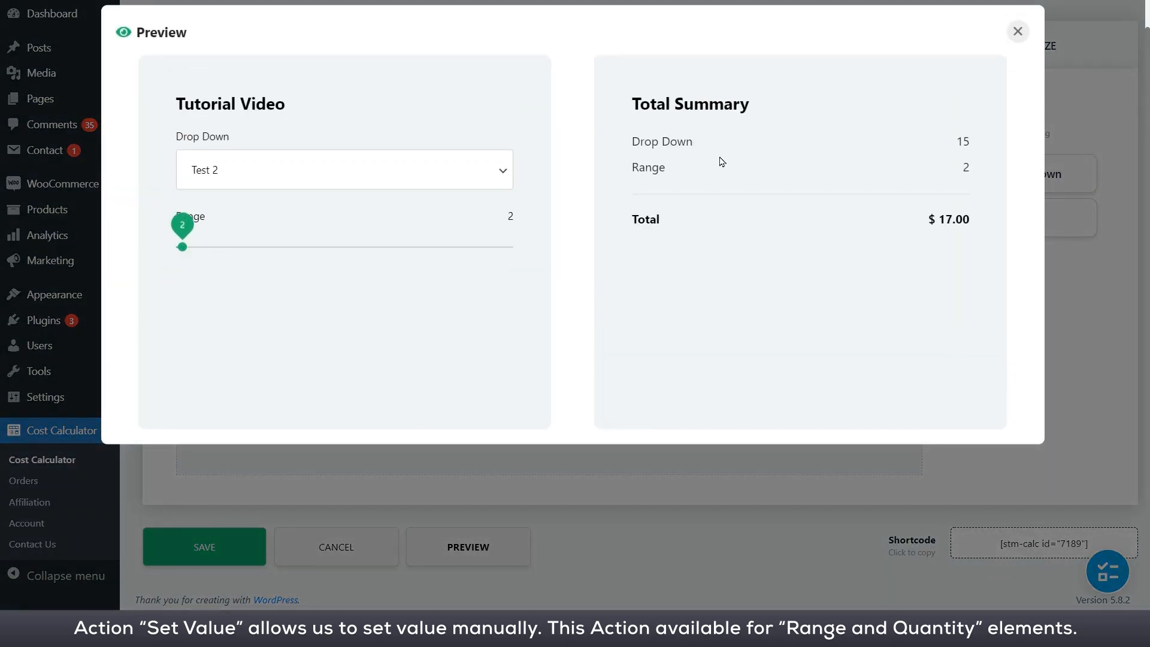
left_click(1016, 31)
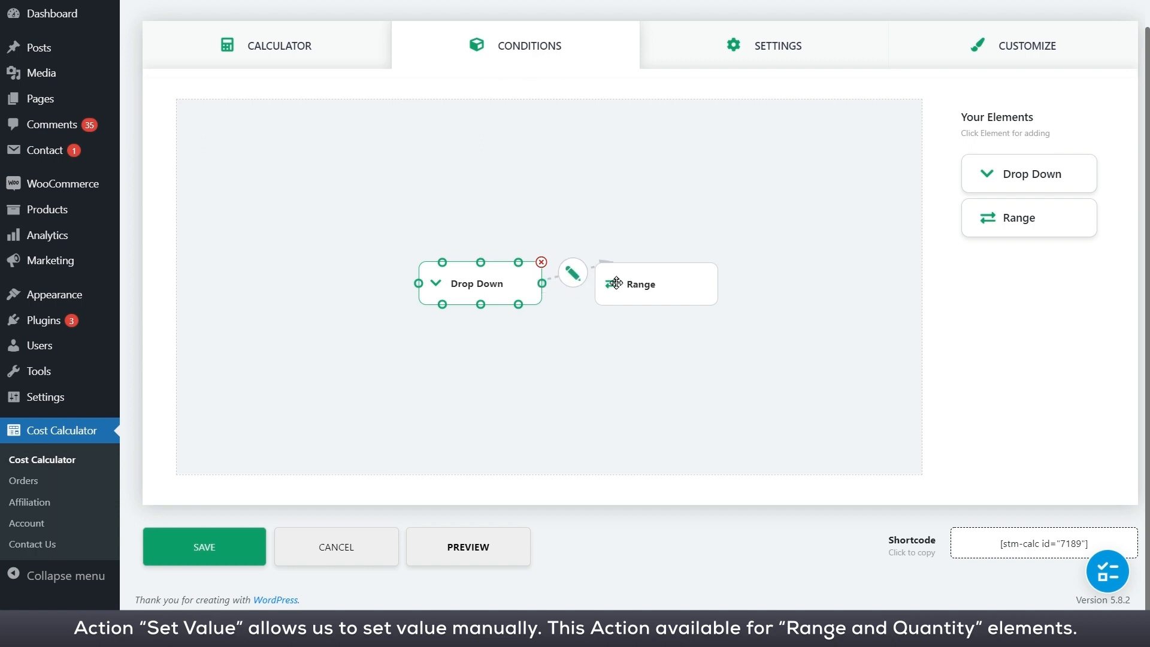
left_click(573, 272)
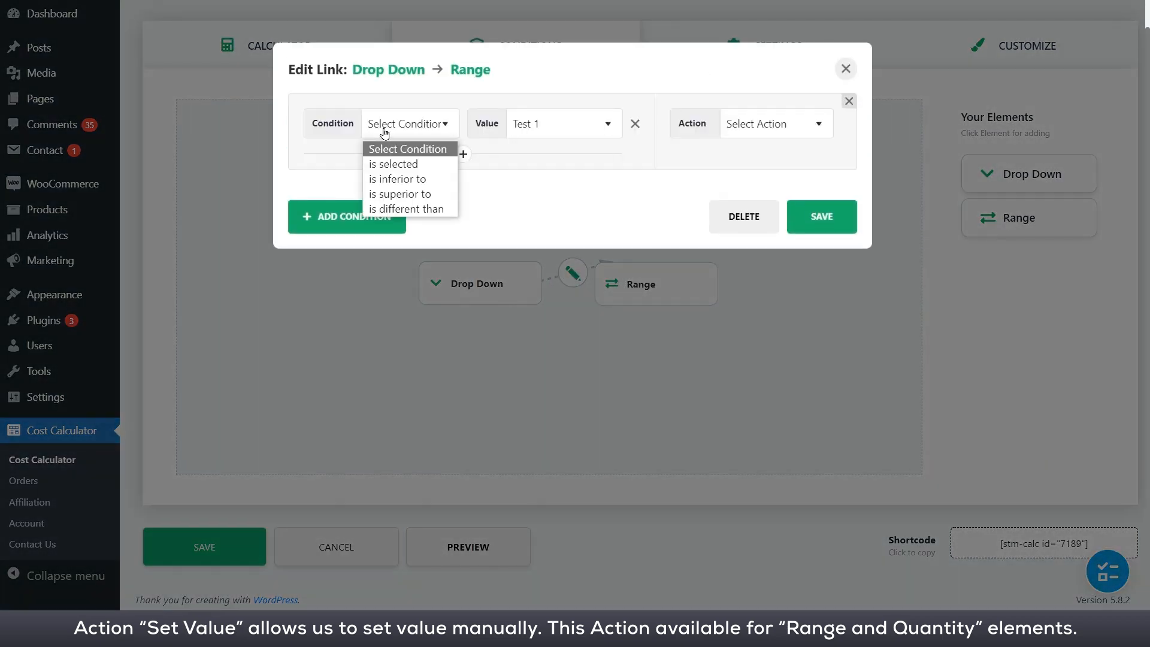
left_click(393, 164)
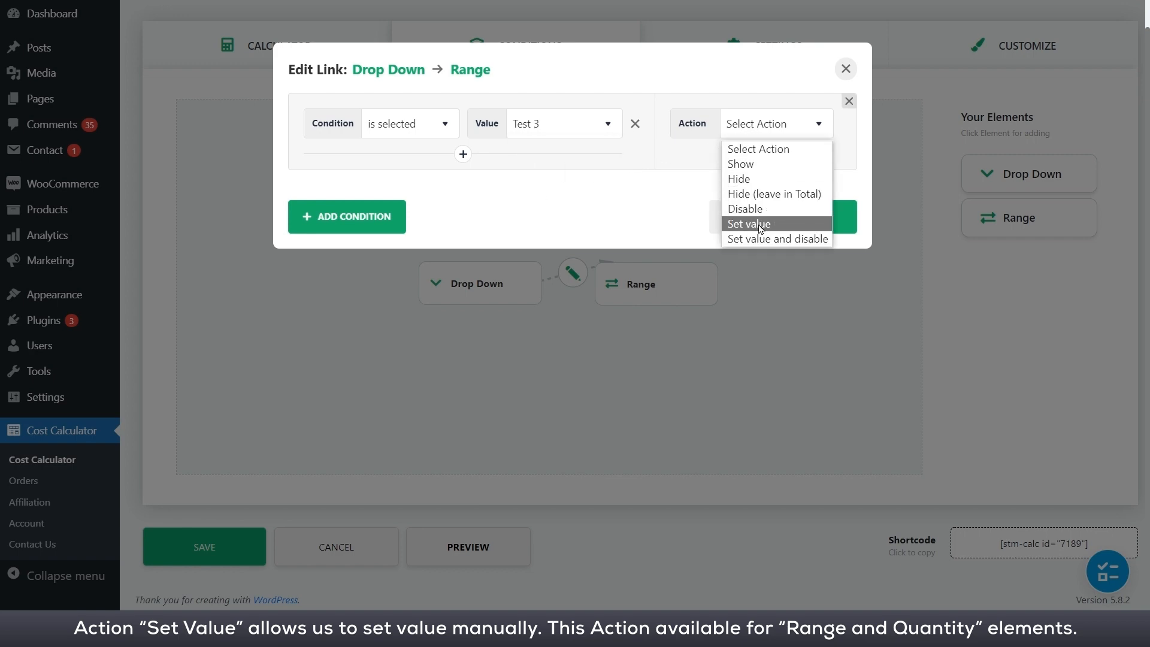
left_click(749, 223)
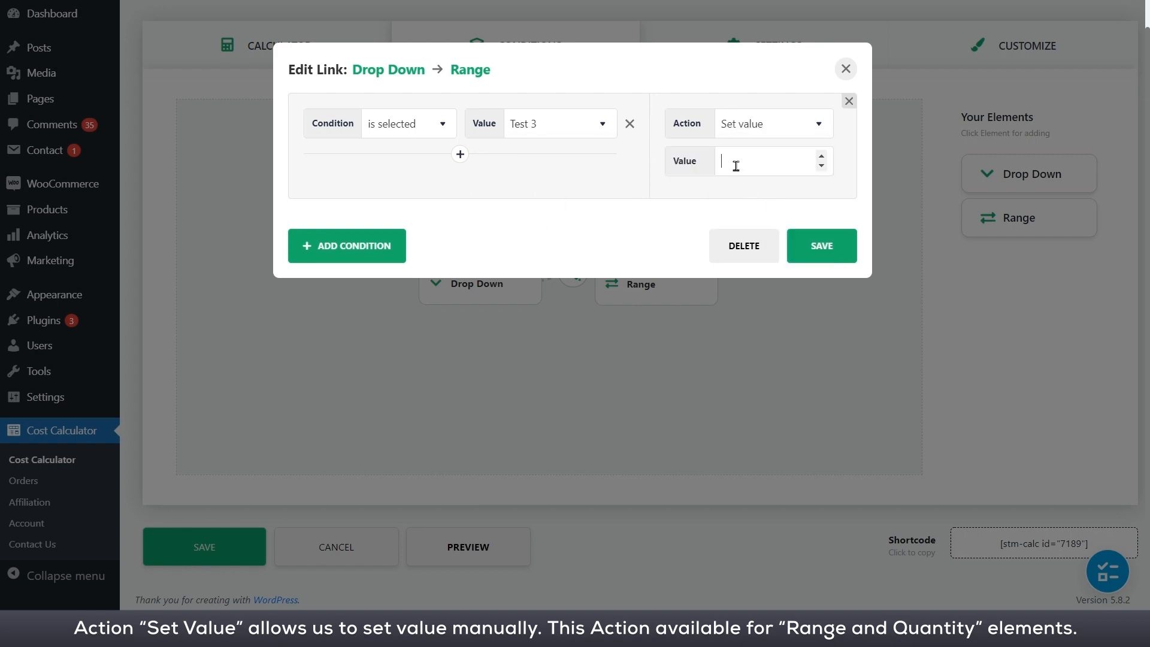
left_click(820, 244)
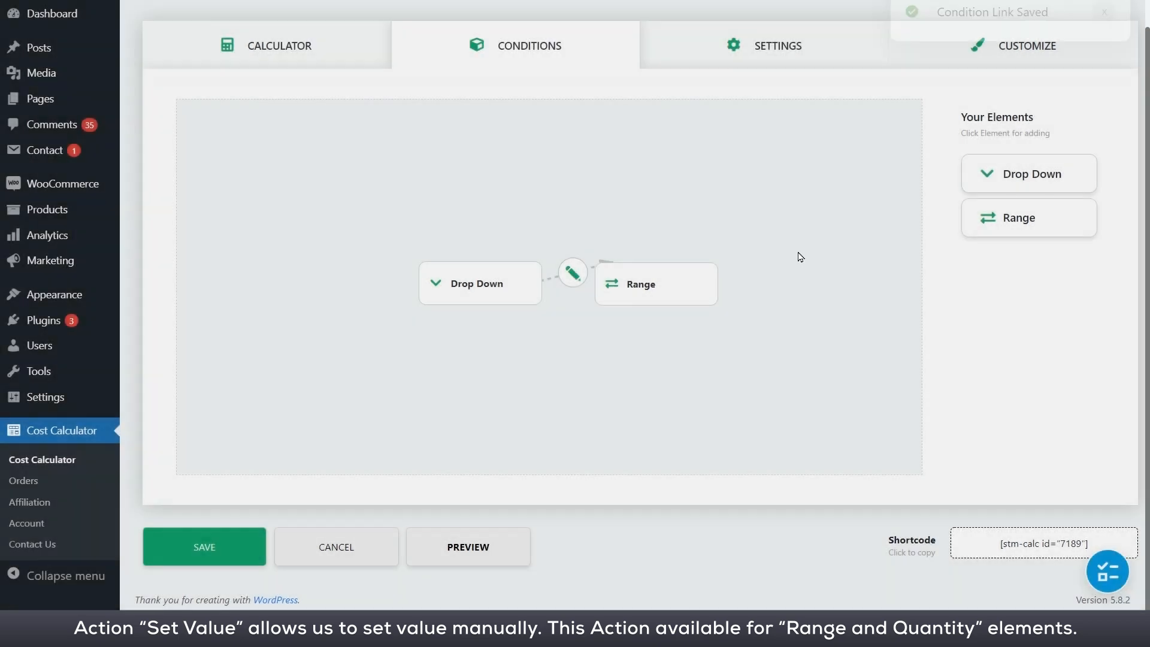
left_click(467, 546)
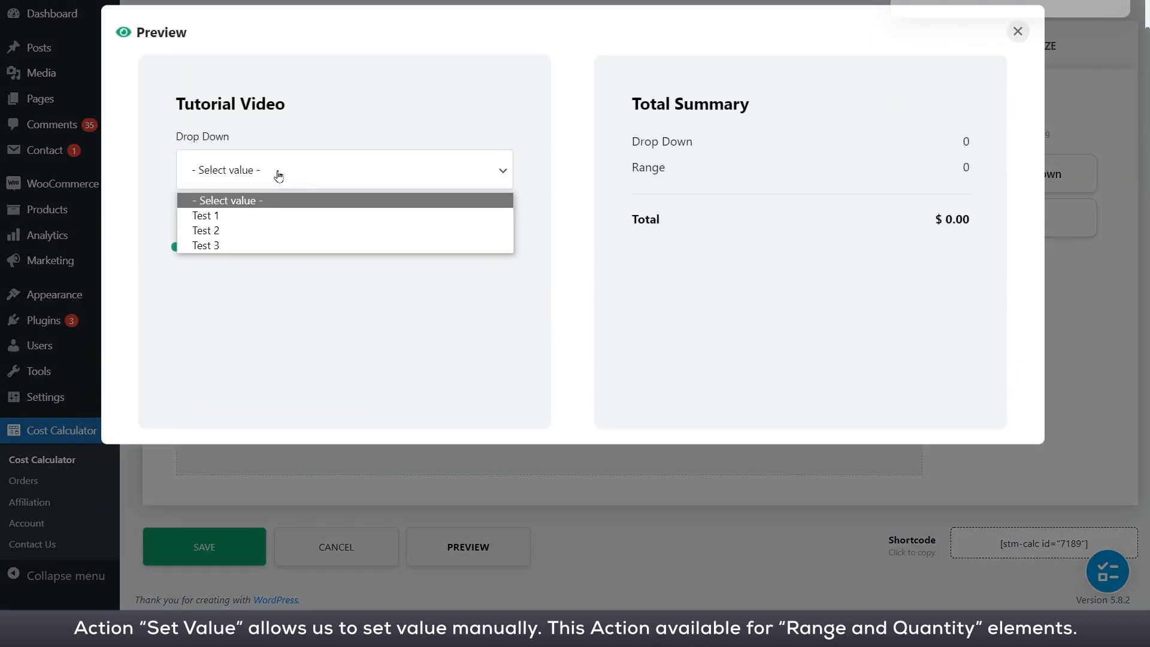
left_click(205, 229)
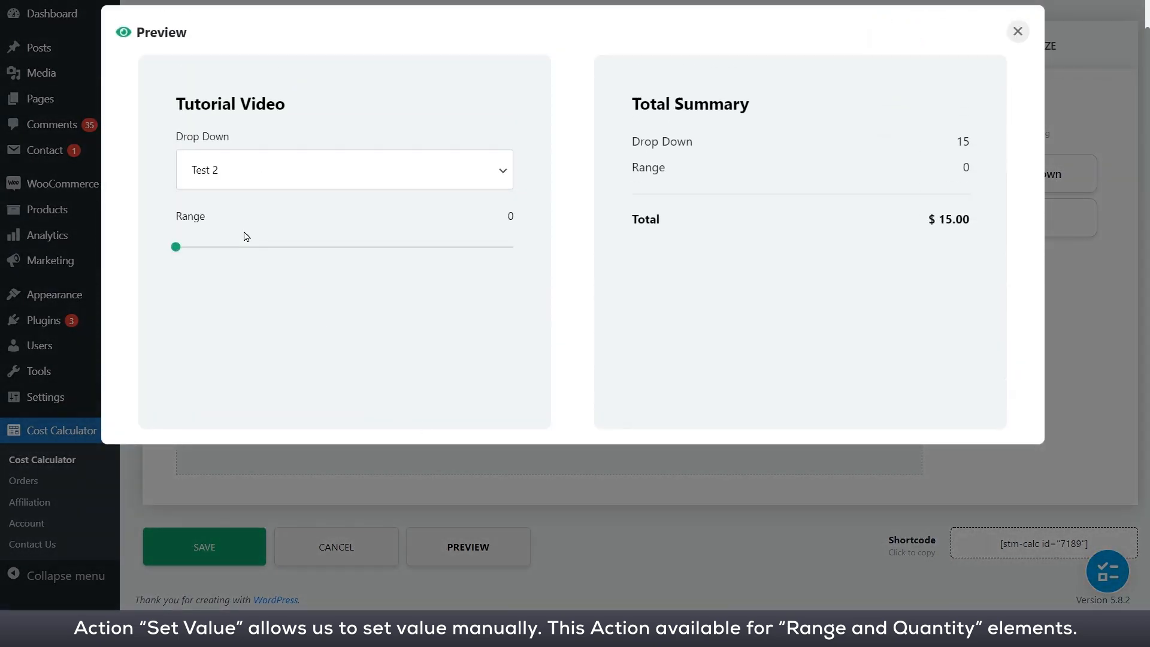
left_click_drag(174, 246, 226, 246)
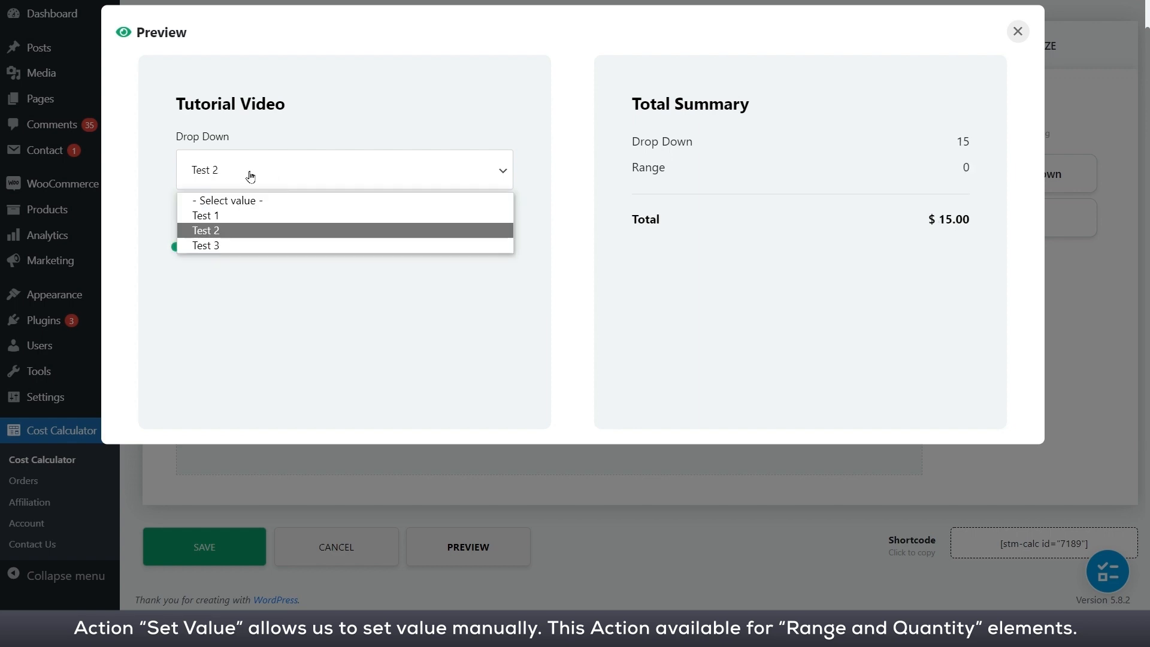
left_click(205, 245)
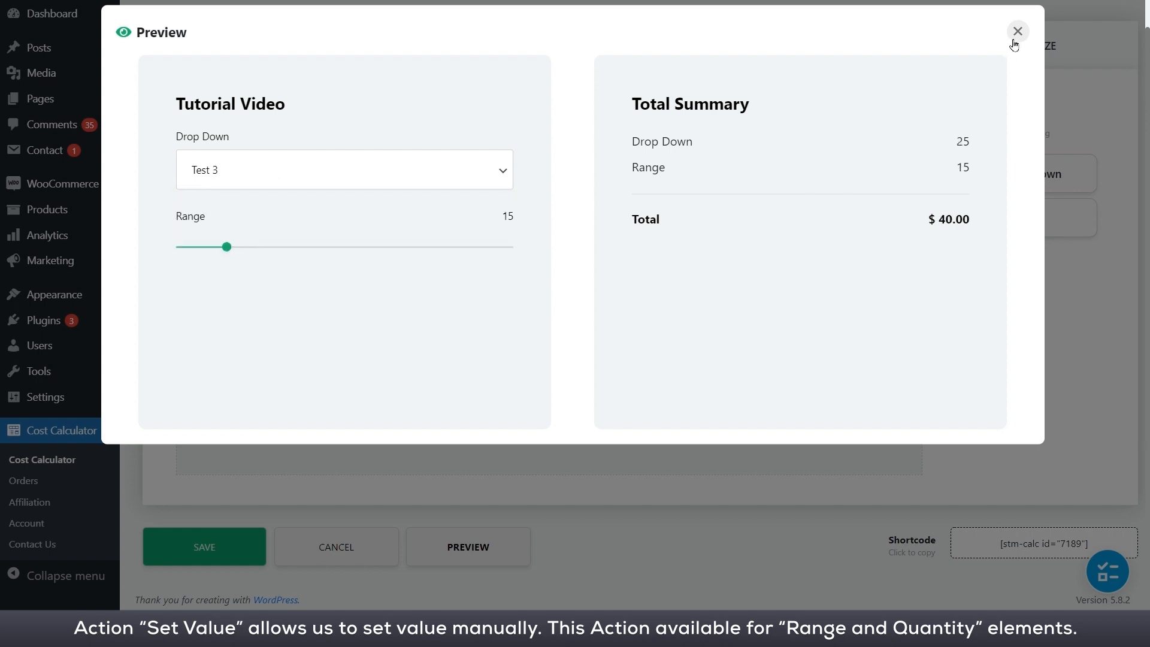
left_click(1016, 31)
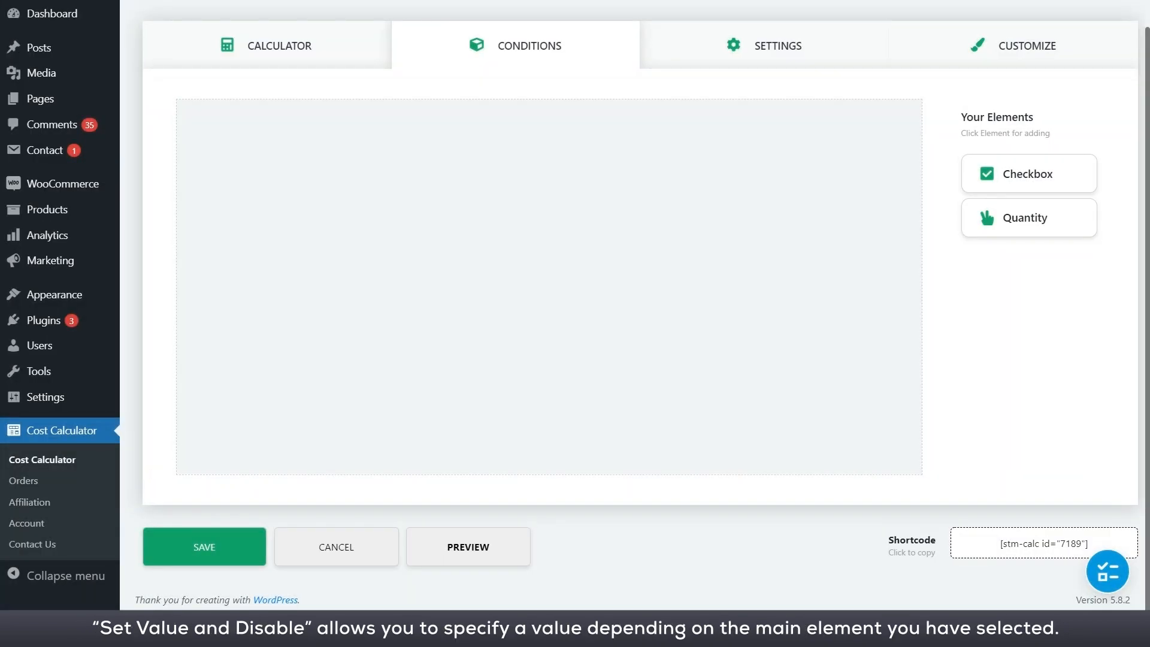
mouse_move(467, 546)
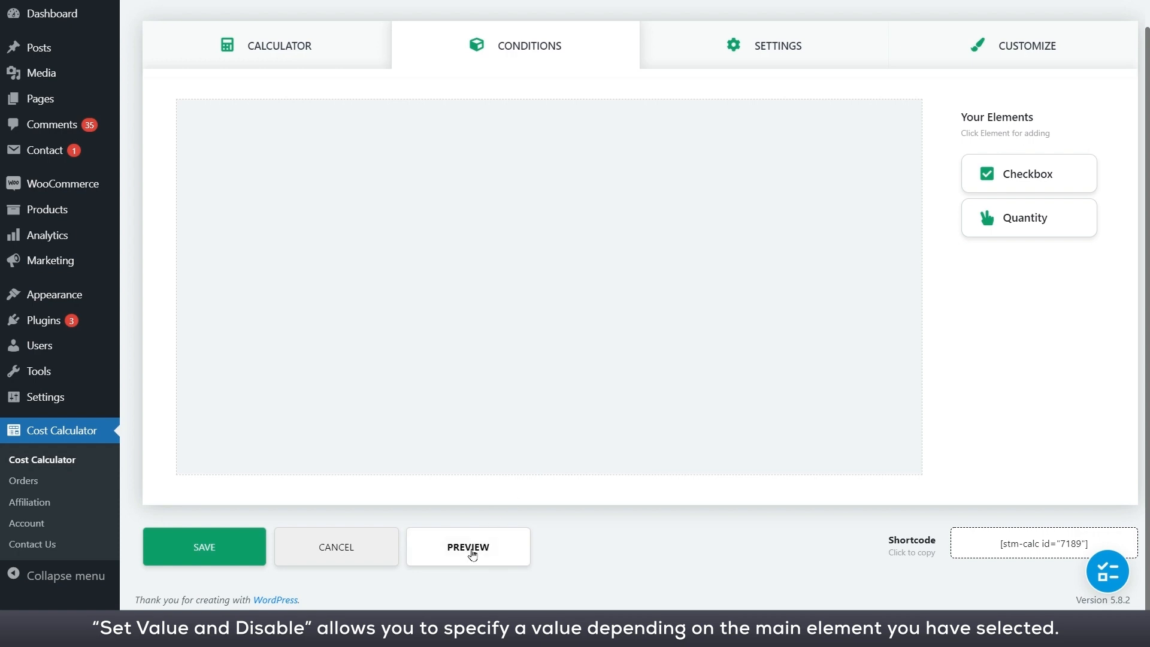
left_click(467, 546)
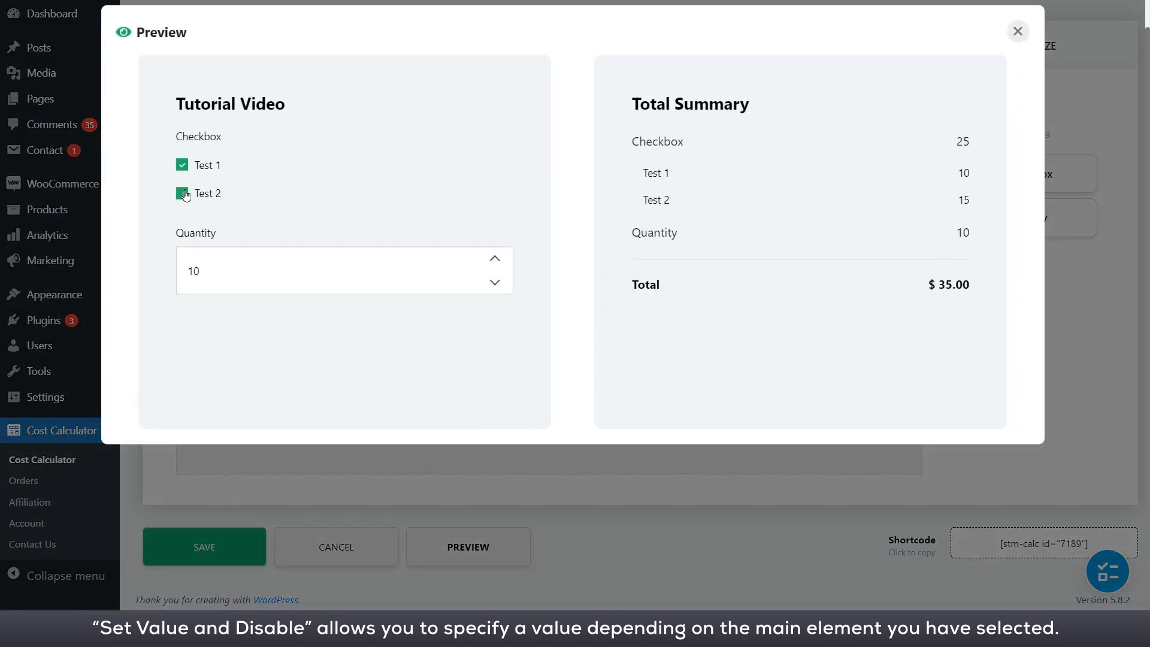
left_click(182, 193)
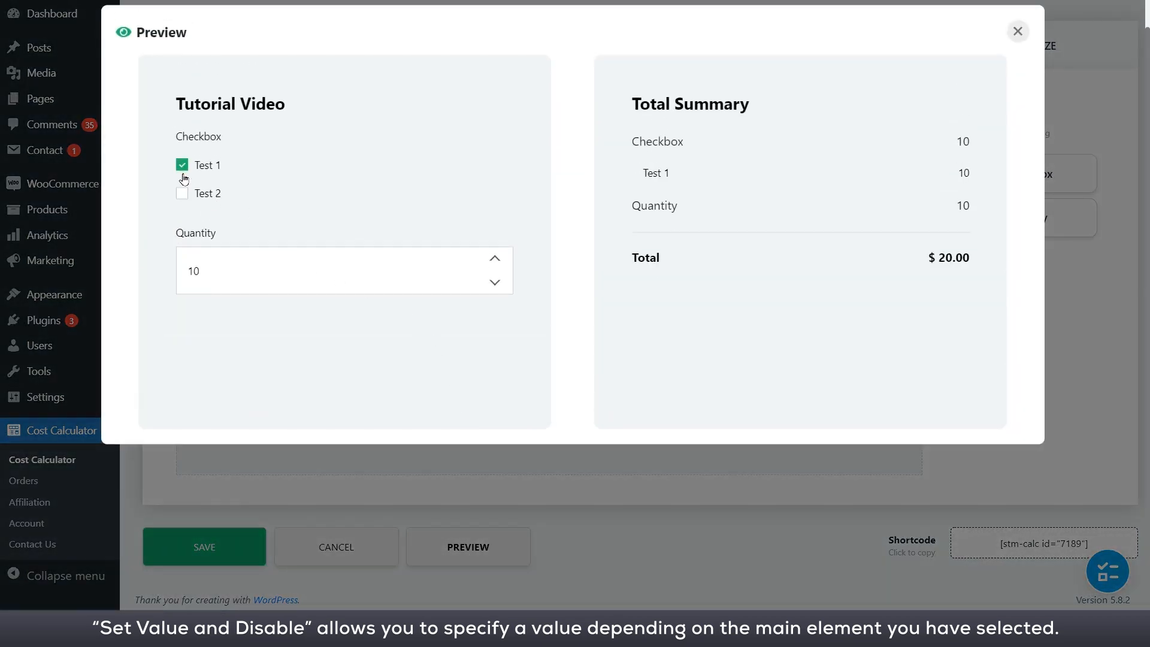
left_click(1016, 30)
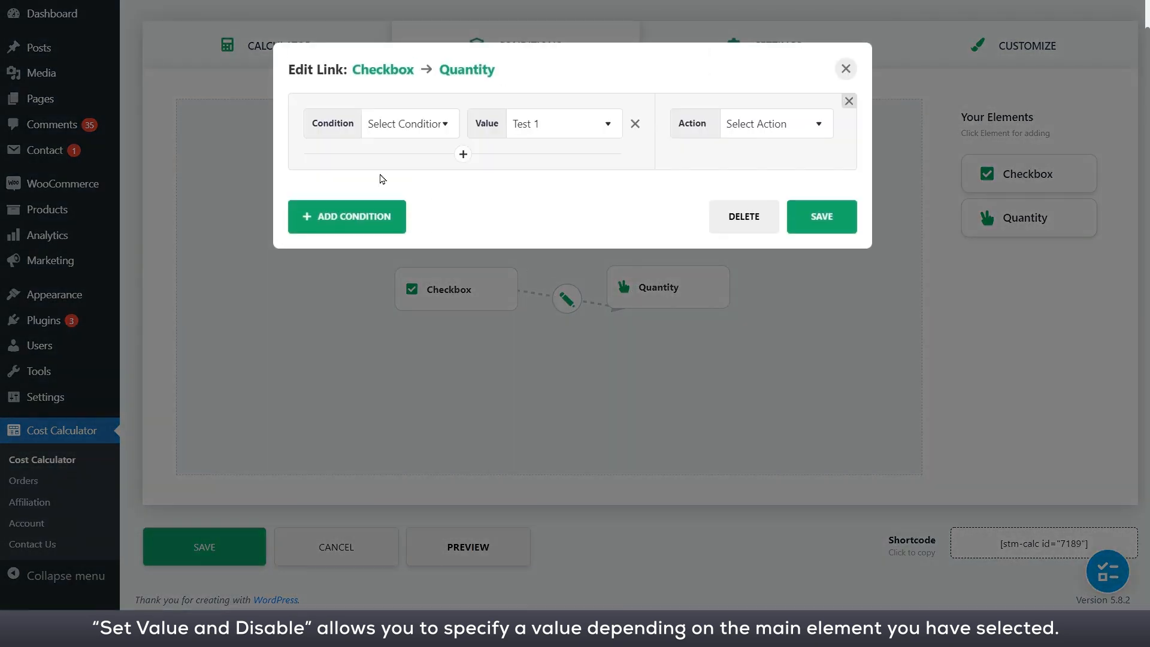
- Save the Checkbox→Quantity link: when Test 2 is selected, set Quantity to 17 and disable it
left_click(408, 123)
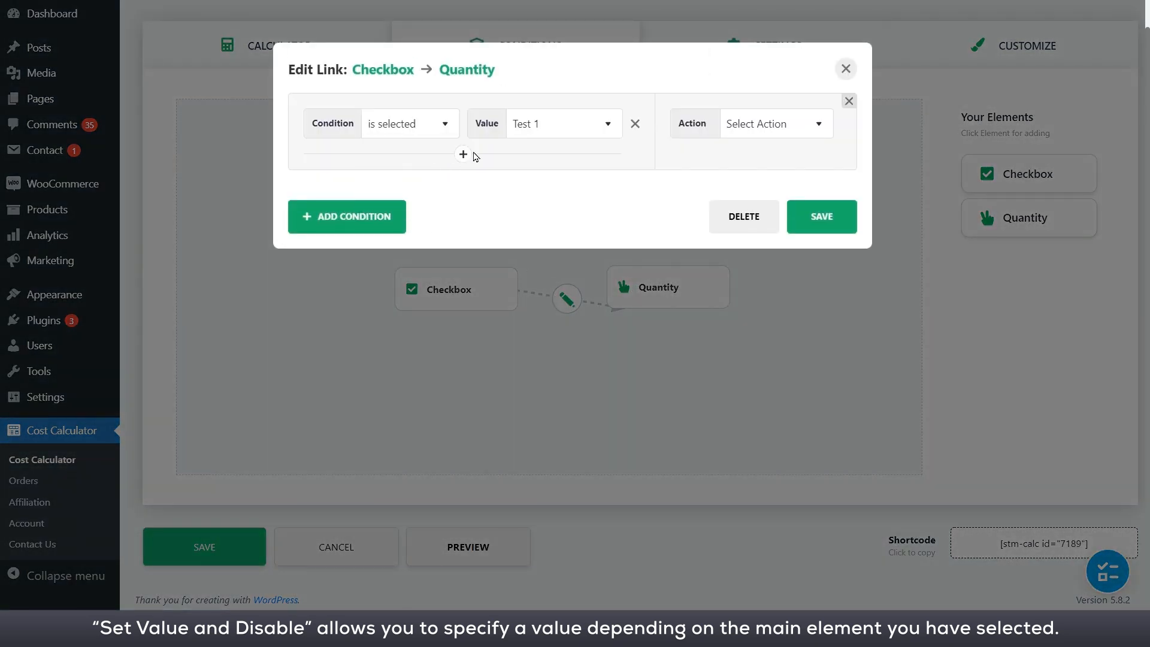
left_click(561, 123)
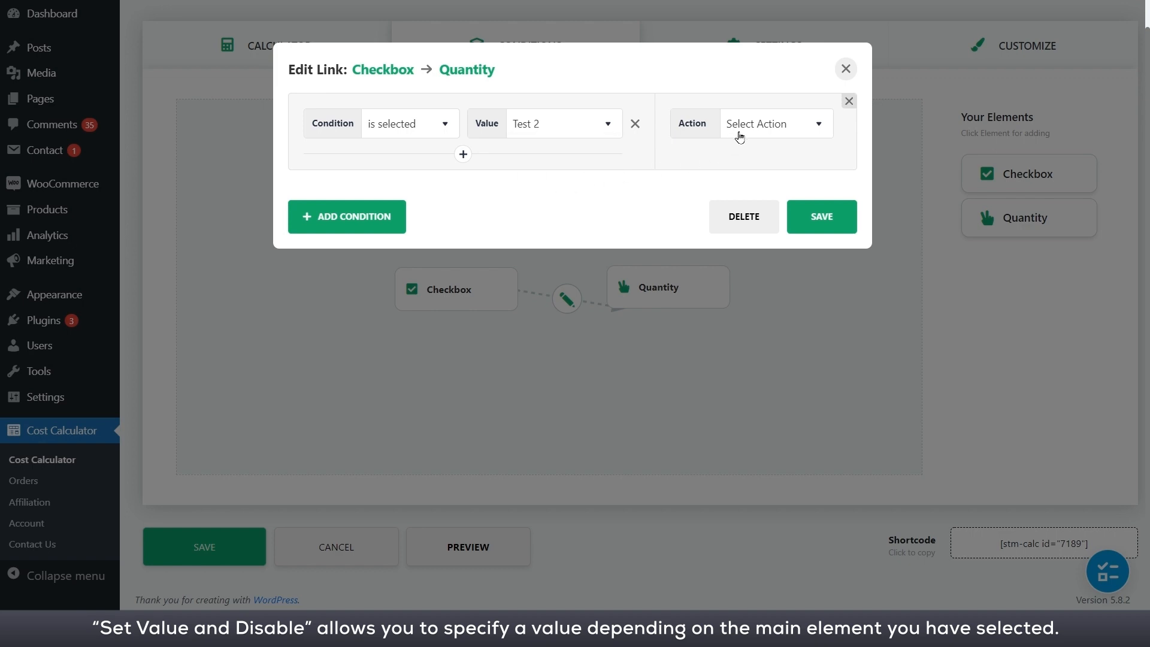
left_click(773, 123)
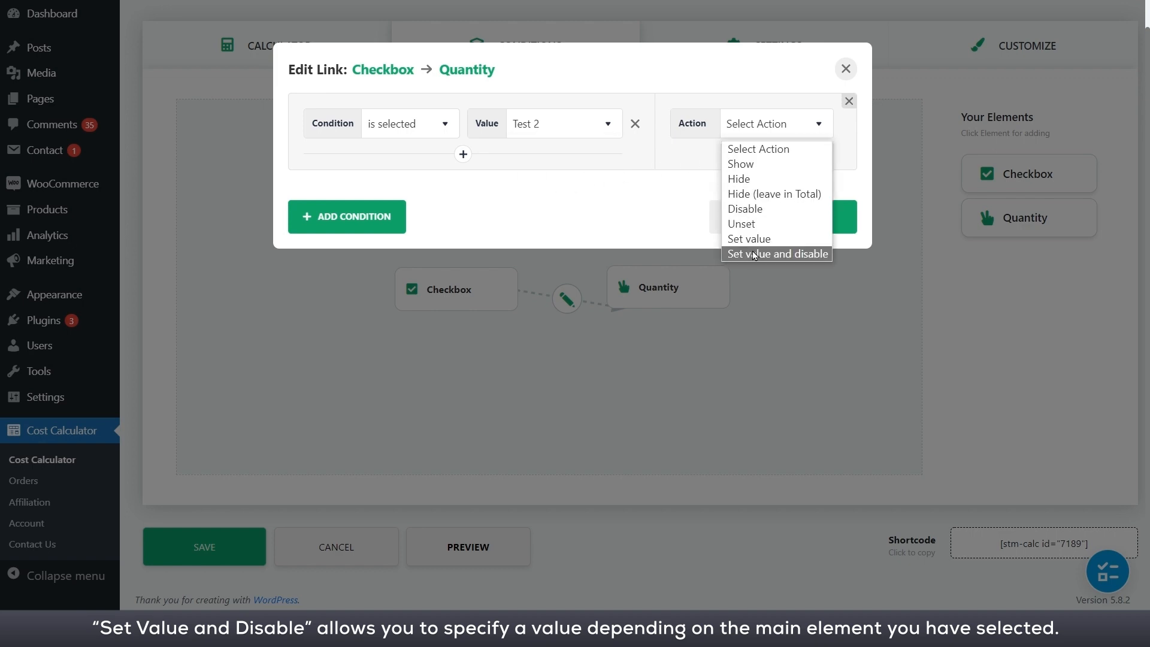
left_click(776, 254)
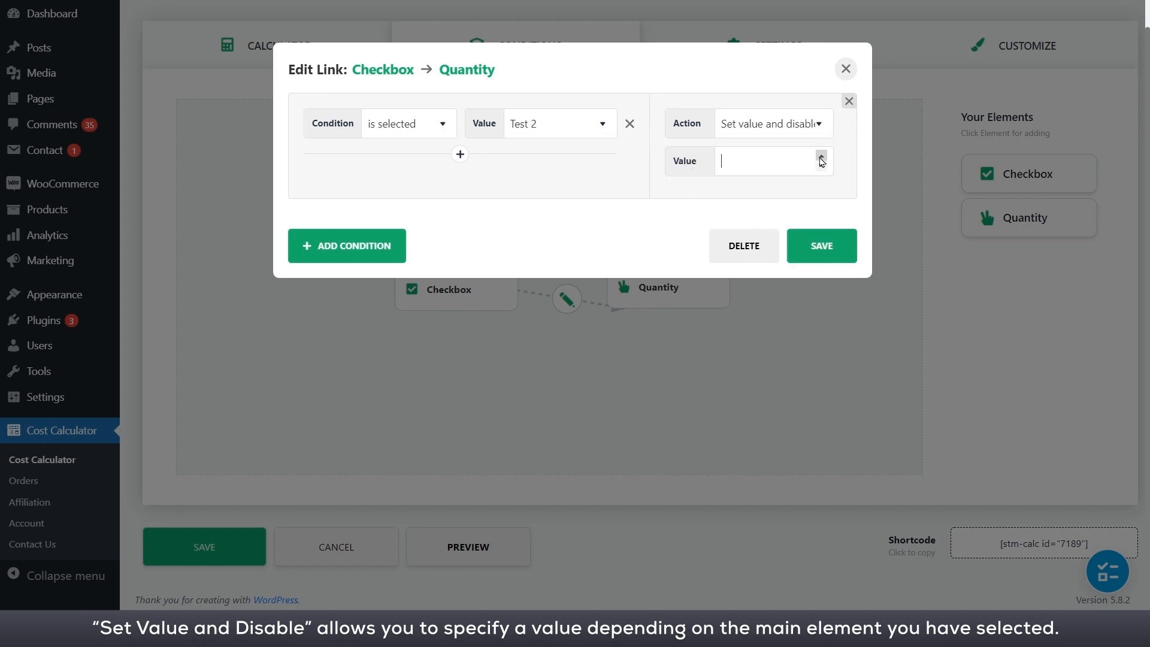
type("17")
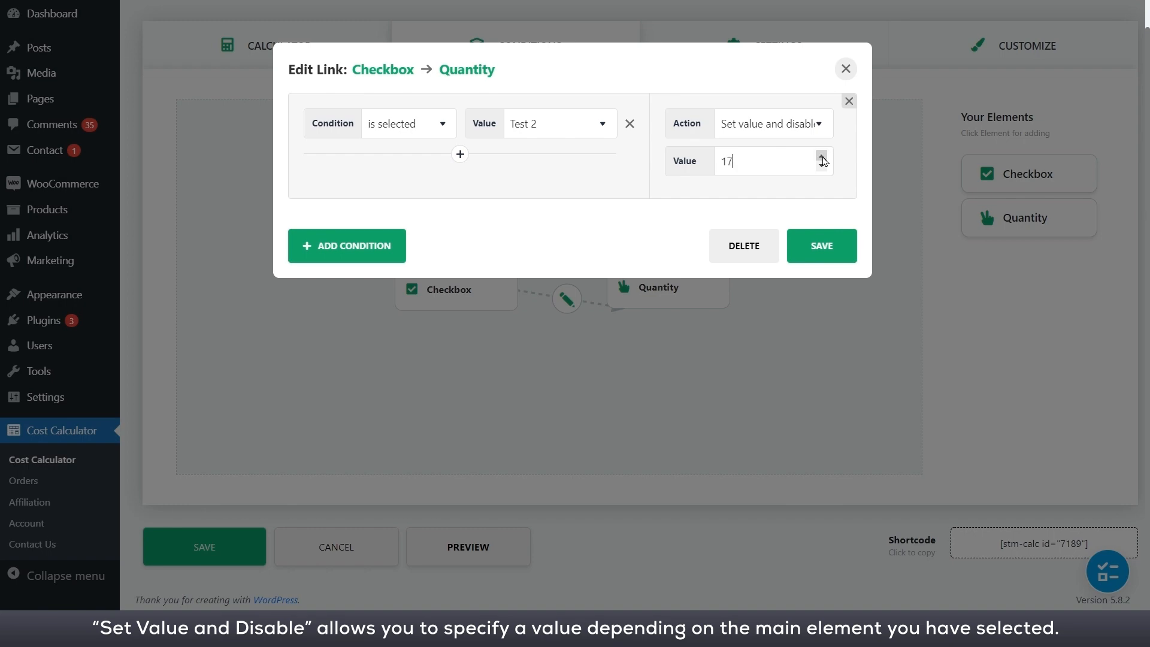
left_click(820, 245)
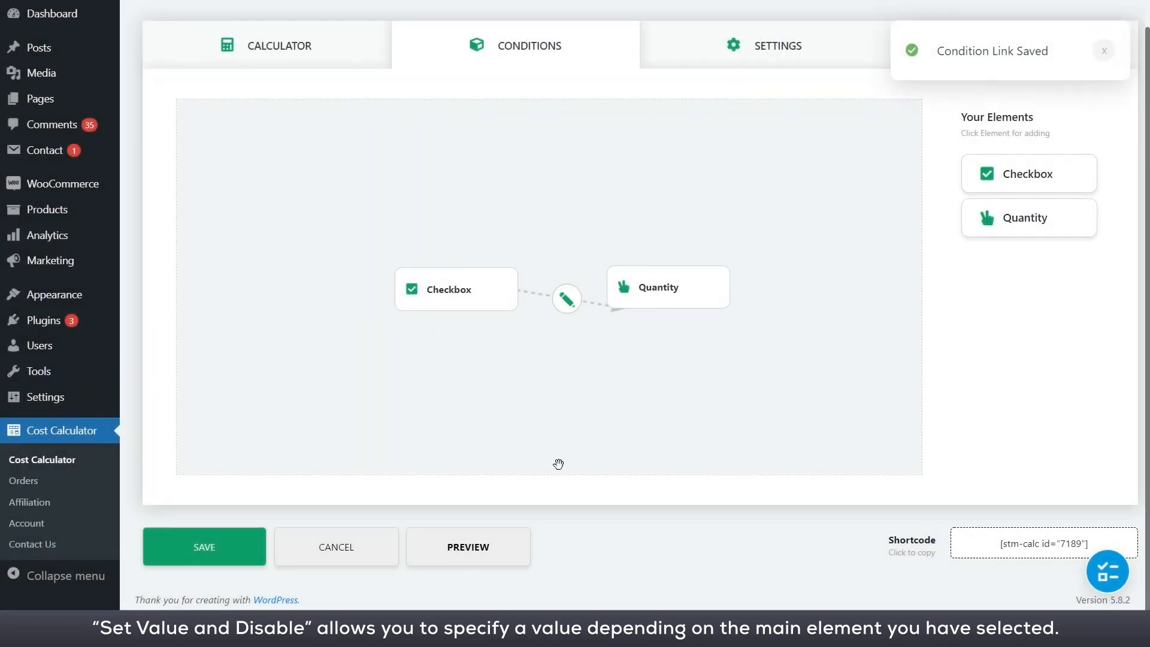
left_click(467, 546)
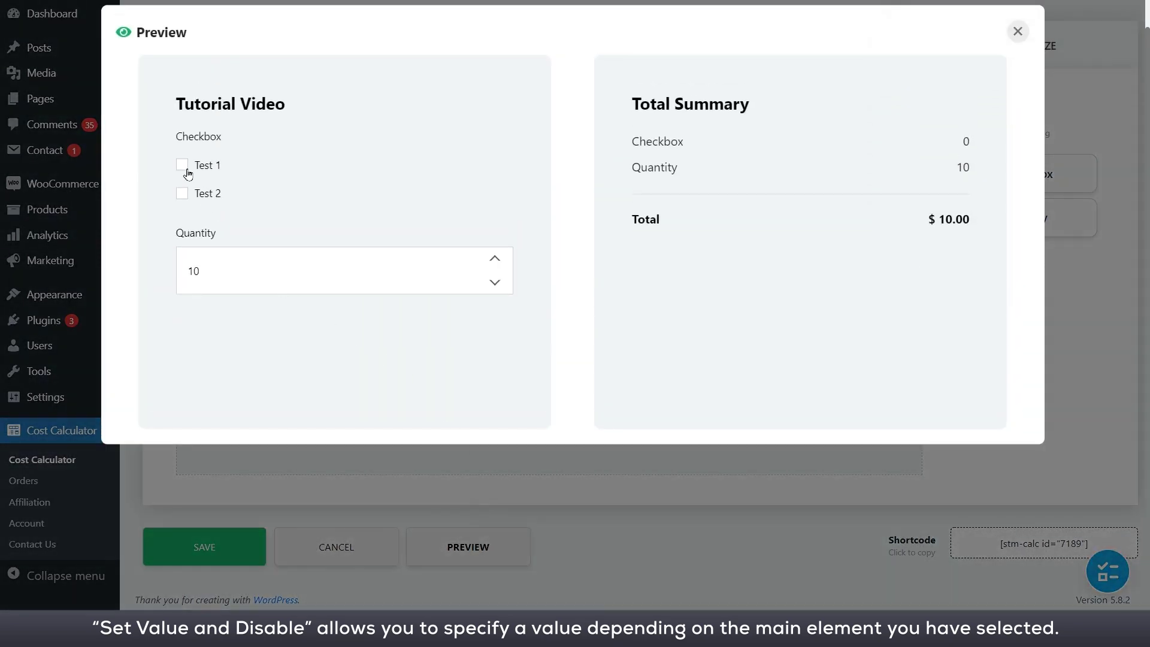
mouse_move(182, 202)
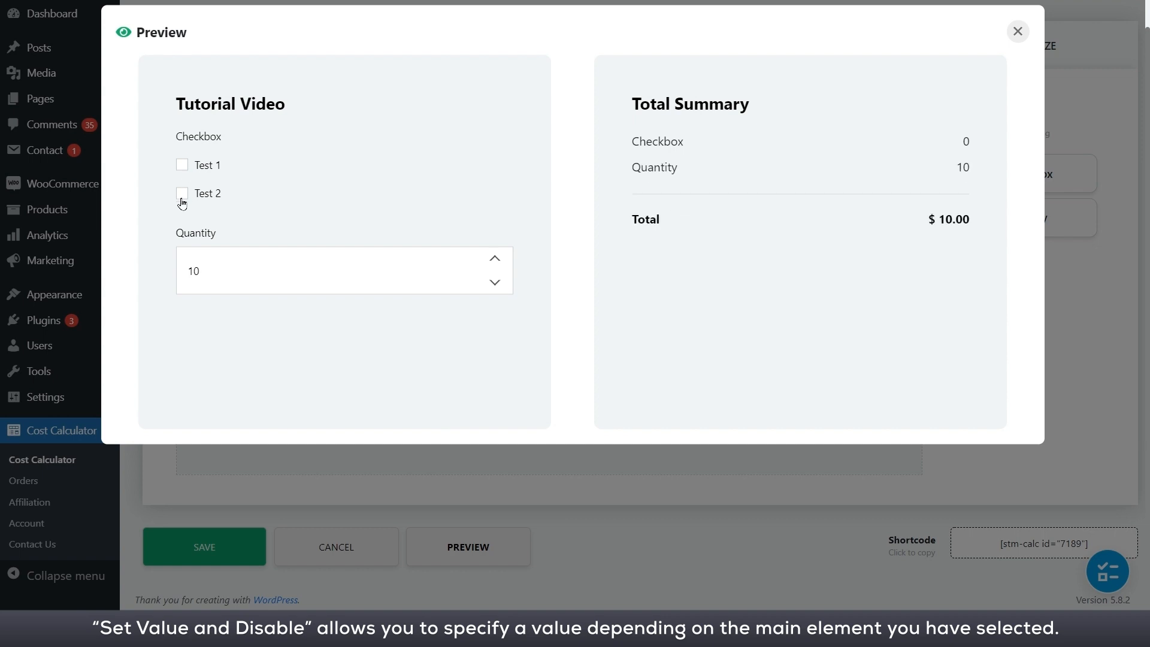
left_click(182, 193)
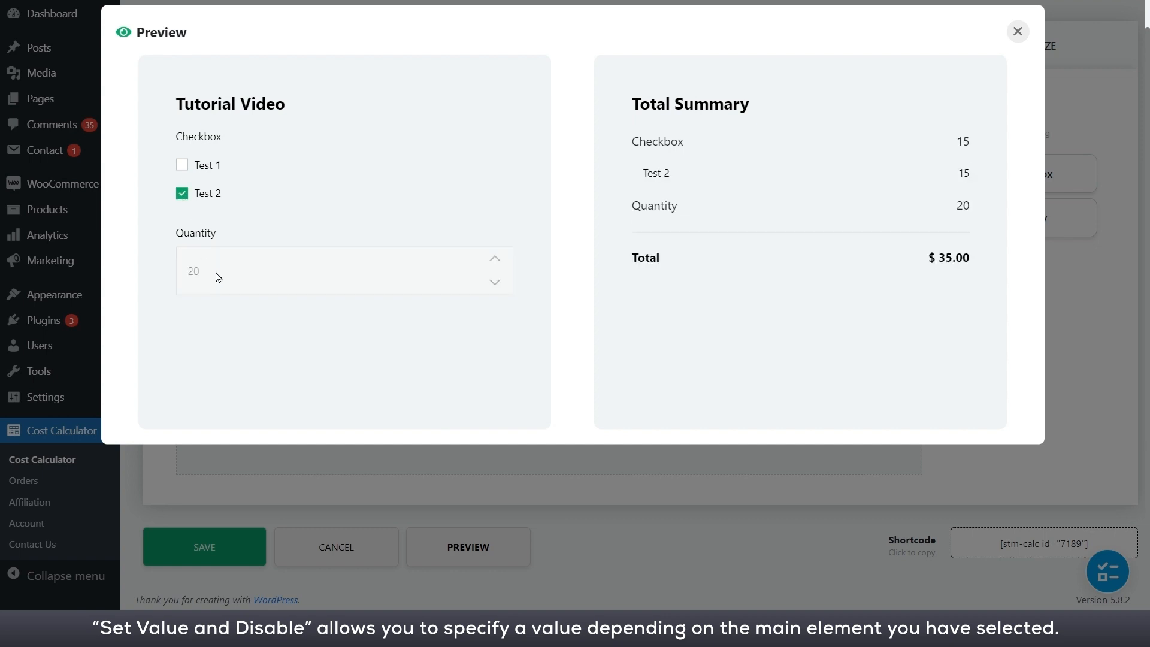
mouse_move(1016, 32)
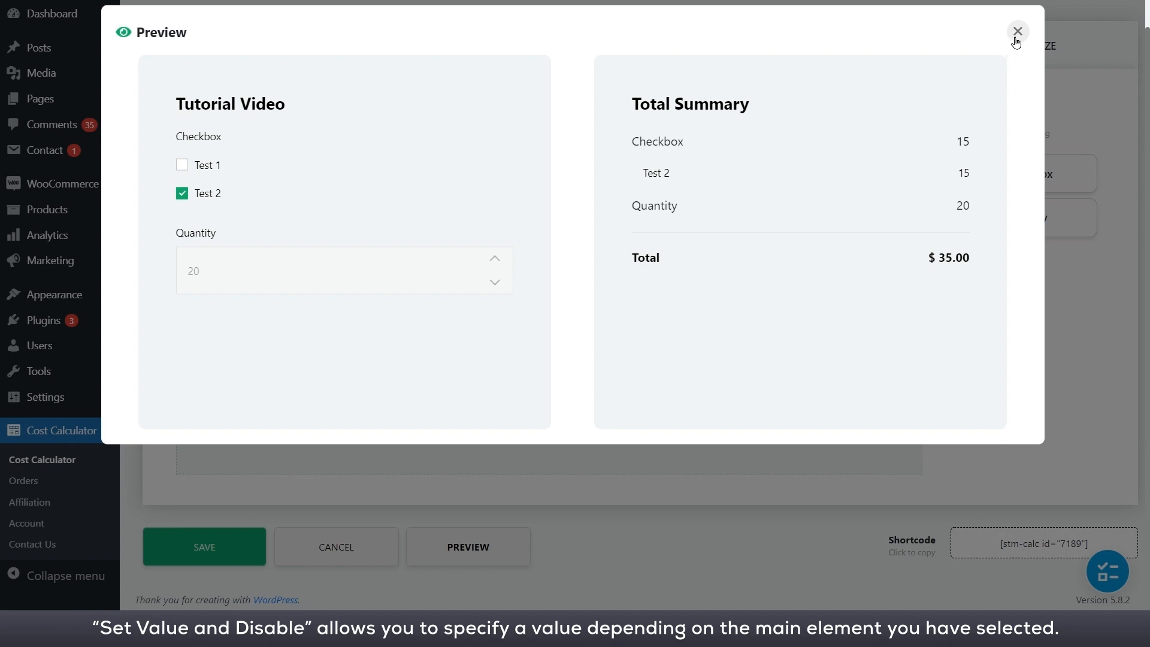
left_click(1016, 30)
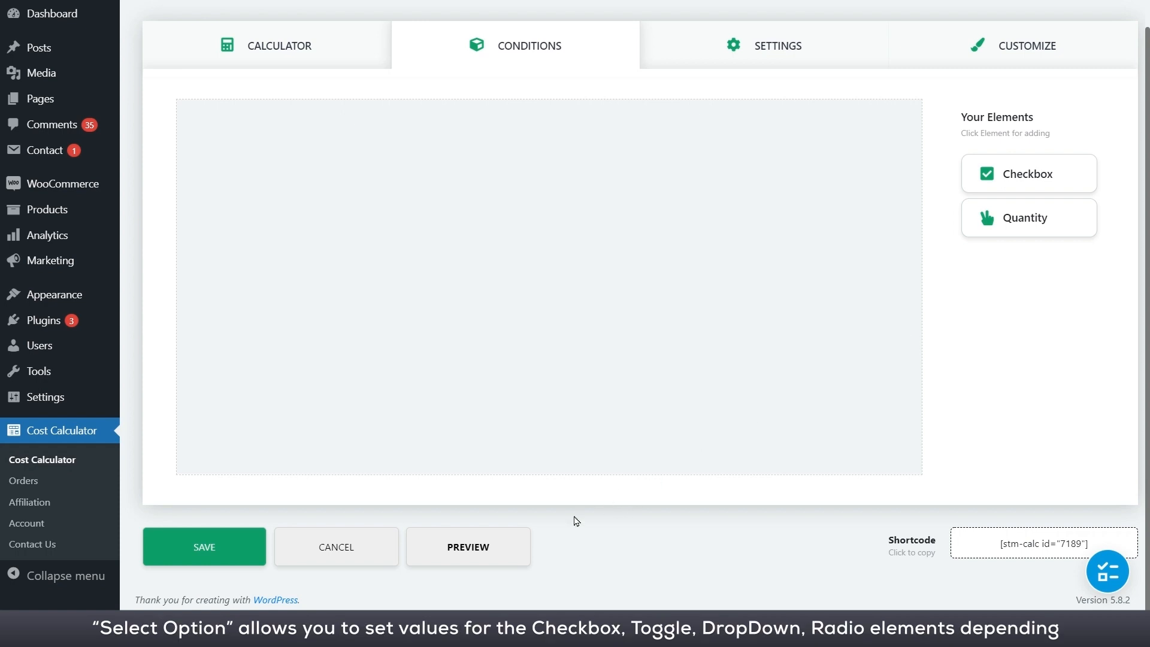
- After a quick preview, add Quantity to the canvas and connect it to Checkbox
left_click(467, 546)
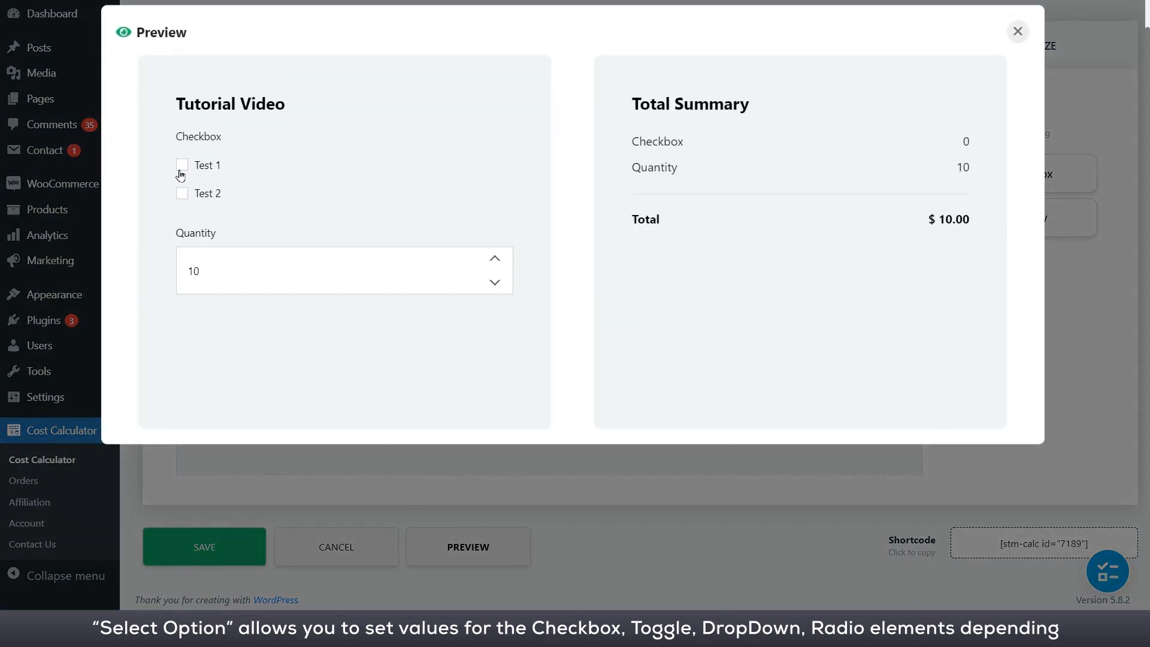
mouse_move(1010, 37)
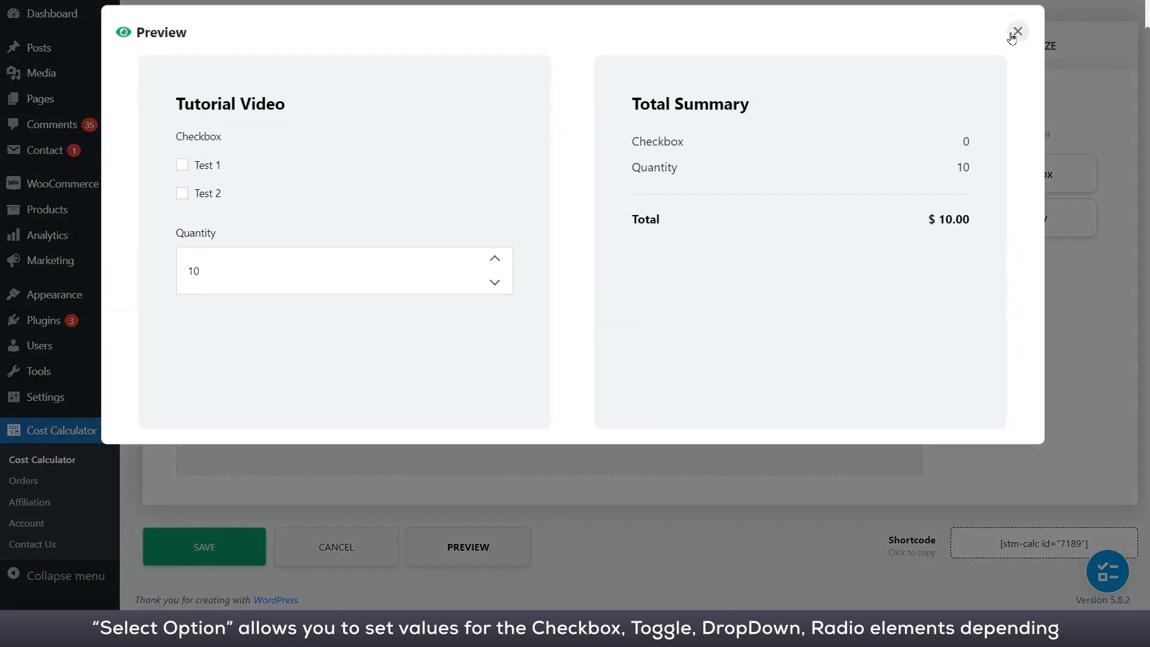
left_click(1015, 32)
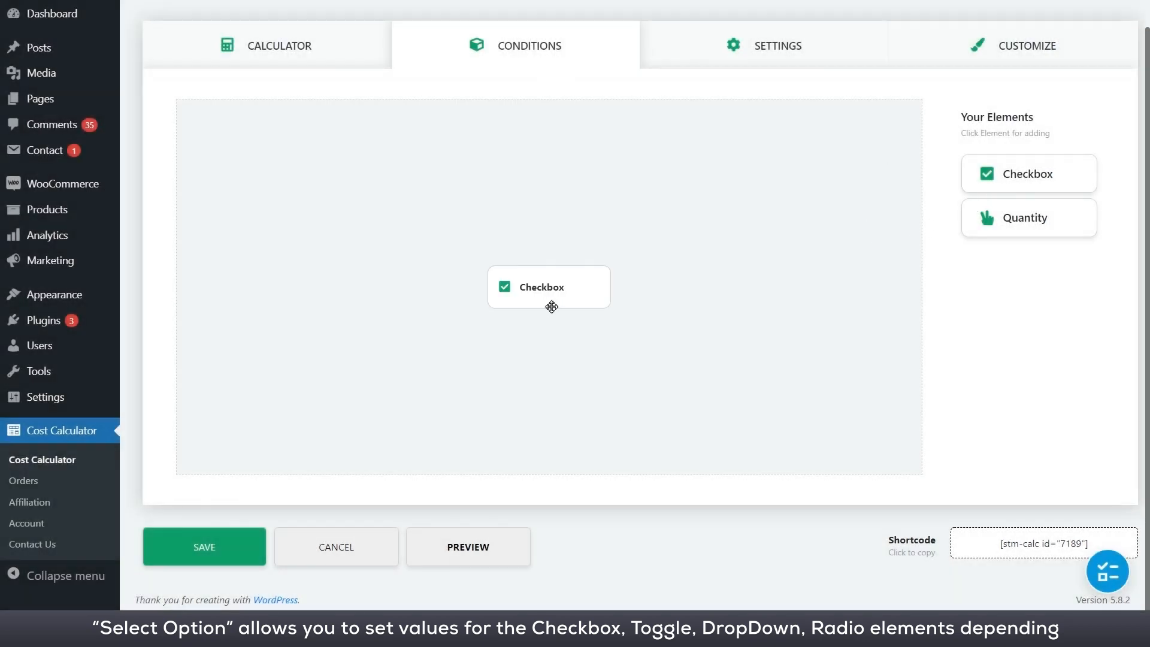
left_click(1026, 216)
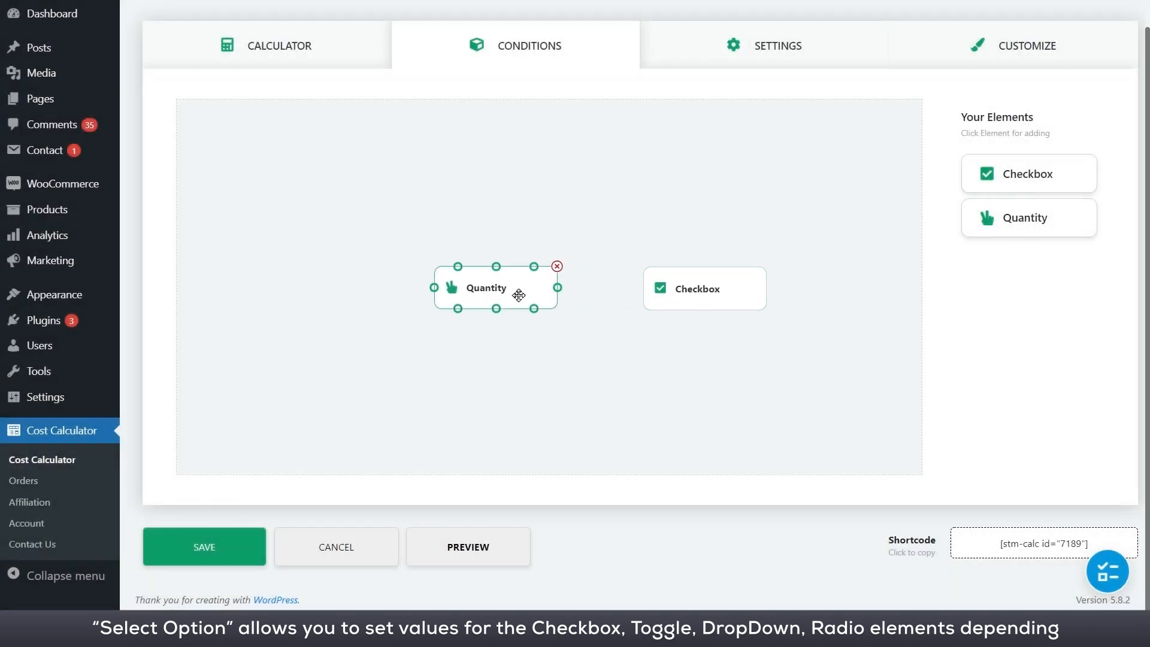
left_click(703, 288)
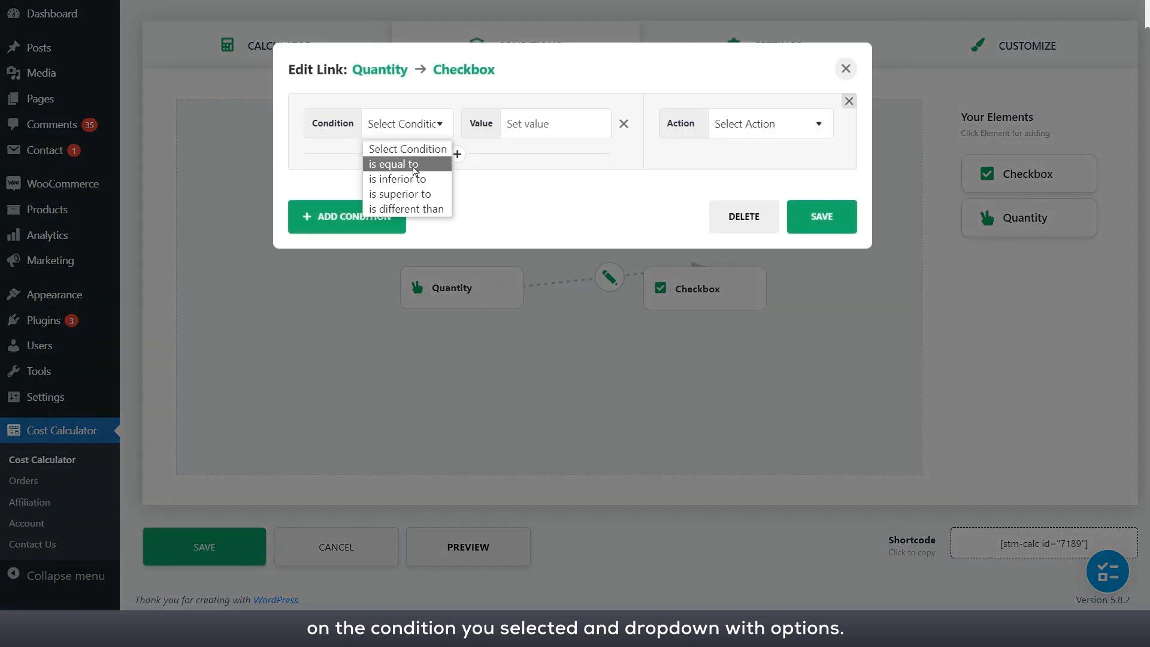
- Set Quantity → Checkbox to 'is equal to' 15, selecting Test 1 and Test 2
left_click(395, 163)
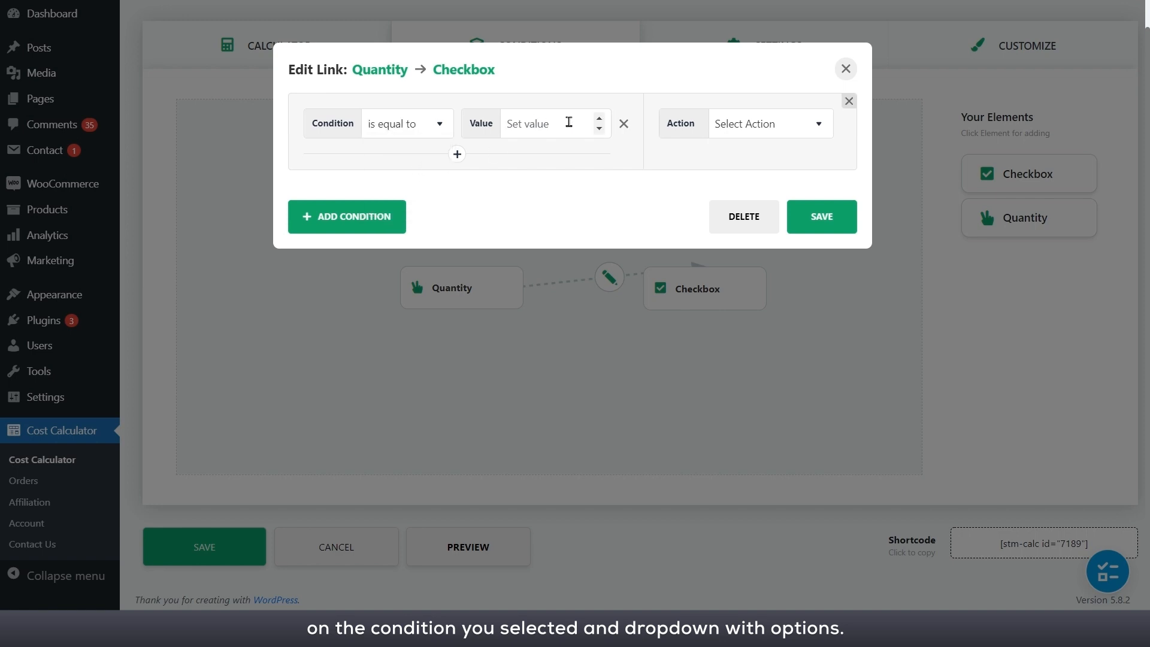
type("15")
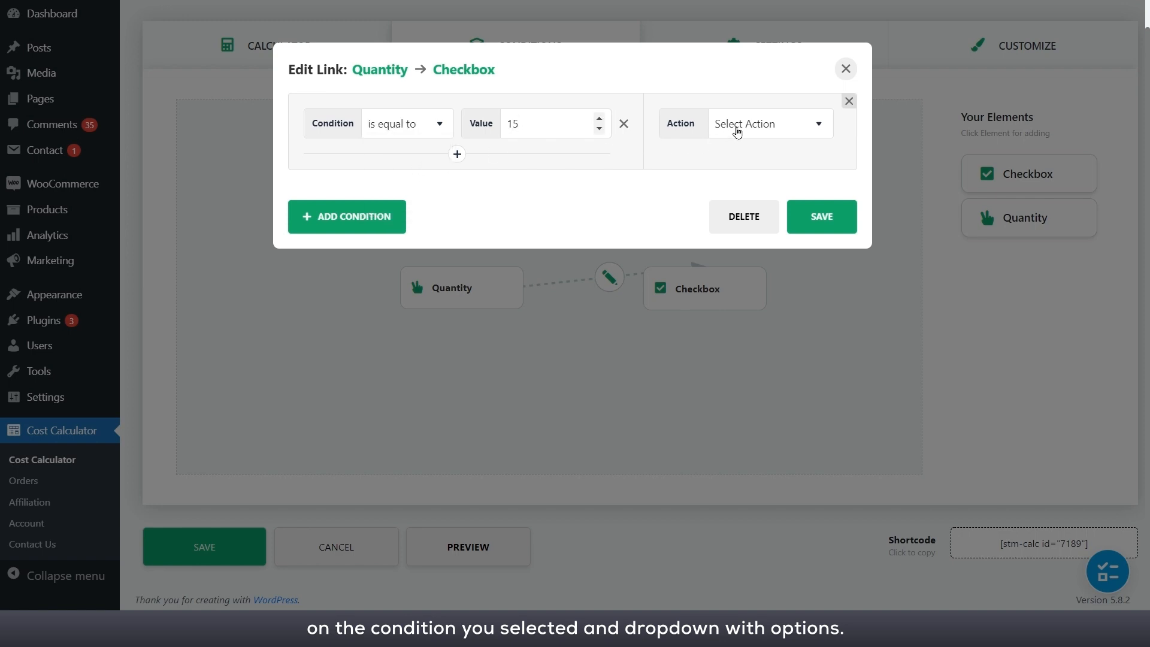
left_click(767, 123)
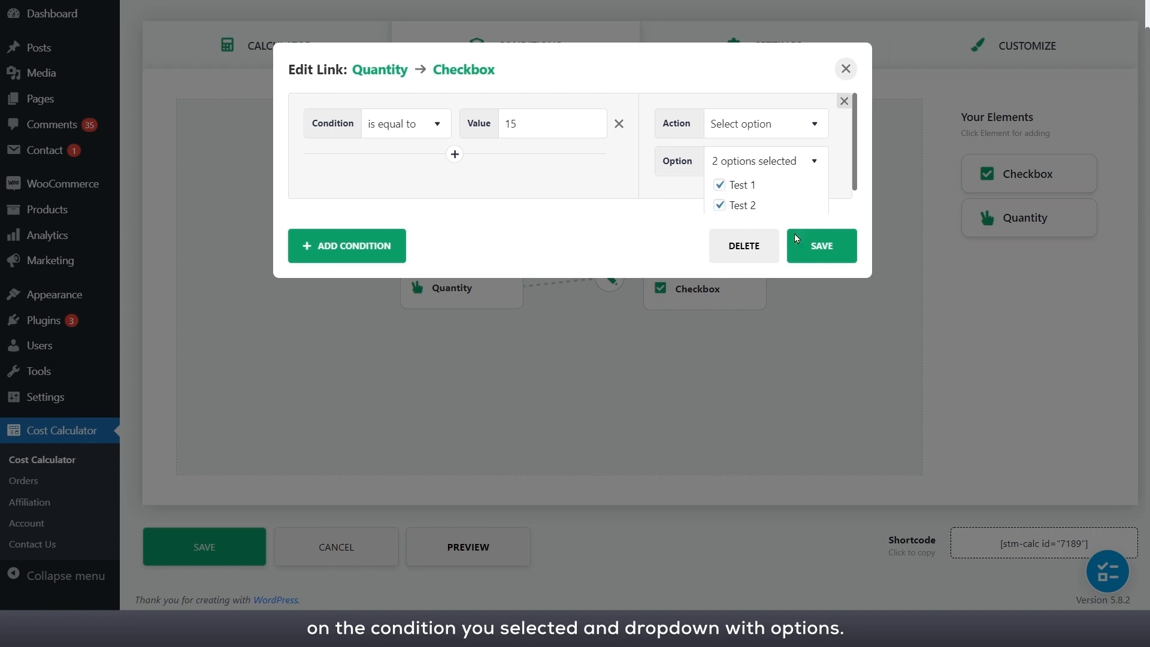
left_click(820, 245)
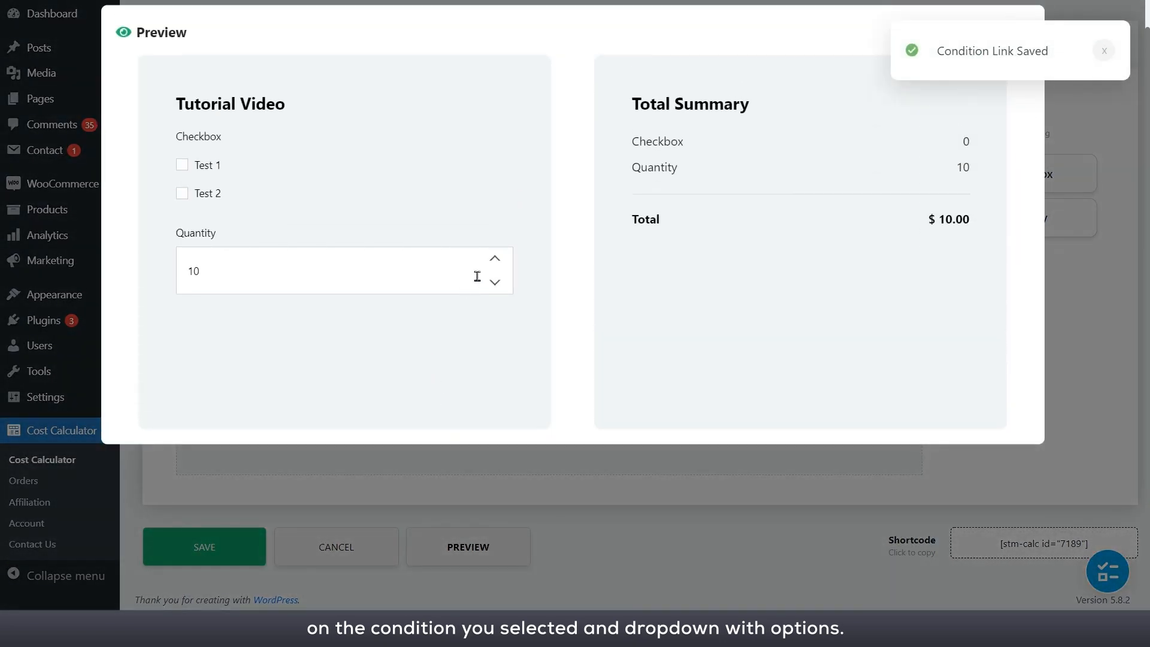
- Raise Quantity to 15 in the preview, confirming Test 1 and Test 2 tick ($40.00), then close it
left_click(494, 257)
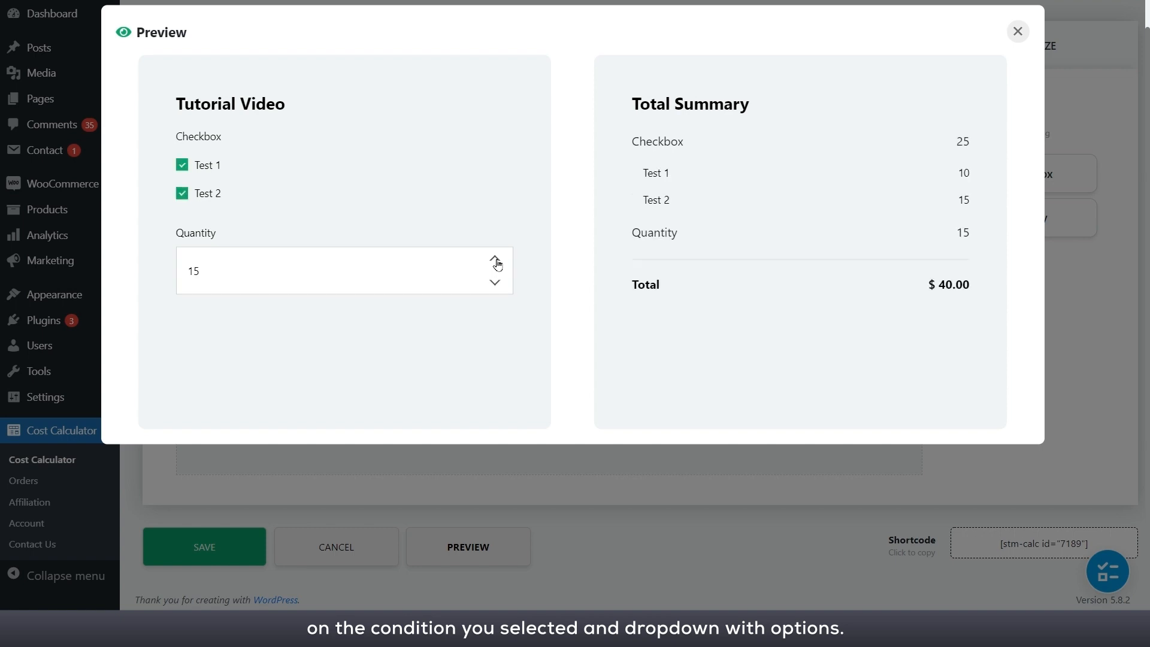
mouse_move(980, 49)
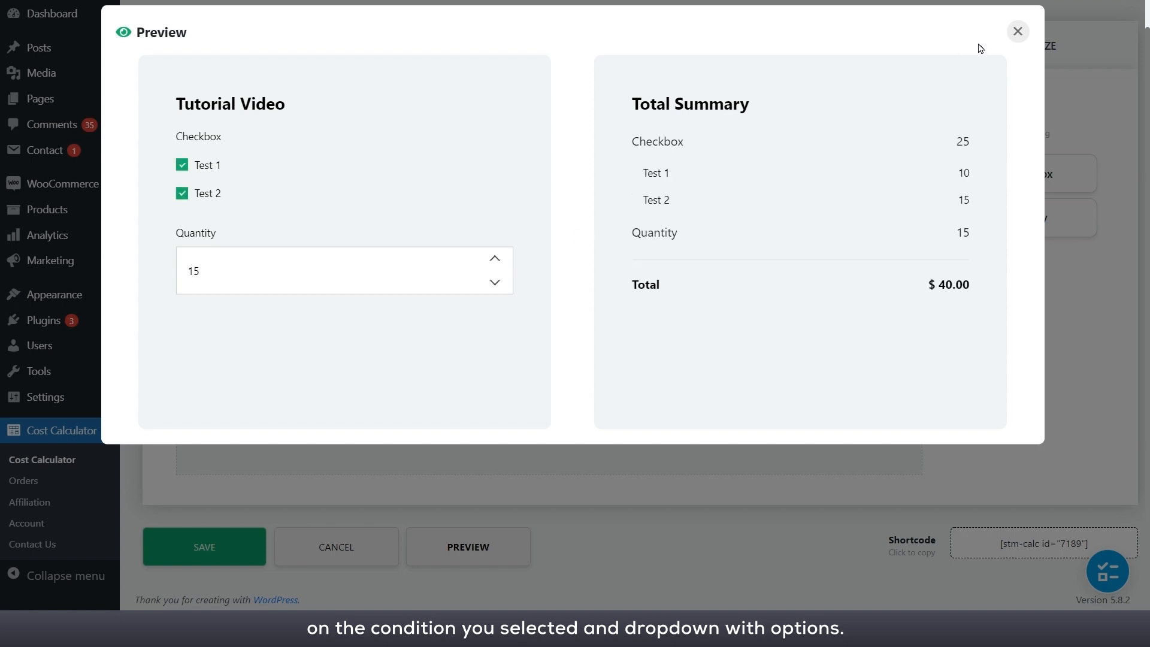
left_click(1017, 31)
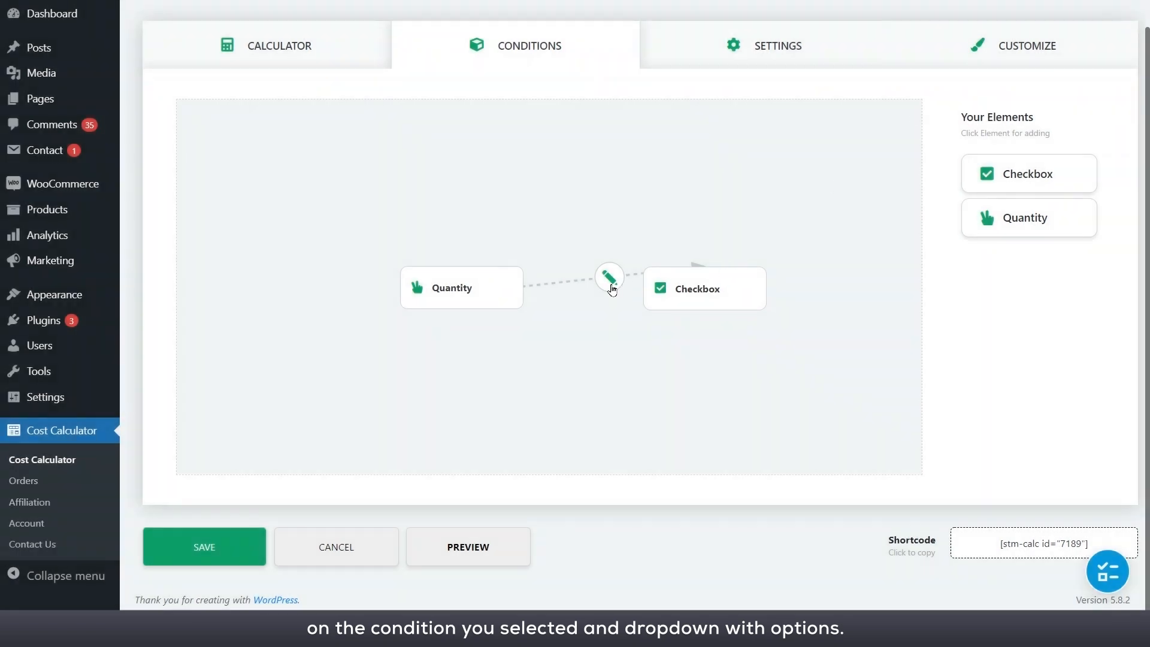
- Change the Quantity → Checkbox link to 20 with 'Select option and disable' on Test 1, and save
left_click(608, 277)
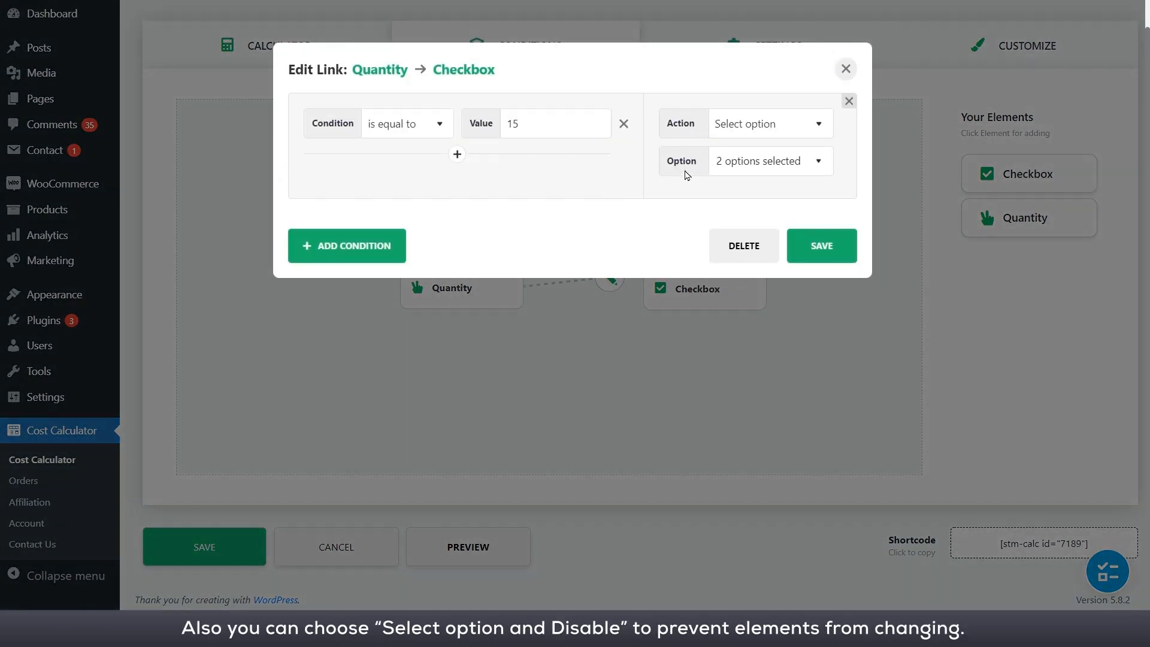
left_click(767, 124)
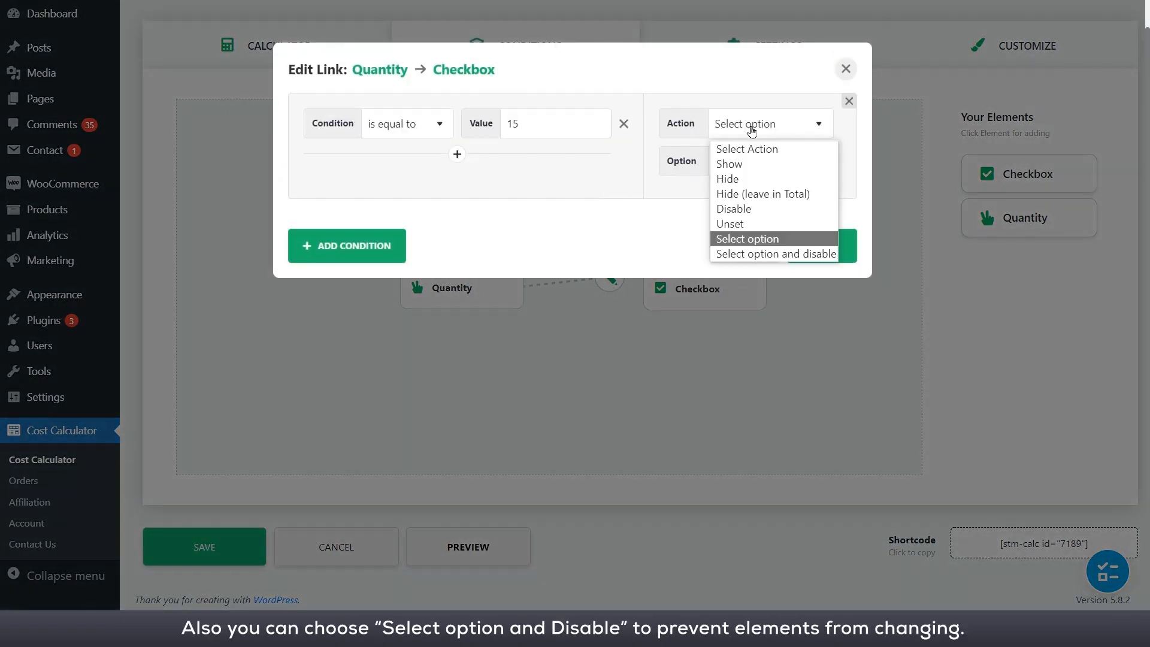
left_click(775, 253)
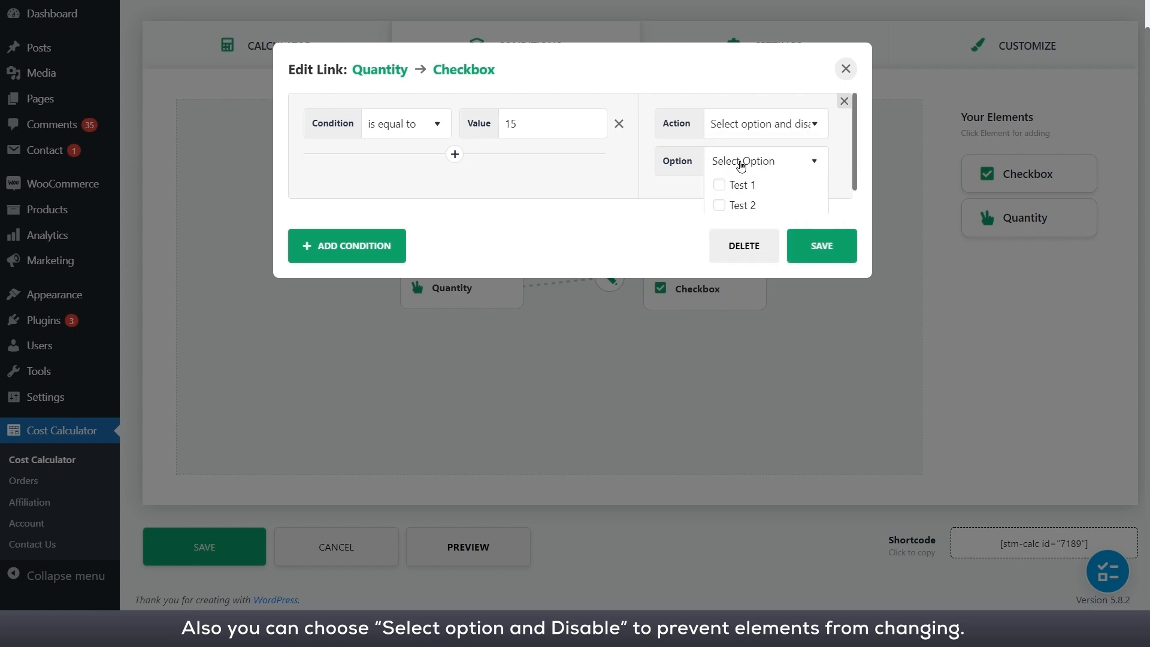
mouse_move(722, 192)
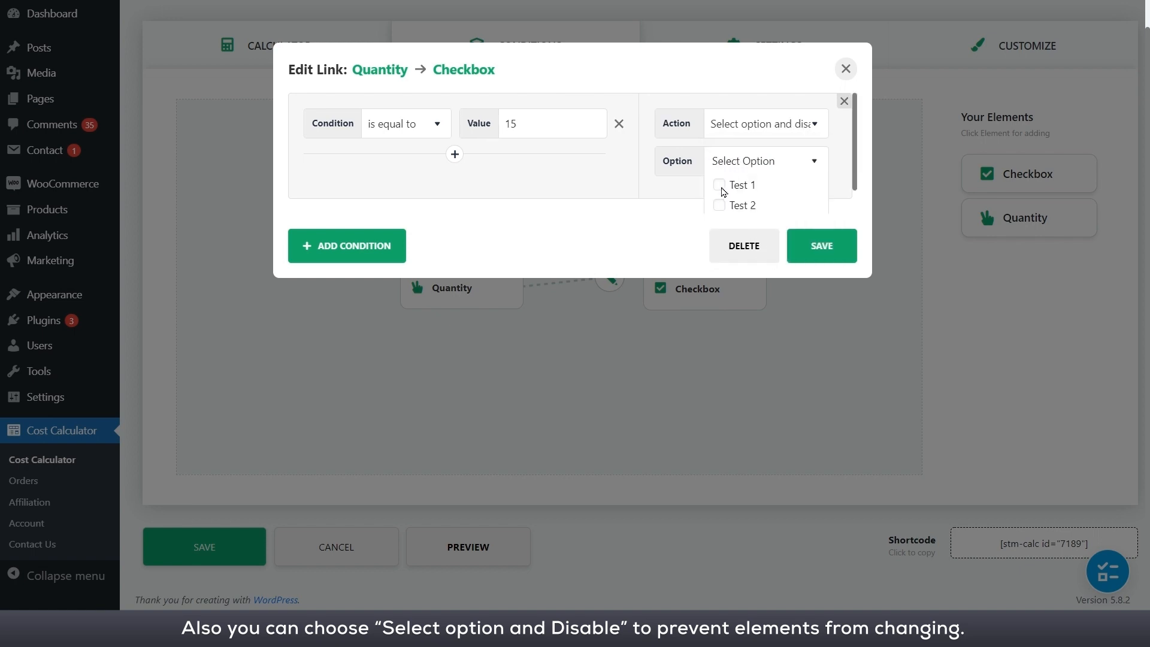
left_click(718, 185)
type("20")
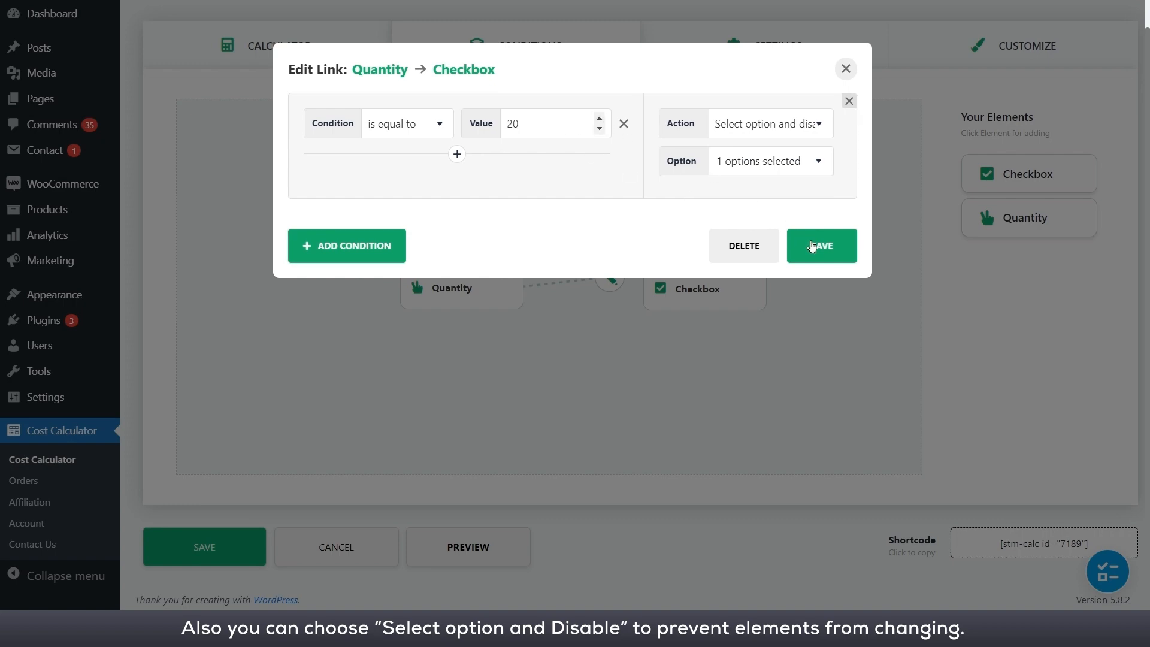
left_click(820, 245)
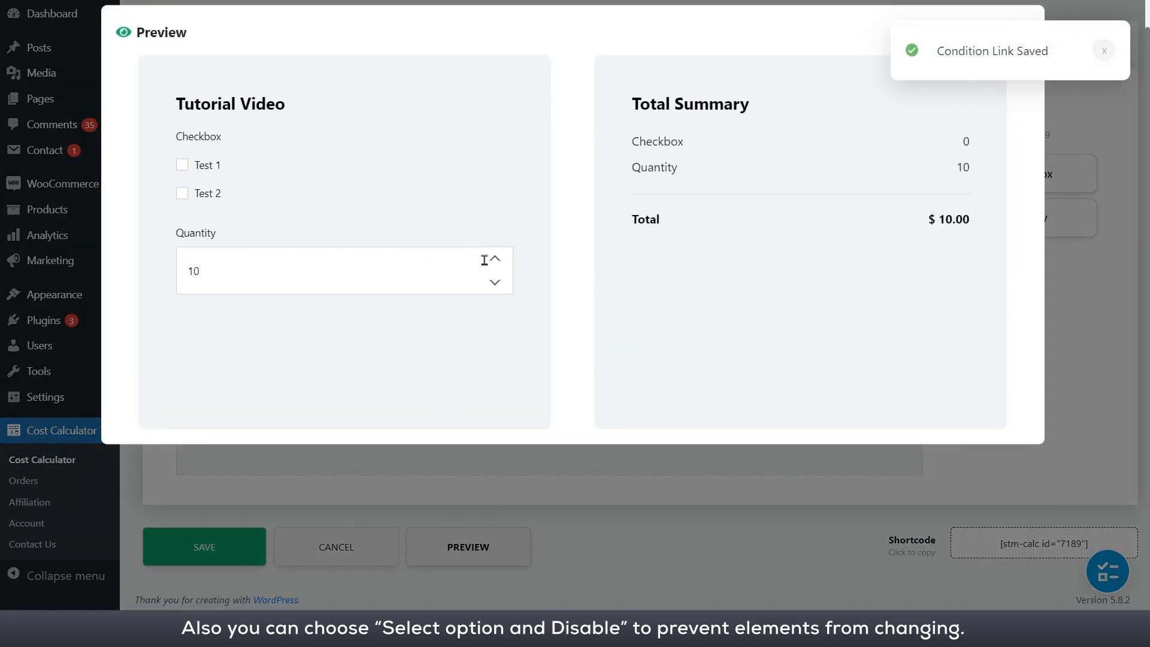
- Raise Quantity to 20 in the preview, confirming Test 1 is ticked and locked ($30.00), then close it
left_click(495, 259)
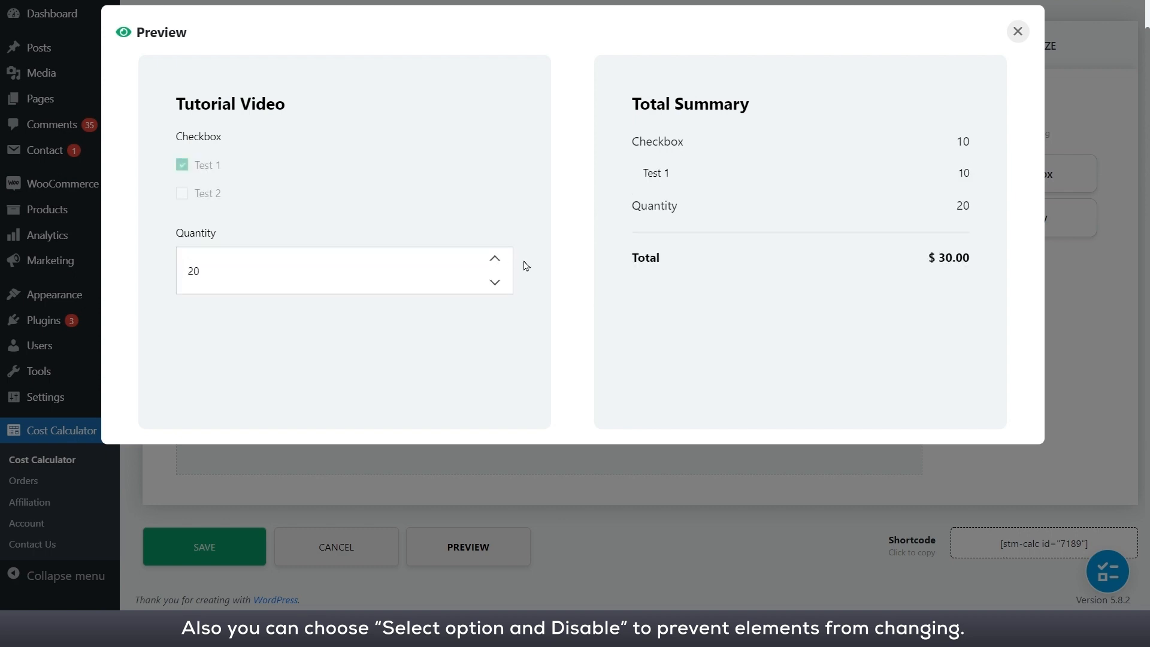
mouse_move(703, 246)
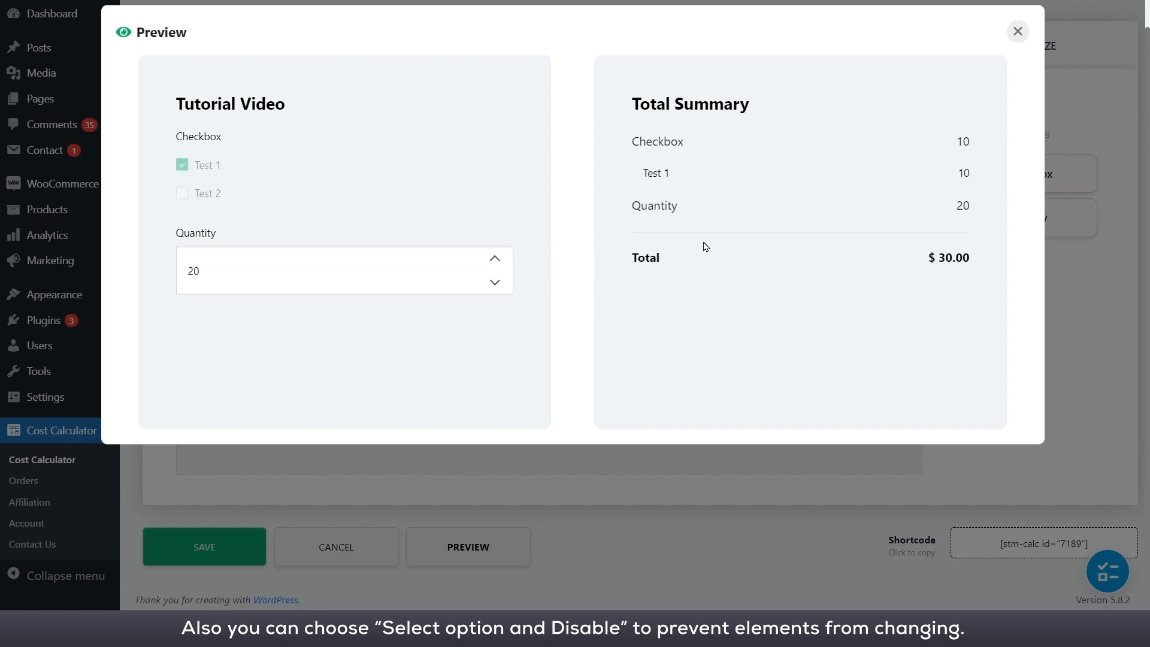
left_click(1016, 31)
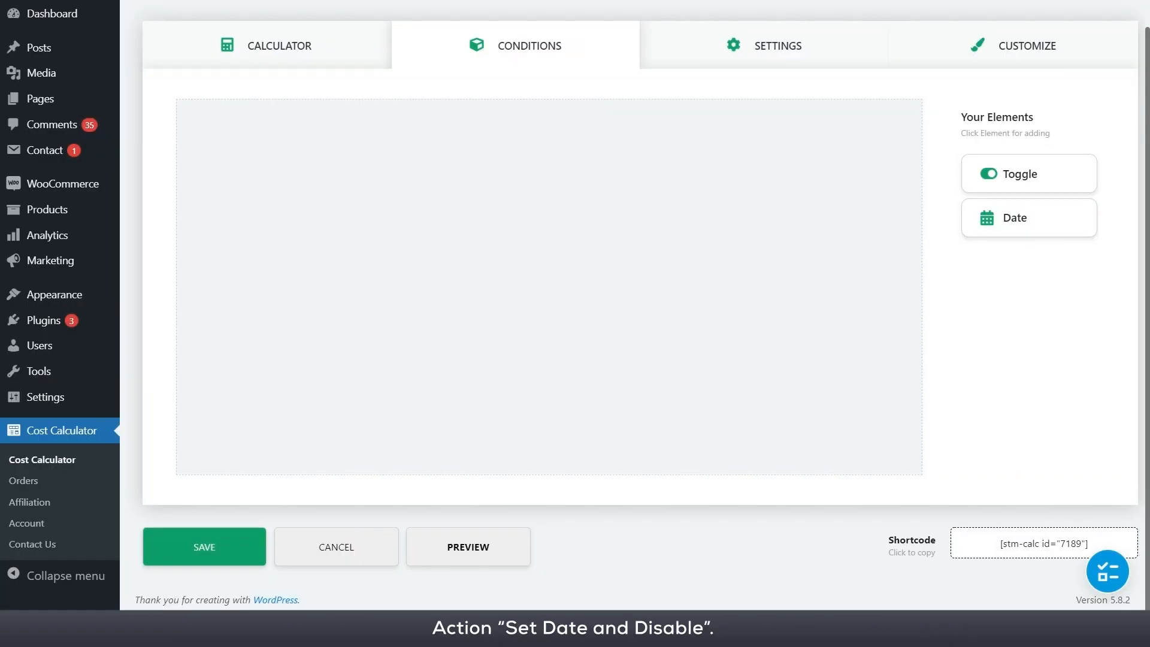
- Preview the Toggle and Date calculator with January 7, 2022 ($11.00), then add both elements to the canvas
left_click(467, 546)
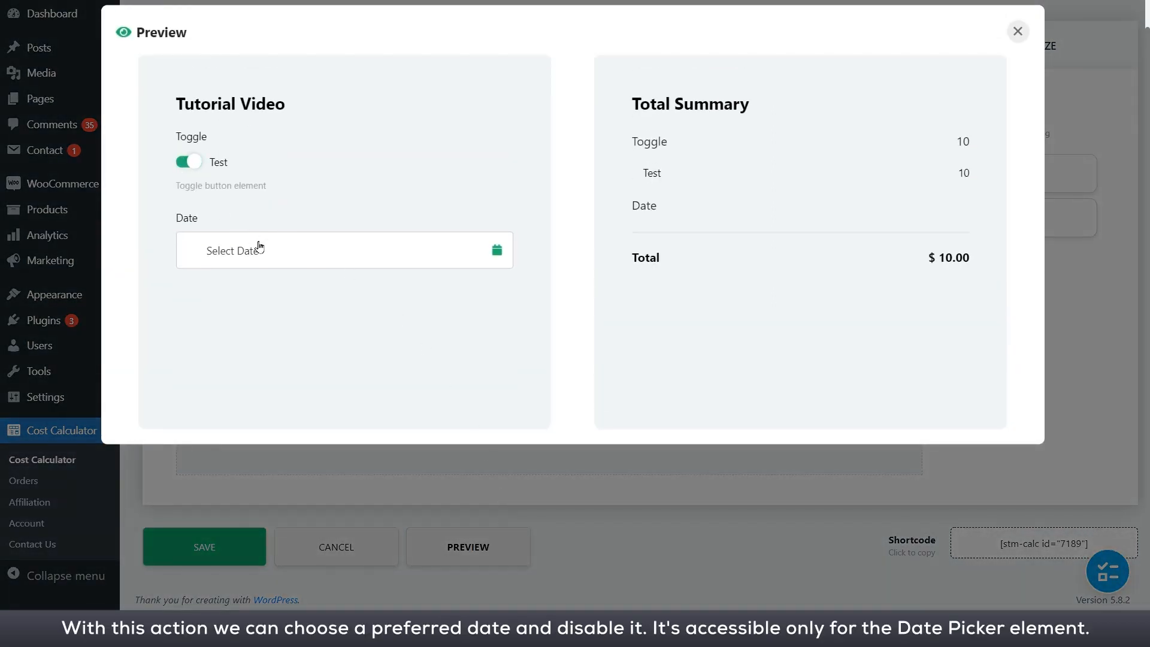
mouse_move(497, 255)
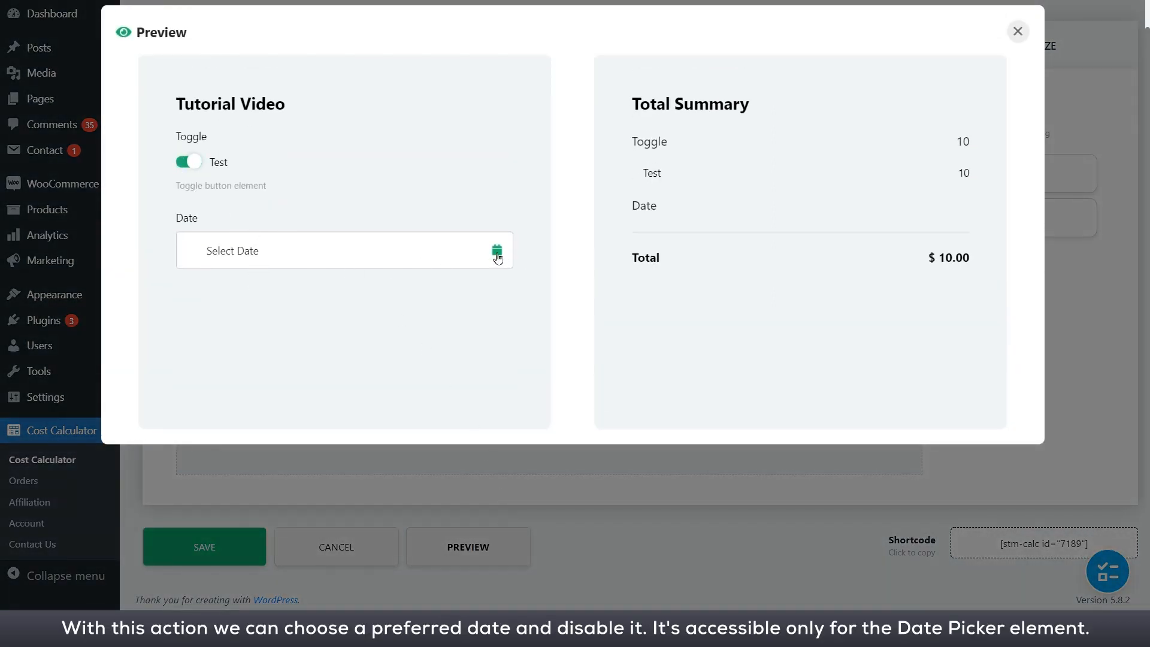
left_click(497, 250)
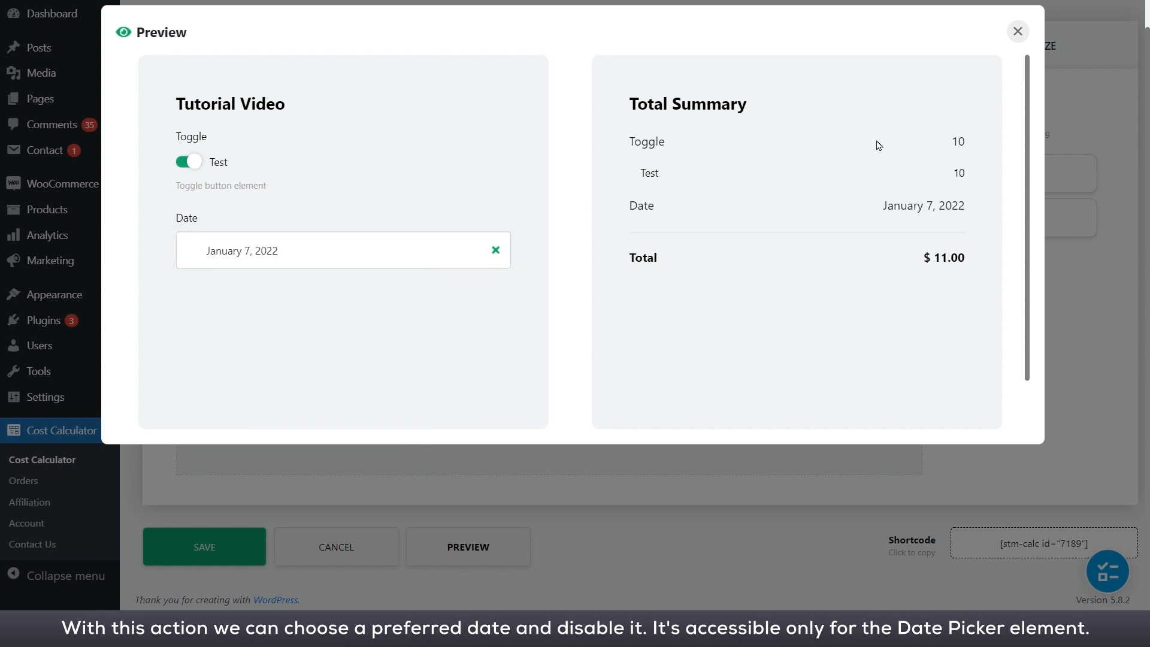
left_click(1016, 31)
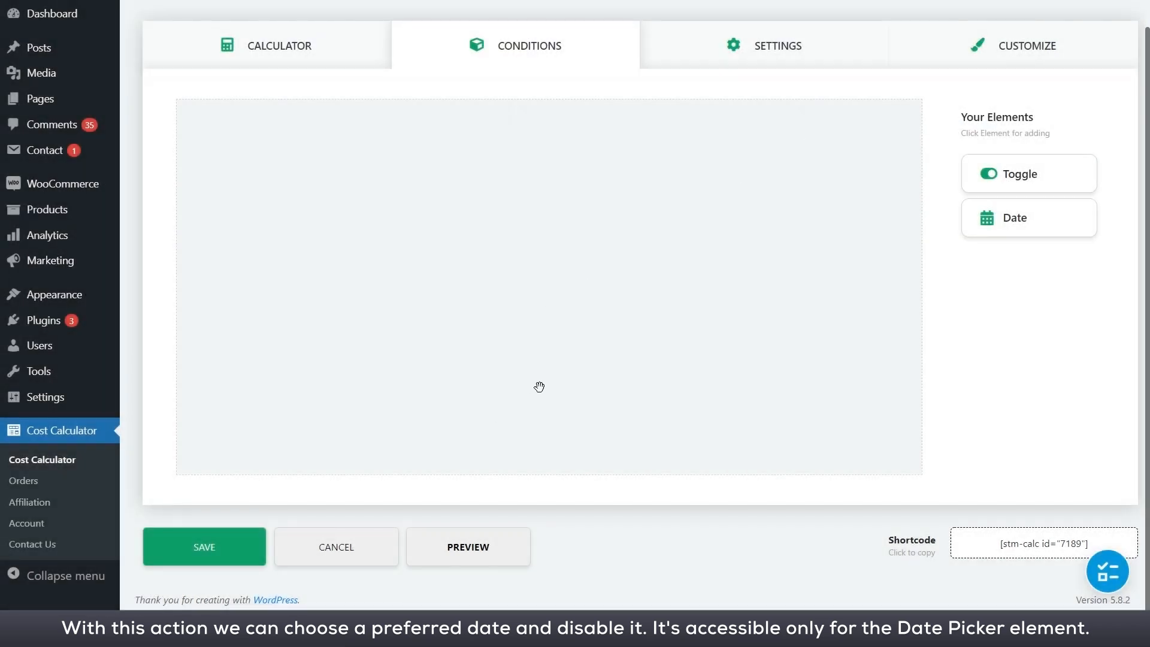
left_click(1027, 173)
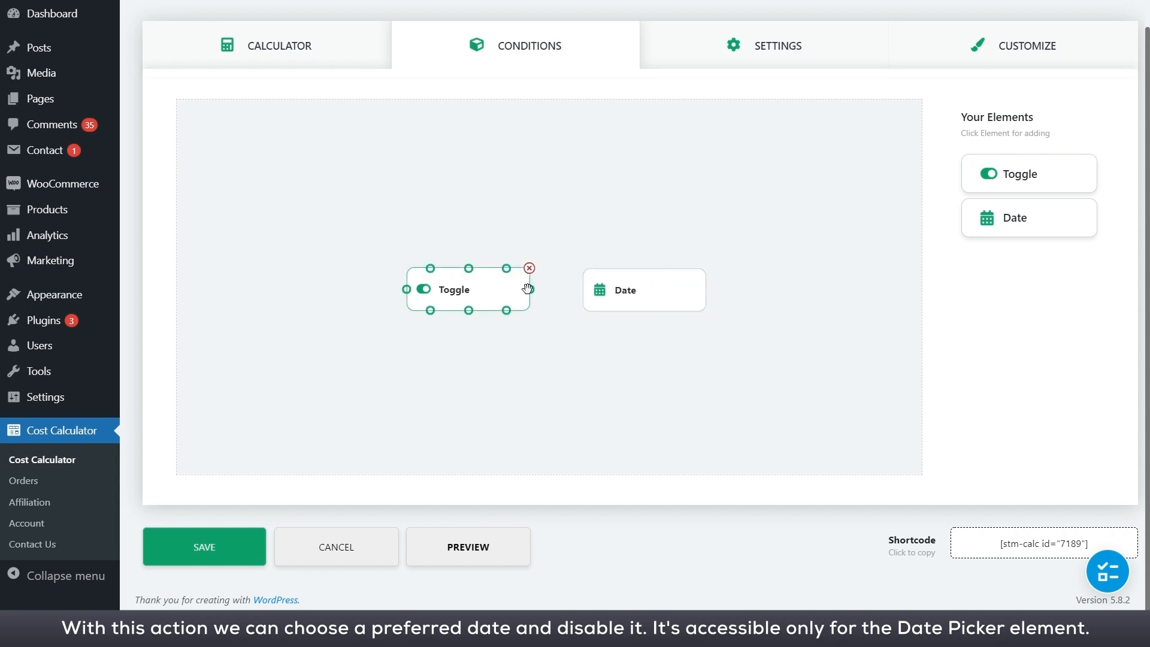
- Add a Toggle → Date condition: when Test is selected, 'Set date and disable'
left_click(526, 288)
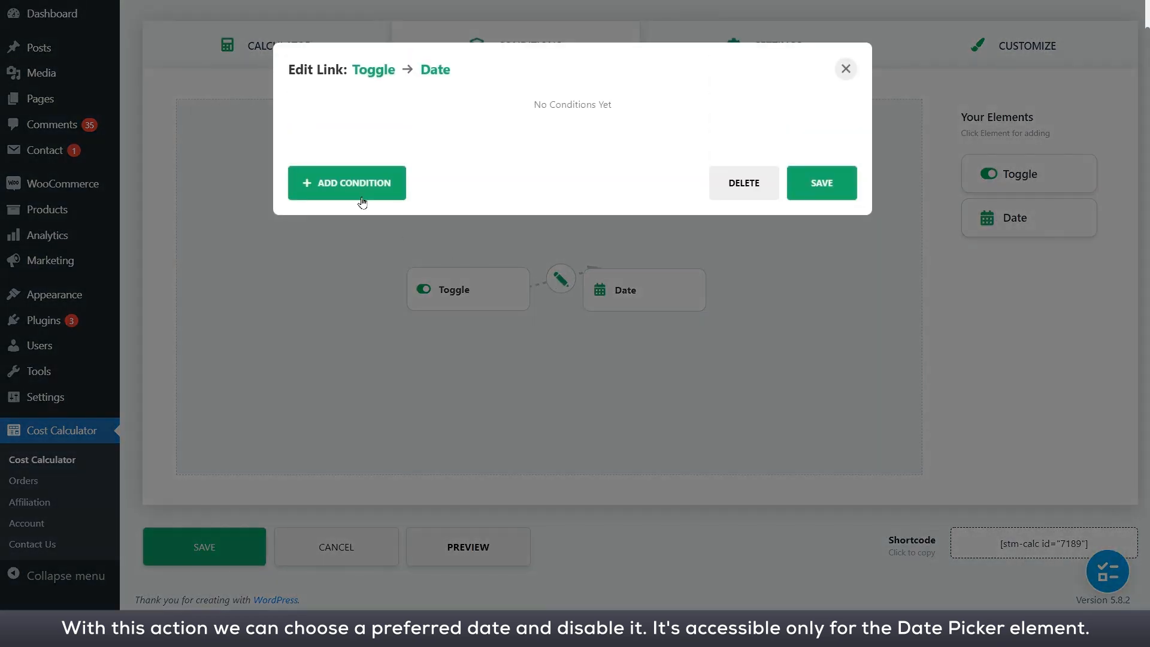
left_click(346, 183)
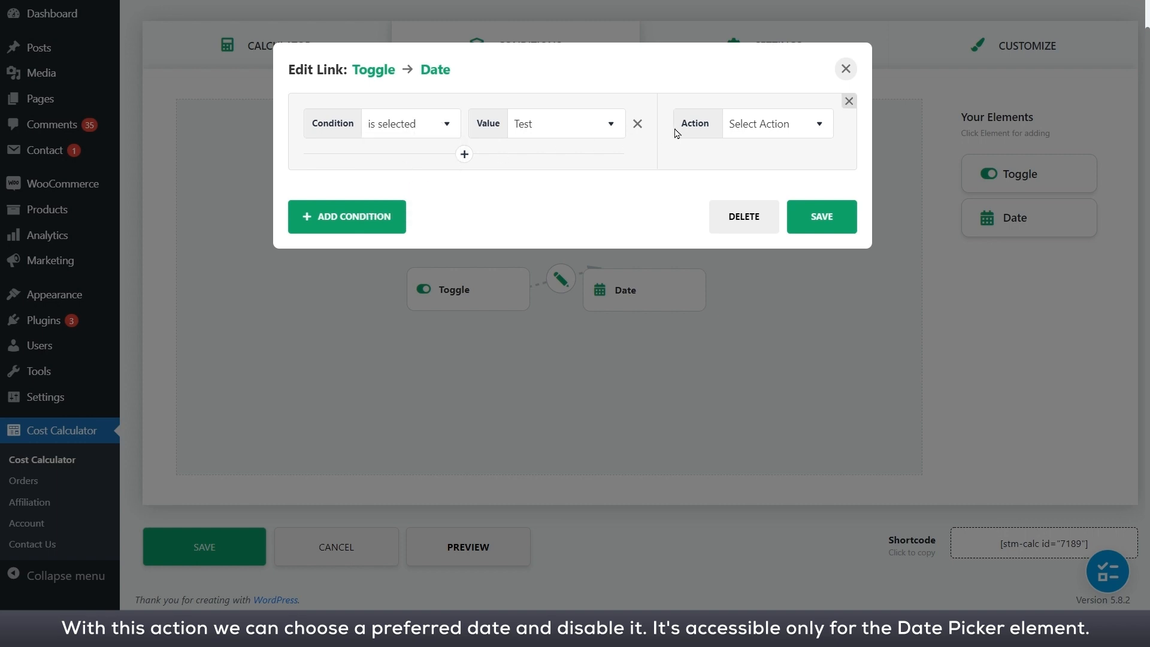
left_click(775, 123)
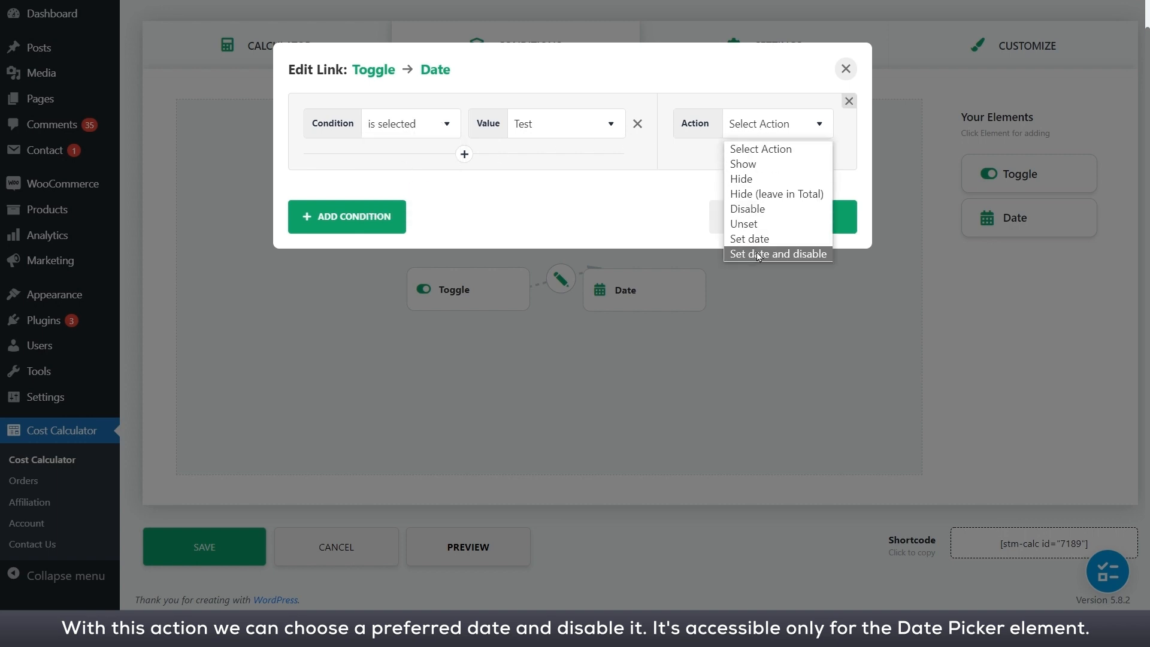
left_click(778, 253)
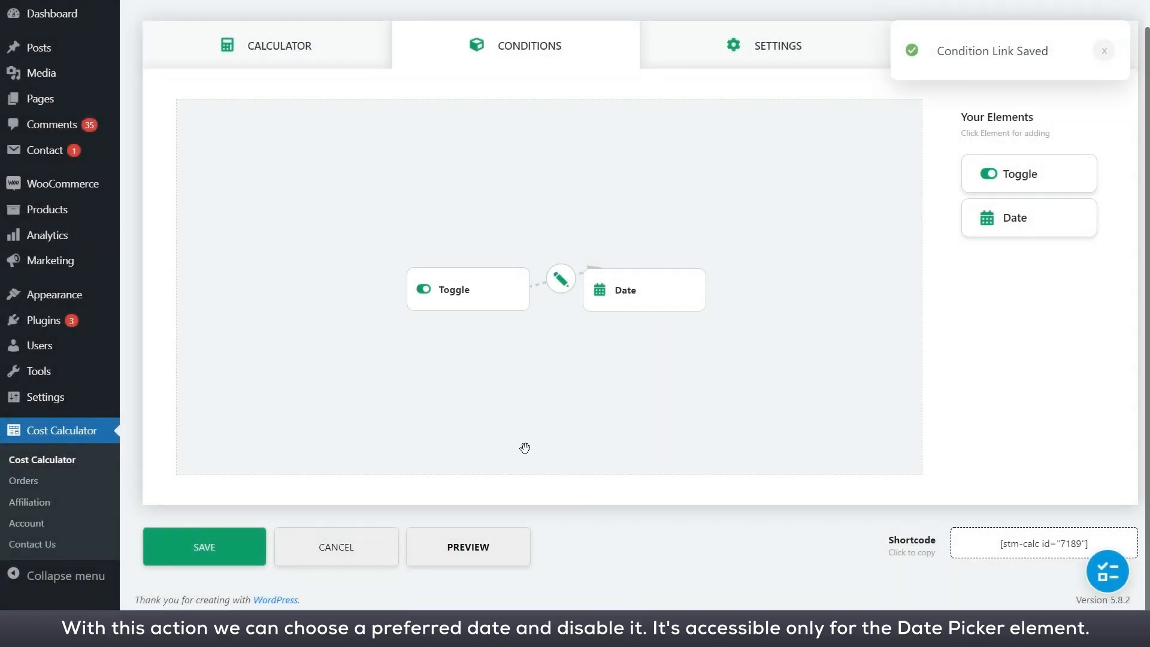
- Preview switching Test on to lock the date at January 23, 2022, then preview the Multi Range calculator
left_click(467, 546)
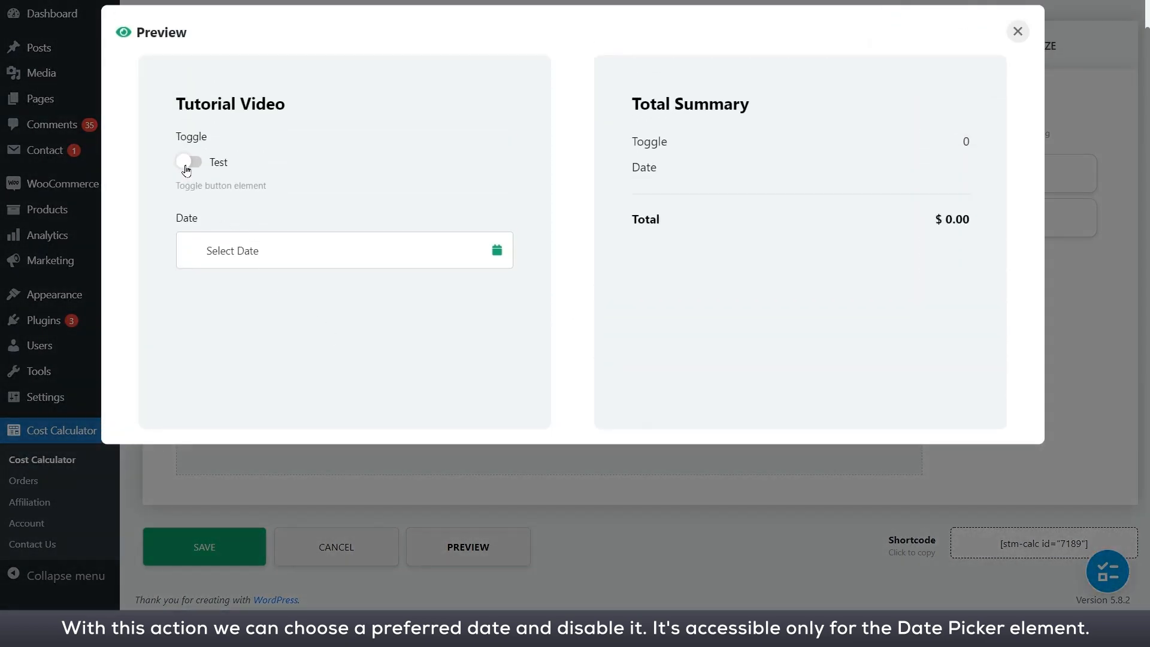
left_click(189, 161)
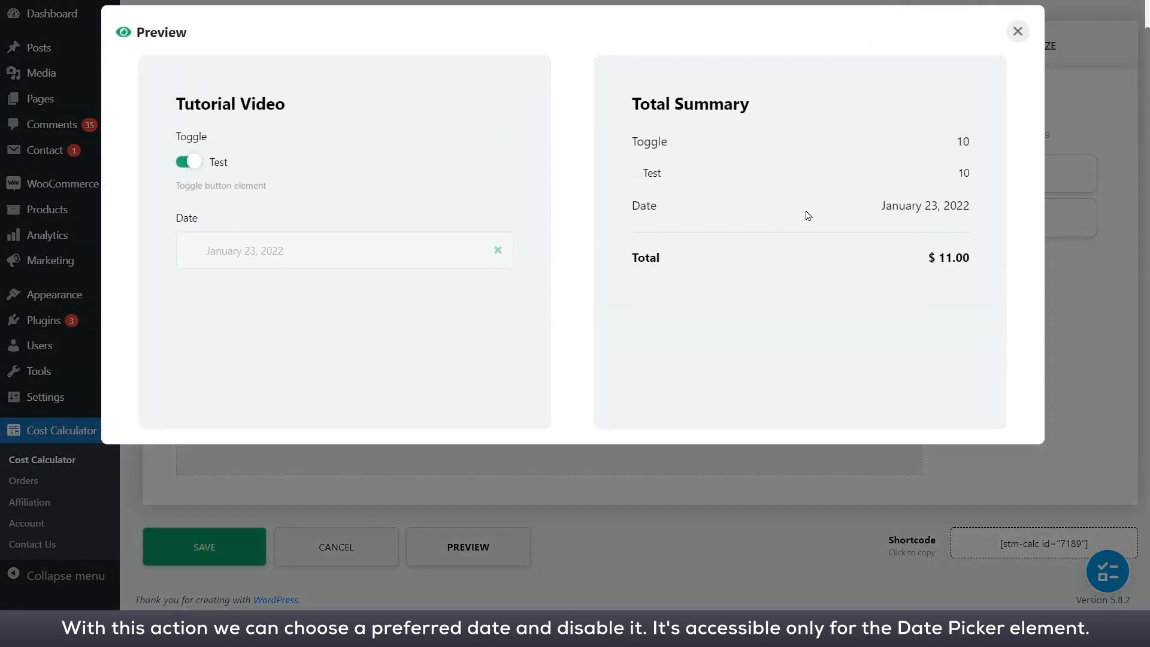
left_click(1016, 30)
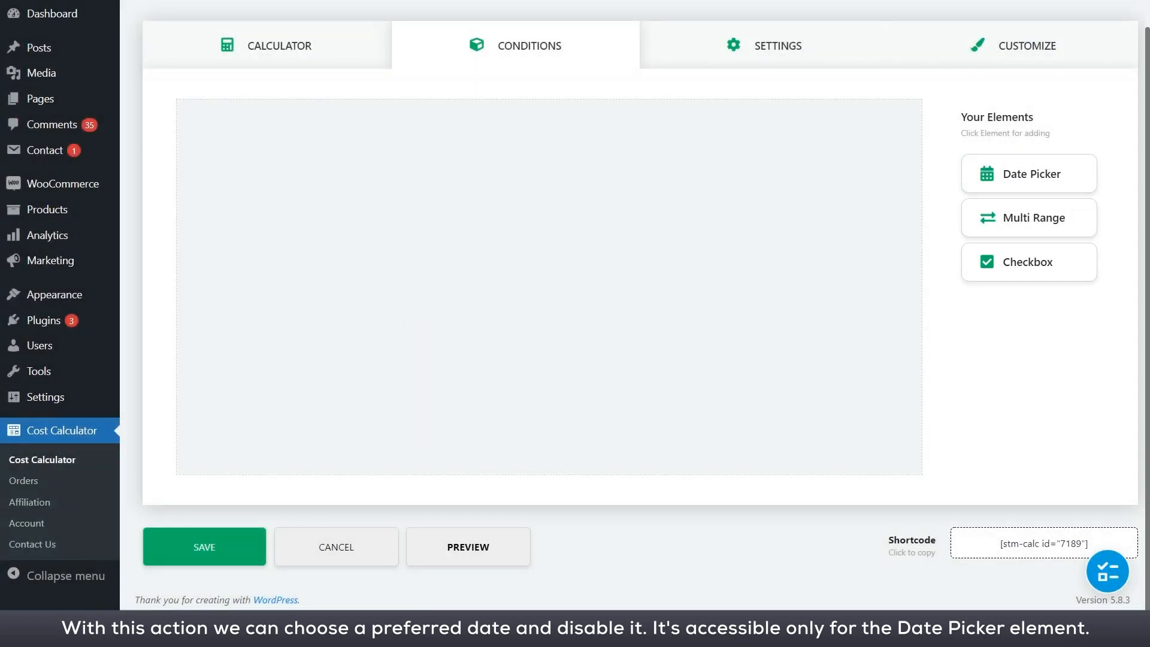
left_click(467, 546)
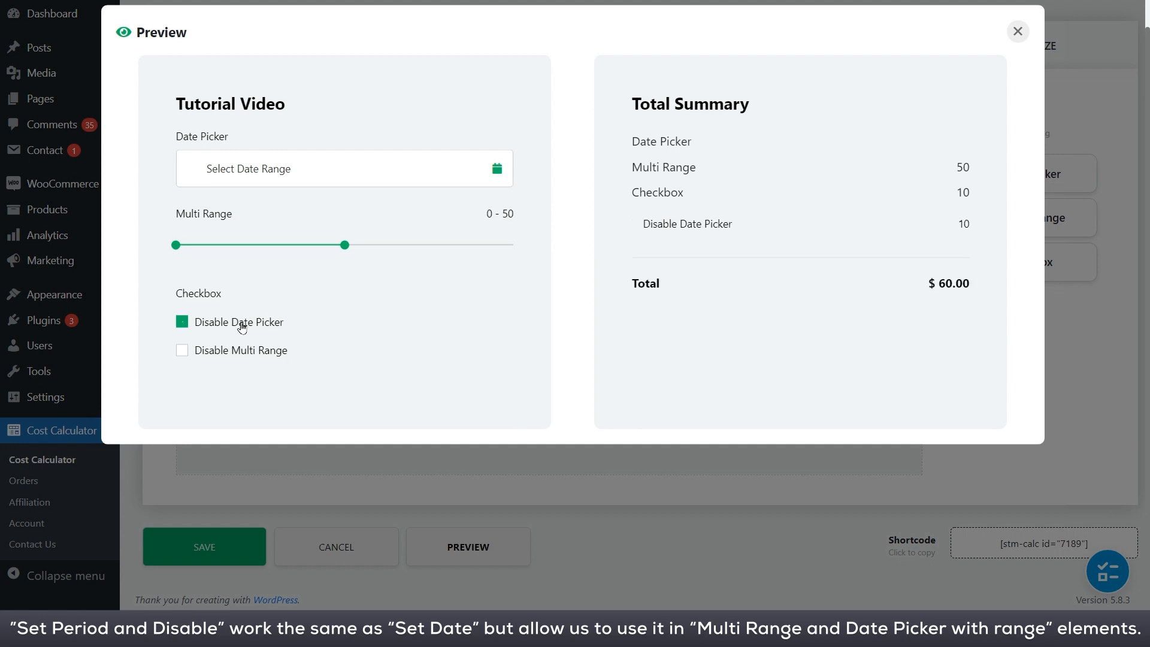
- Add the elements and save a Checkbox → Multi Range condition on Disable Multi Range, from 15
left_click(1017, 30)
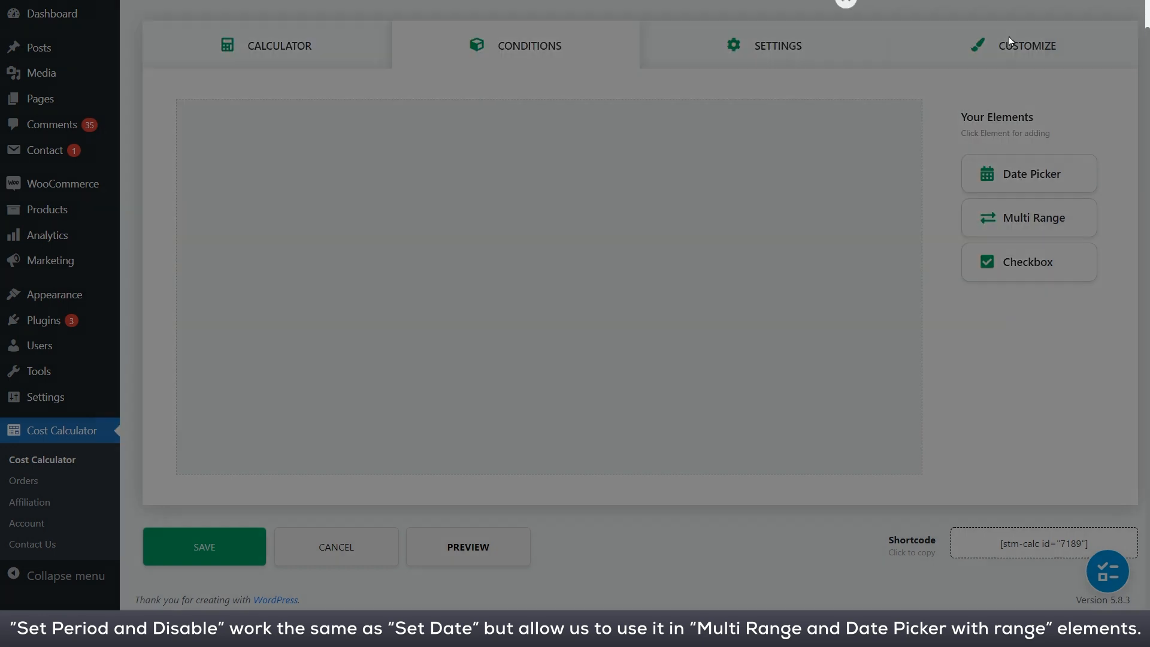
left_click(1028, 262)
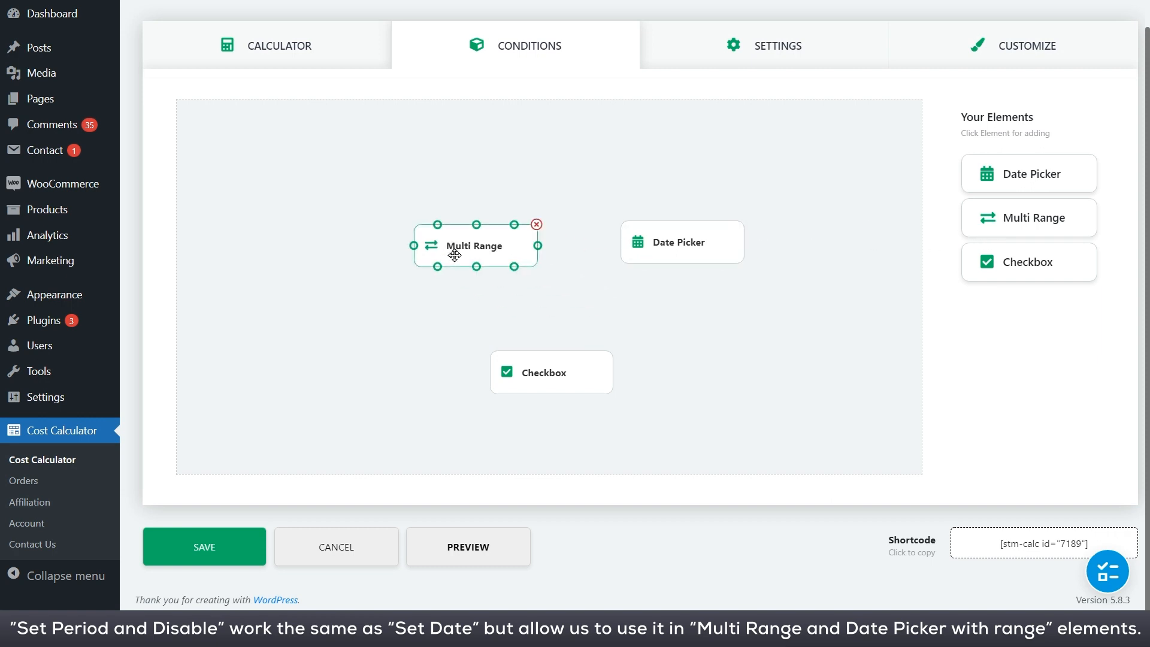
left_click(495, 309)
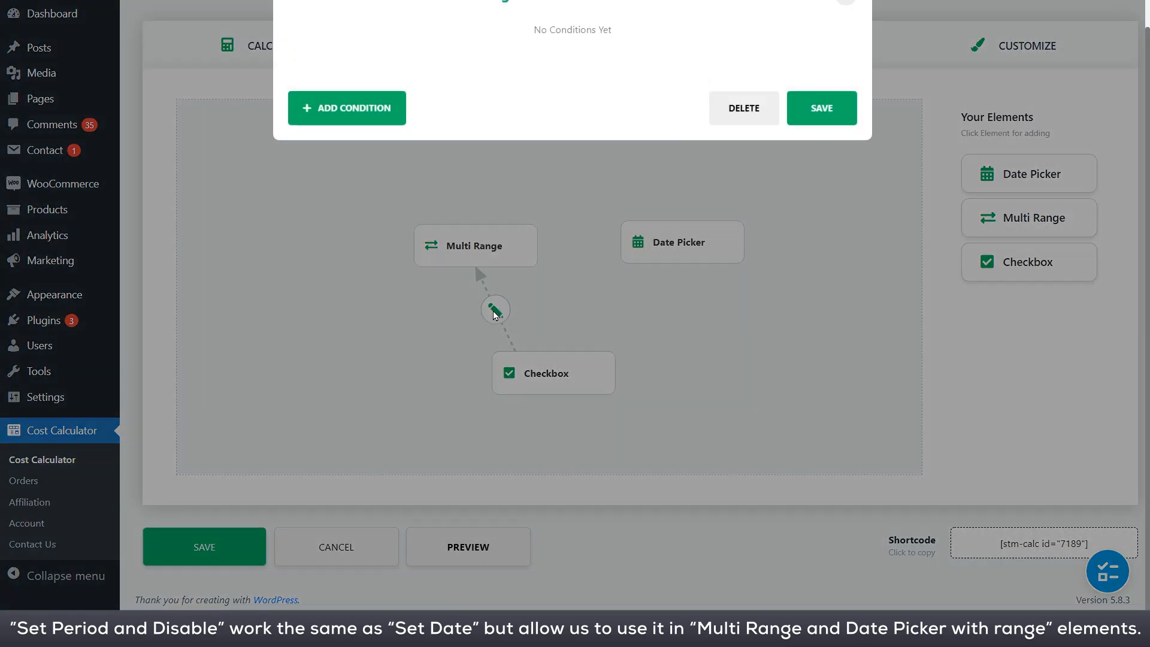
left_click(346, 108)
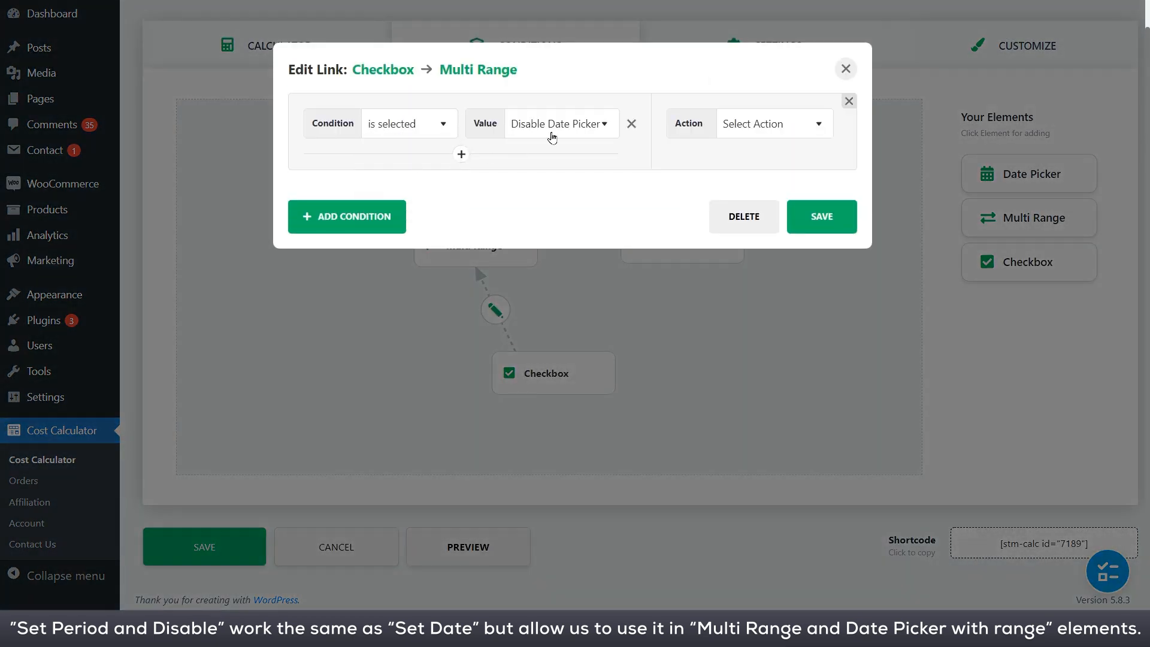
left_click(559, 123)
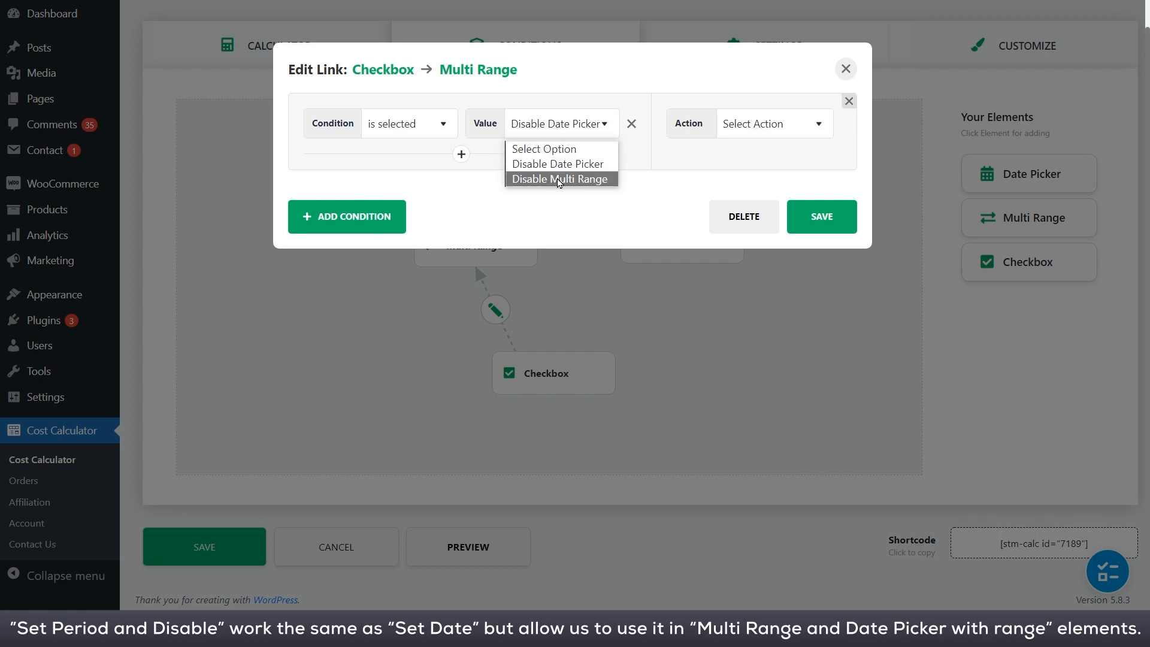
left_click(559, 179)
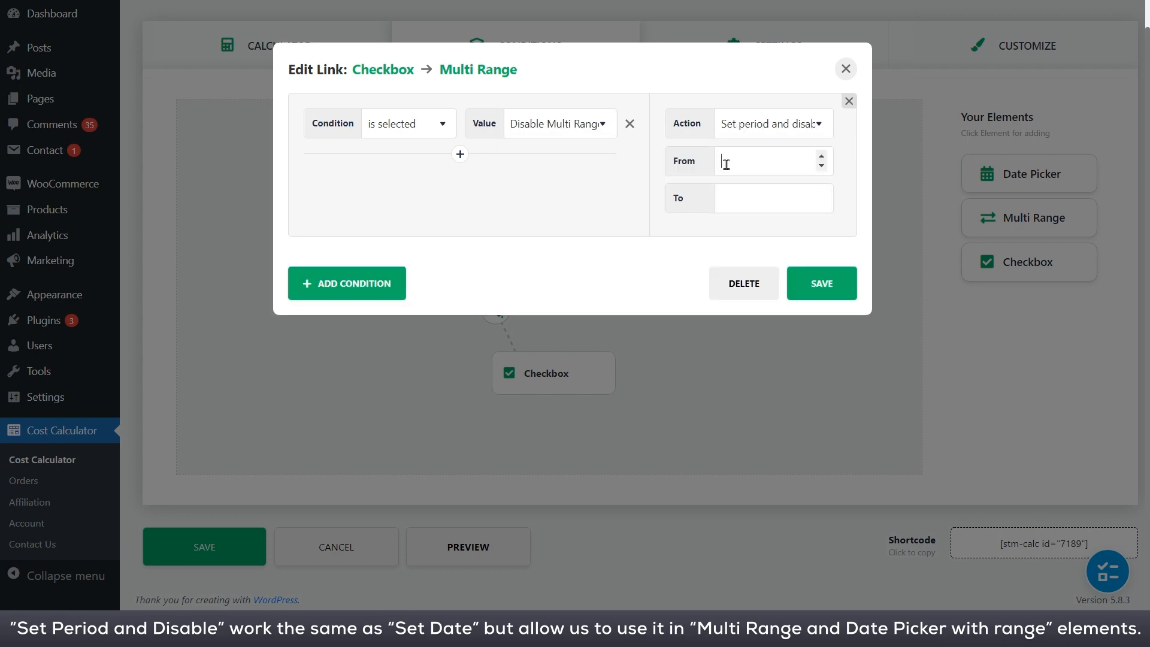
type("15")
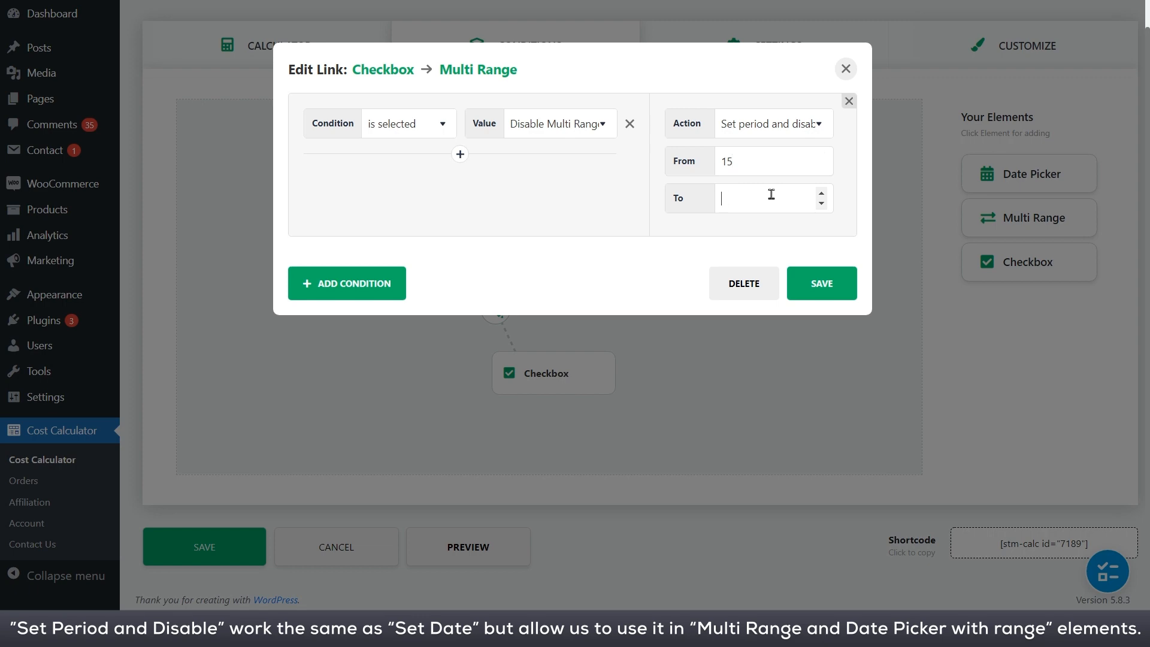
left_click(821, 283)
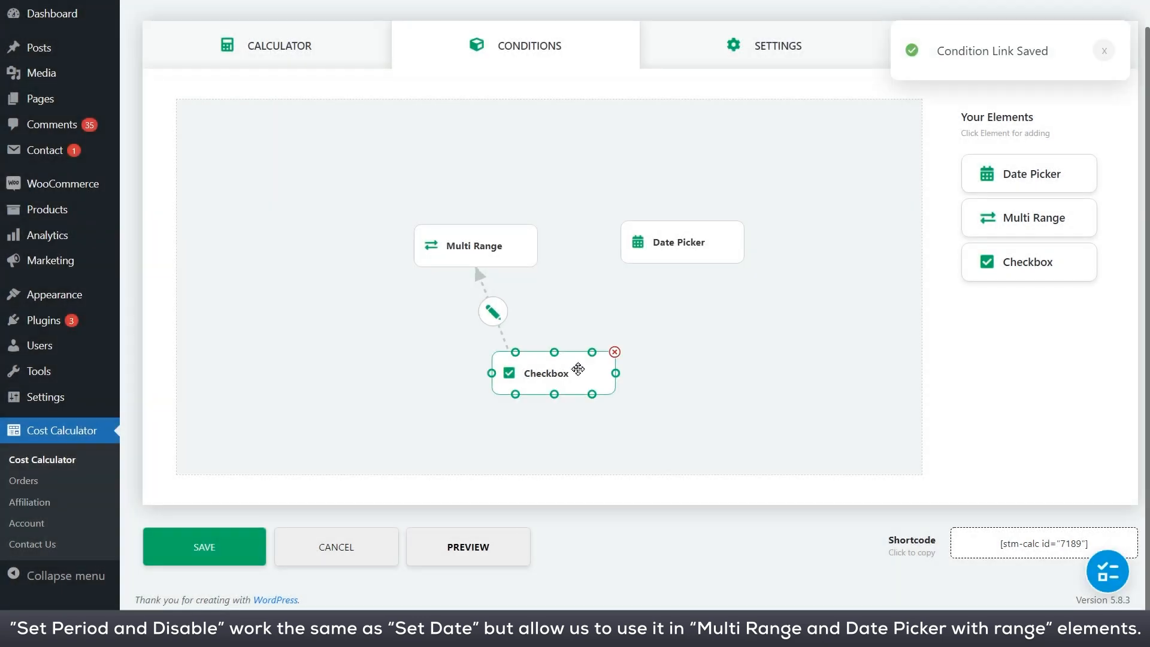
- Set the Checkbox → Date Picker link to 'Set period and disable' for its checkbox option
left_click(492, 311)
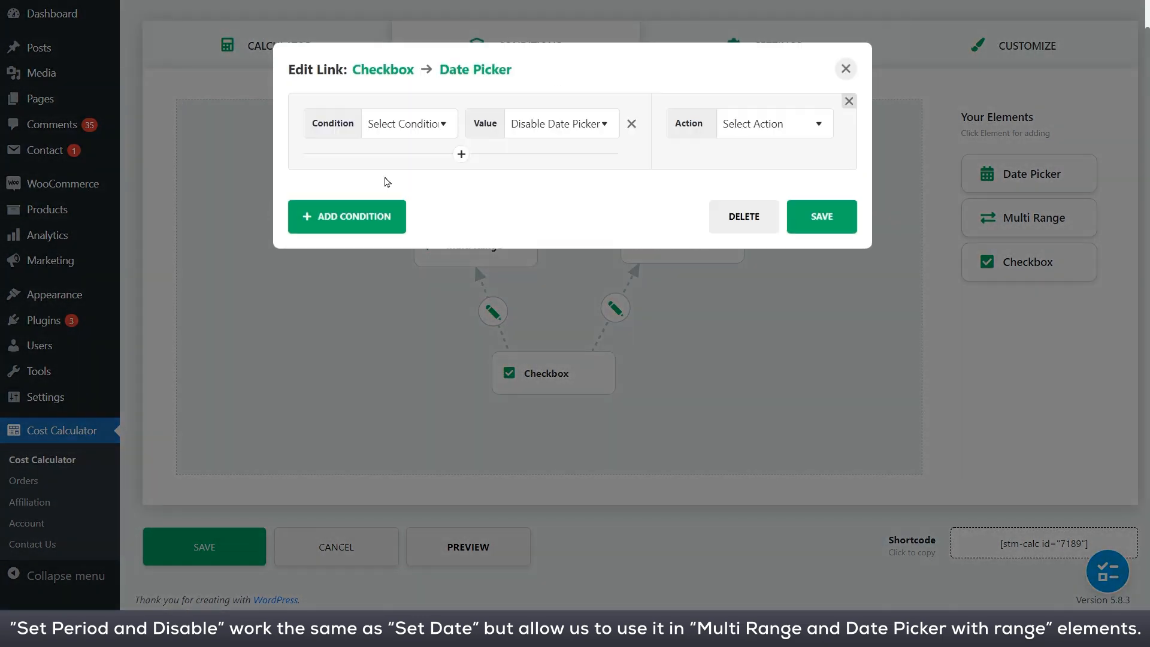
left_click(560, 123)
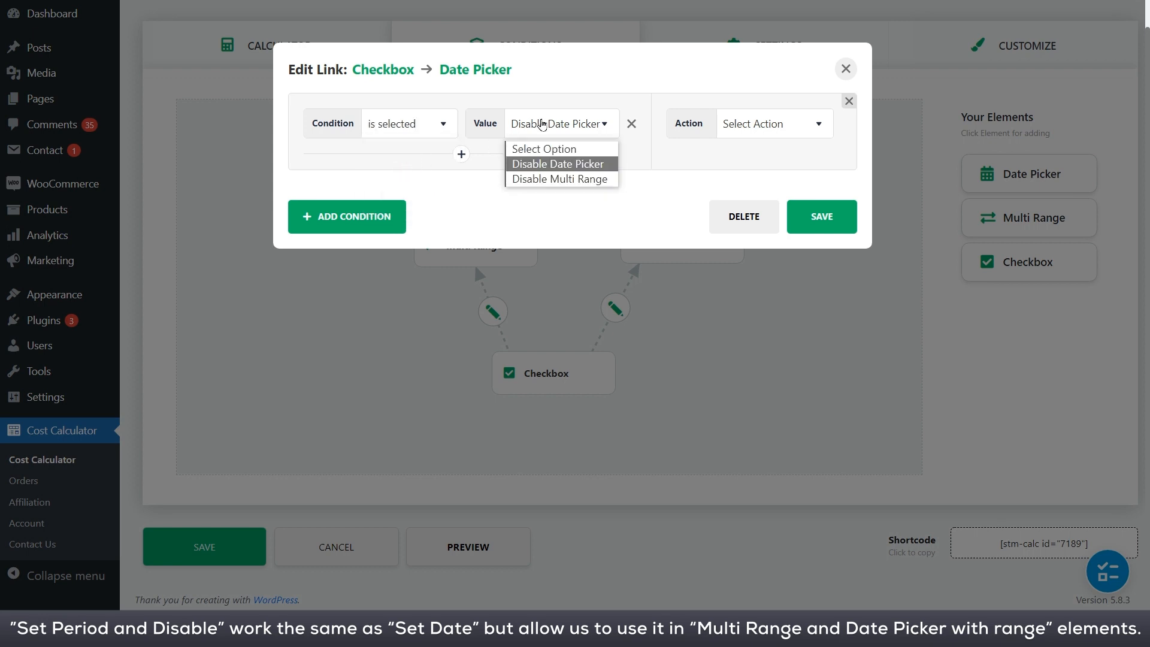
left_click(771, 123)
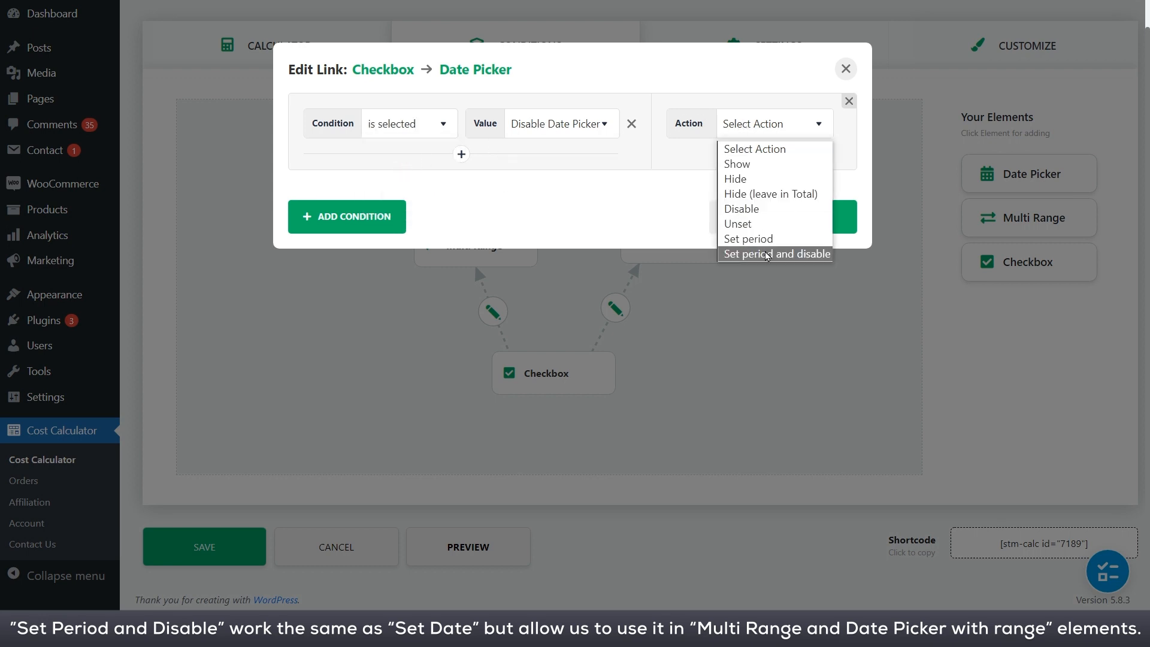
left_click(775, 254)
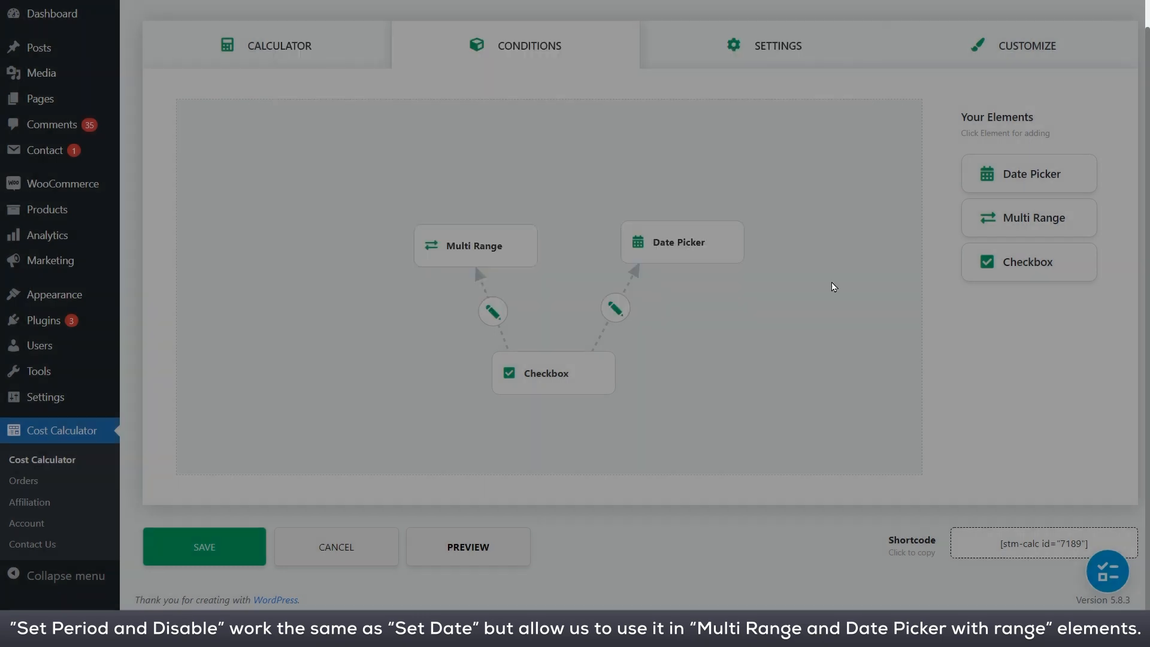
- Preview toggling Disable Multi Range and Disable Date Picker to confirm each locks its element
left_click(467, 546)
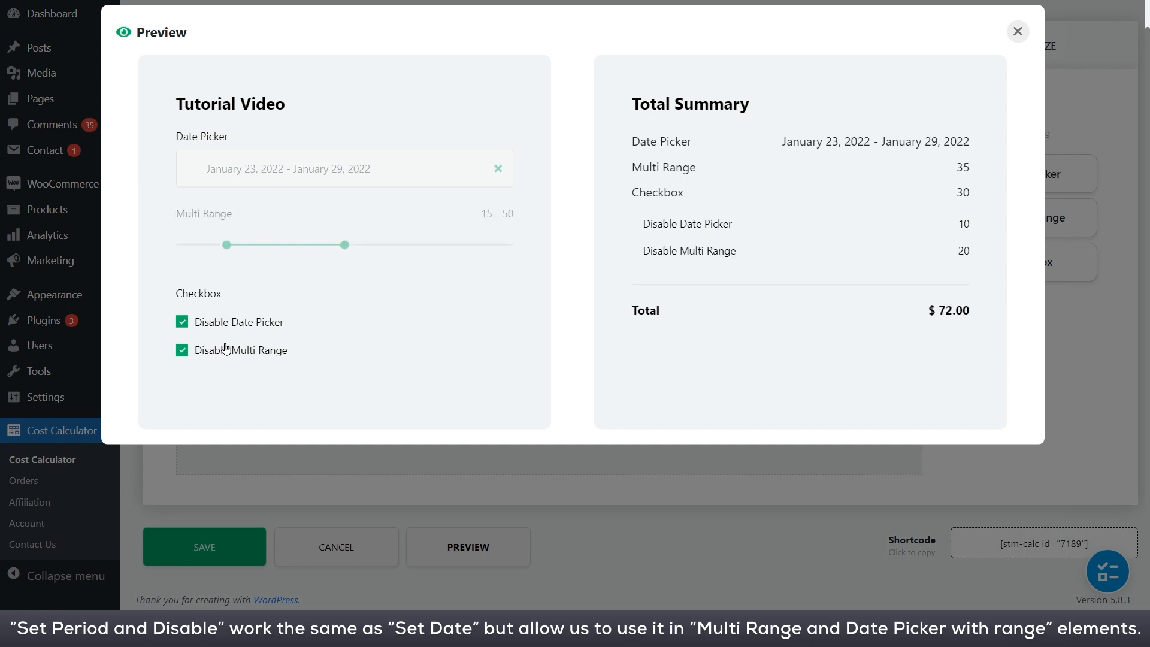
left_click(182, 349)
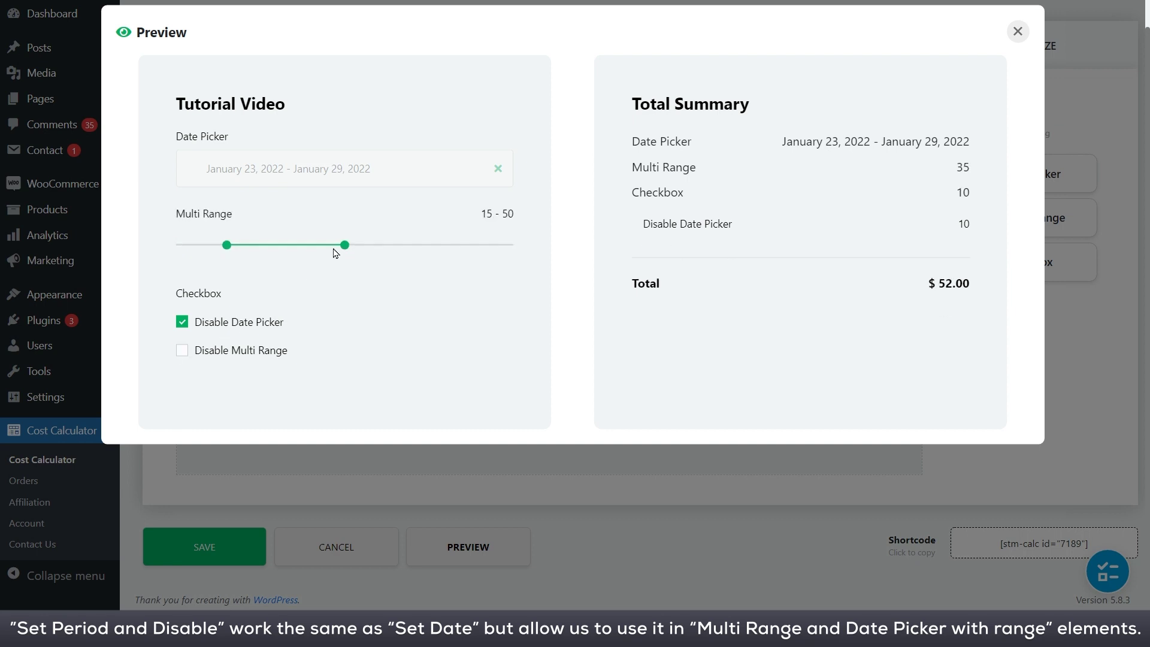
left_click(181, 350)
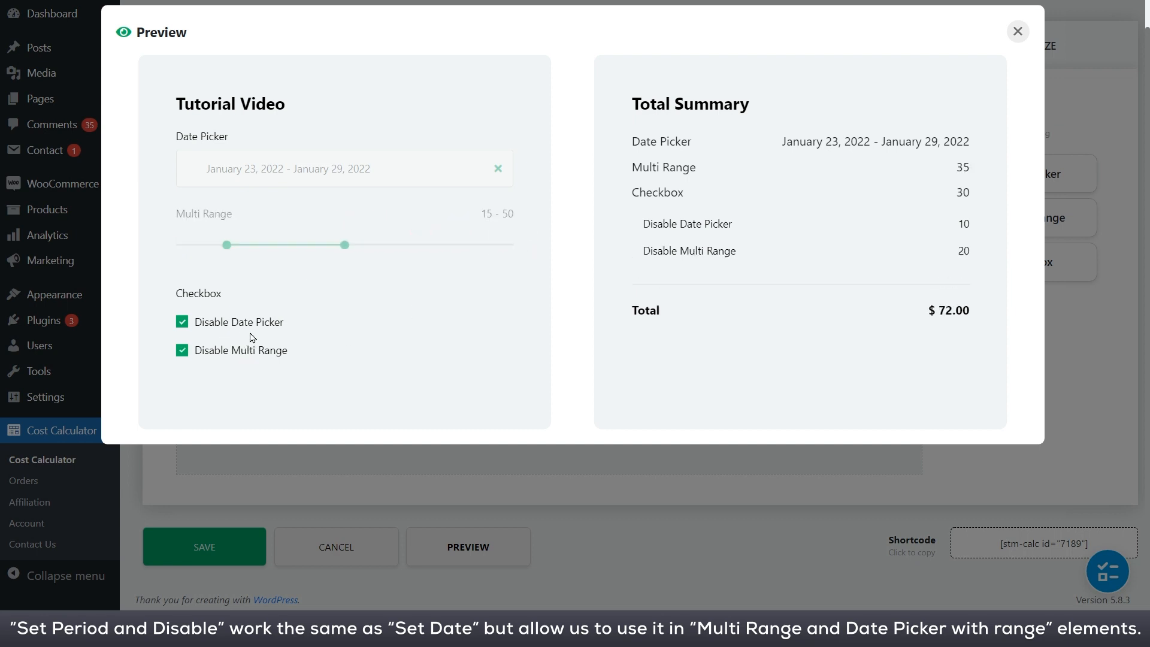
left_click(181, 321)
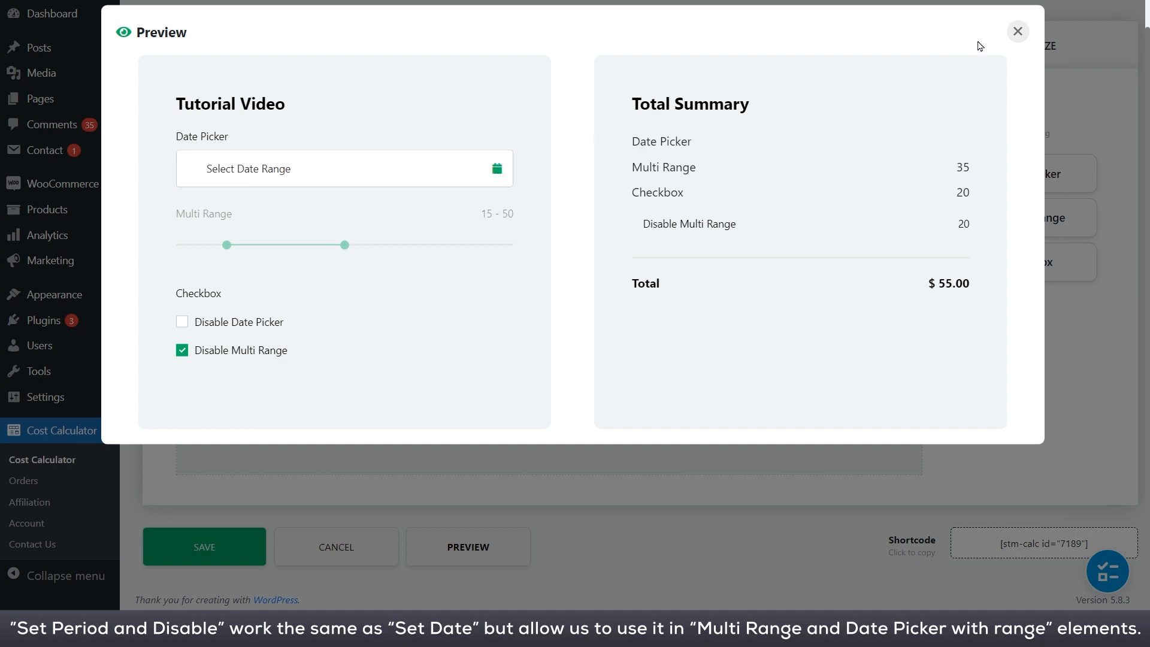
left_click(1016, 32)
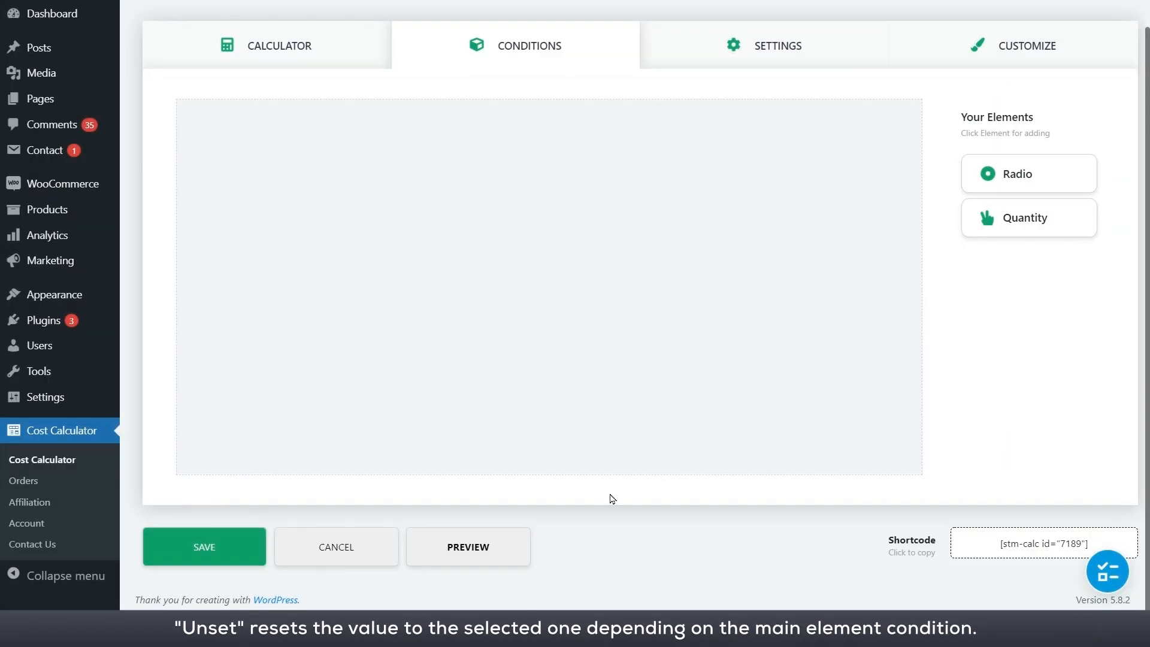
- Preview the Radio and Quantity calculator, choosing Test 3 in the Radio field
left_click(467, 546)
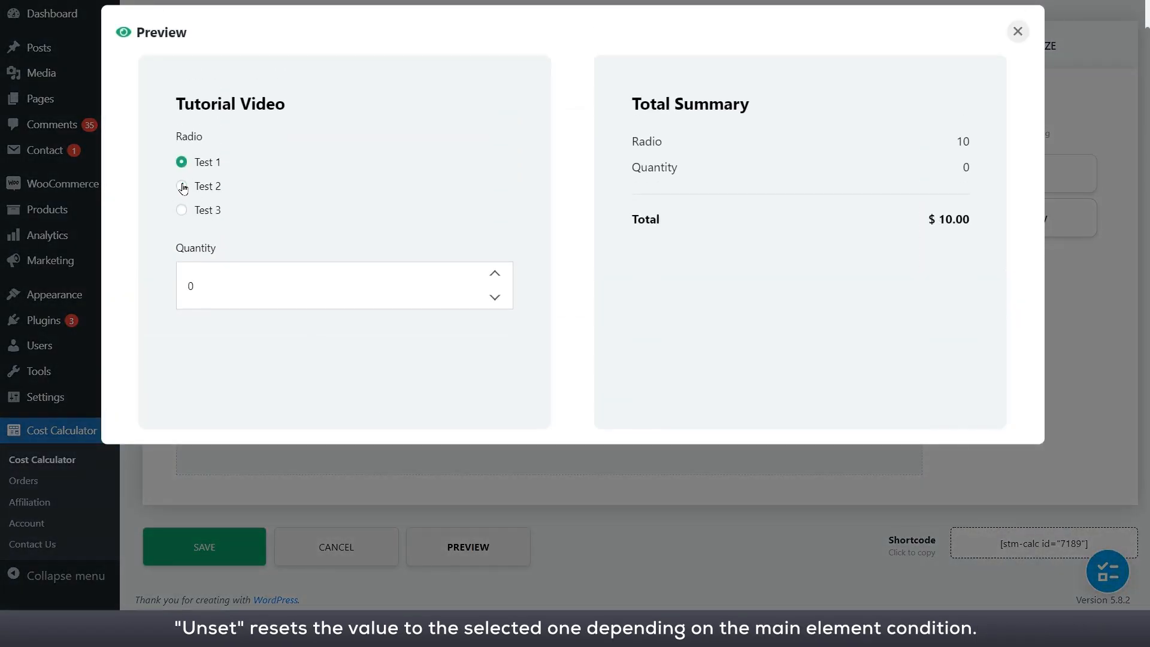
left_click(181, 210)
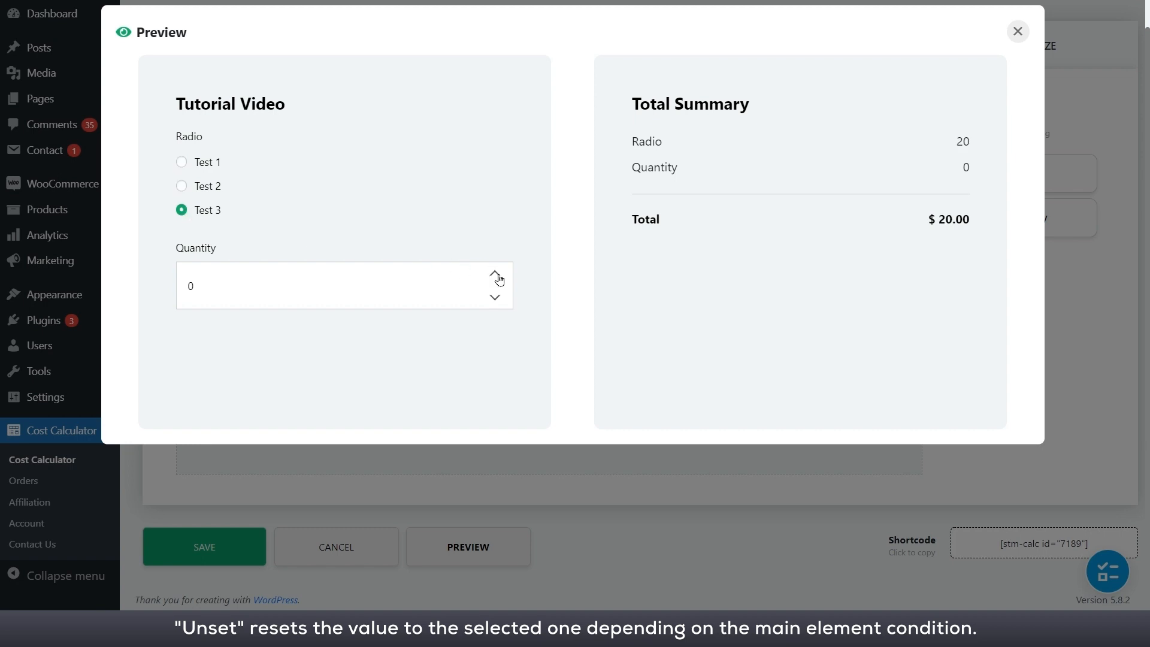
left_click(1016, 30)
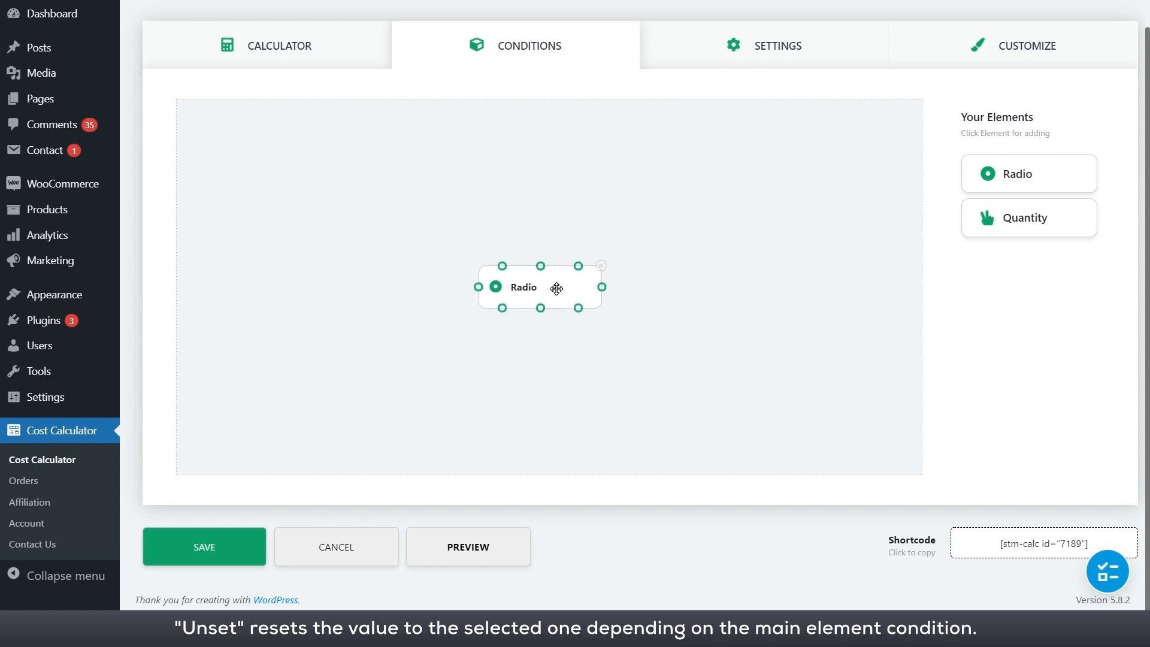
- Add a condition row to the Radio → Quantity link and pick its comparison
left_click(1027, 216)
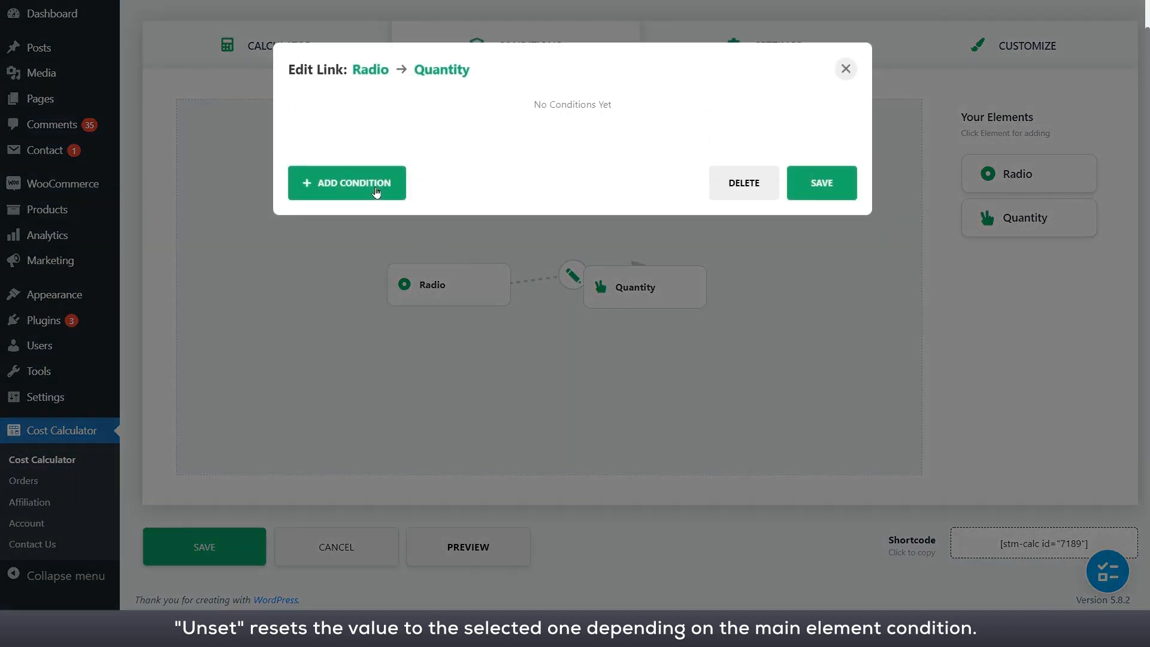
left_click(346, 182)
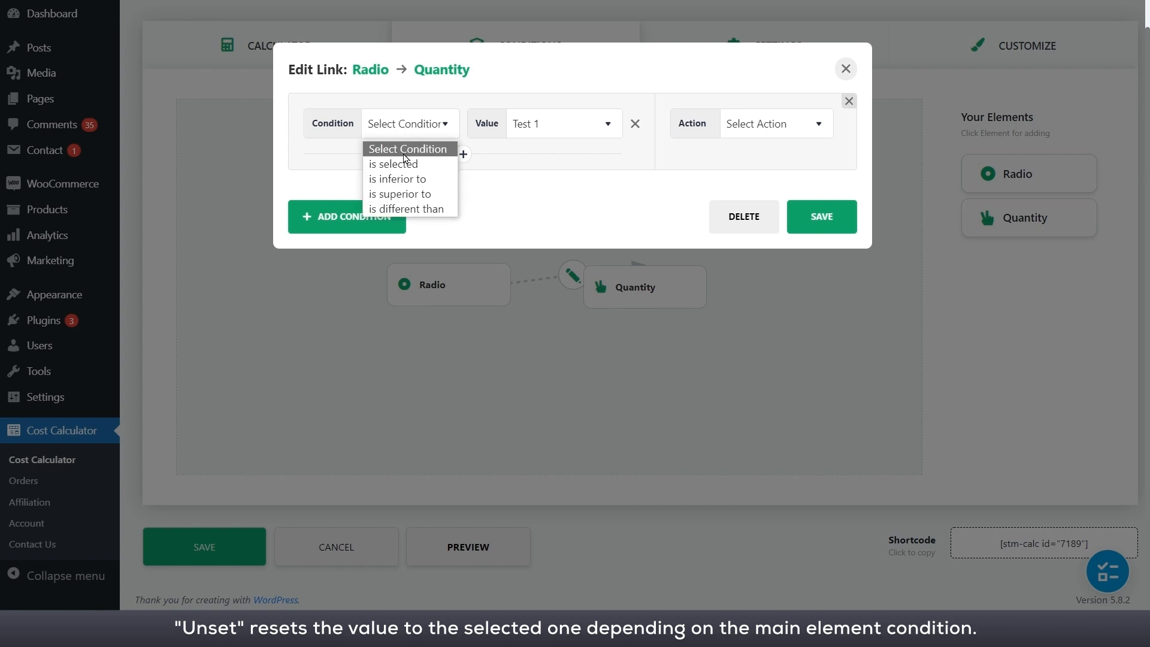
left_click(407, 209)
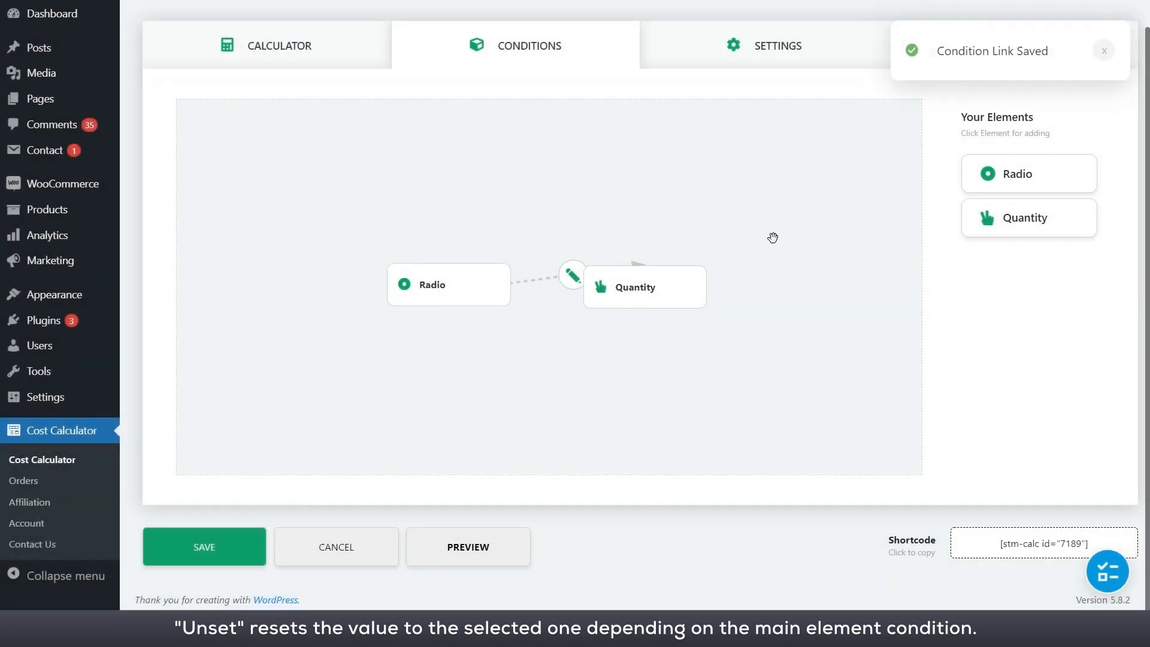
left_click(467, 546)
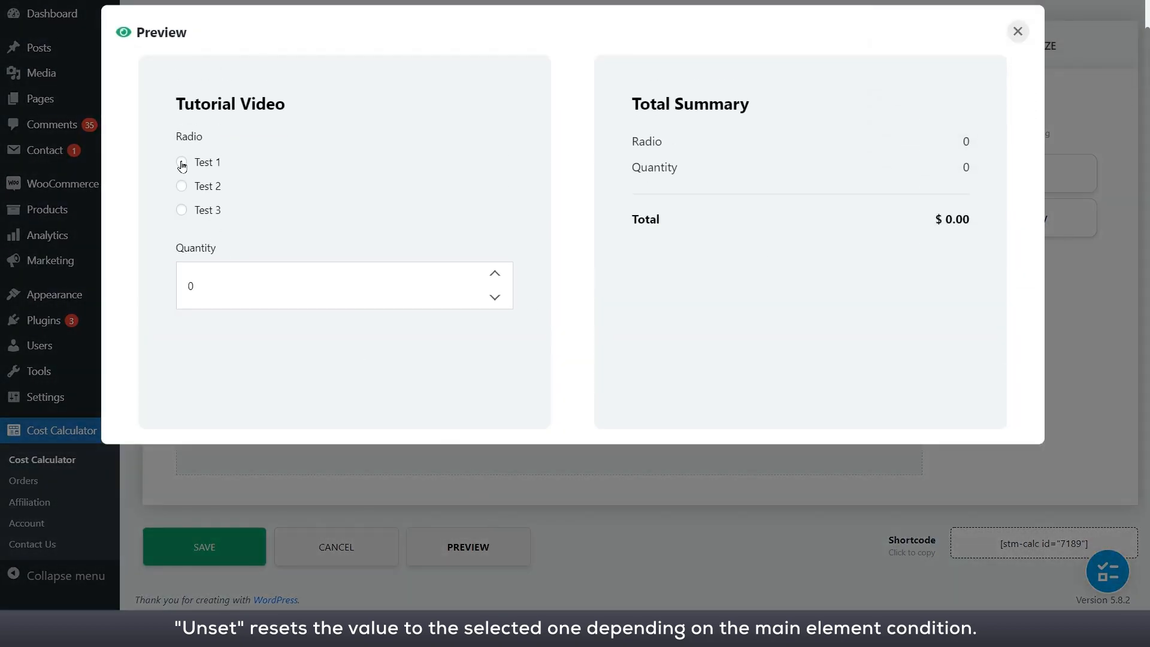
left_click(182, 210)
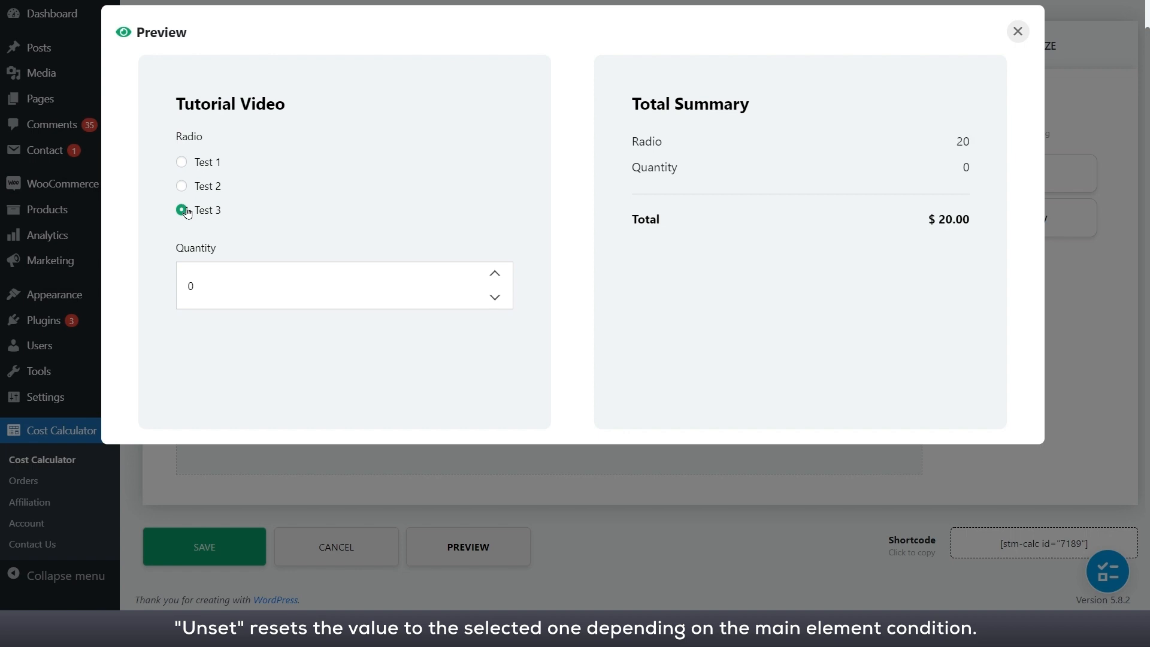
left_click(495, 273)
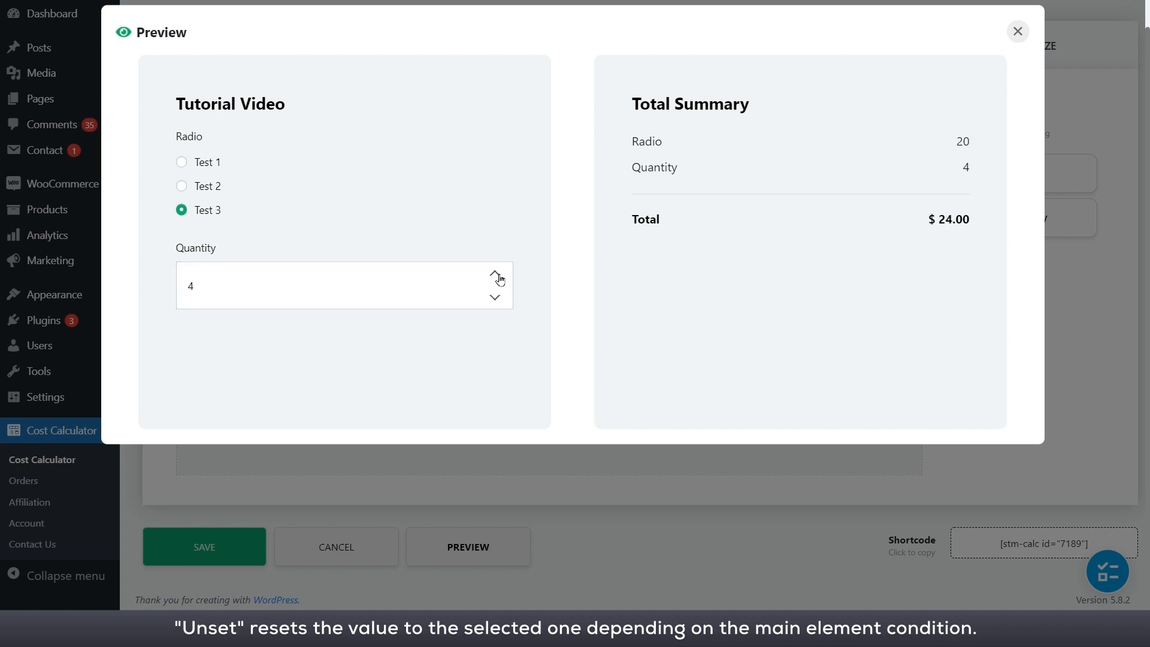
left_click(181, 185)
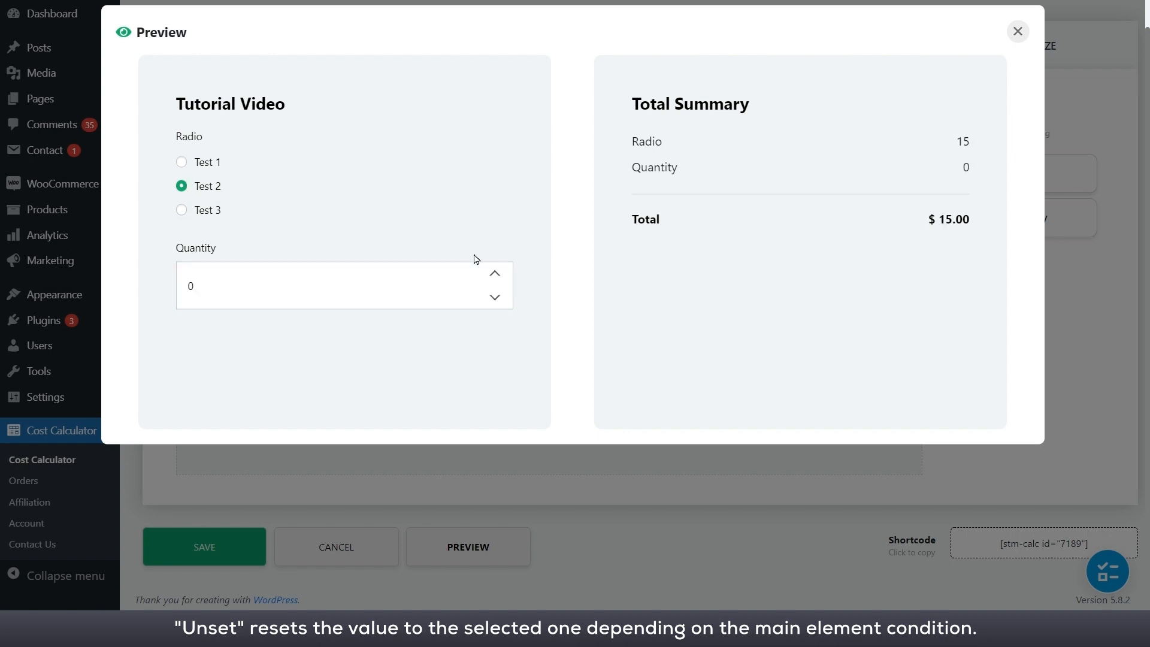
left_click(494, 273)
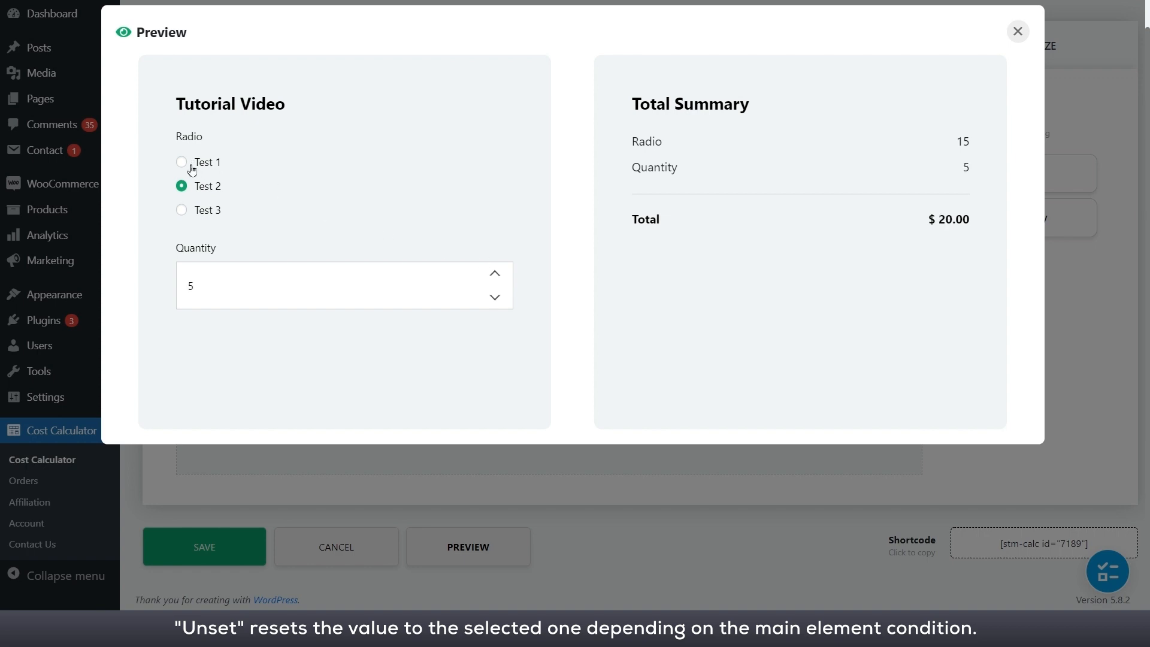
left_click(181, 163)
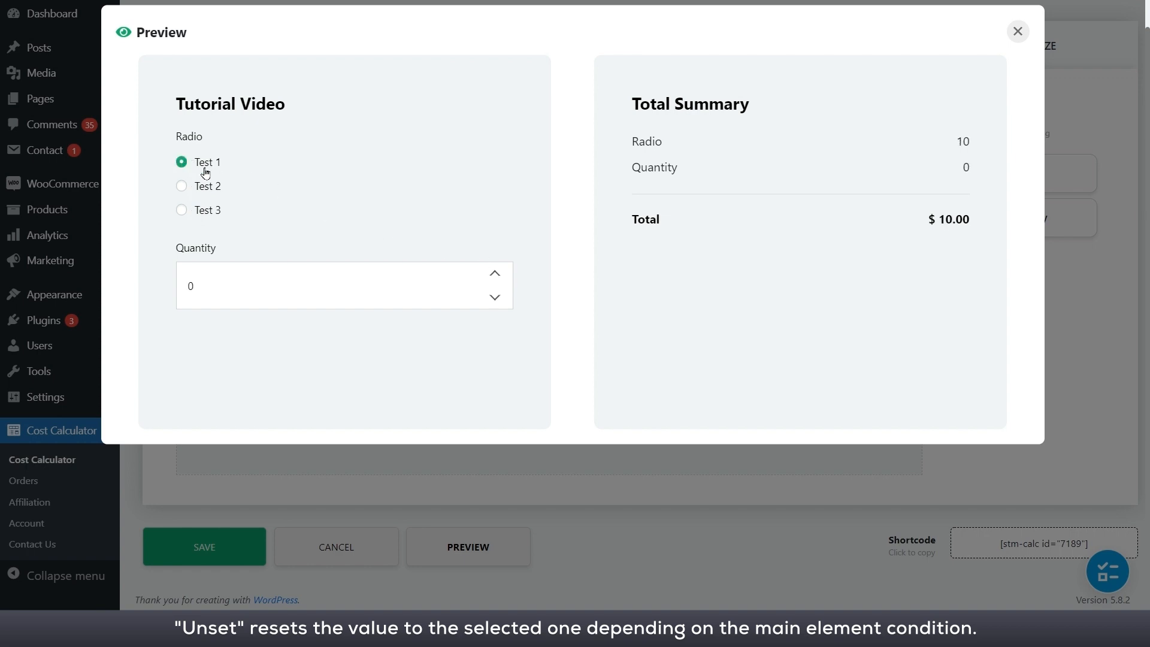
left_click(1016, 30)
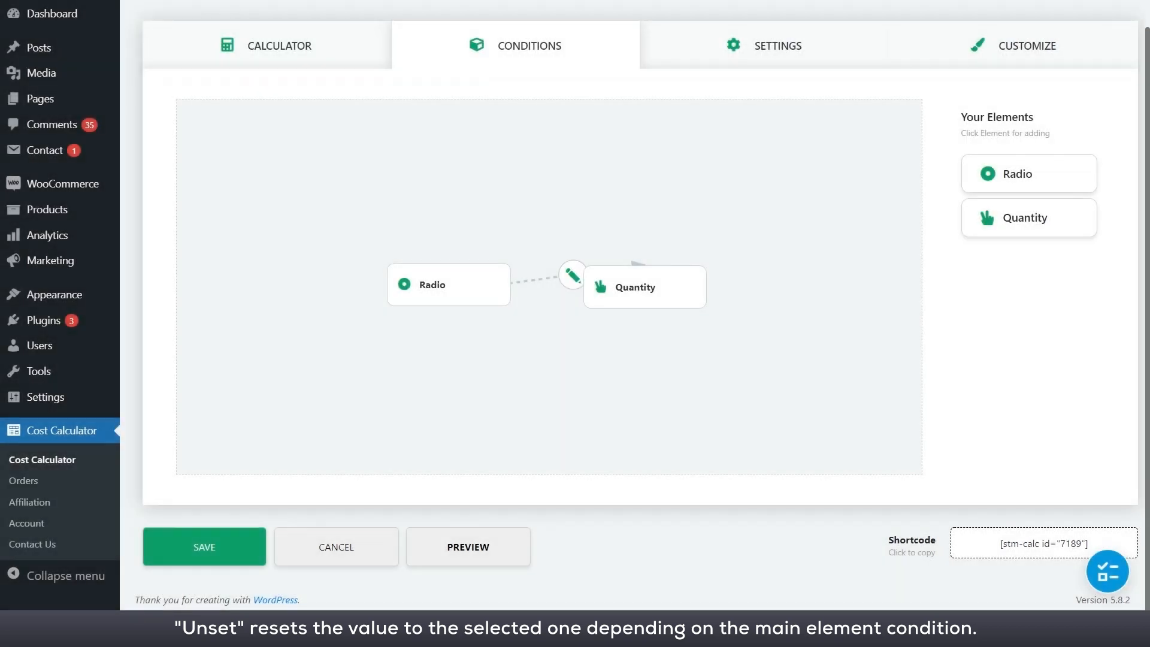
- Preview the calculator, choosing Test 1 in the Drop Down
left_click(467, 546)
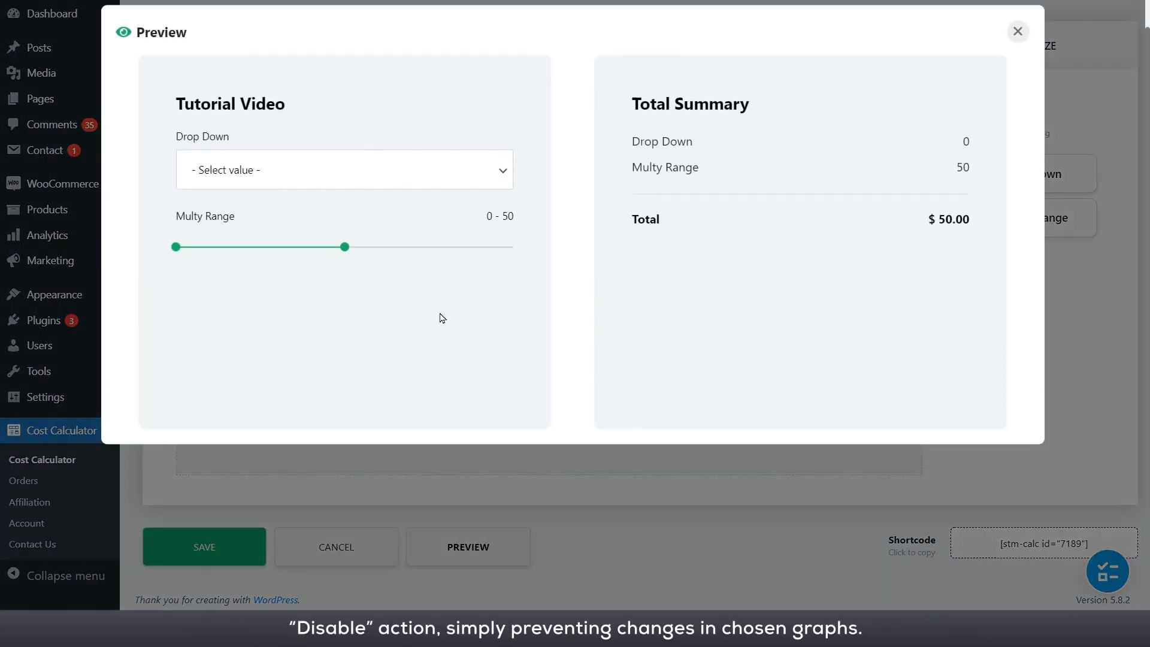
left_click(343, 169)
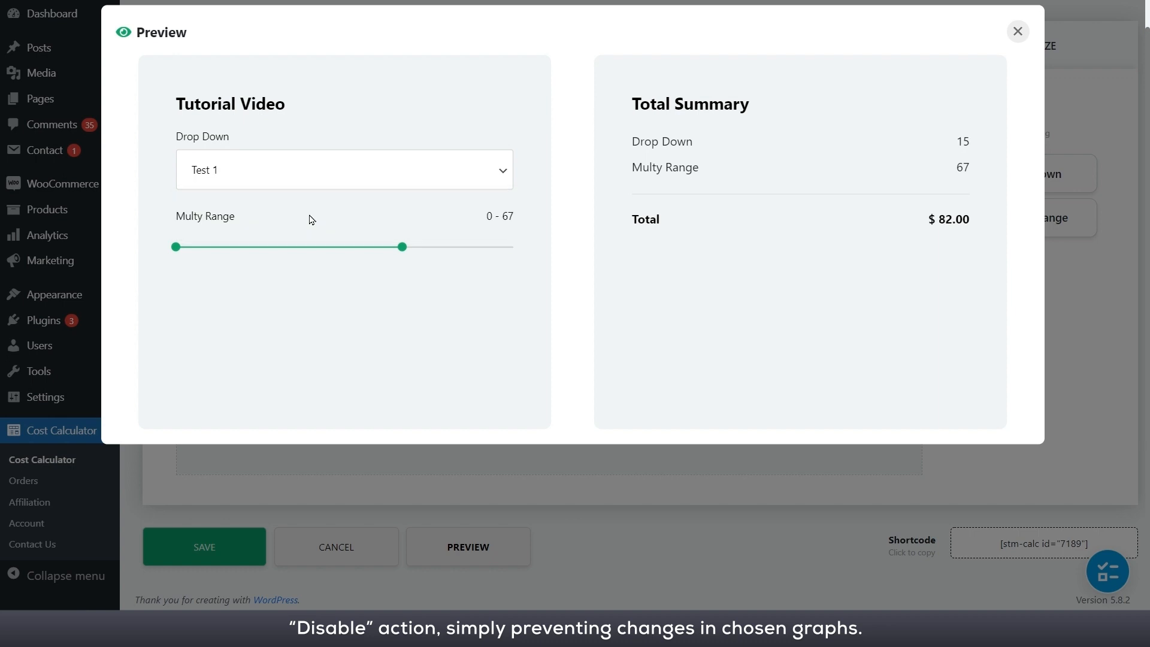
left_click(1017, 30)
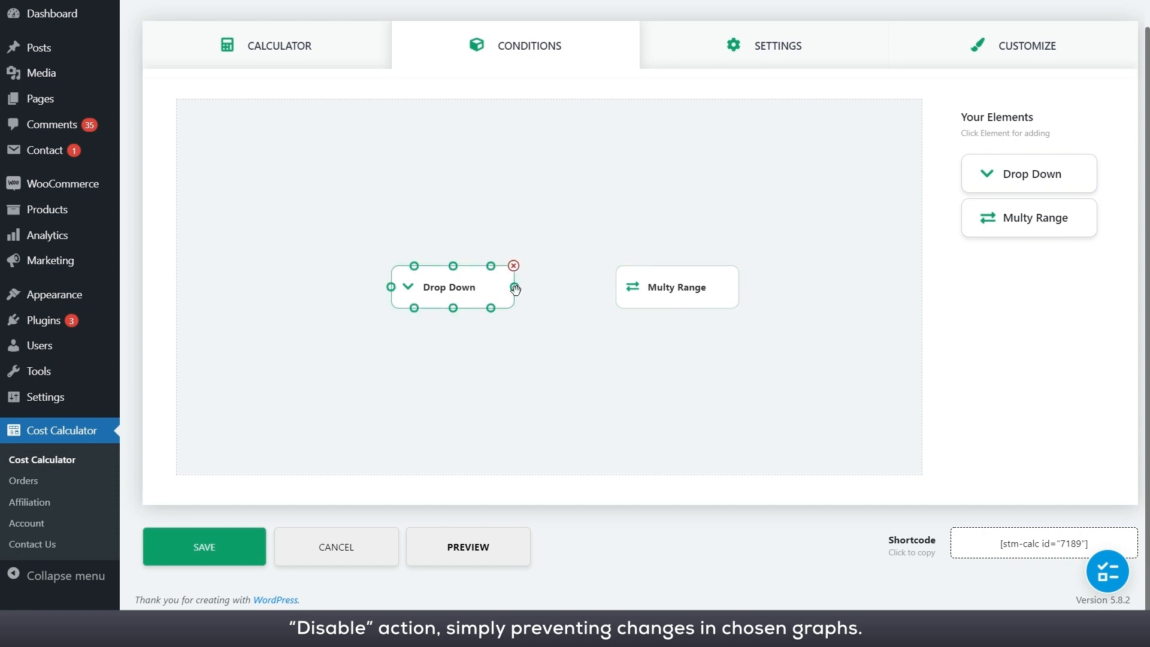
- Add an 'is selected' condition on the Drop Down to Multy Range link
left_click(515, 287)
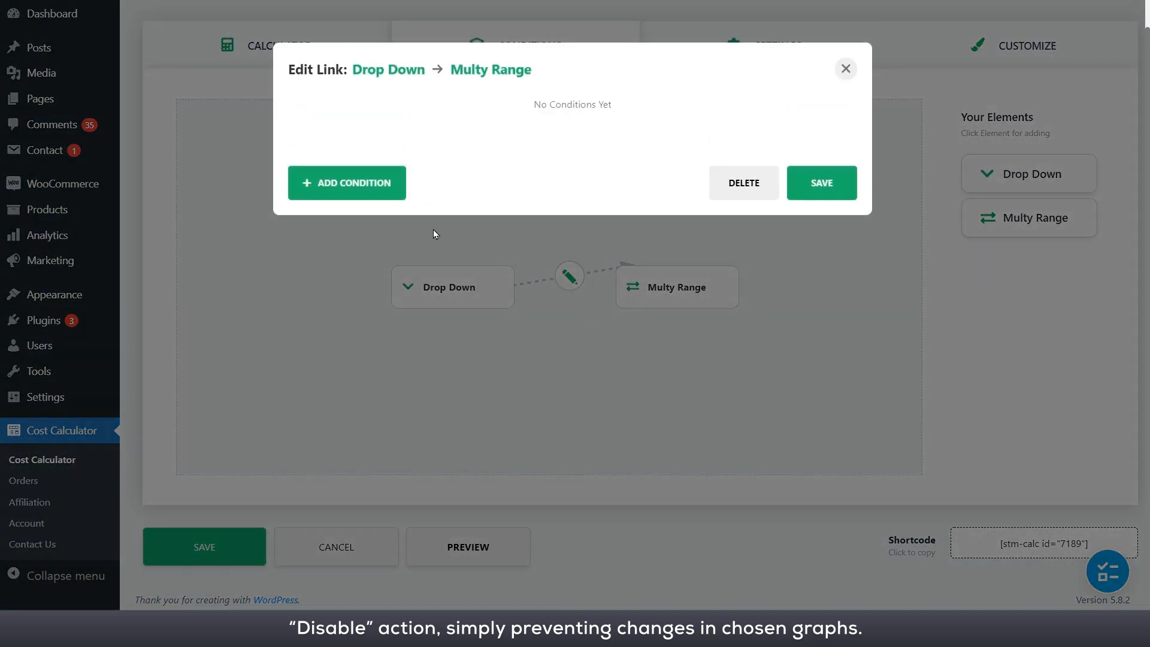
left_click(345, 183)
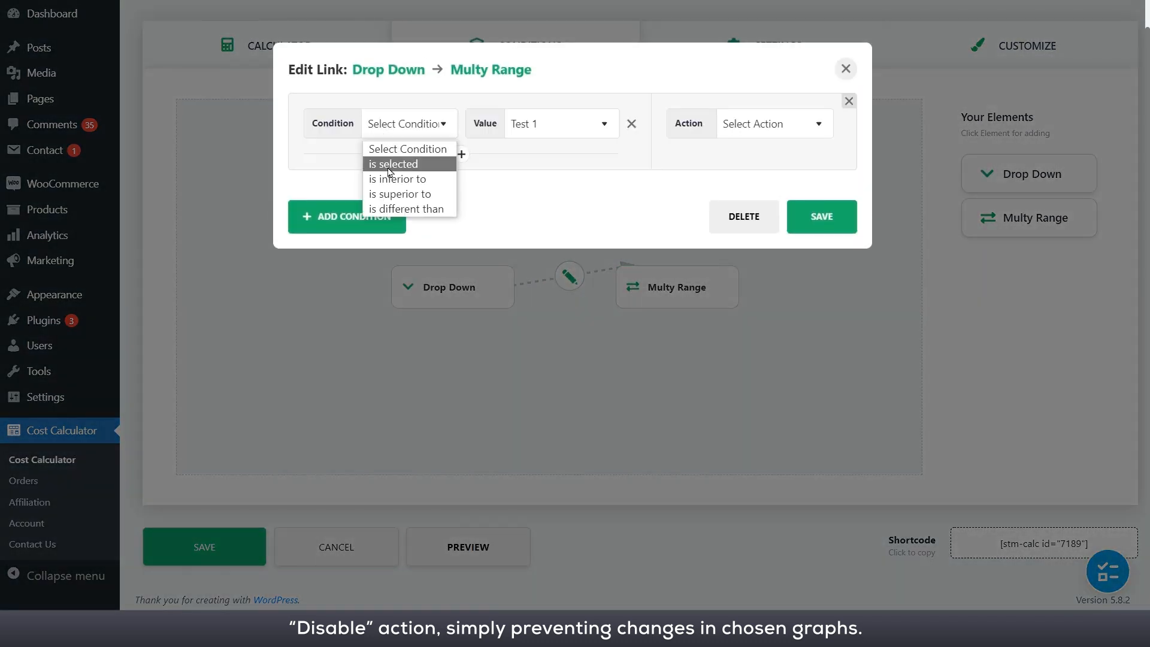
left_click(392, 163)
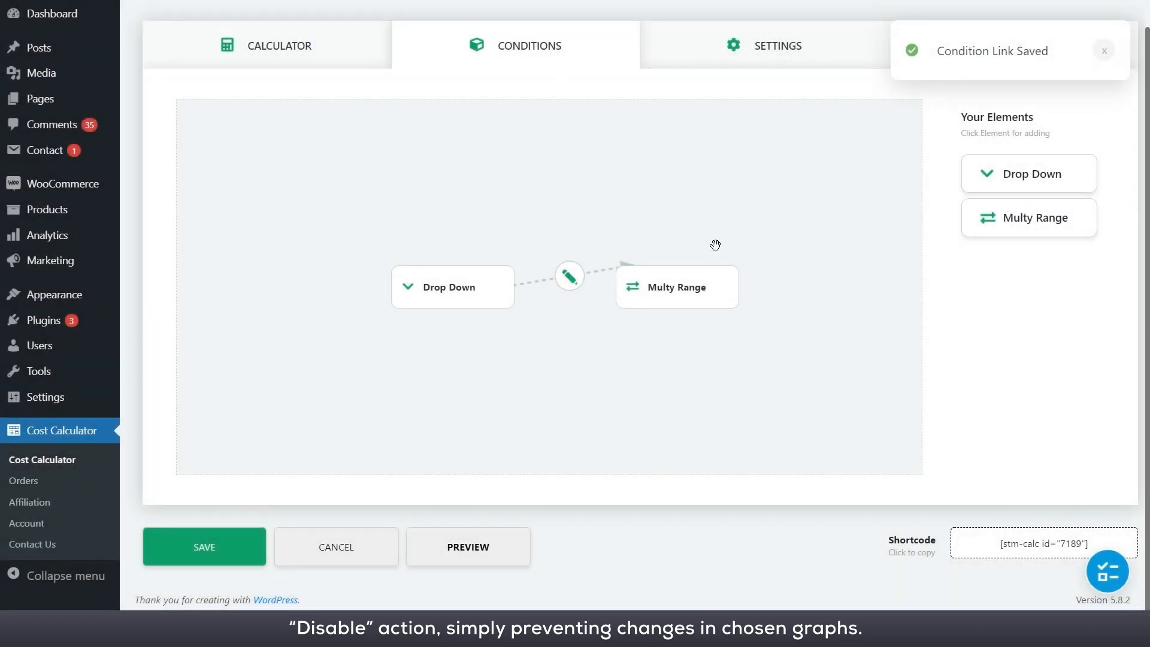
- Test the Drop Down condition in the preview by choosing an option and raising the quantity
left_click(467, 546)
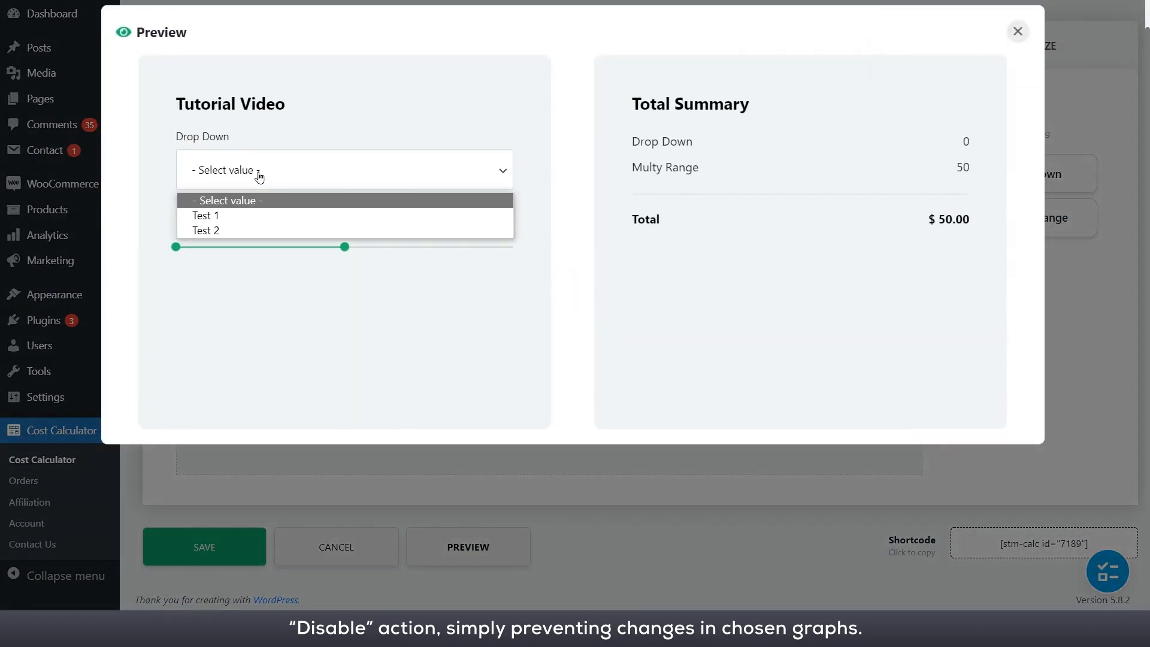
left_click(206, 215)
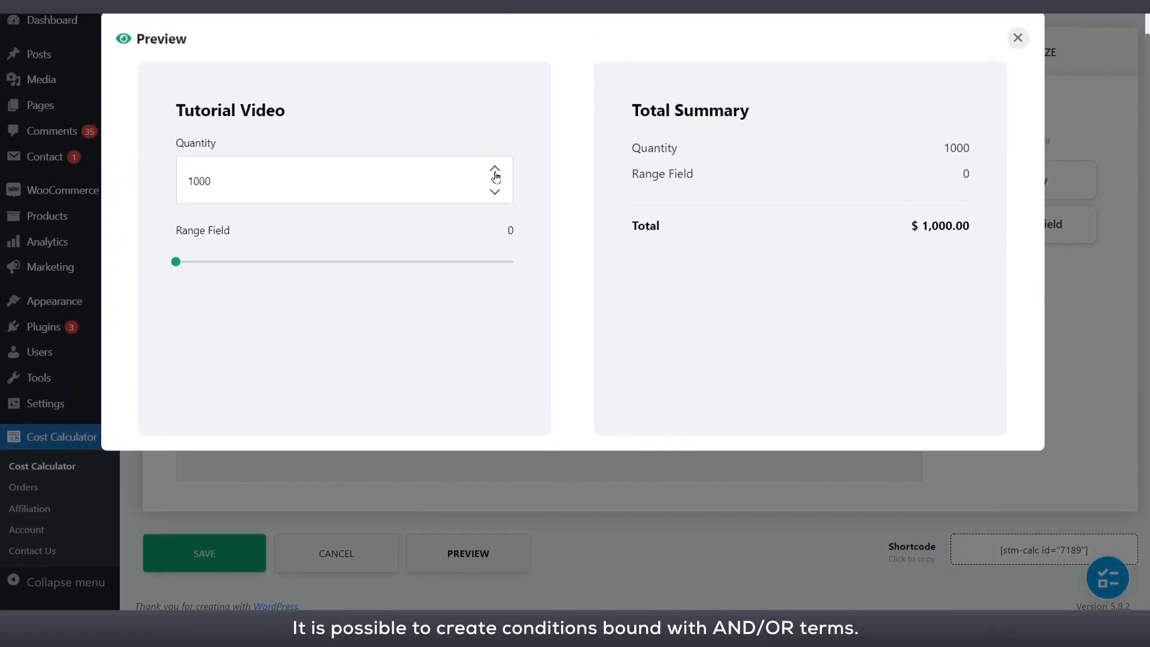
left_click(494, 172)
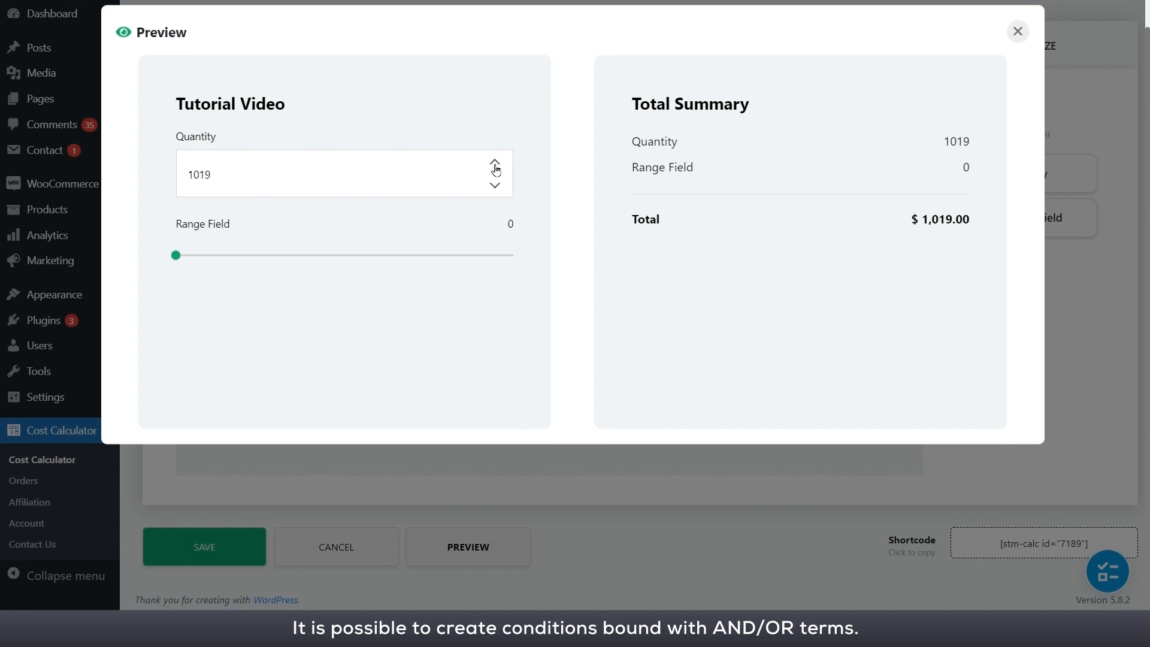
left_click(1016, 30)
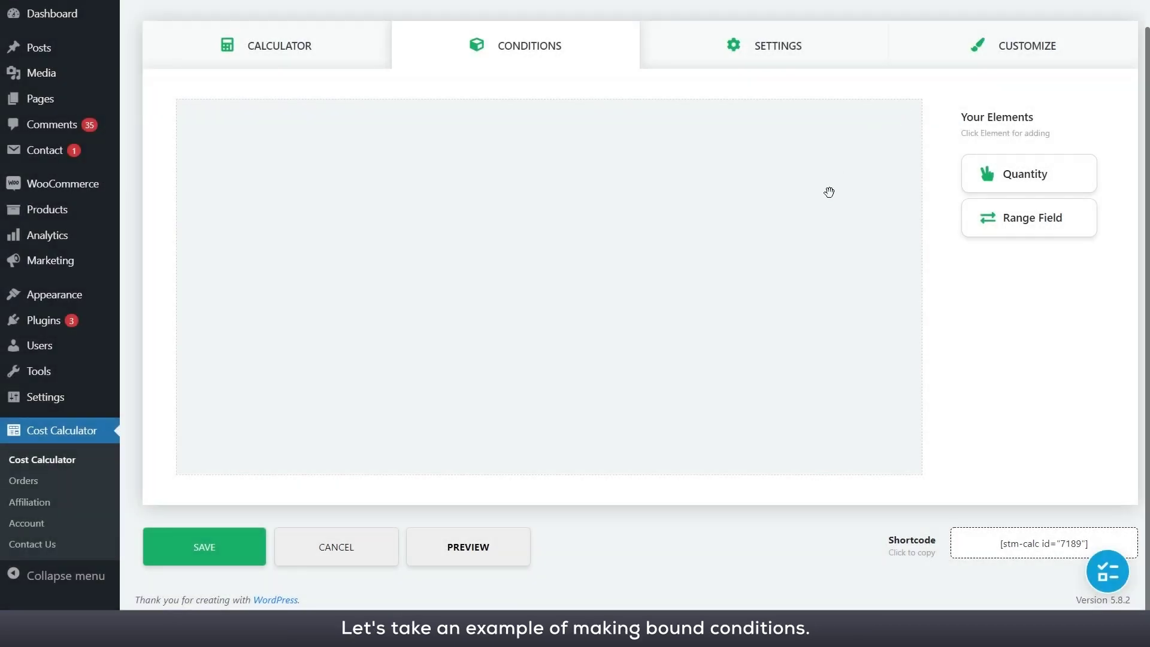
- Place Quantity and Range Field, then add a 'superior to 1010' rule setting Range Field's value to 15
left_click(1028, 173)
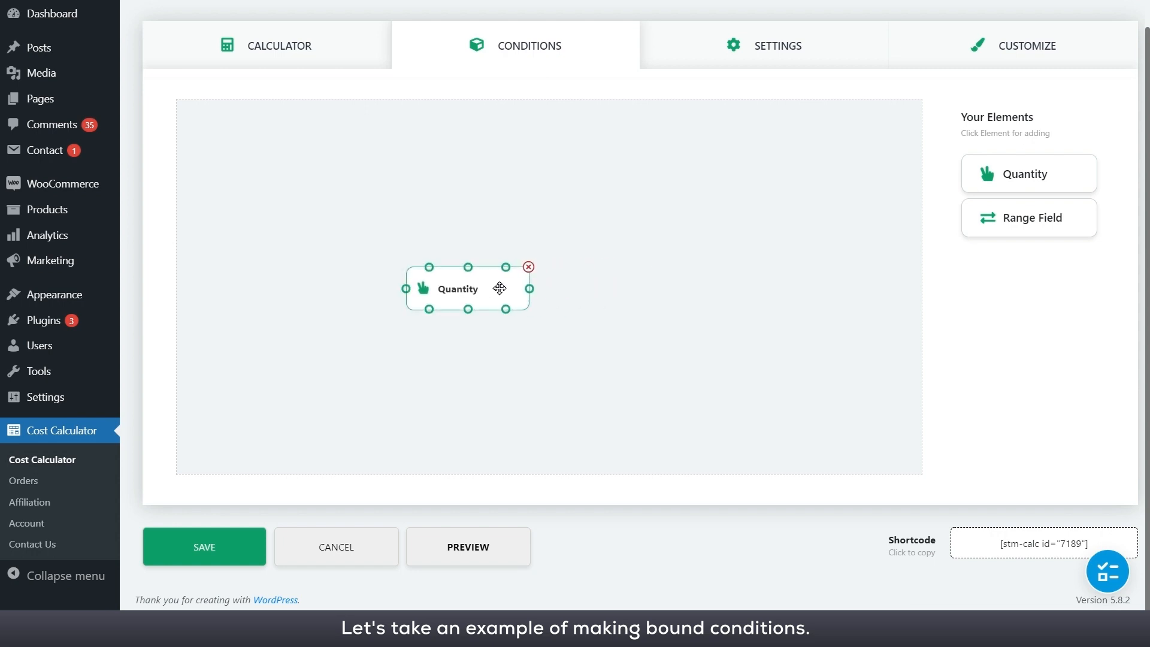
left_click(1028, 216)
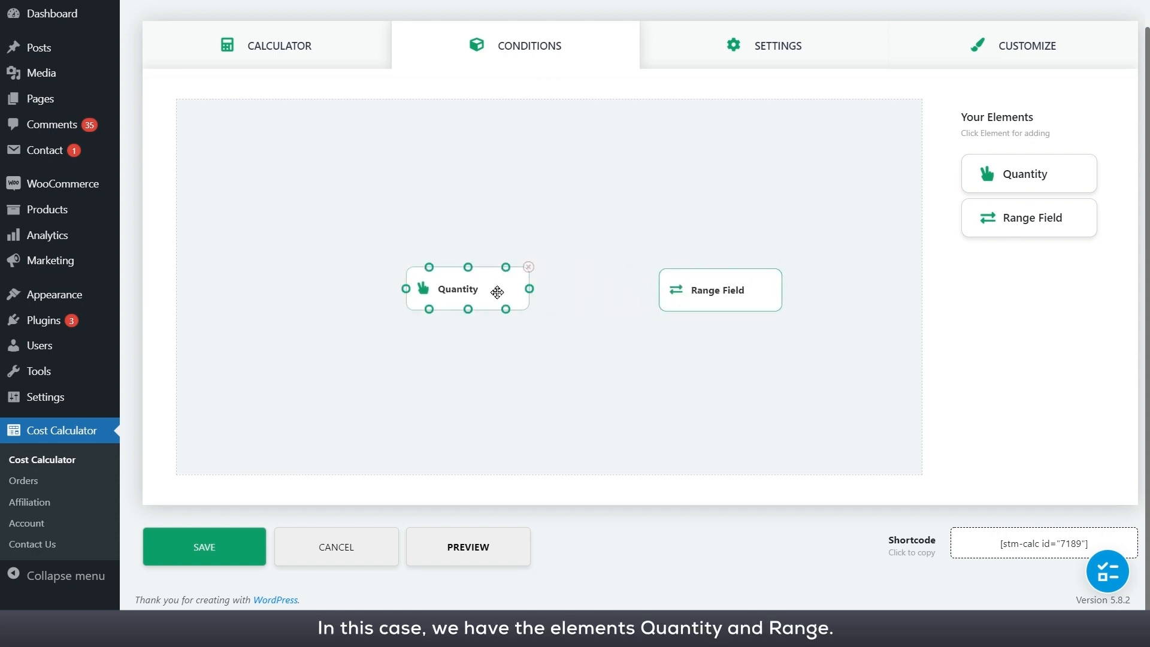
left_click(597, 300)
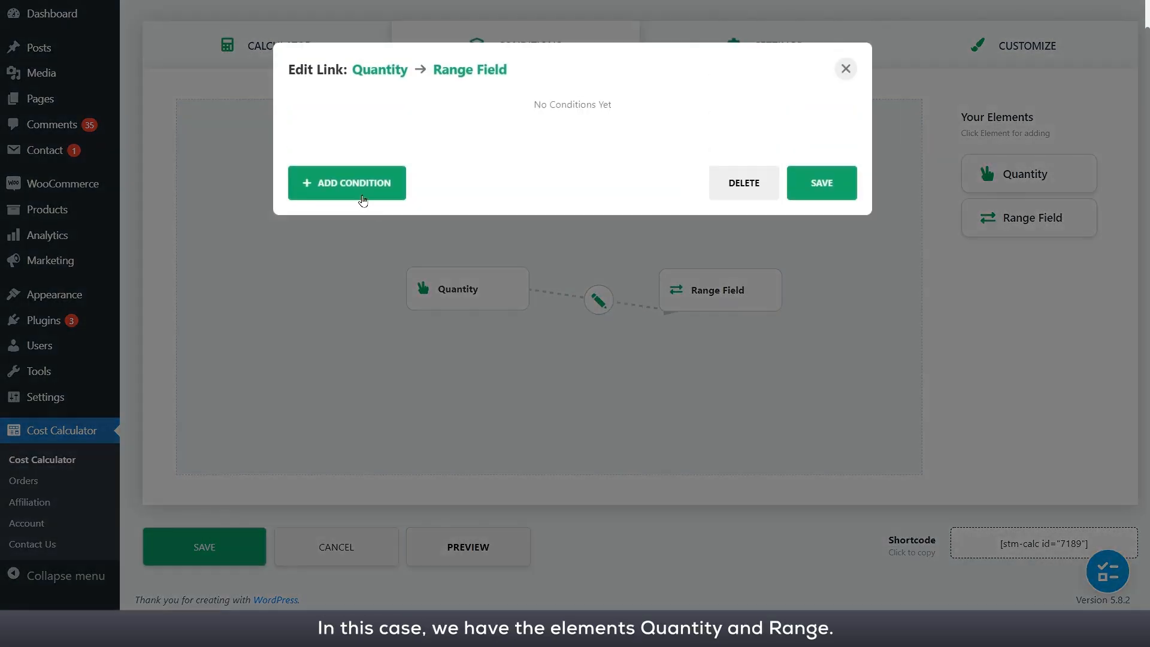
left_click(346, 183)
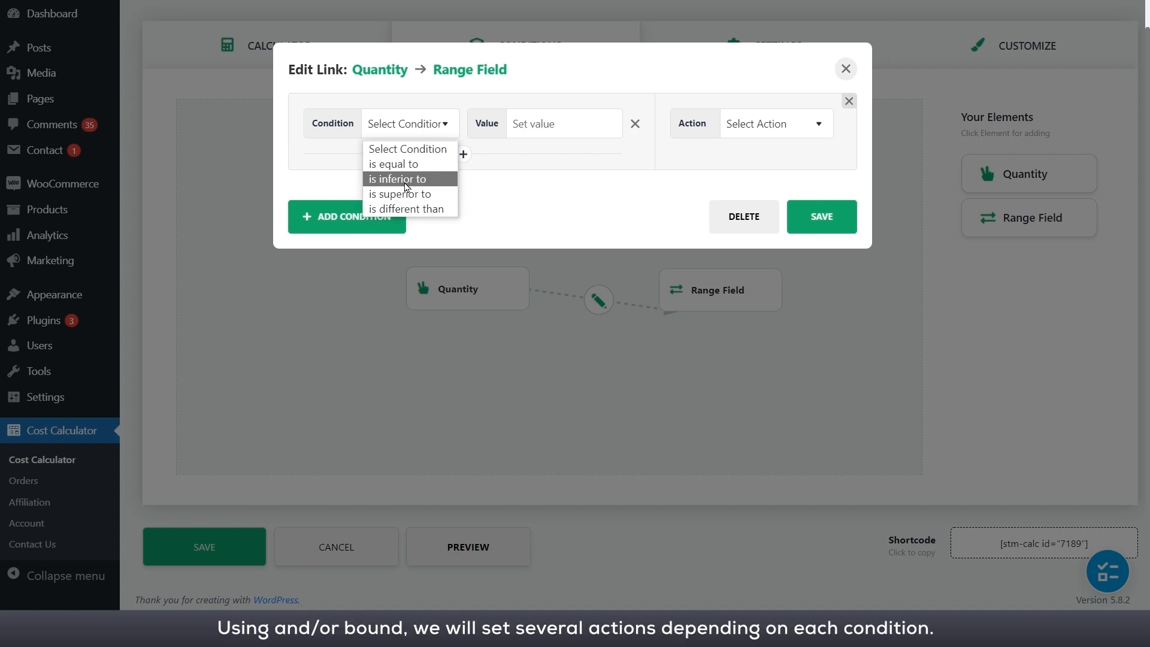
left_click(400, 194)
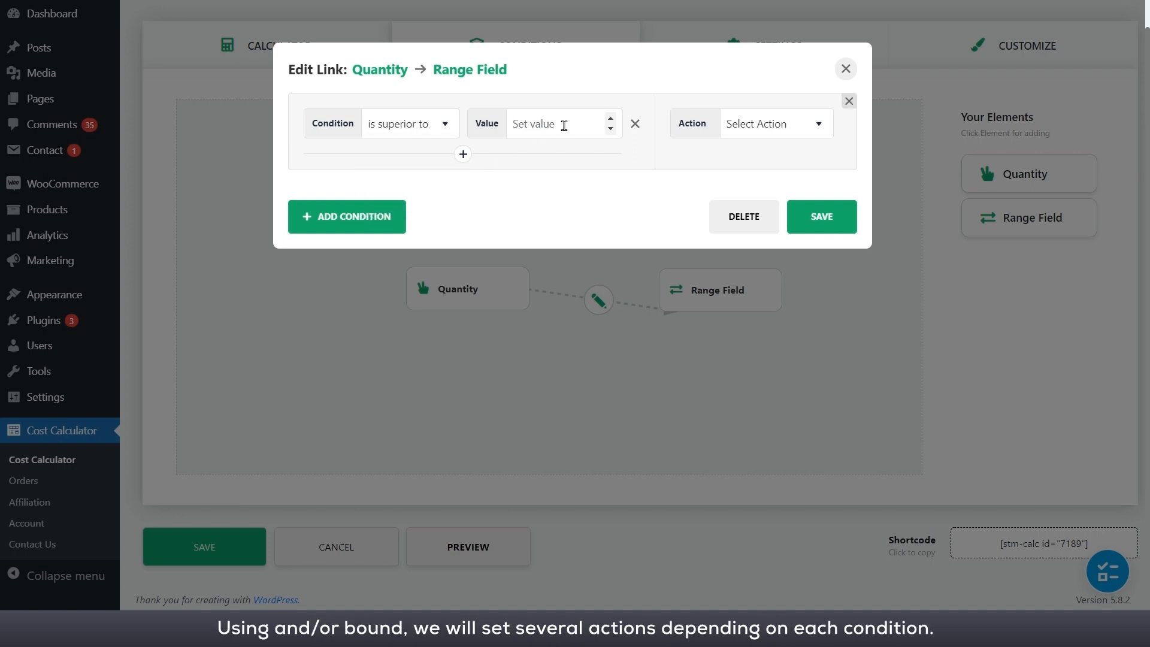
type("1010")
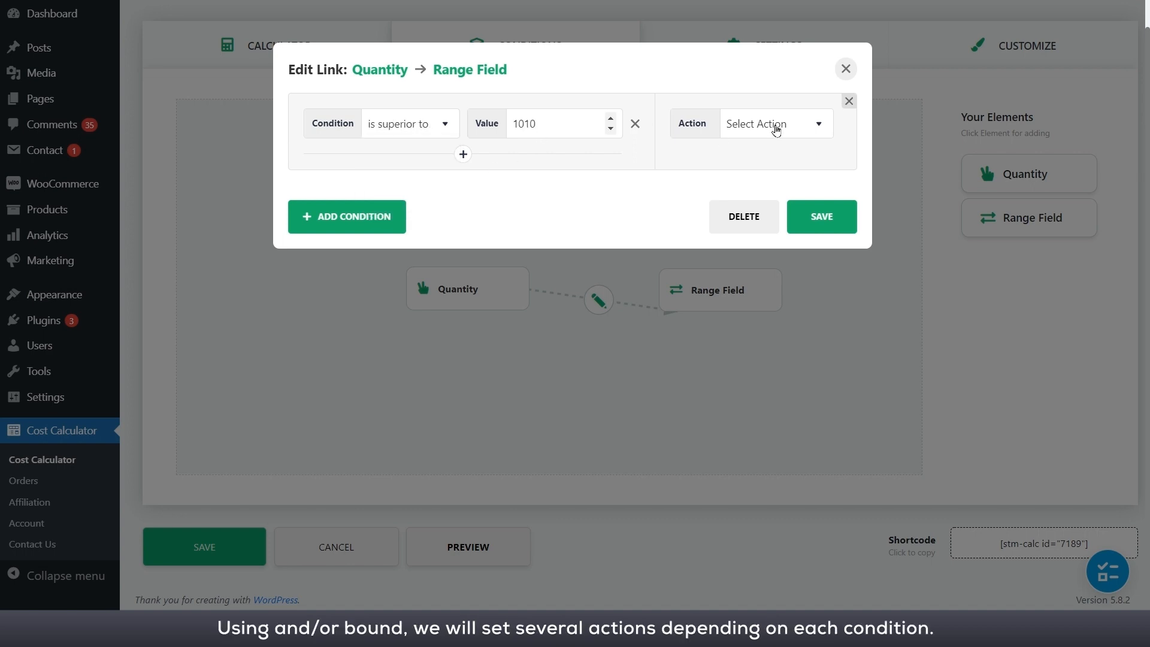
left_click(773, 123)
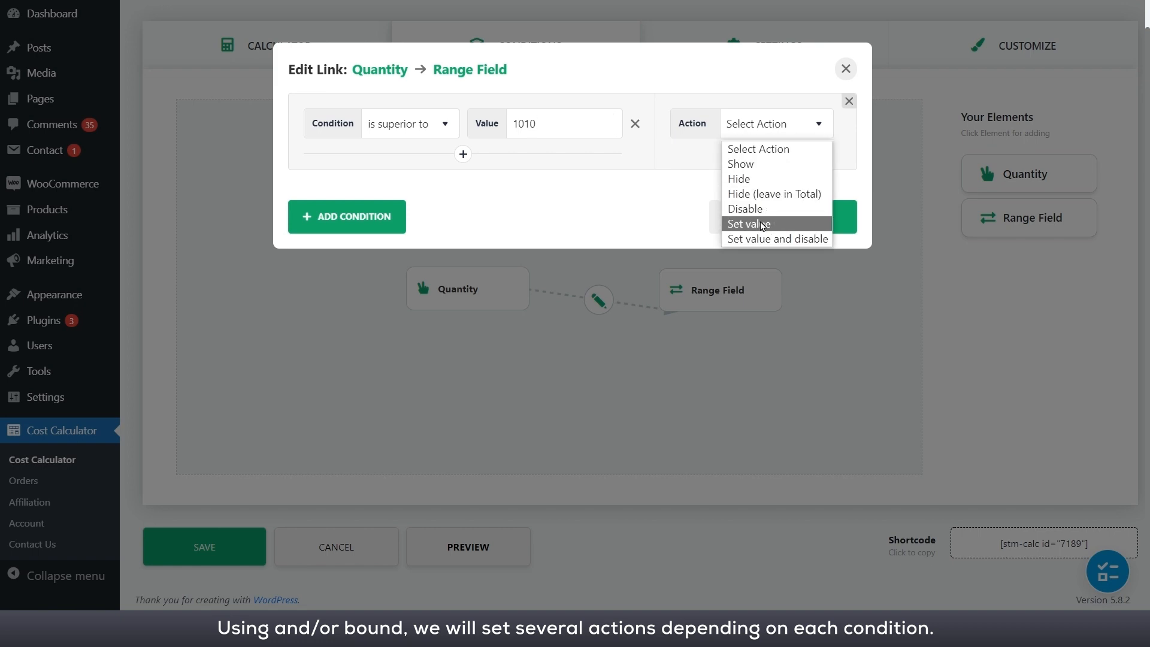
left_click(747, 223)
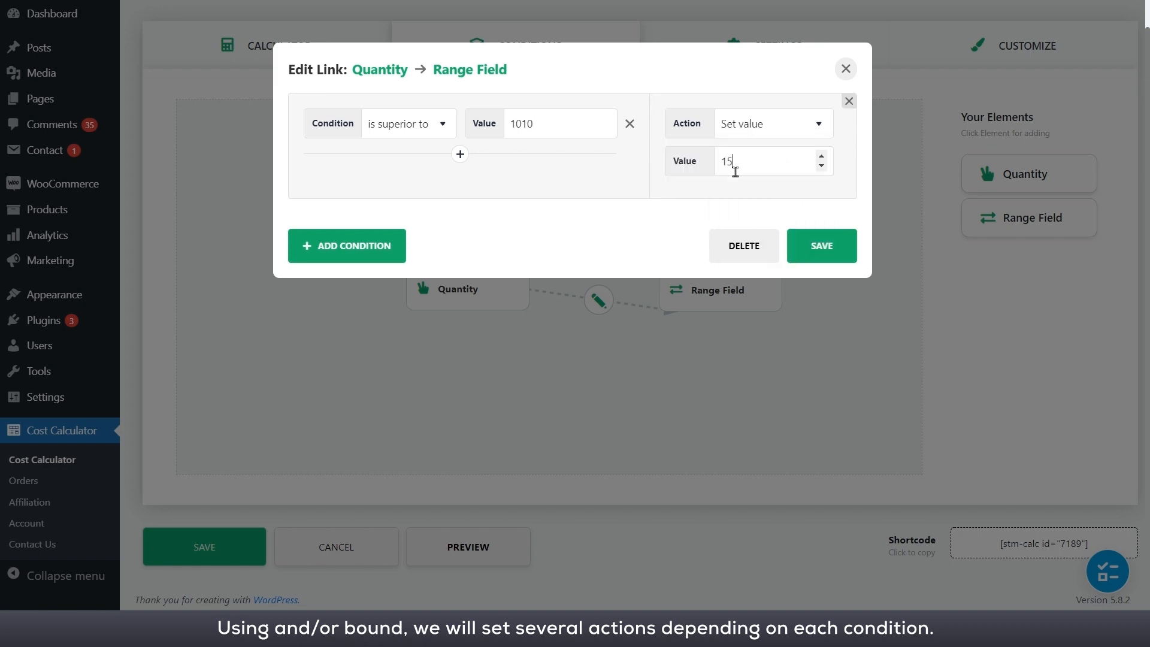
mouse_move(467, 174)
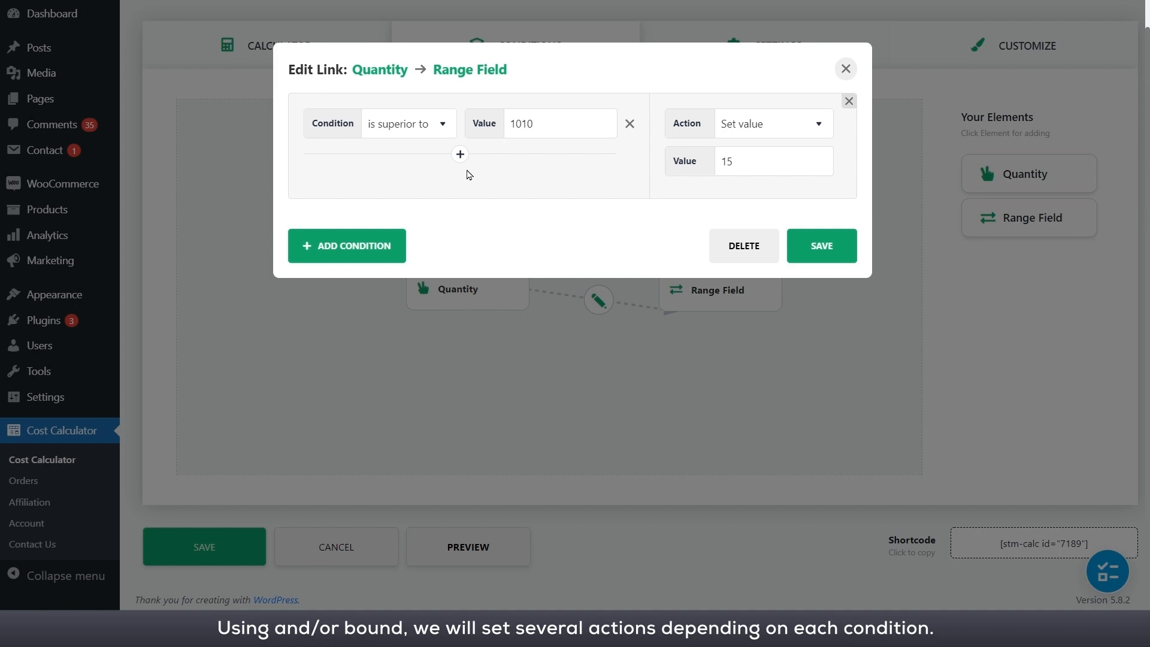
- Add an OR 'inferior to 990' comparison, save the link, and test the quantity in preview
left_click(459, 154)
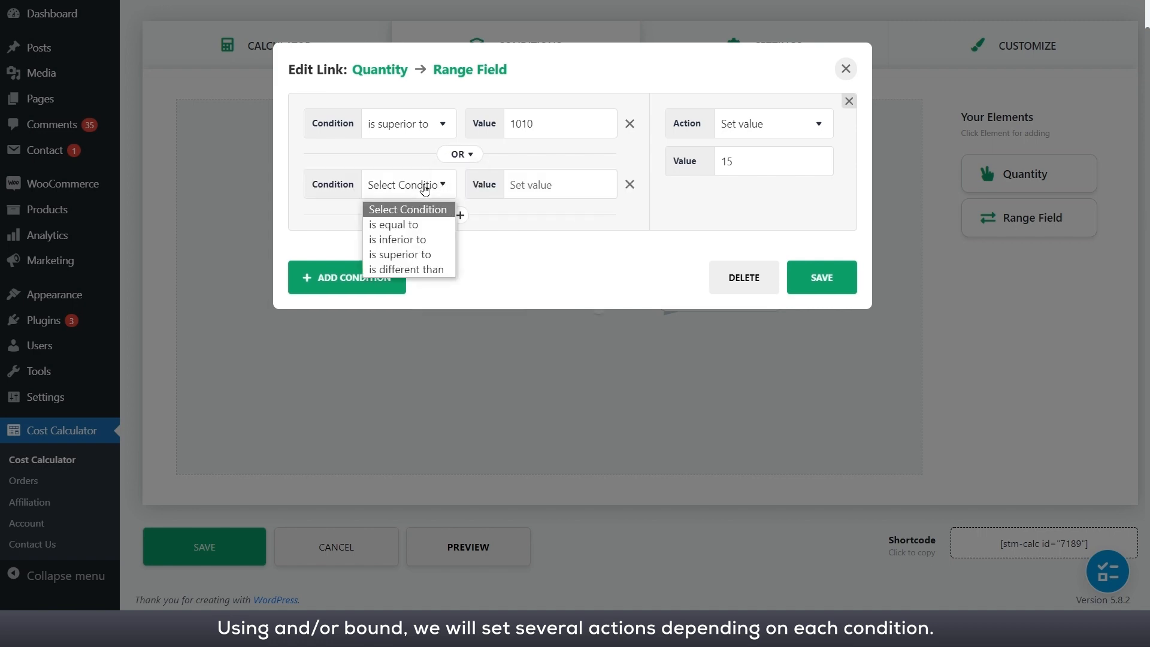
left_click(396, 238)
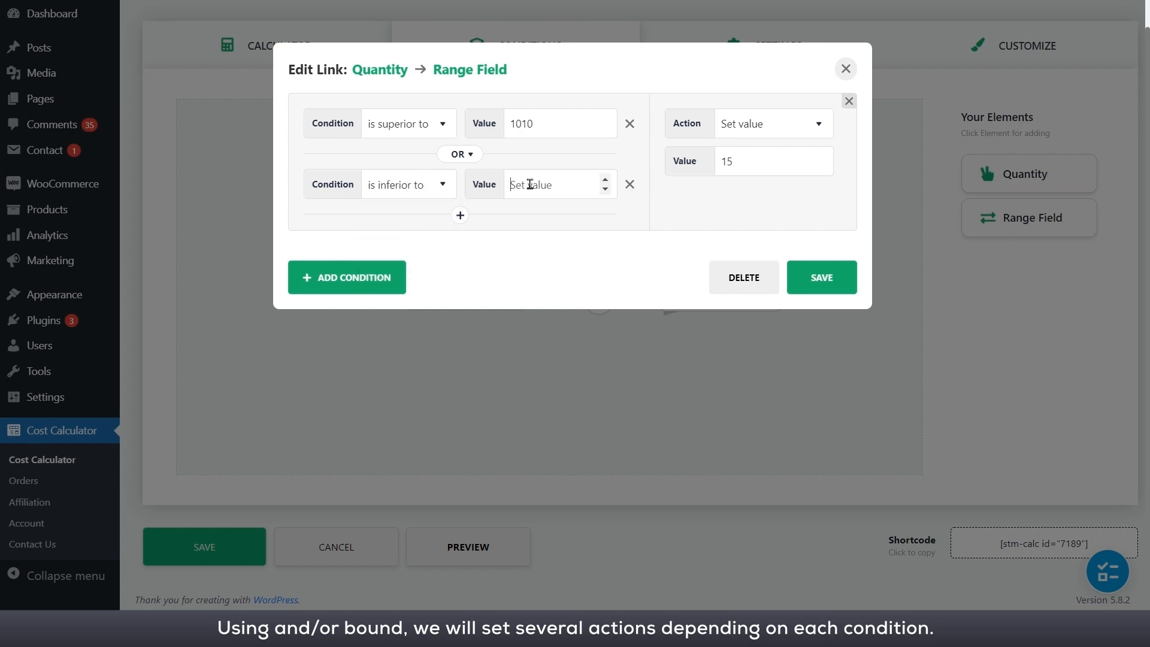
type("990")
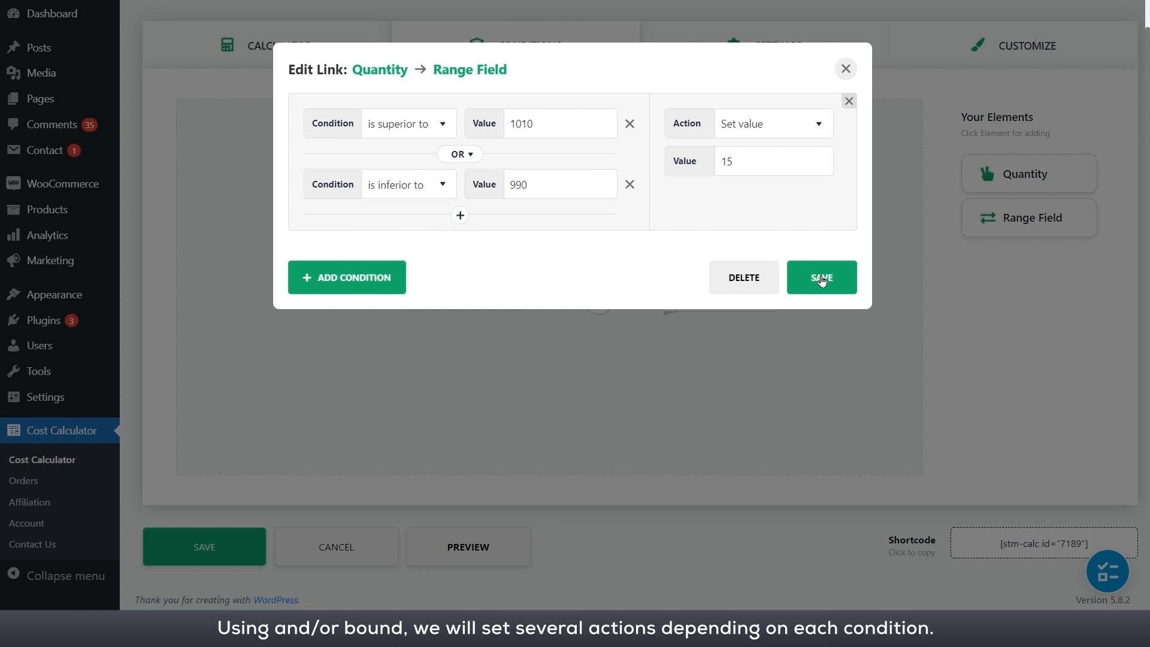
left_click(820, 277)
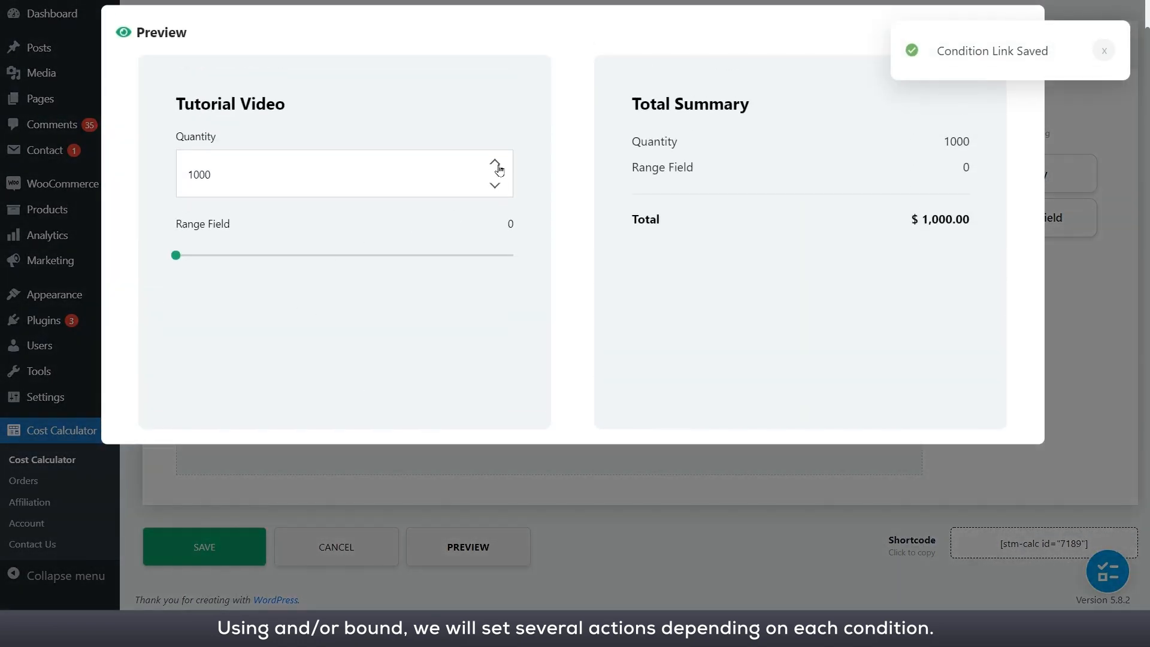
left_click(496, 163)
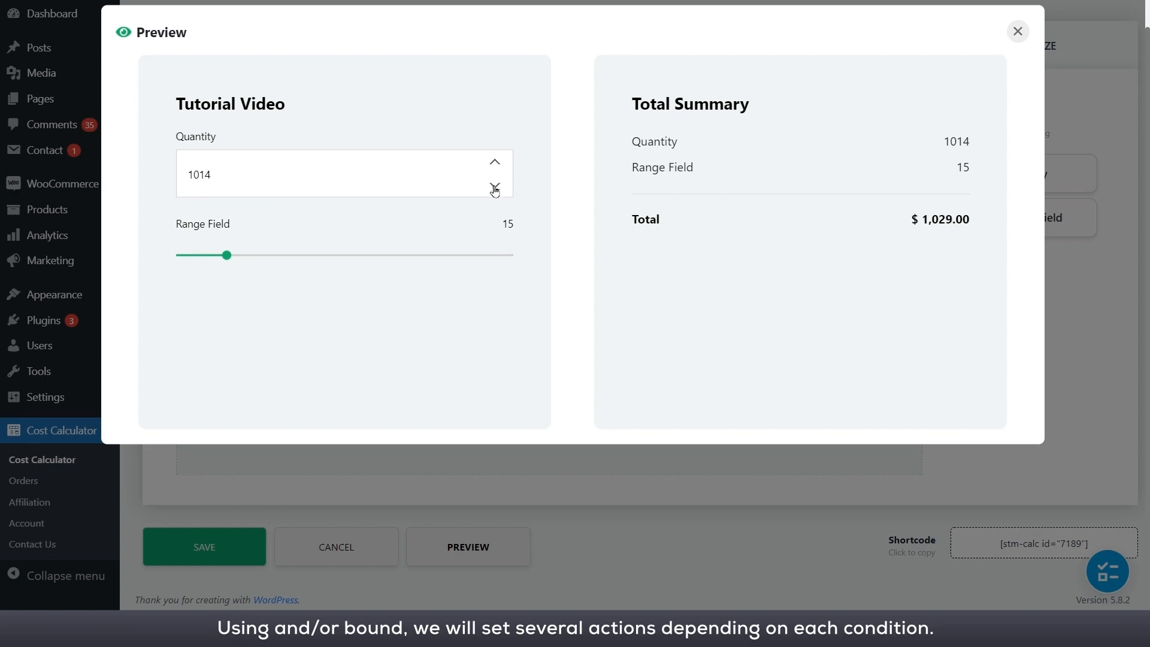
left_click(1016, 31)
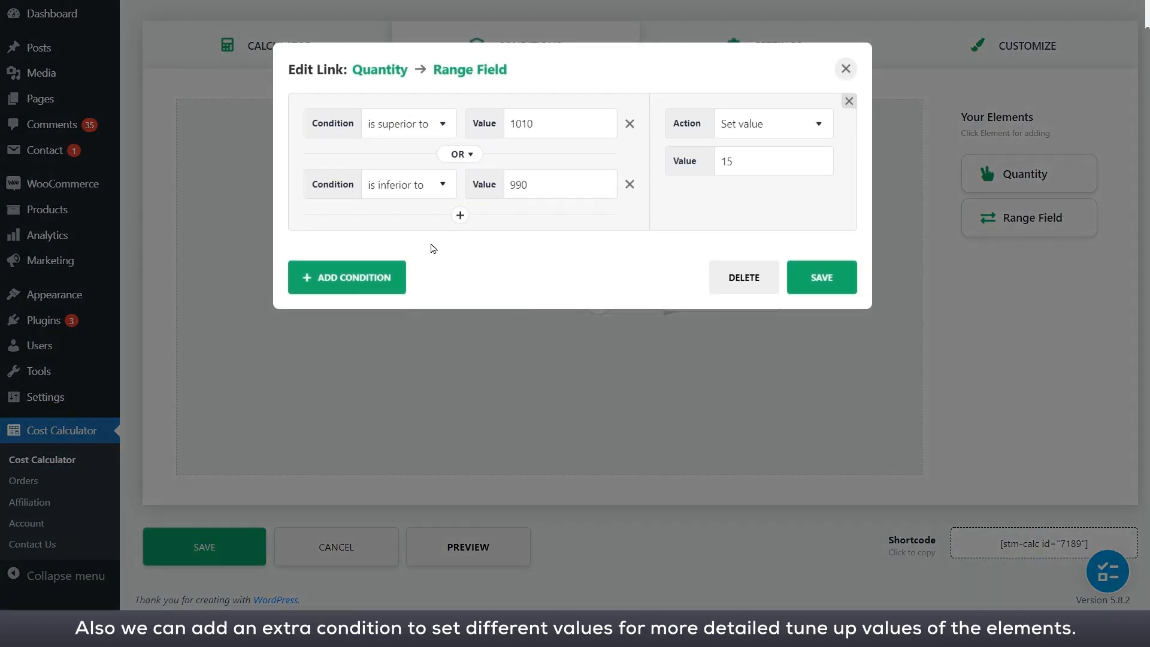
- Add a new rule 'inferior to 1010' that sets Range Field's value to 10
left_click(346, 278)
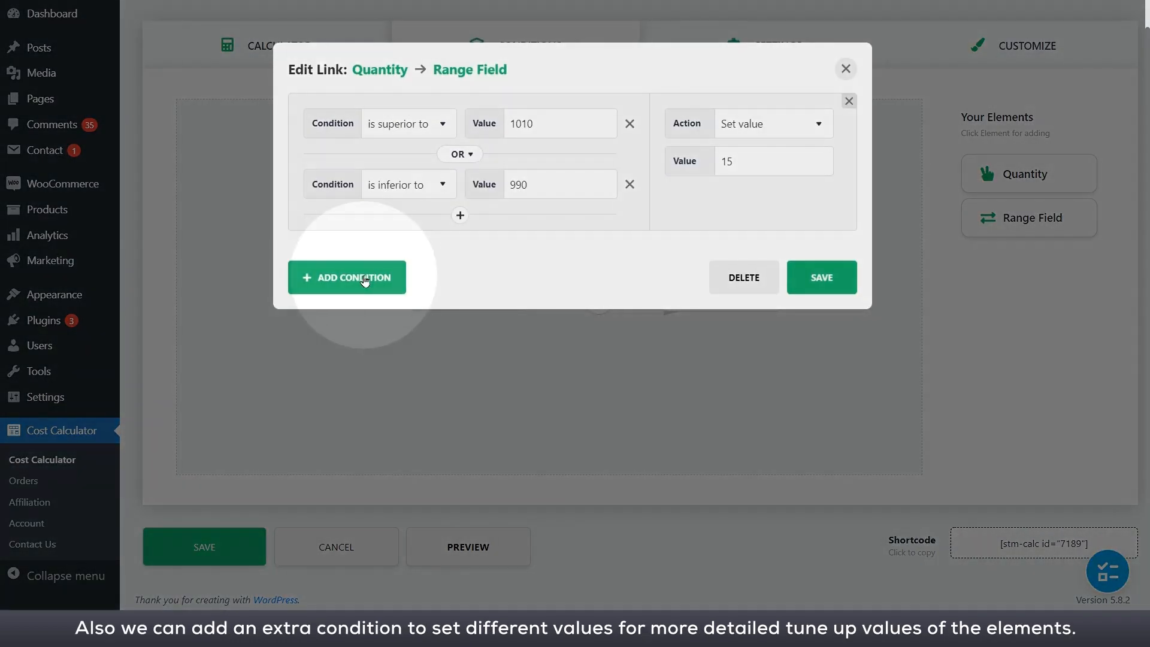
left_click(346, 277)
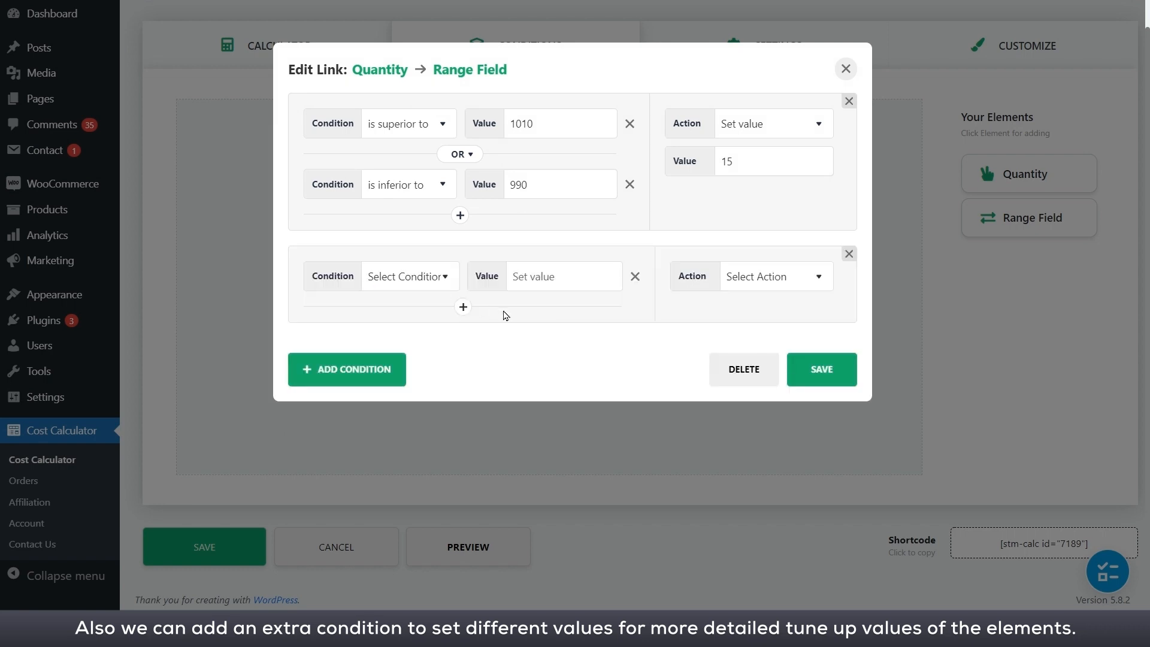
left_click(408, 275)
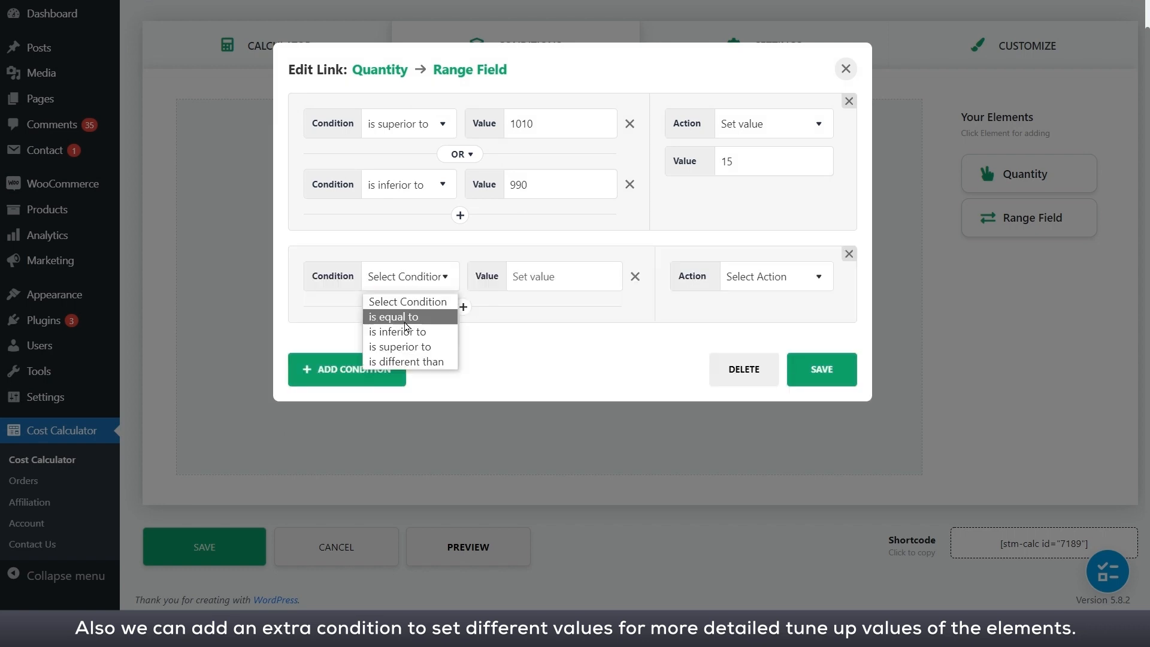
left_click(397, 331)
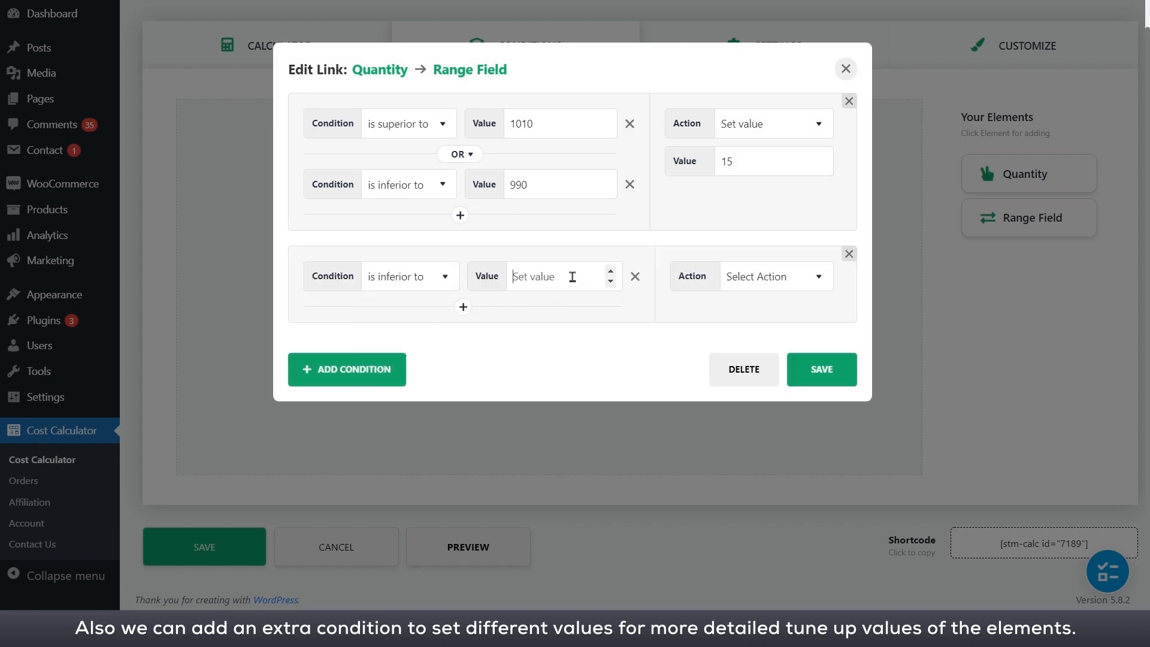
type("1010")
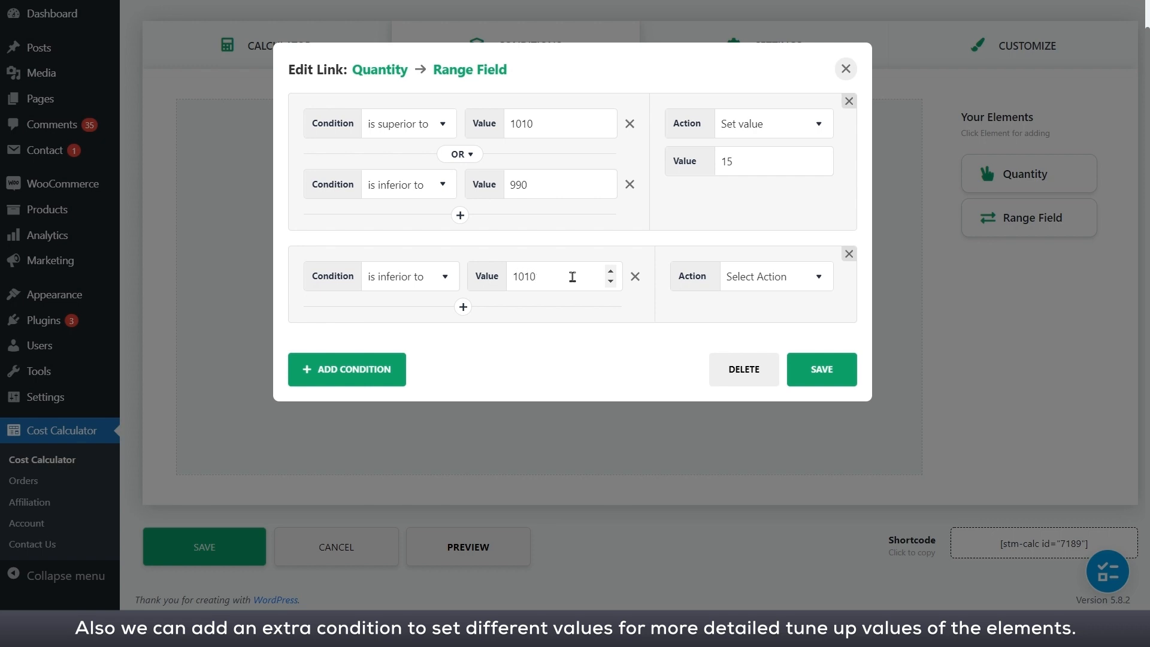
left_click(767, 275)
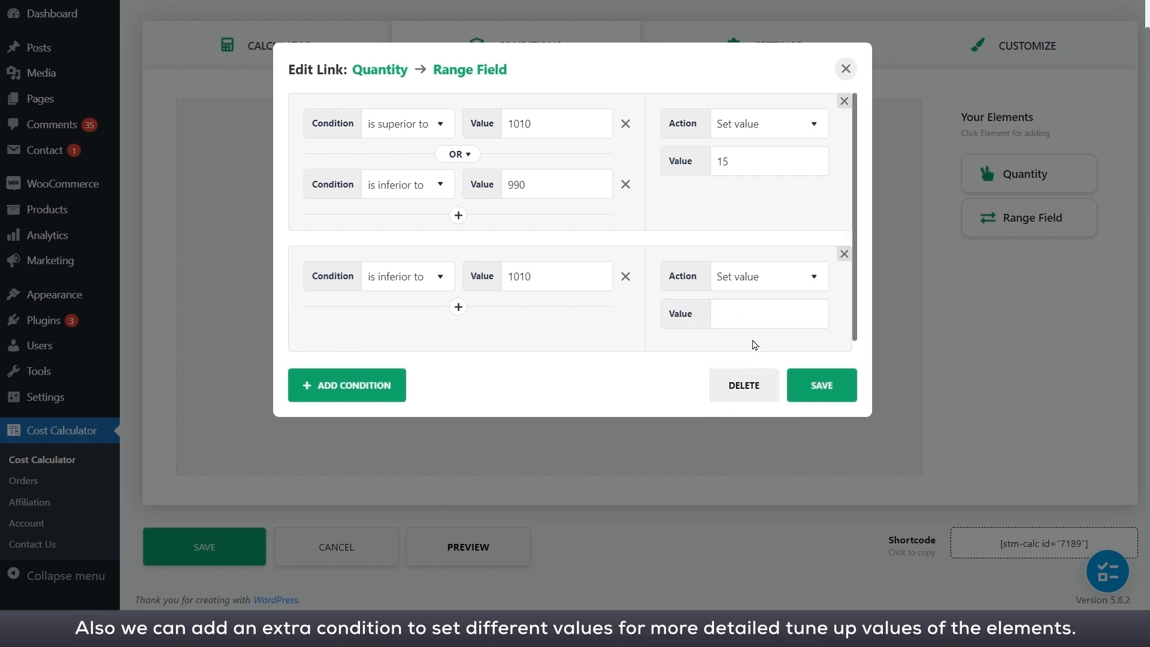
type("10")
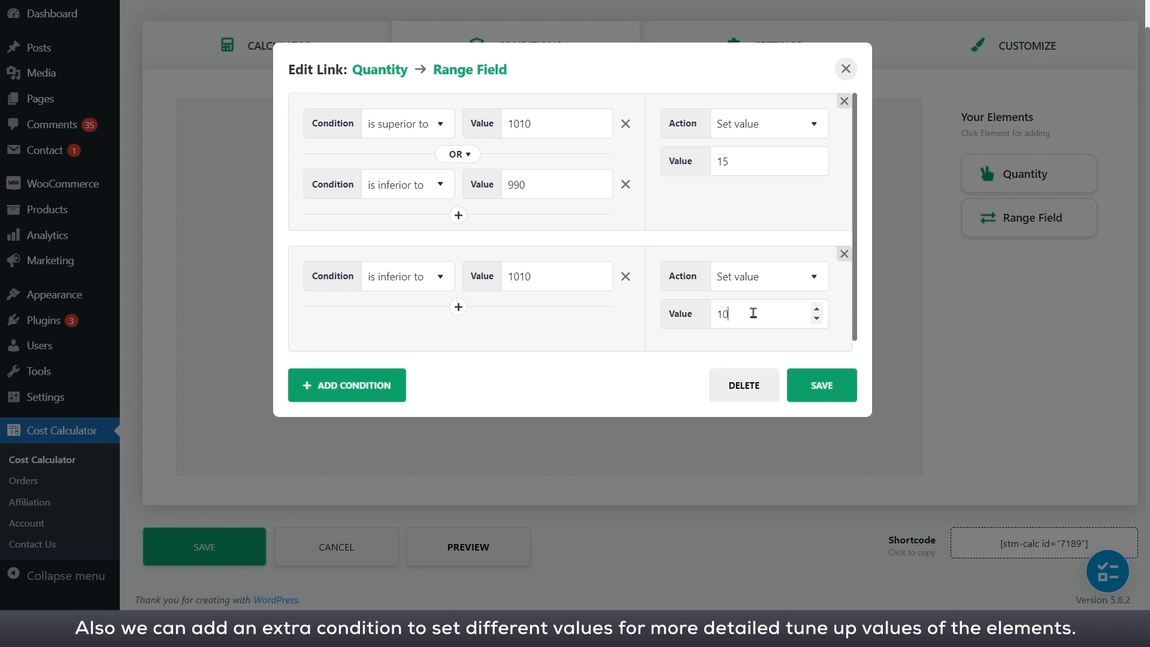
- Add an AND comparison 'superior to 990' to that rule
left_click(458, 306)
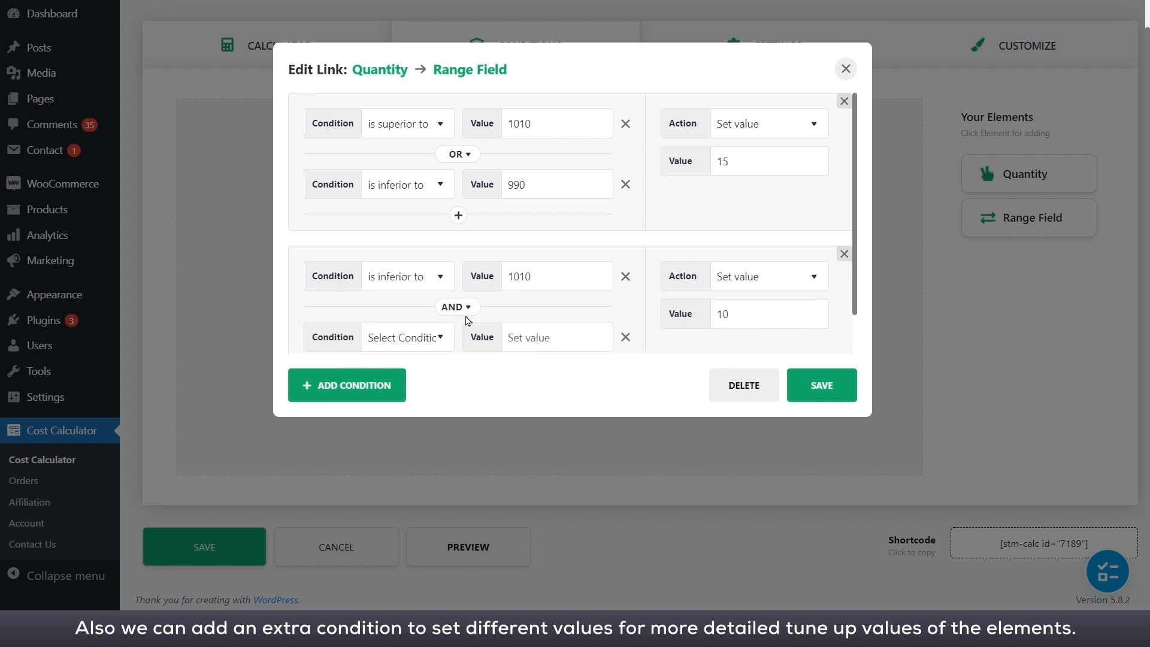
left_click(406, 337)
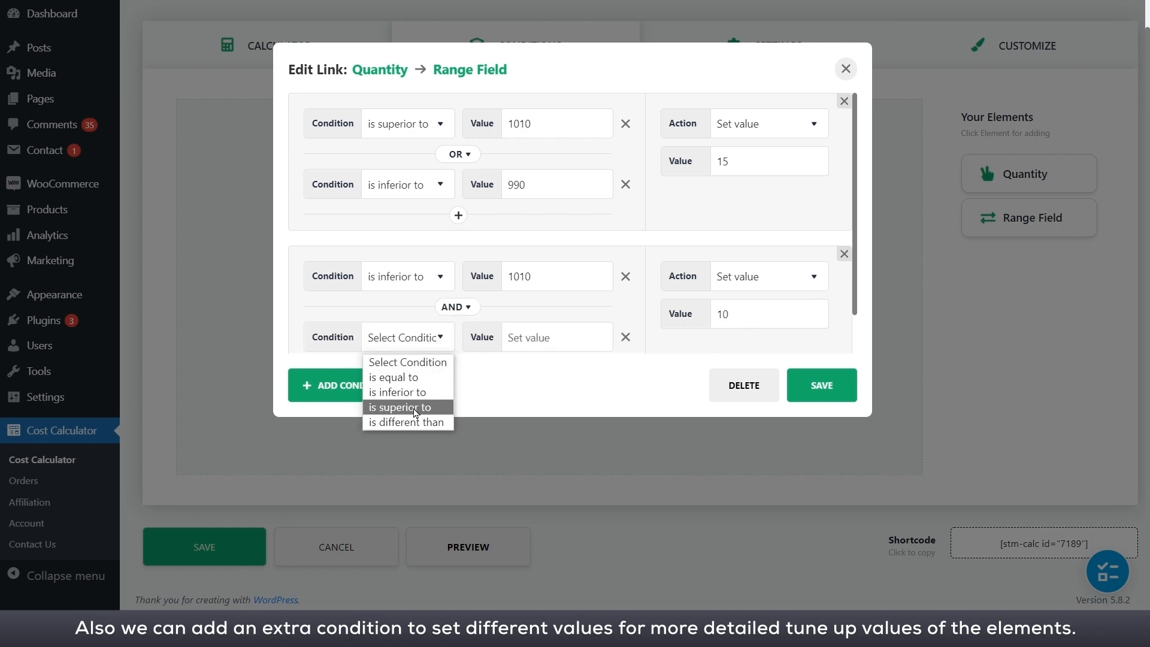
left_click(401, 408)
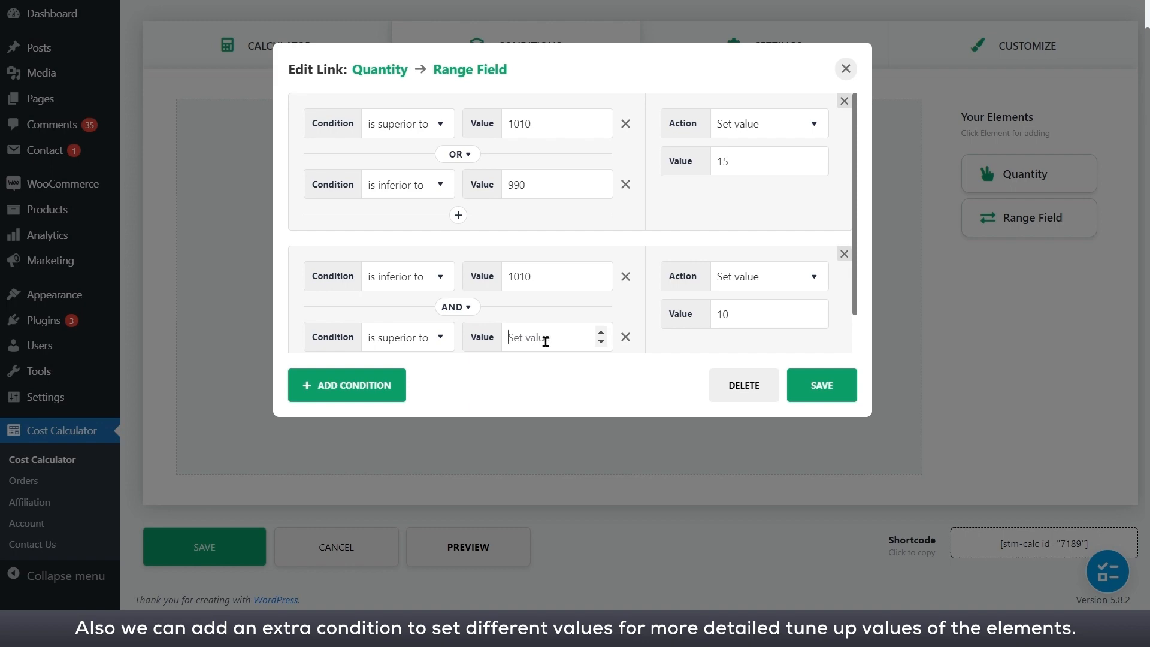
type("990")
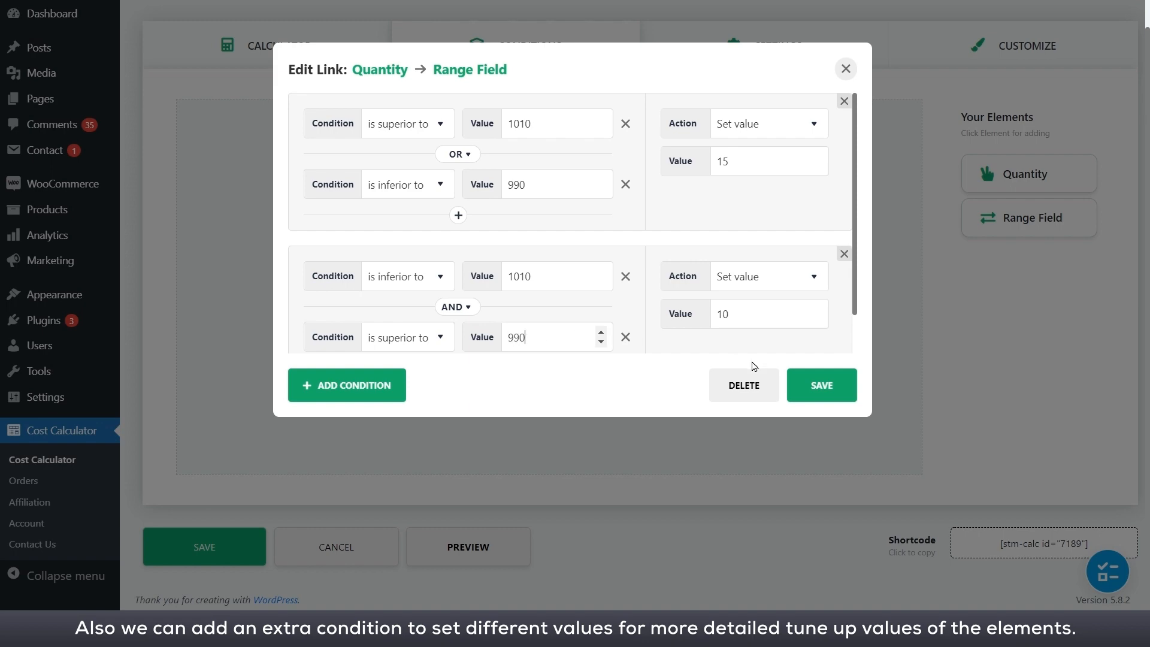
- Save the link and check Range Field while raising and lowering the quantity in the preview
left_click(820, 384)
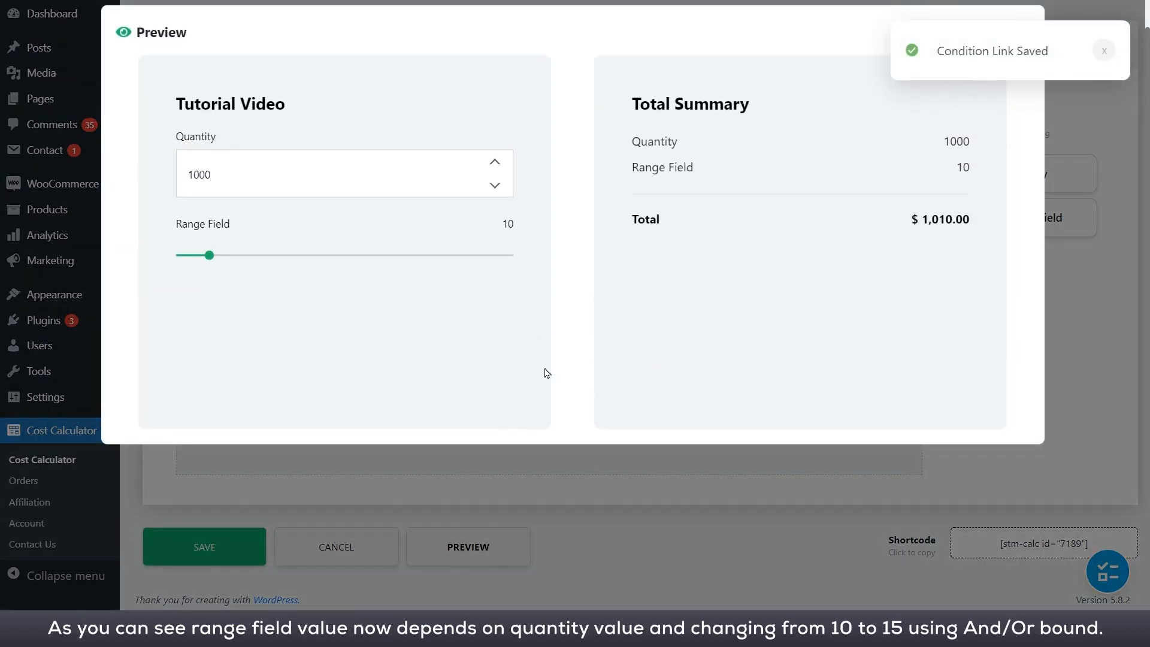
left_click(494, 162)
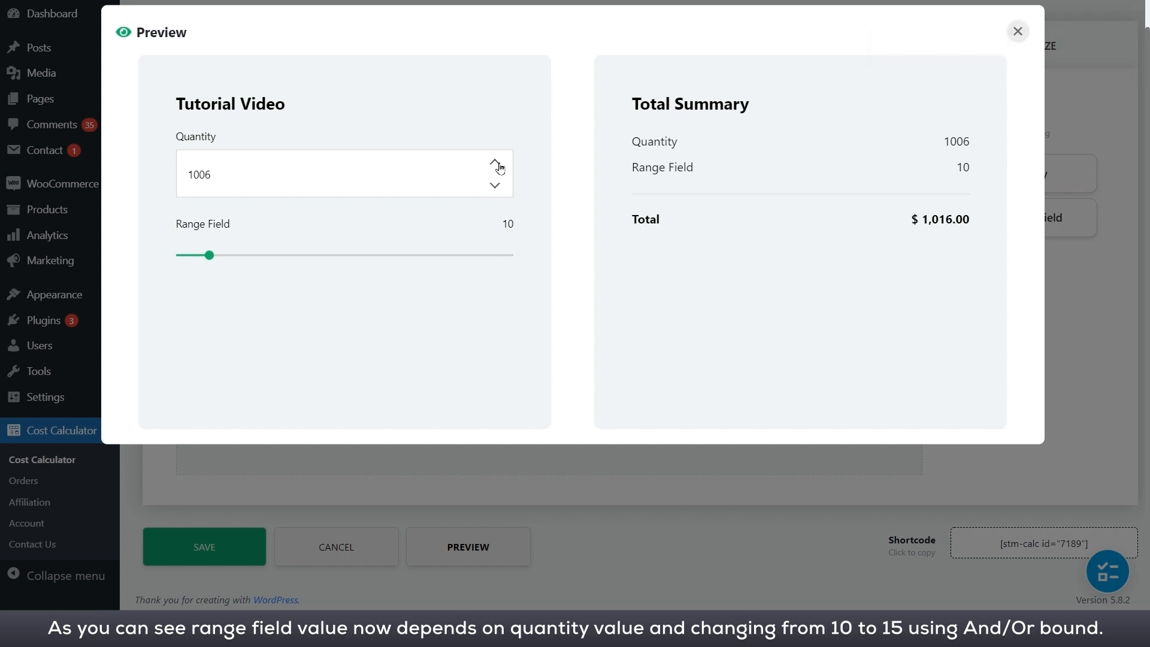
left_click(494, 161)
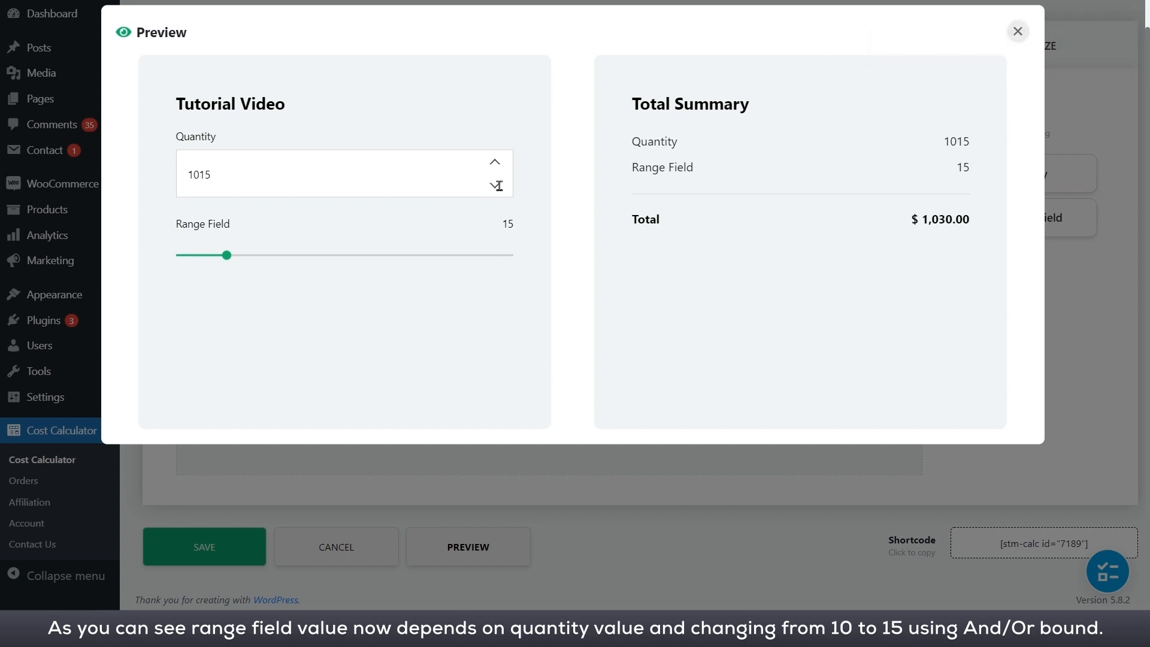
left_click(494, 186)
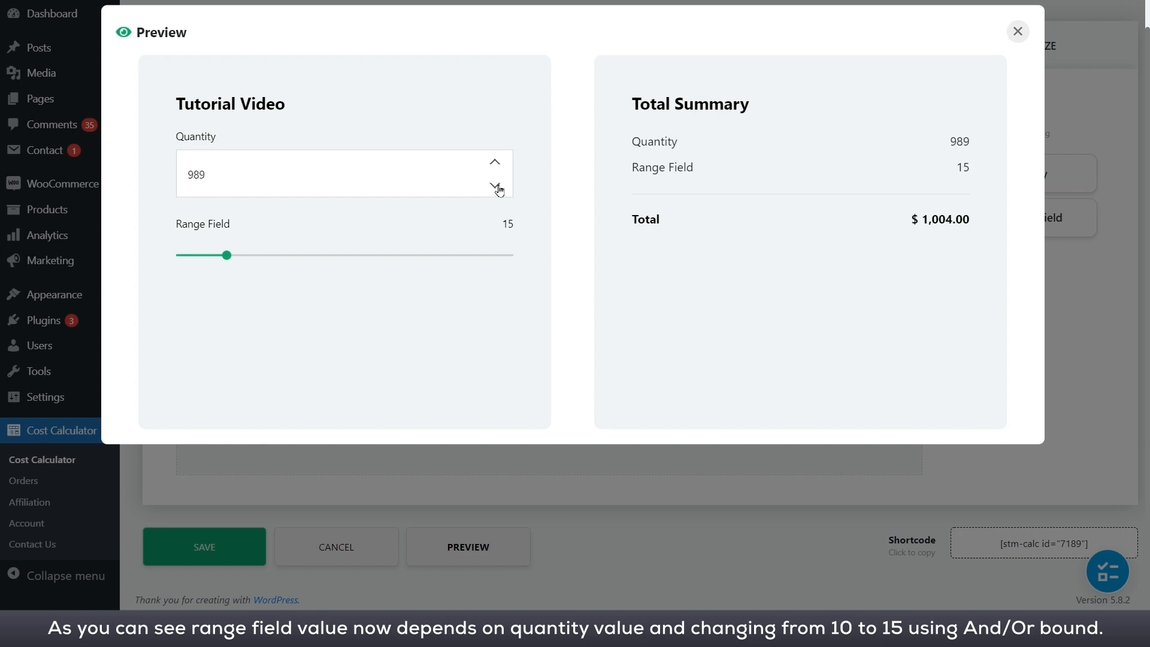
left_click(494, 185)
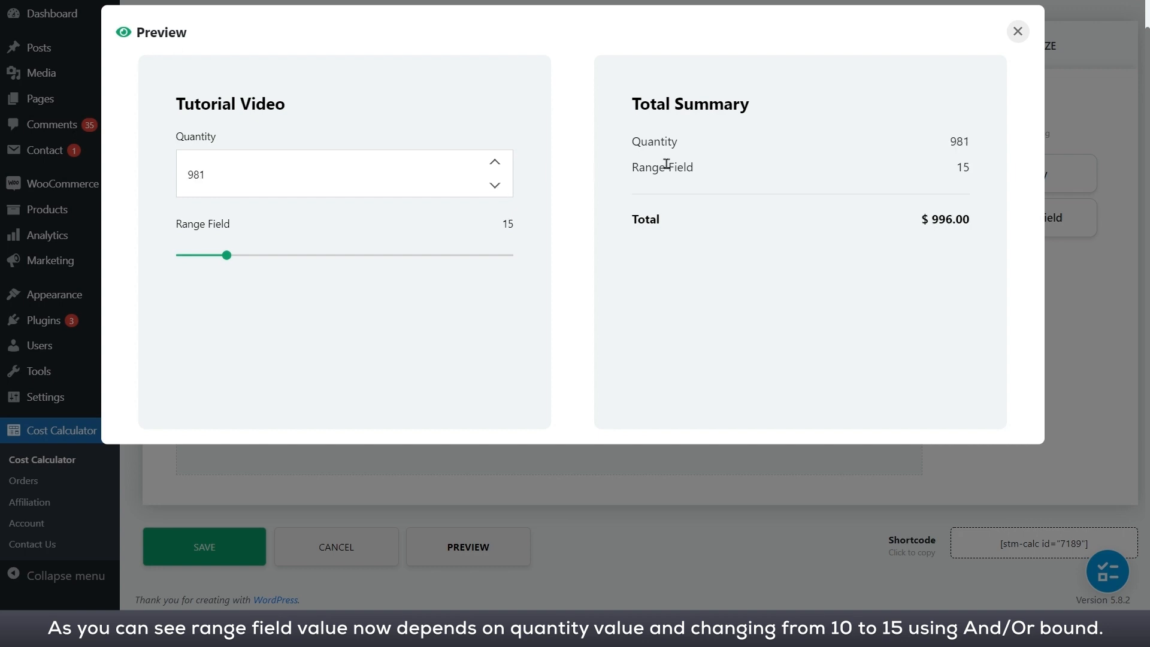
- Close the preview and review the Quantity to Range Field link's conditions
left_click(1017, 31)
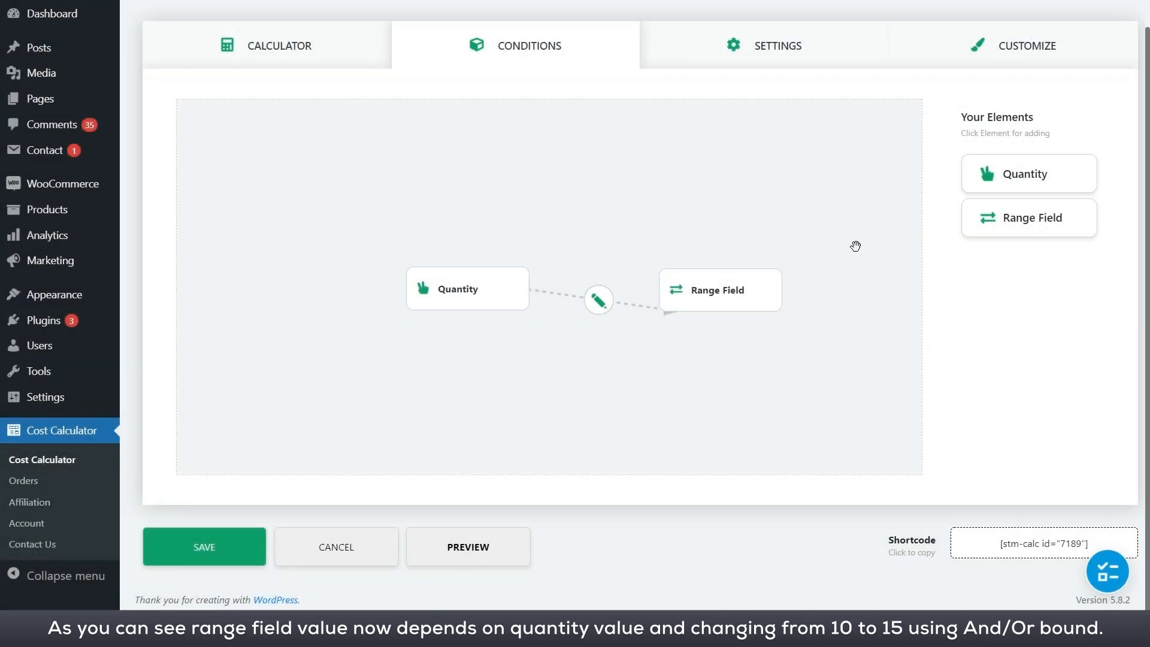
left_click(598, 300)
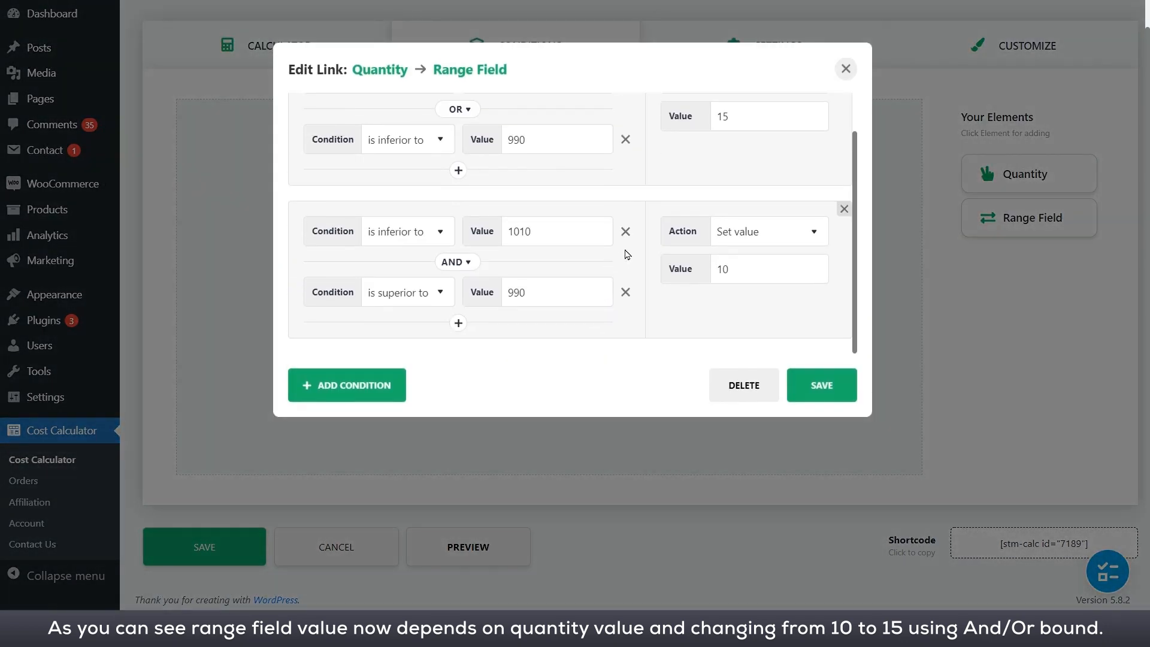
scroll("up", 3)
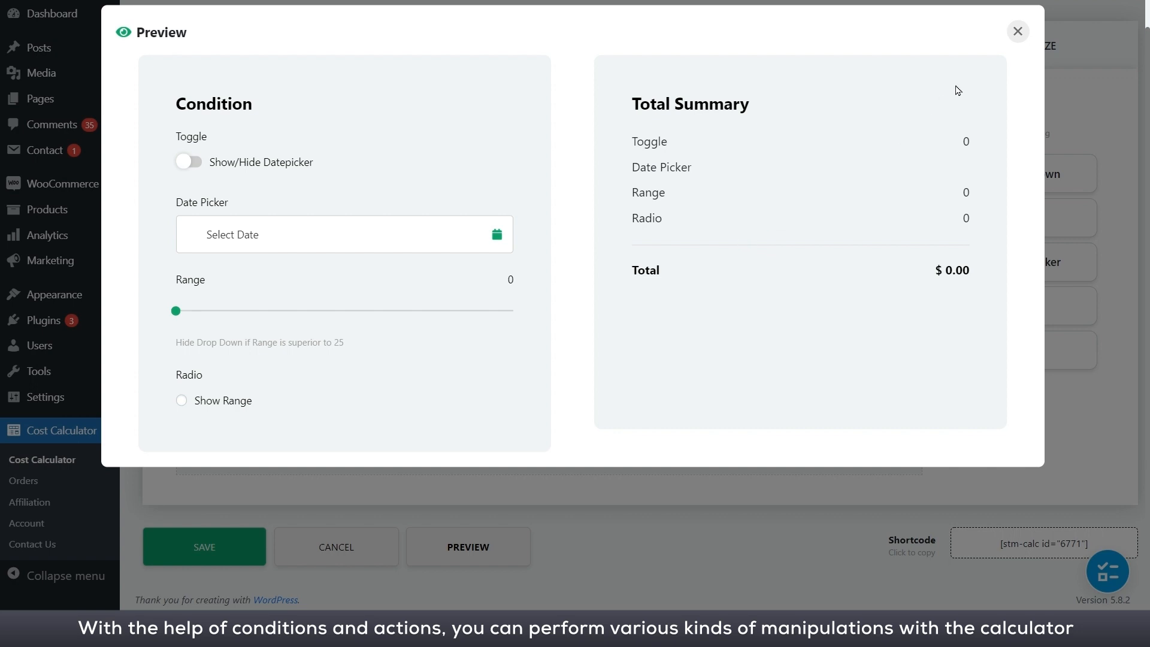
- Add Toggle and Date Picker to the canvas and draw a Toggle to Date Picker link
left_click(1017, 31)
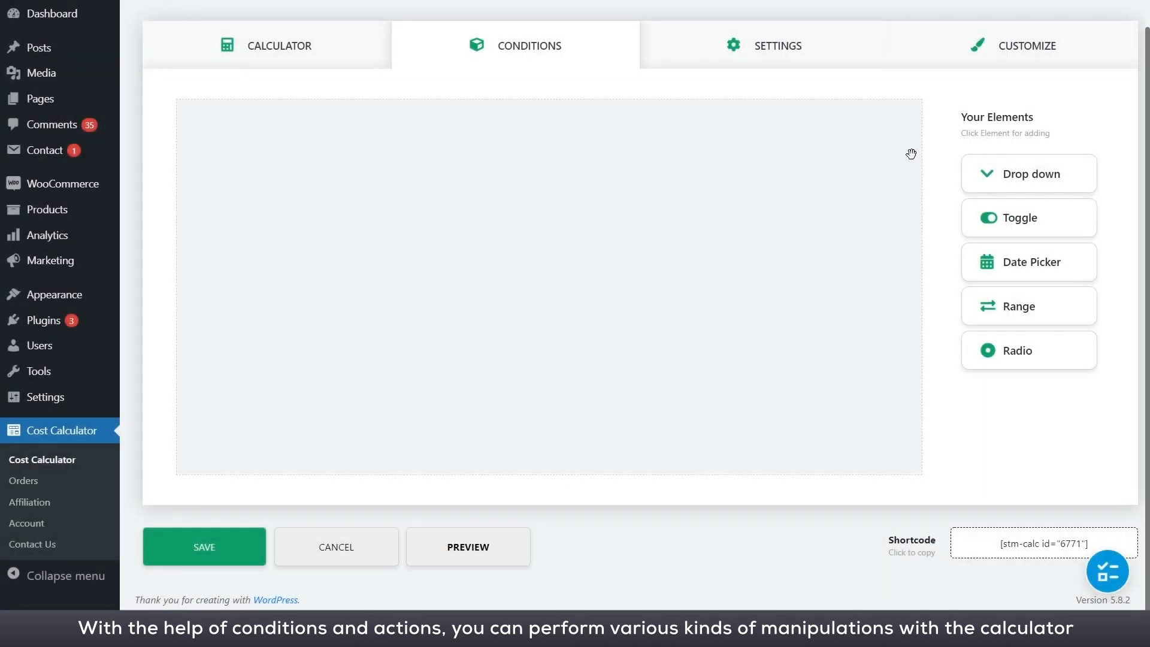
mouse_move(954, 266)
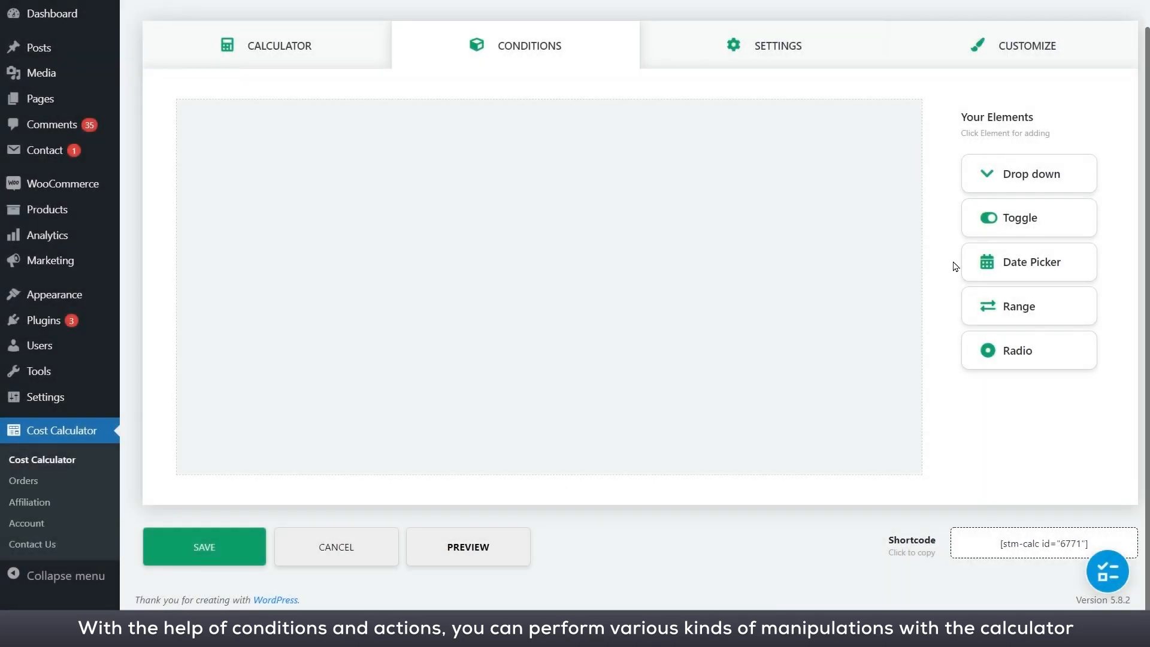
left_click(1028, 218)
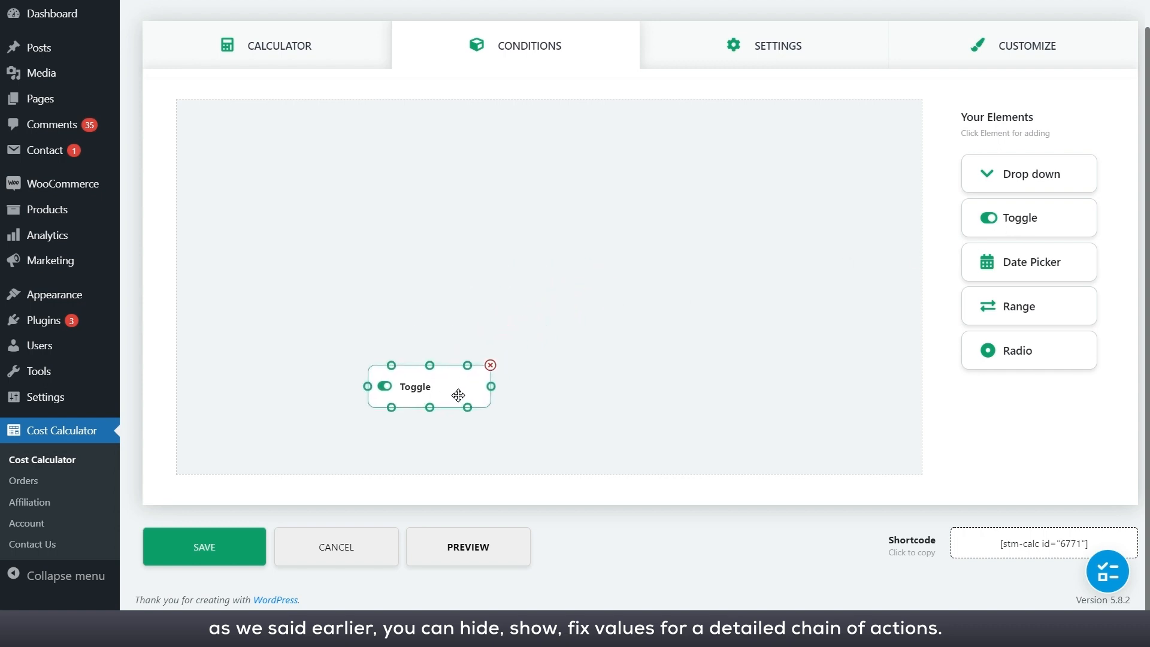
mouse_move(997, 263)
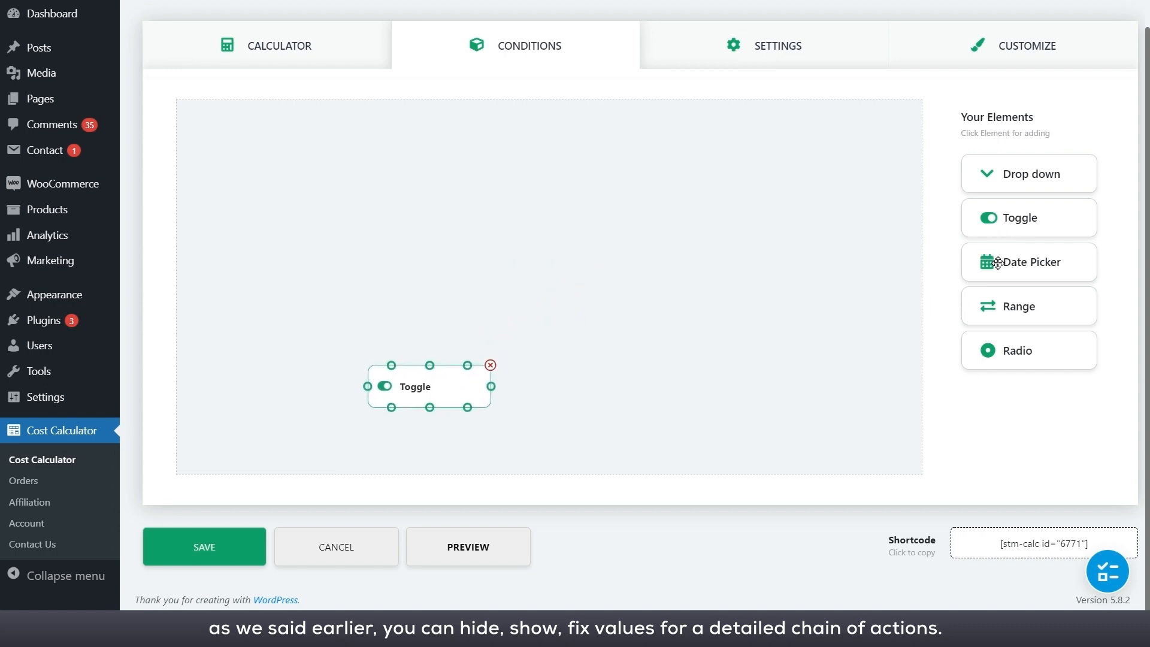
left_click(1027, 261)
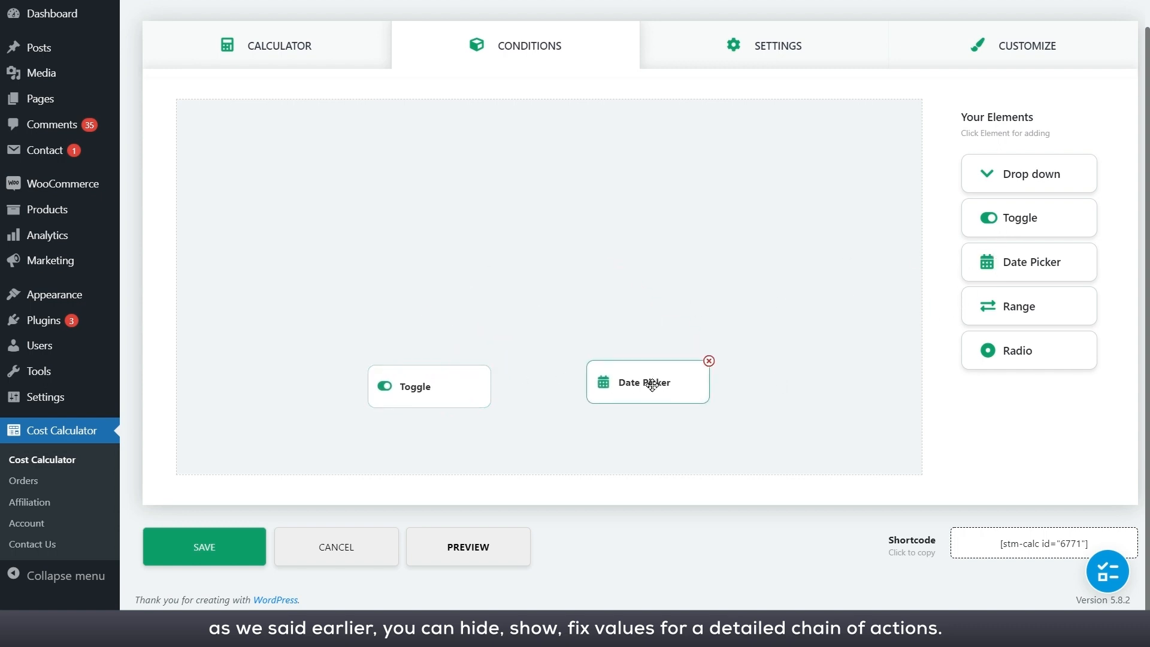
left_click(429, 386)
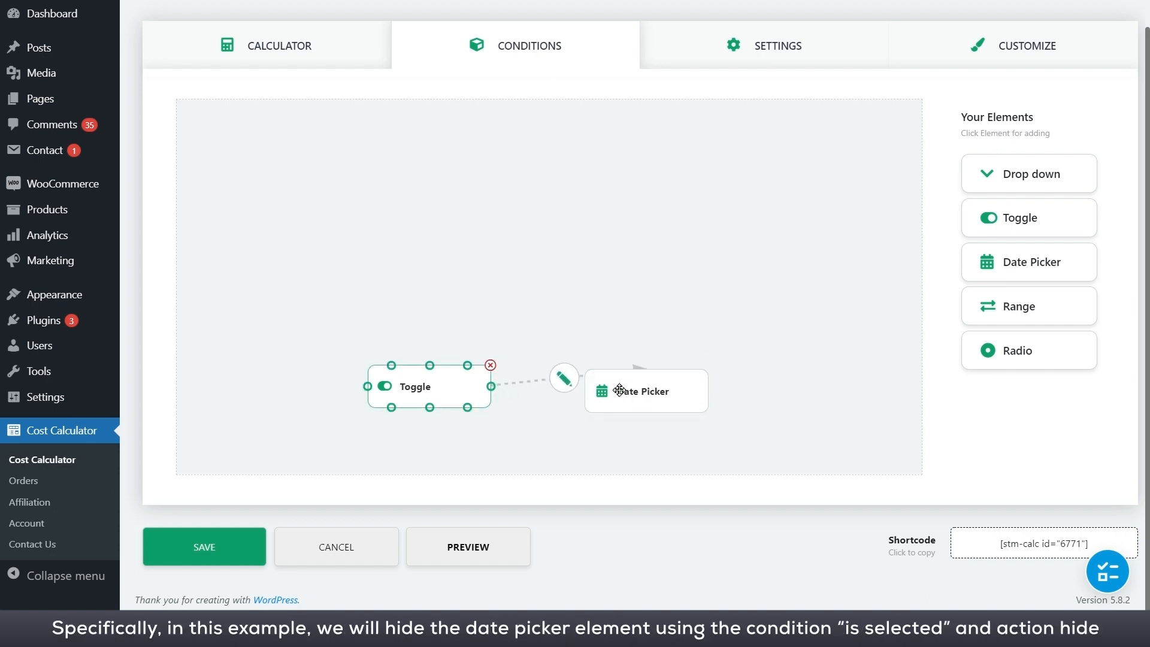
- Set the Toggle to Date Picker link to 'is selected' with the Hide action
left_click(563, 378)
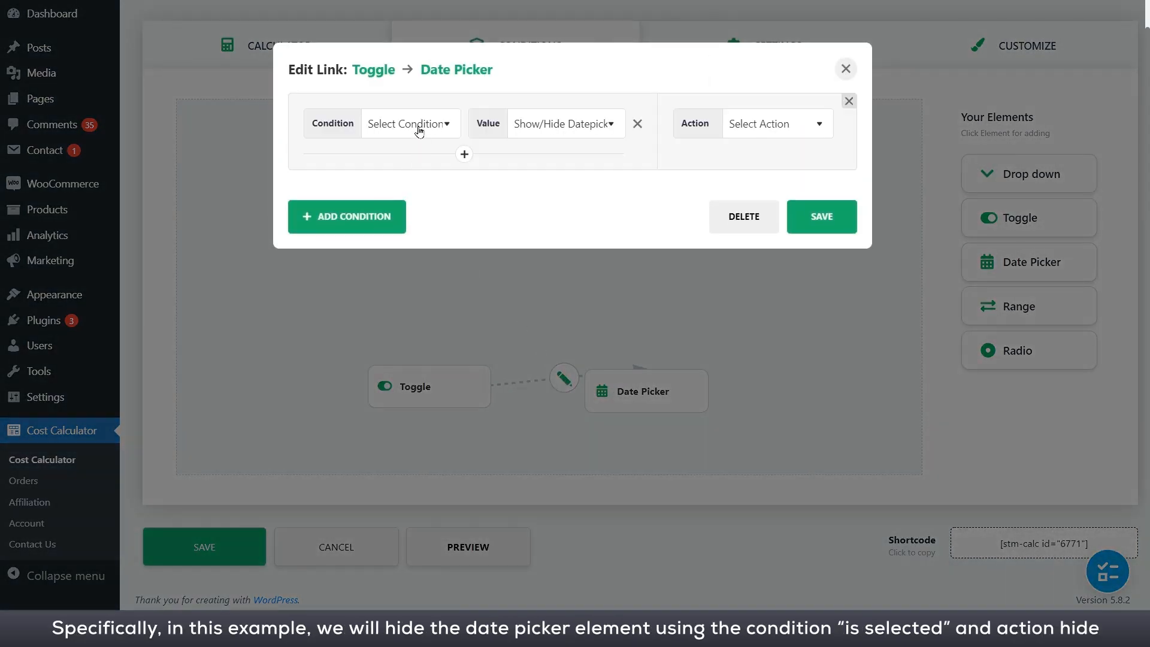
left_click(409, 123)
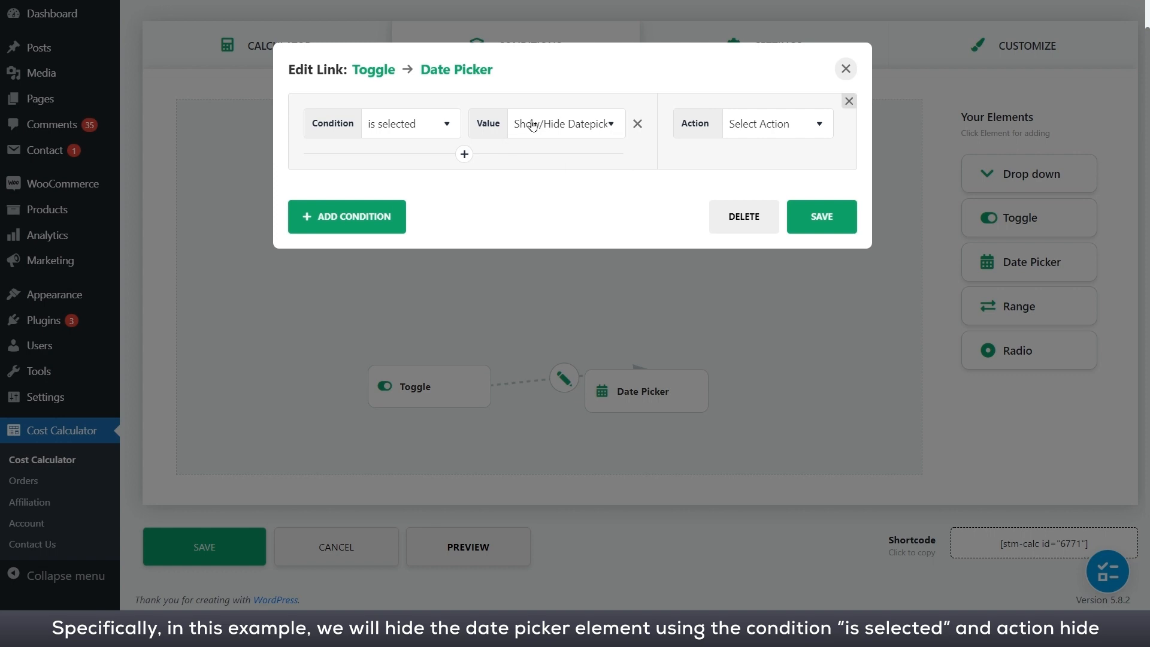
left_click(774, 123)
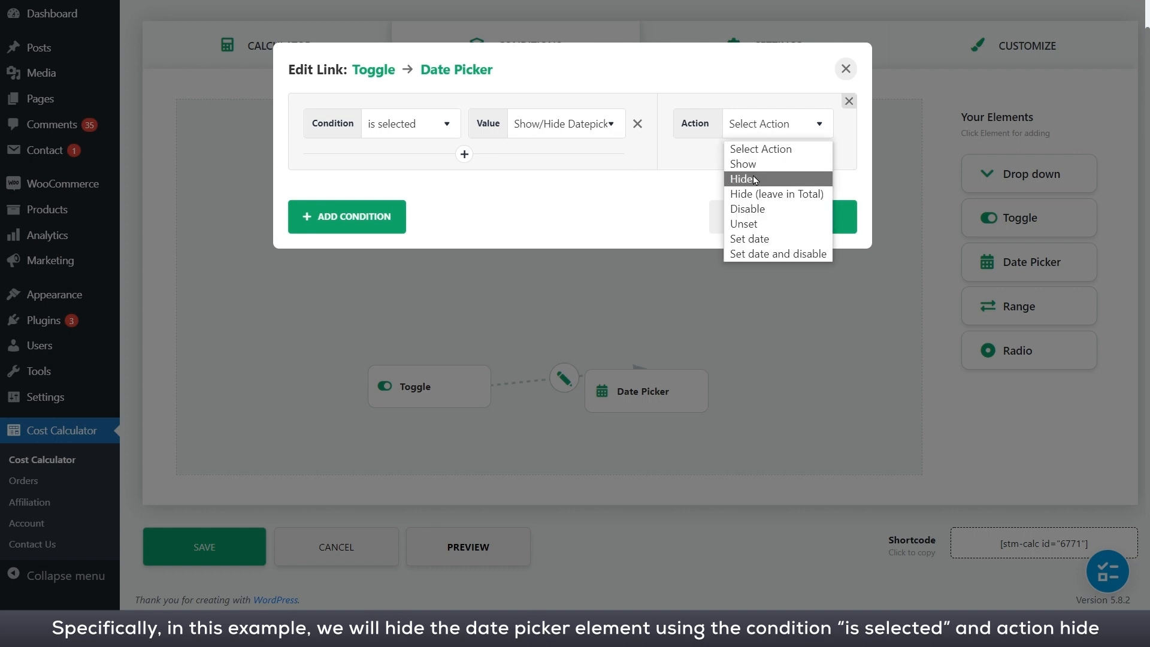
left_click(742, 179)
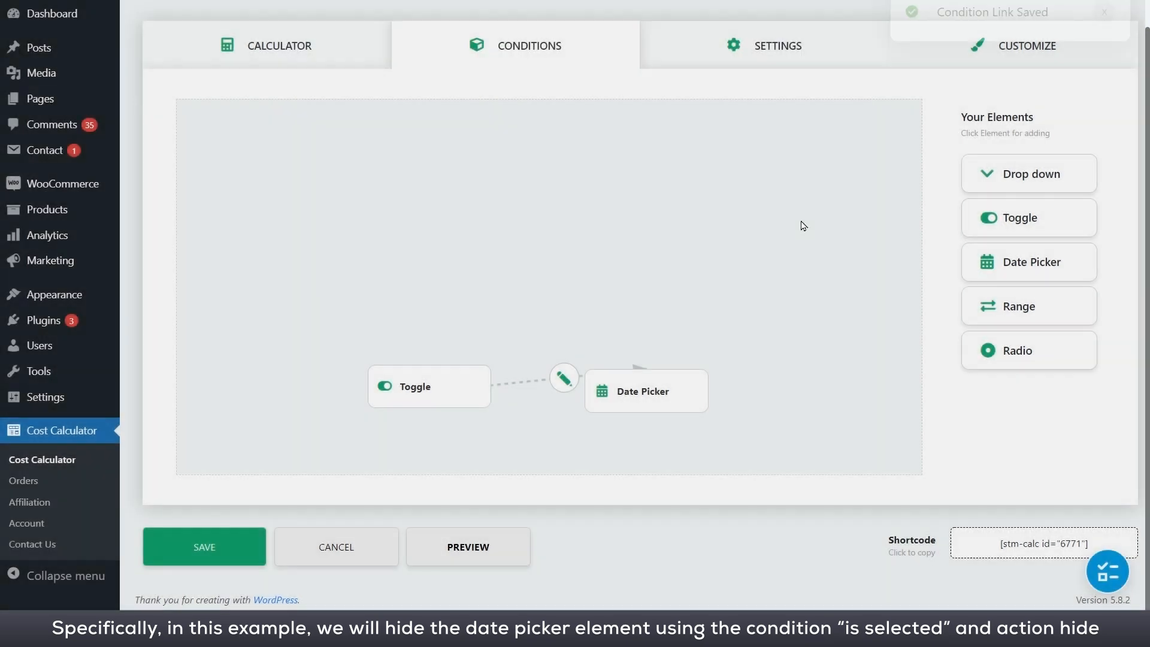
- Preview the calculator and switch the toggle on to confirm Date Picker hides
left_click(467, 546)
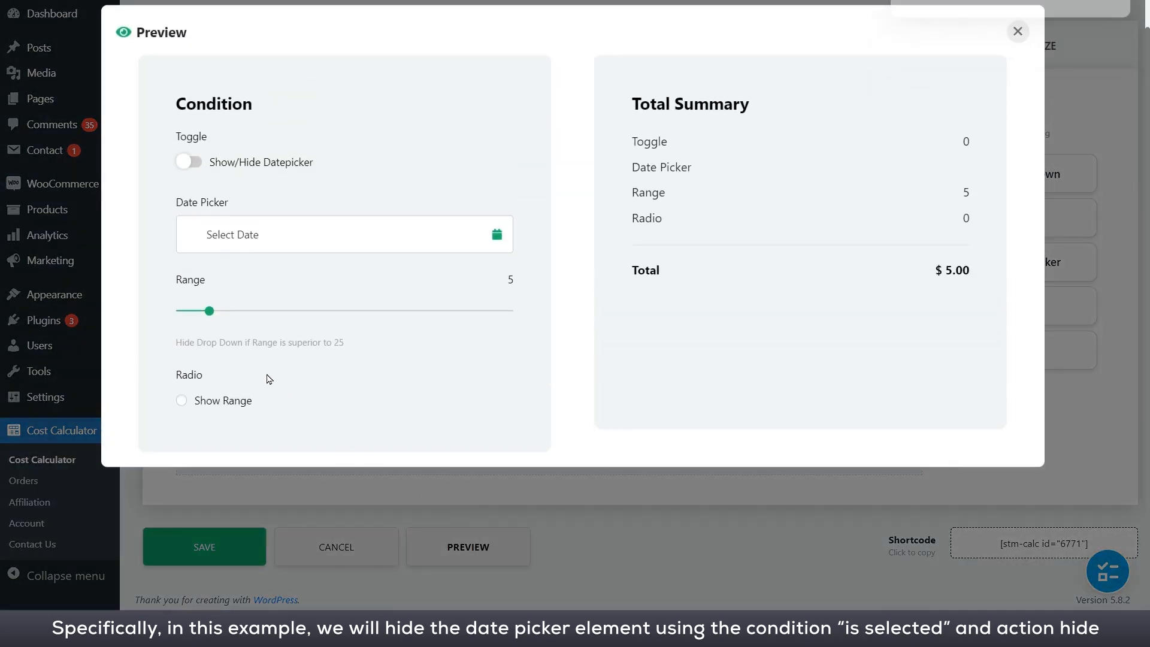
left_click(188, 161)
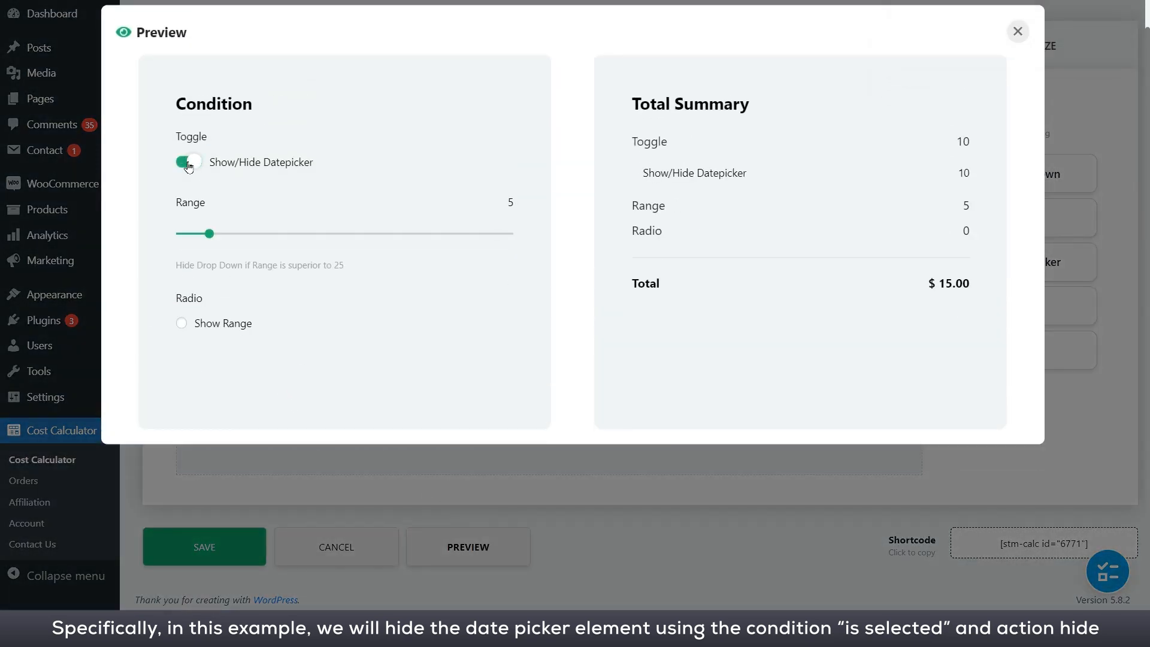
left_click(1016, 31)
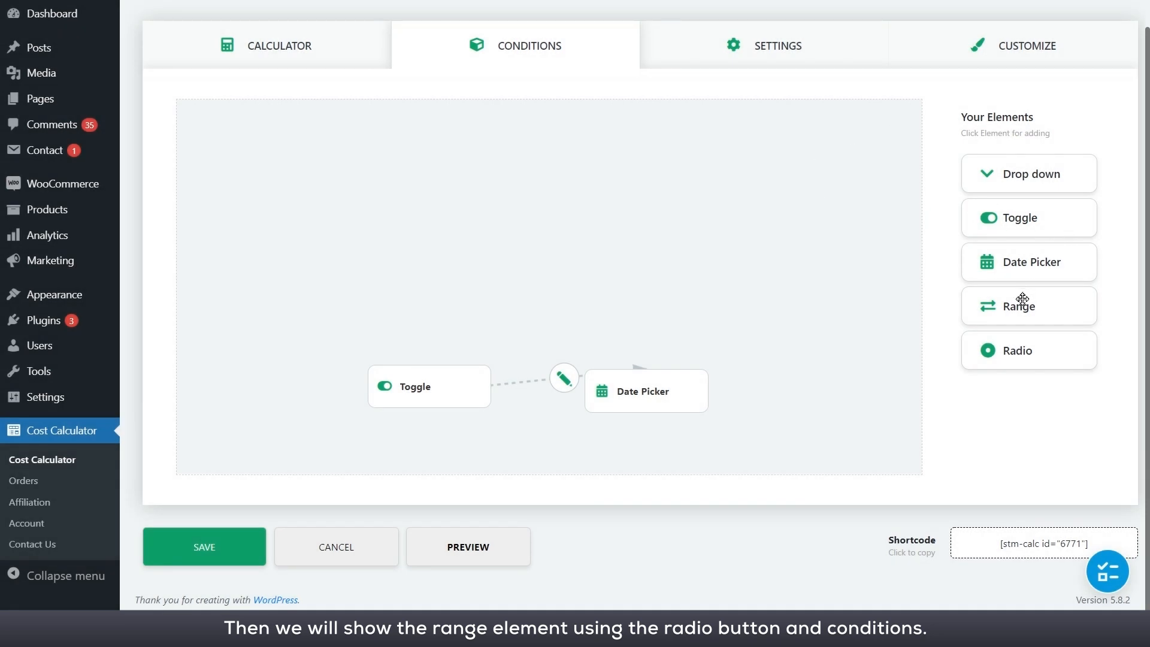
- Place the Radio element from Your Elements onto the conditions canvas
left_click(1028, 350)
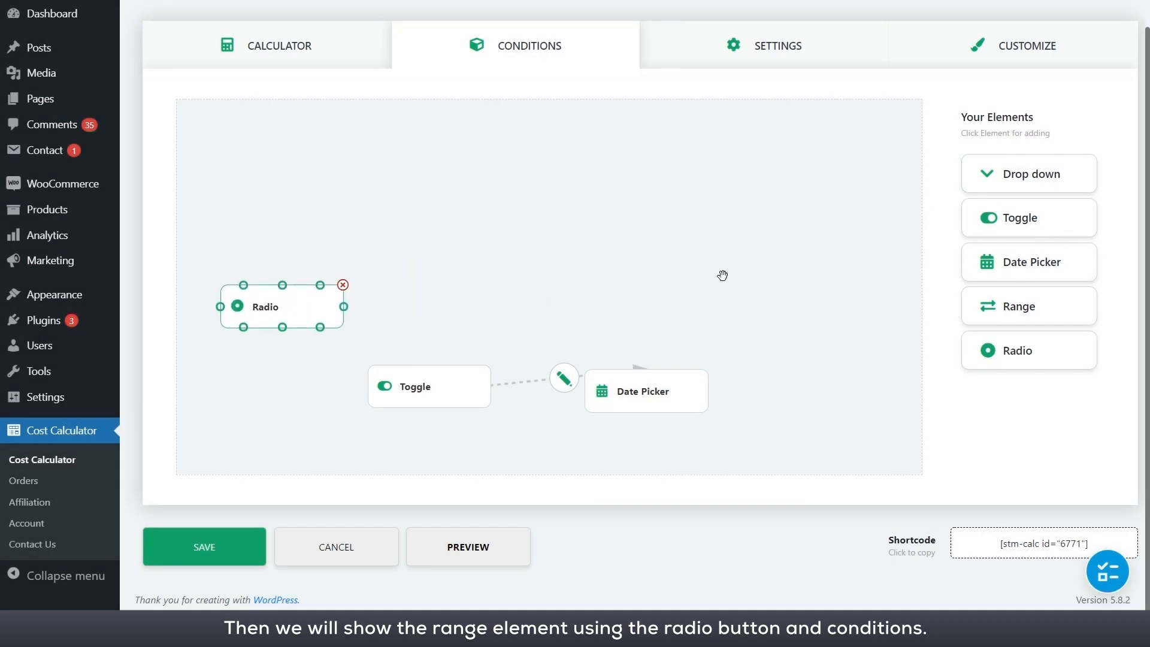
mouse_move(1037, 268)
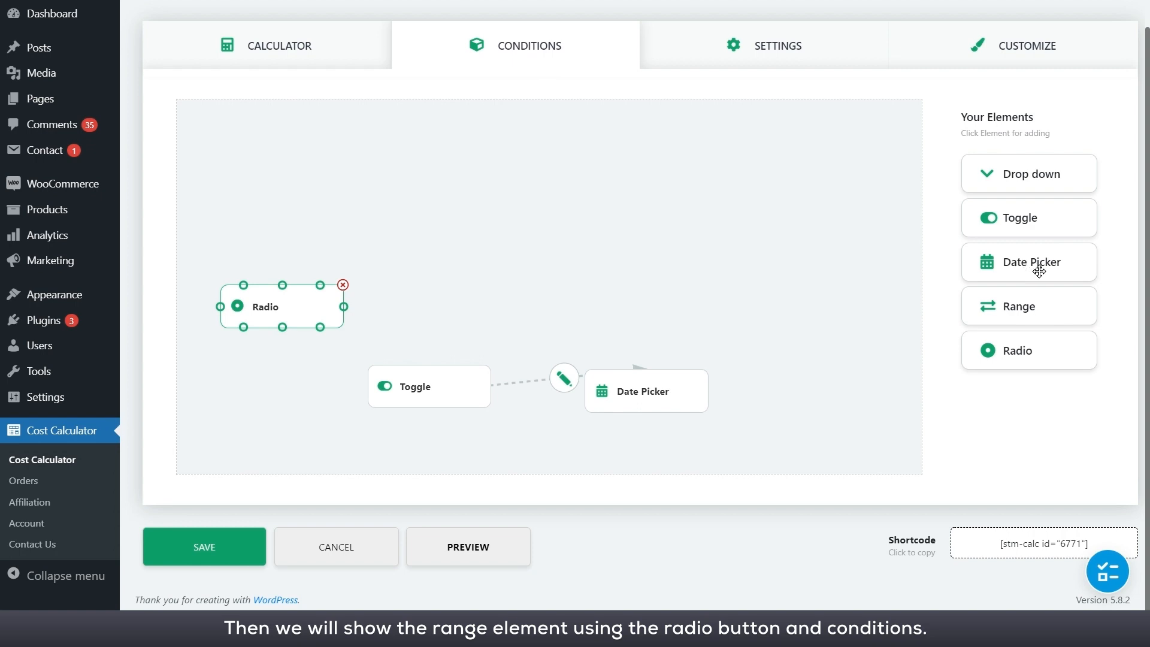
left_click(1028, 306)
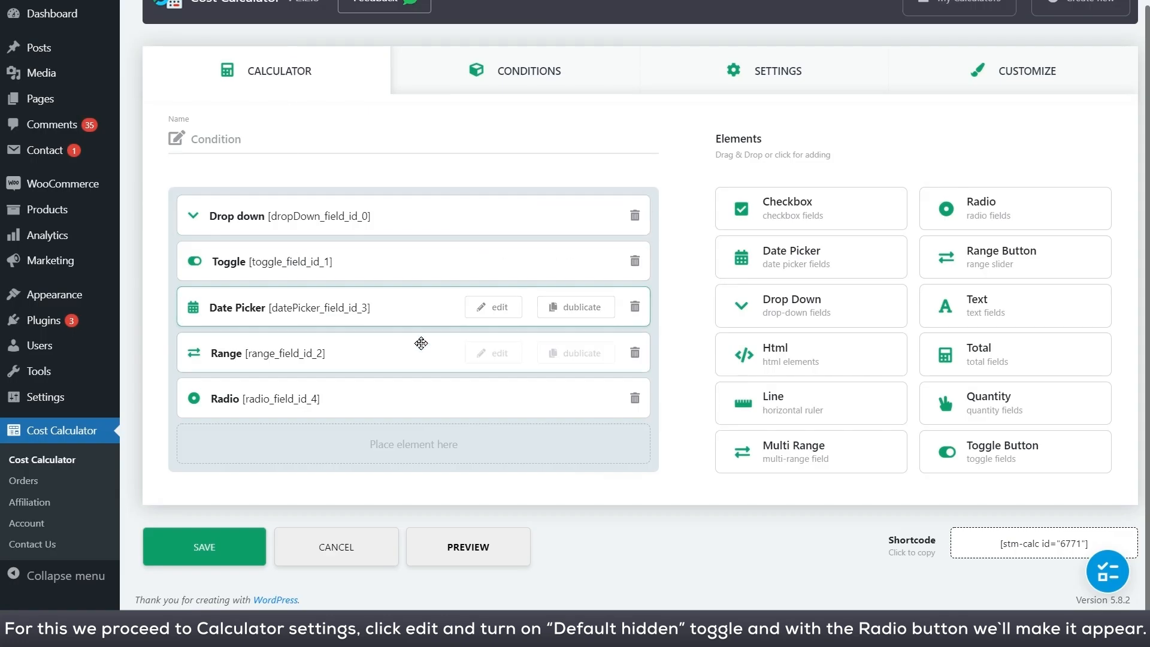
- Turn on Default Hidden in the Range field's settings and return to Conditions
left_click(493, 353)
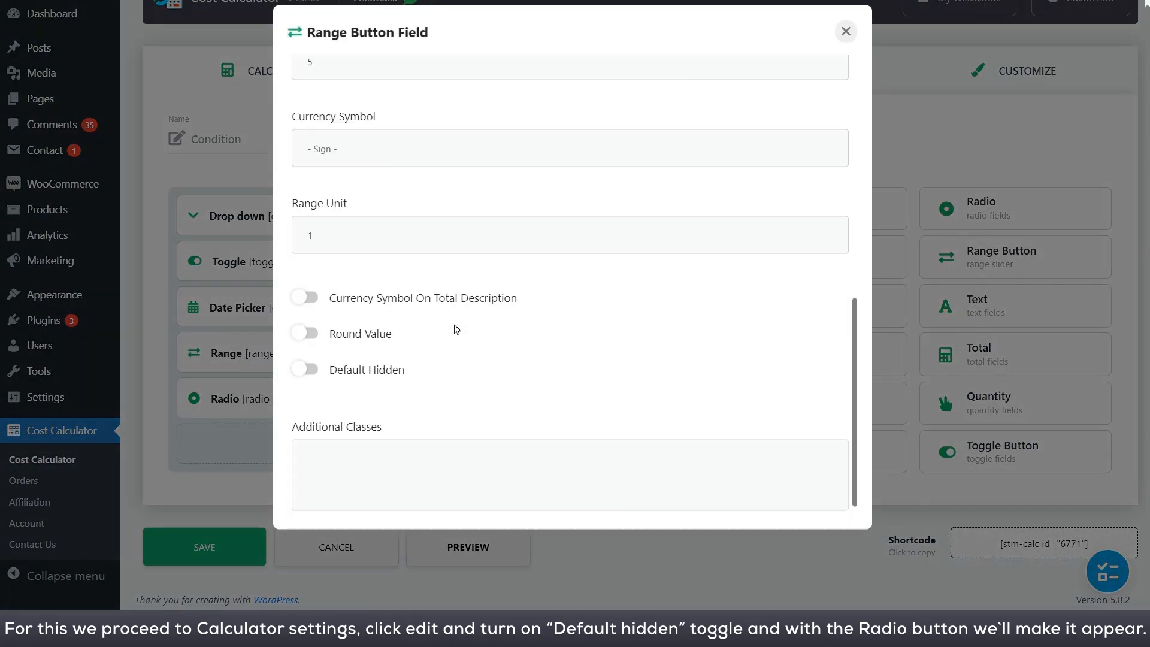
left_click(845, 32)
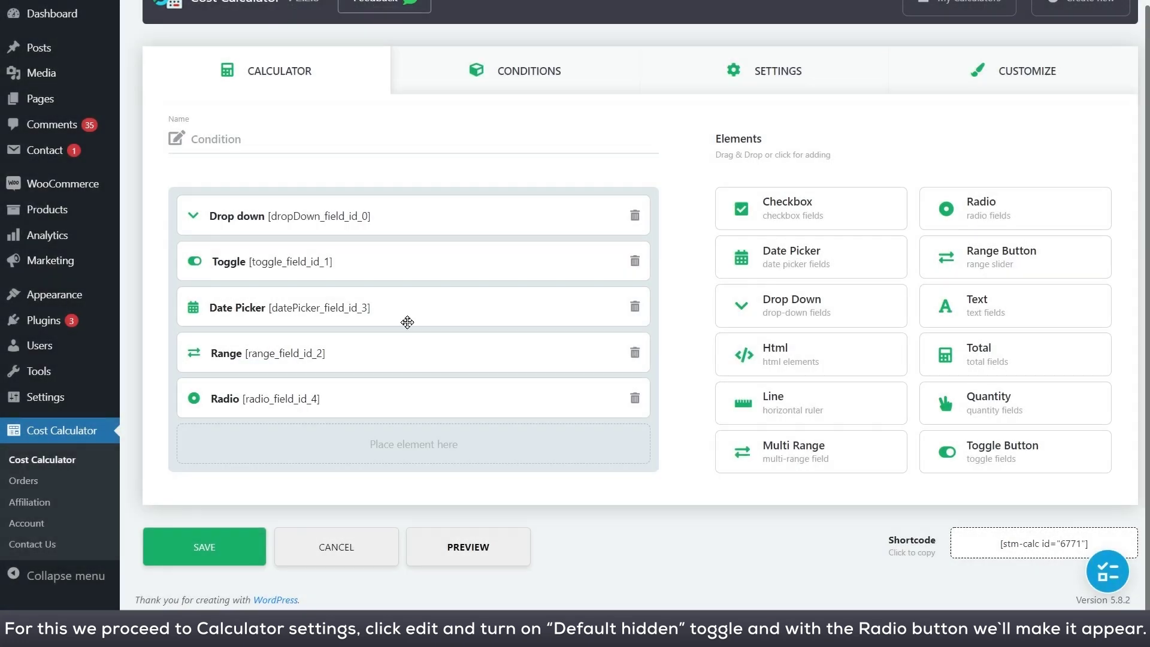
left_click(527, 71)
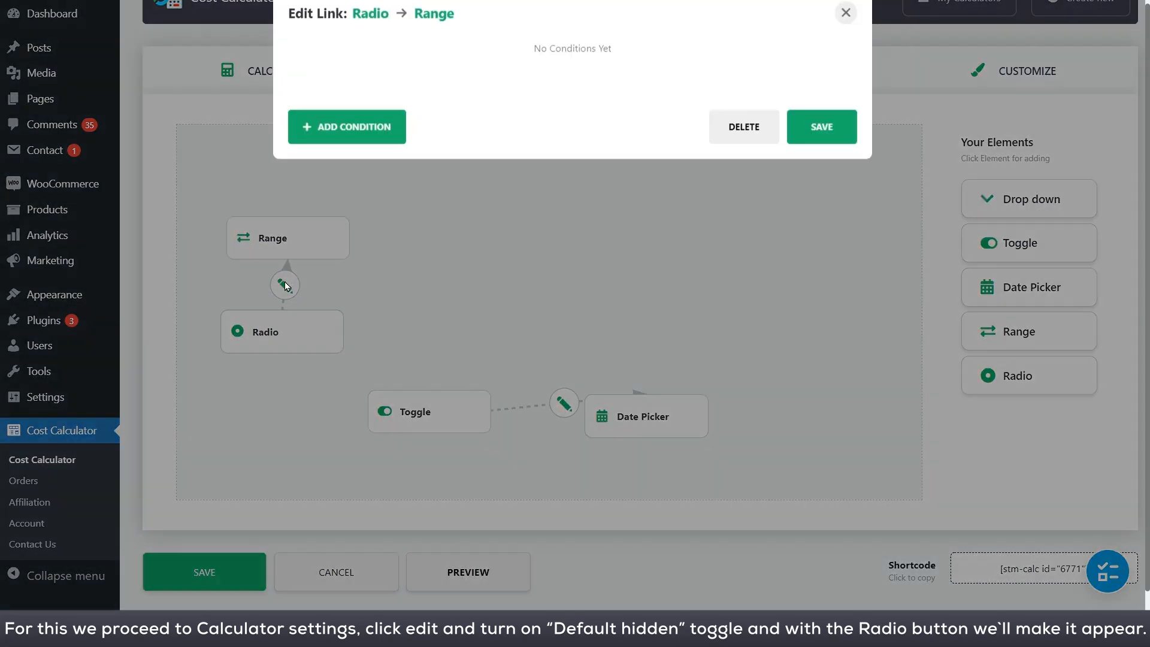
- Add an 'is selected' condition with value Show Range on the Radio to Range link
left_click(346, 126)
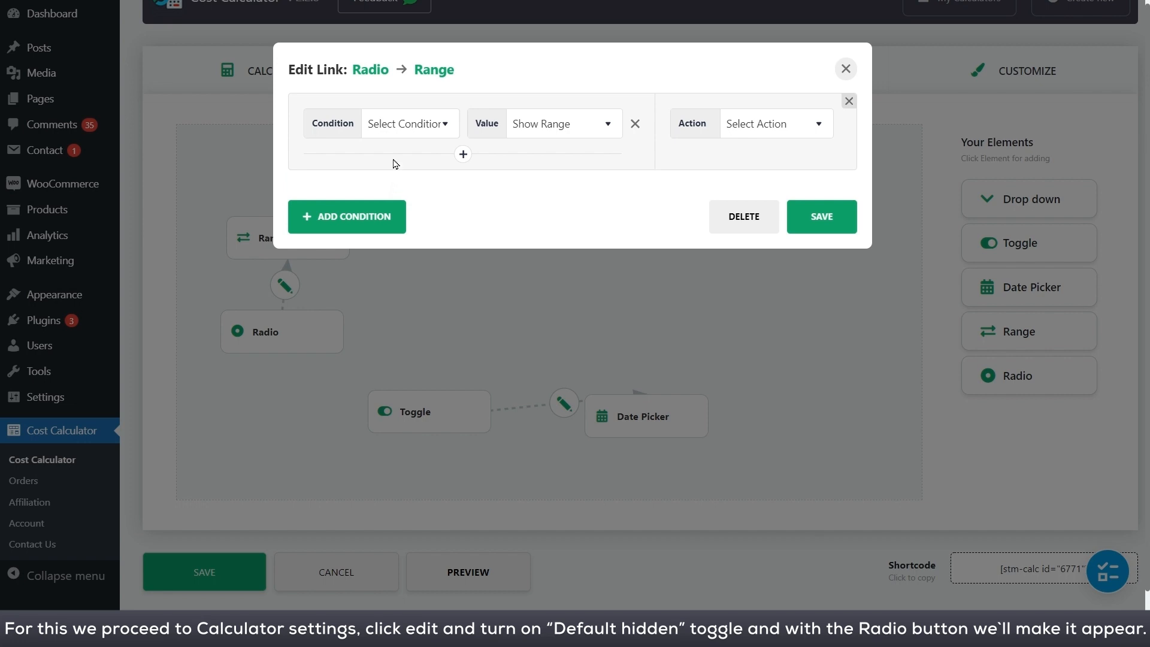
left_click(561, 123)
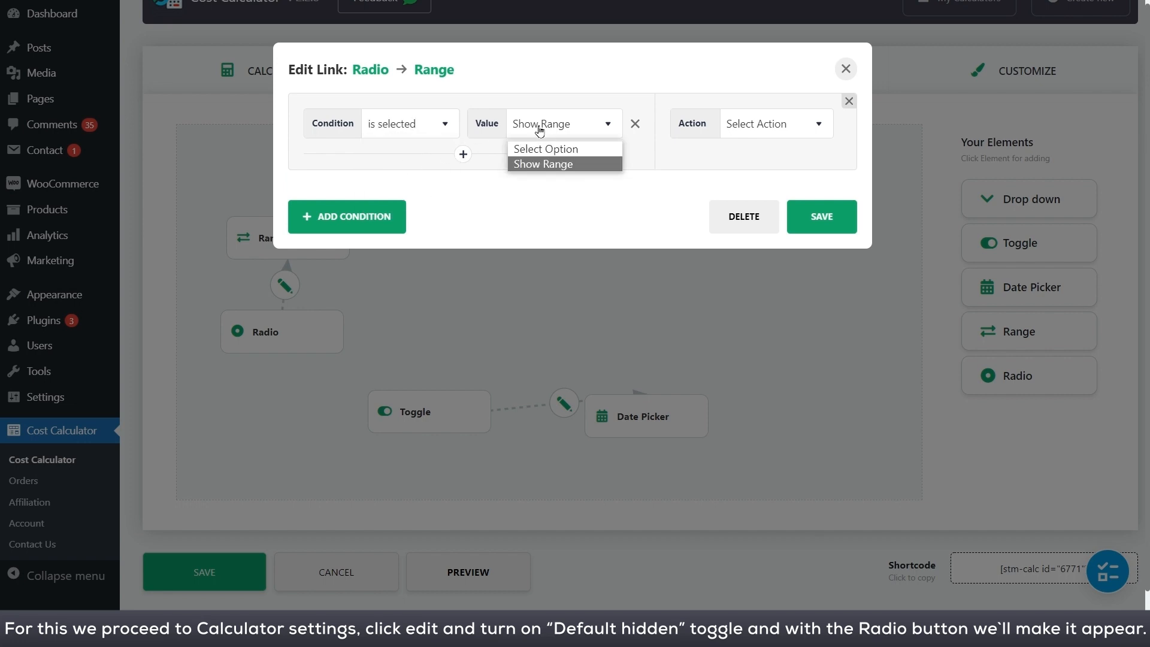
left_click(773, 124)
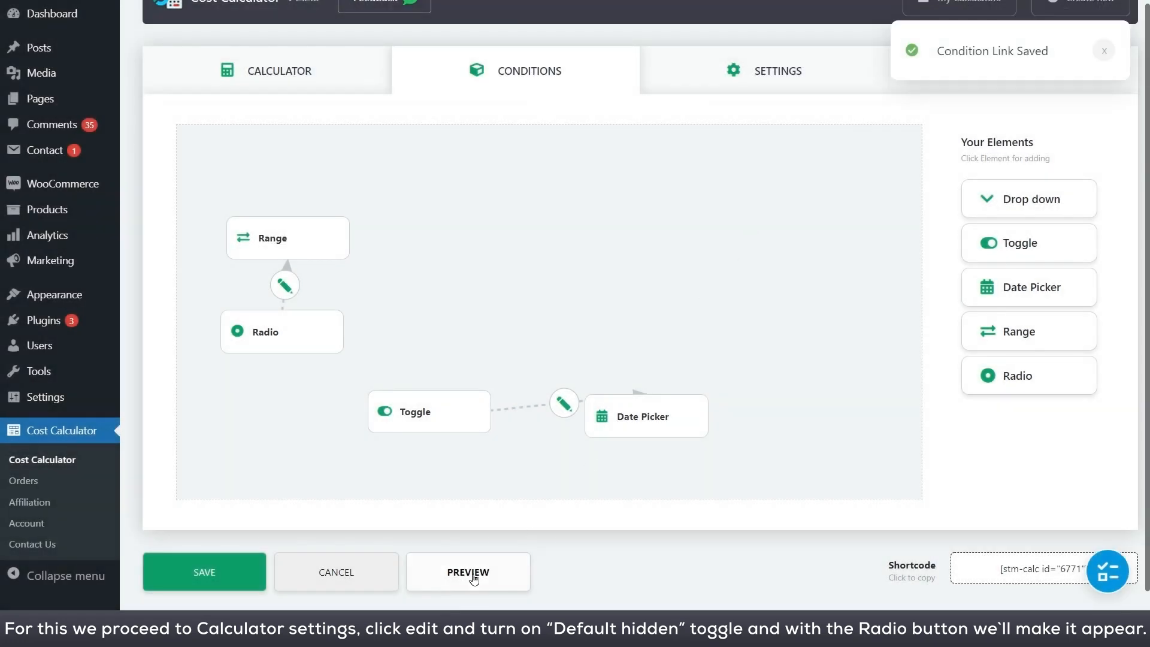
- Preview the calculator and select Show Range to reveal the Range slider
left_click(467, 571)
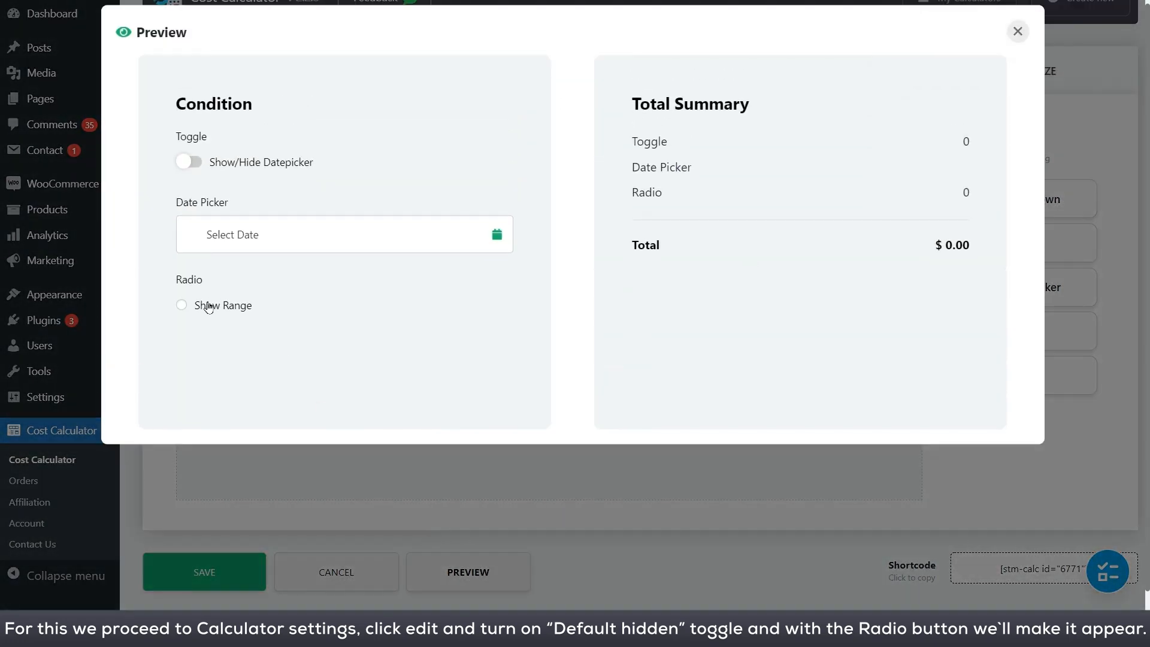
left_click(181, 305)
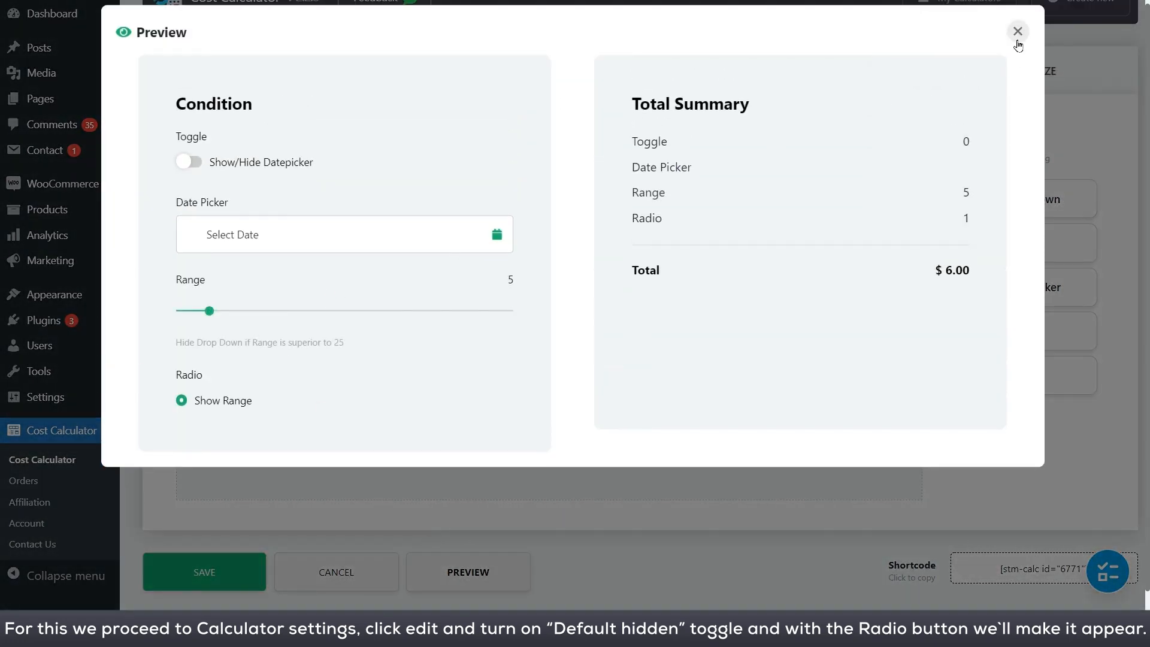
left_click(1017, 32)
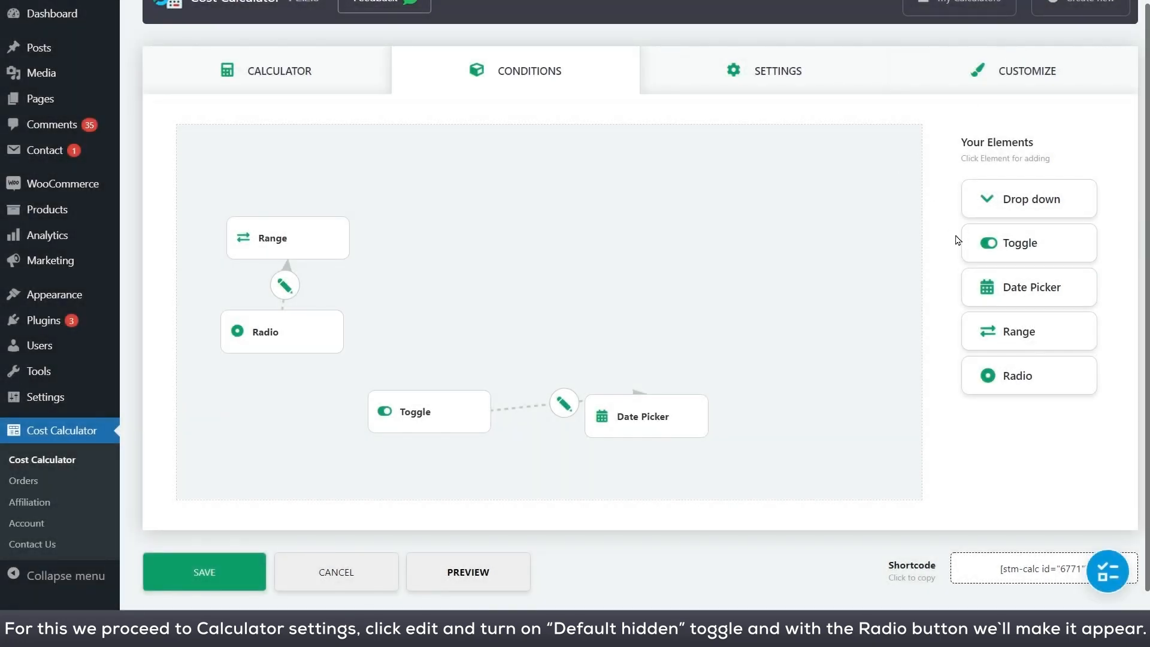
- Add Drop down to the canvas and make the Range link show it above 25
left_click(1027, 198)
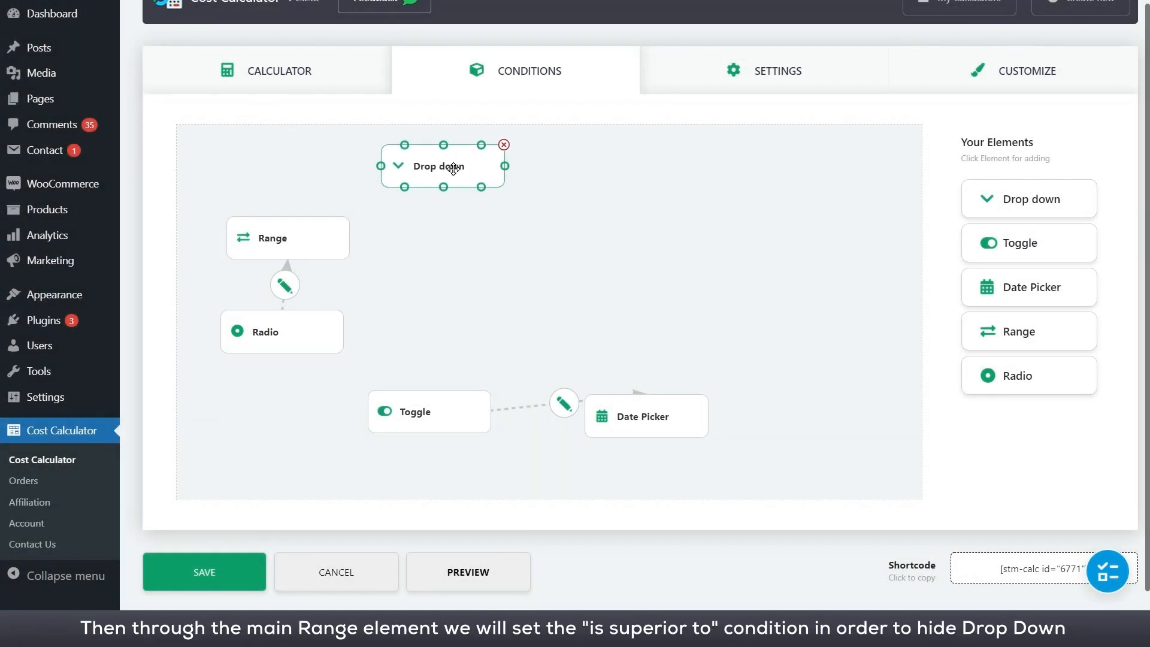
left_click(288, 237)
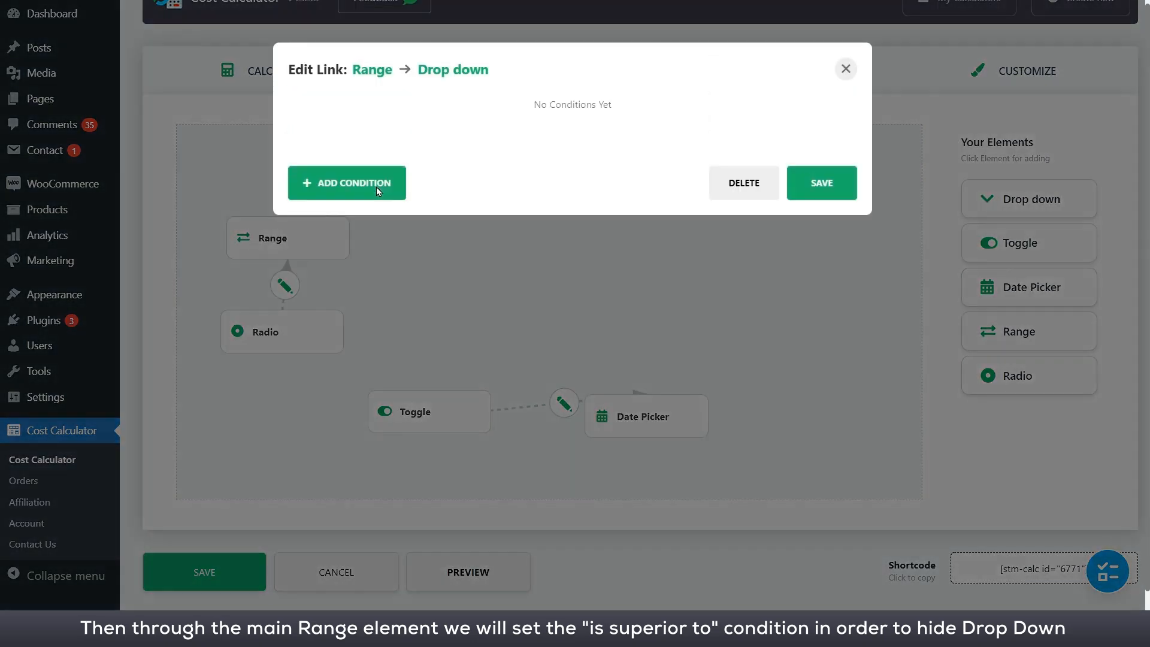
left_click(346, 182)
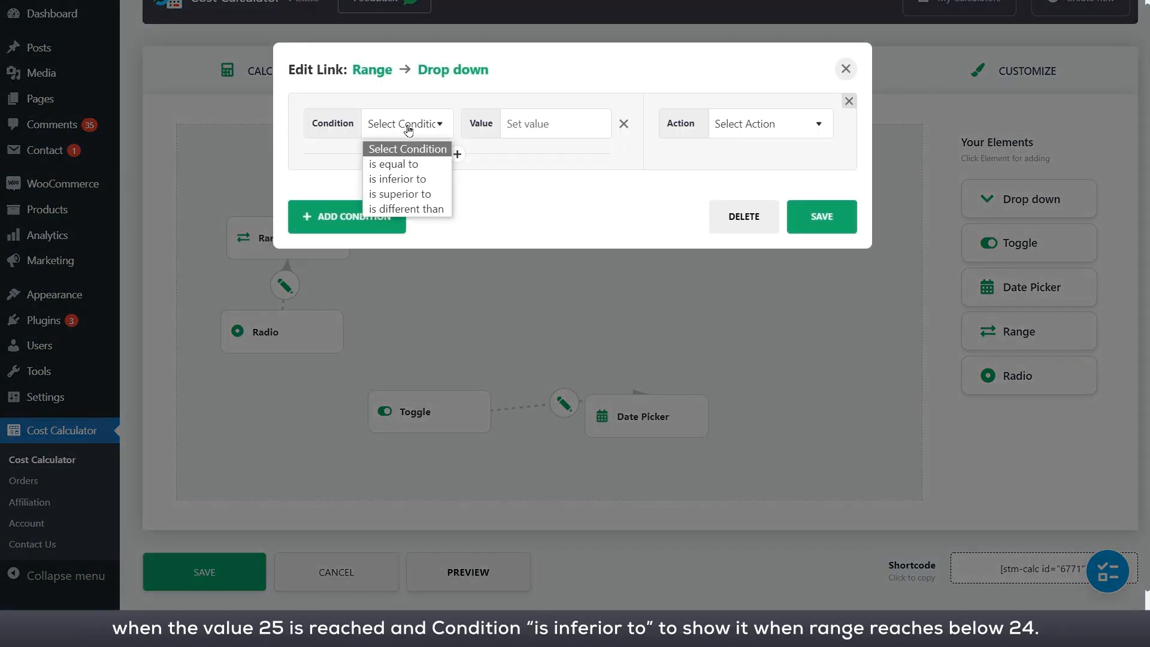
left_click(400, 193)
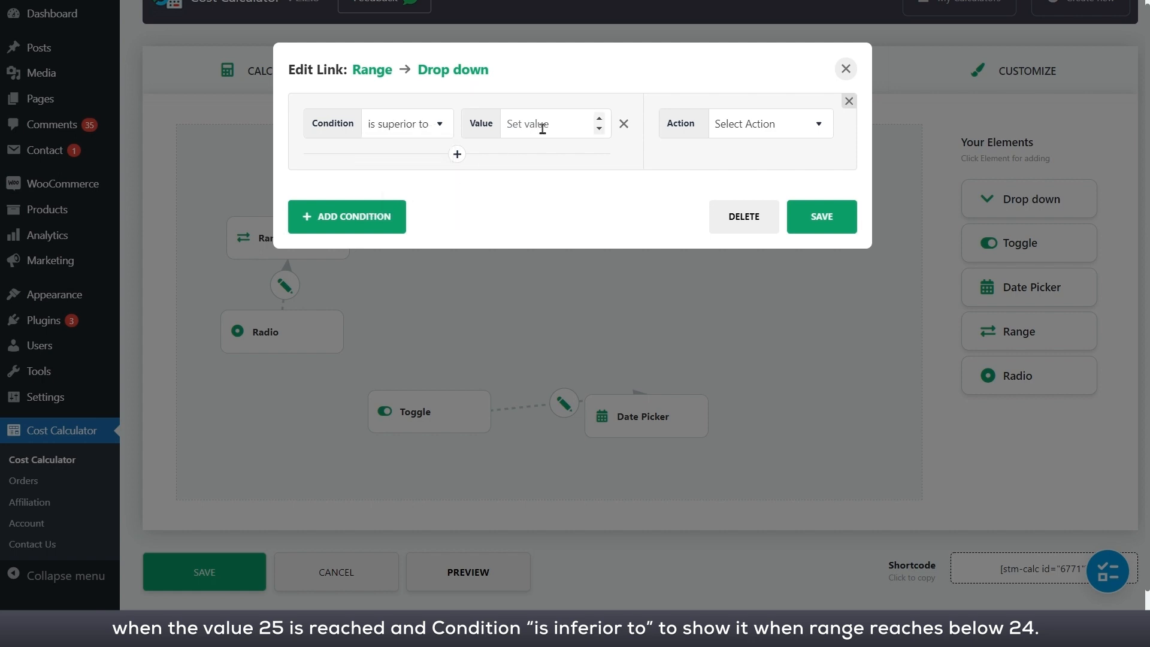
left_click(546, 123)
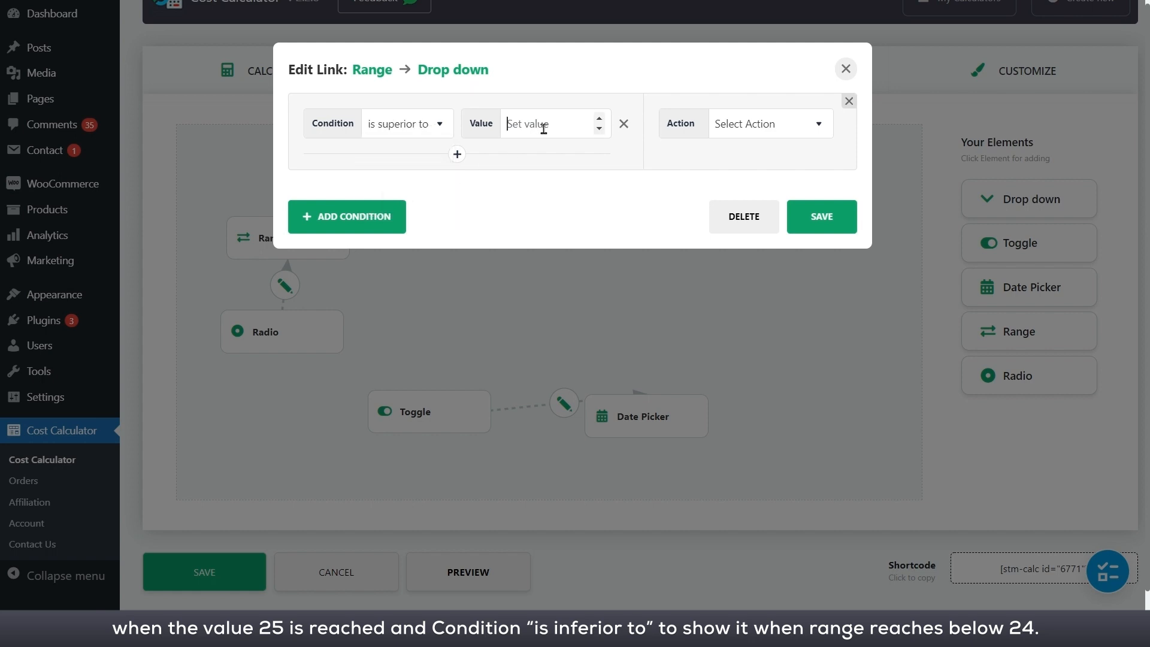
left_click(768, 123)
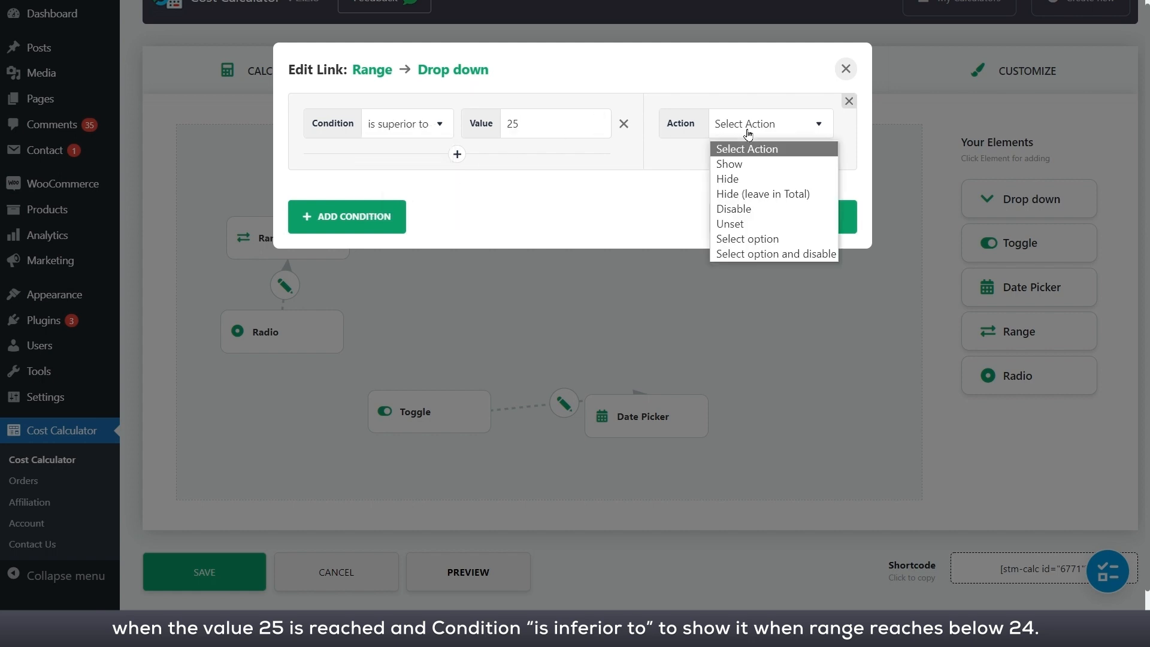
left_click(729, 163)
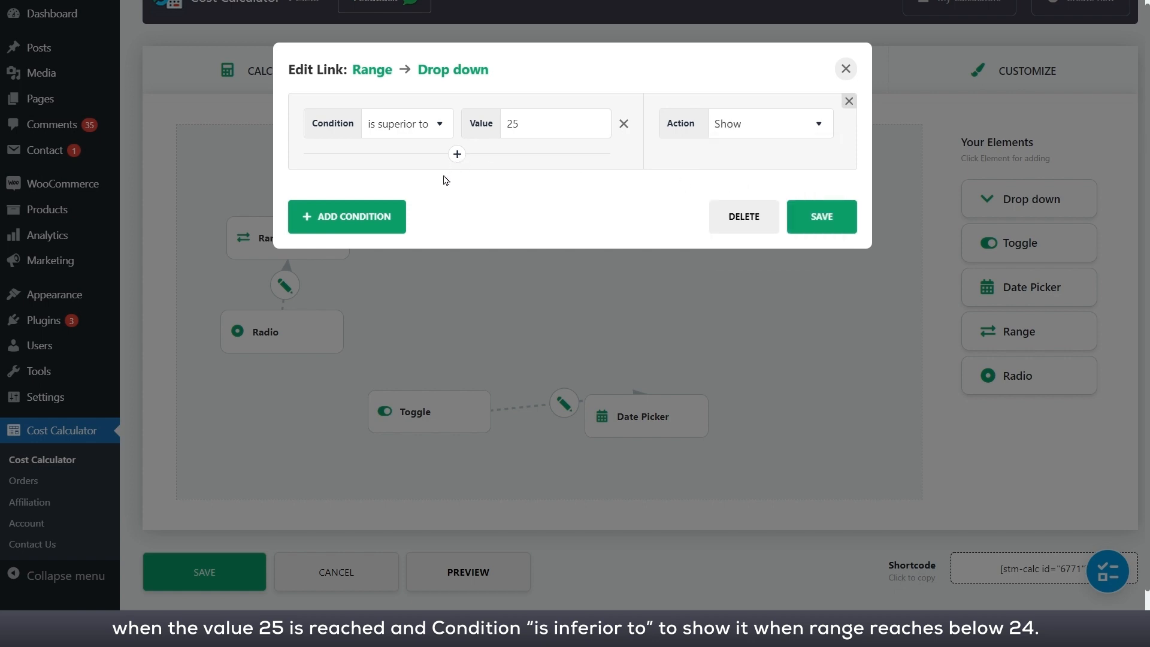
- Add a second 'is inferior to' condition with its threshold value to hide the dropdown
left_click(346, 217)
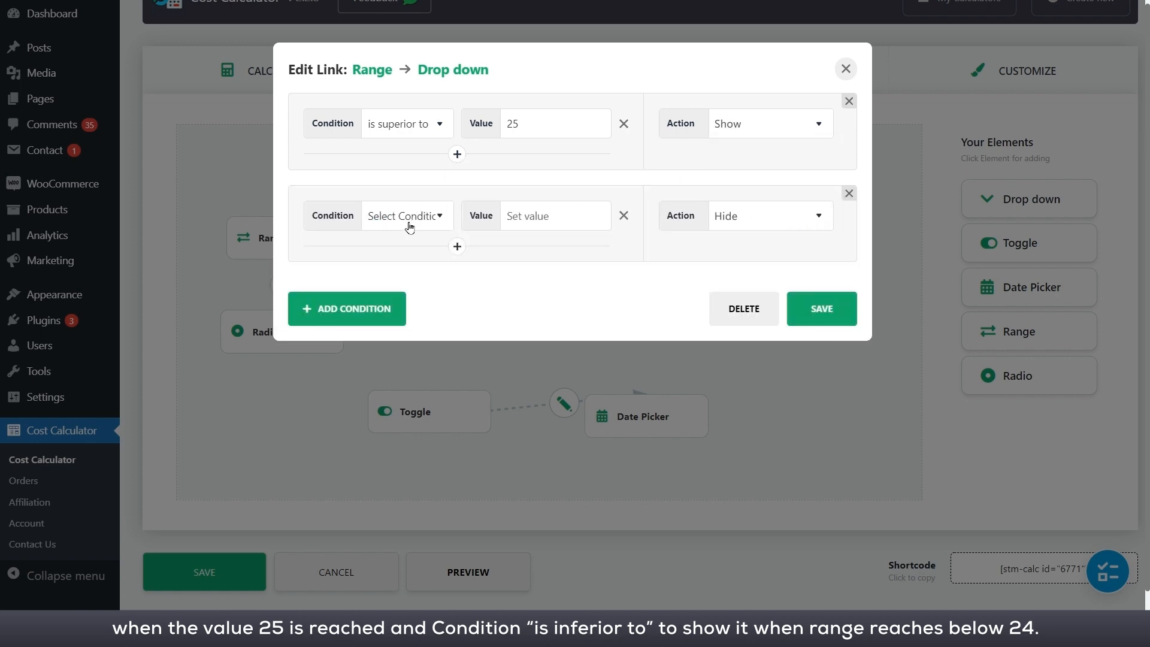
left_click(407, 216)
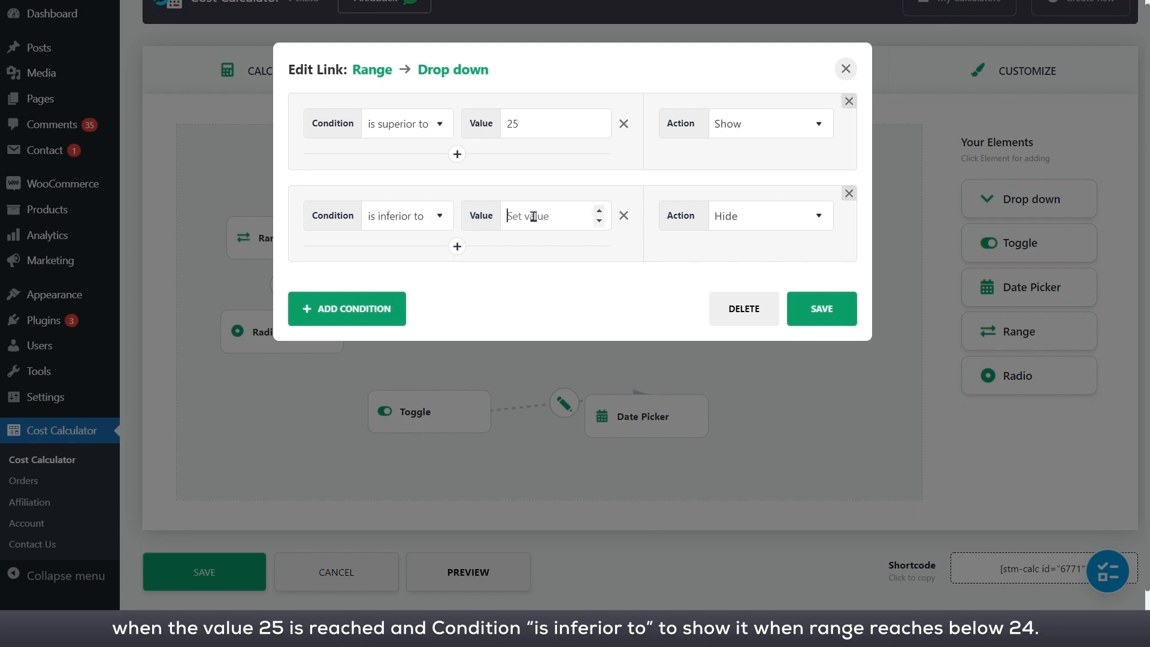
left_click(820, 308)
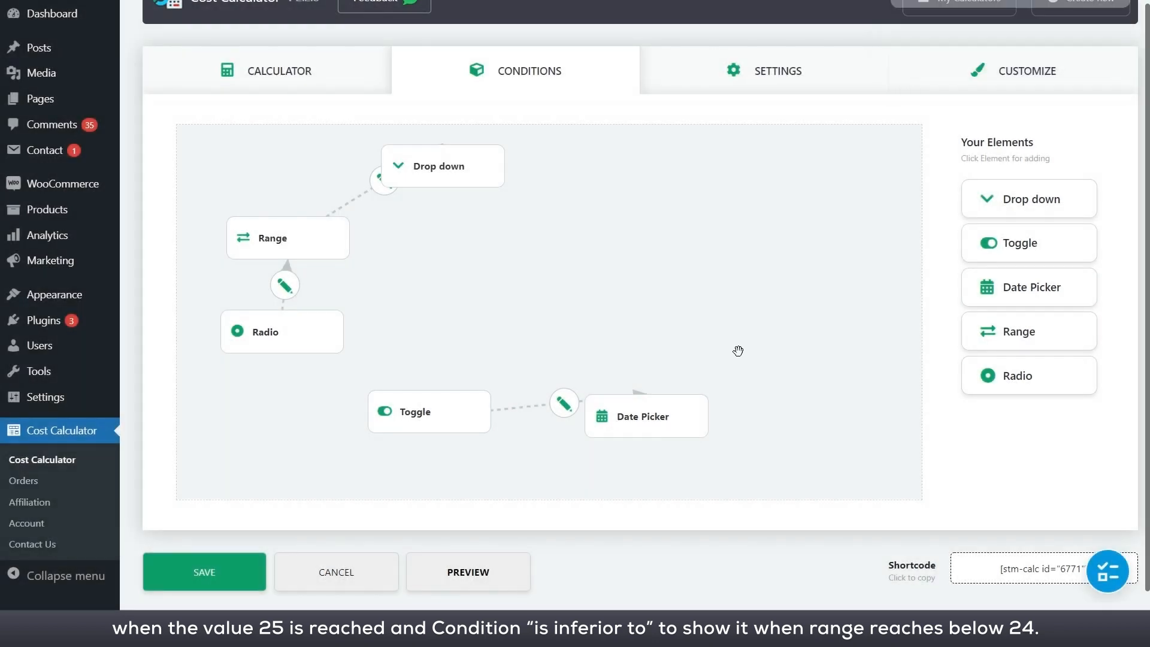
left_click(467, 571)
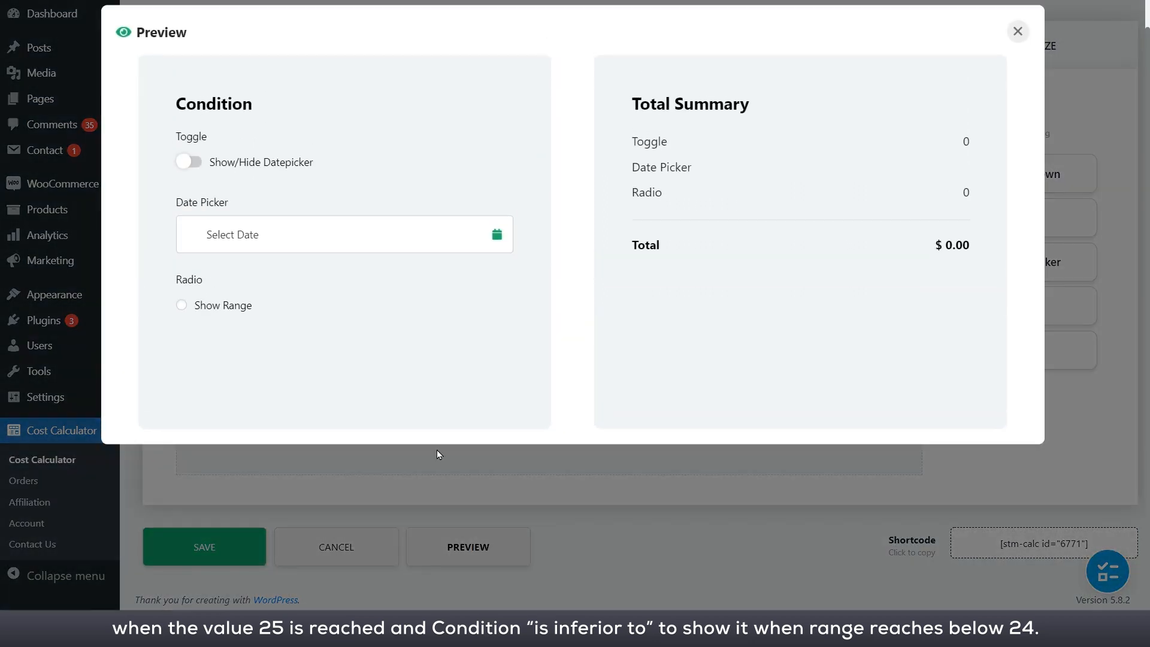
left_click(181, 305)
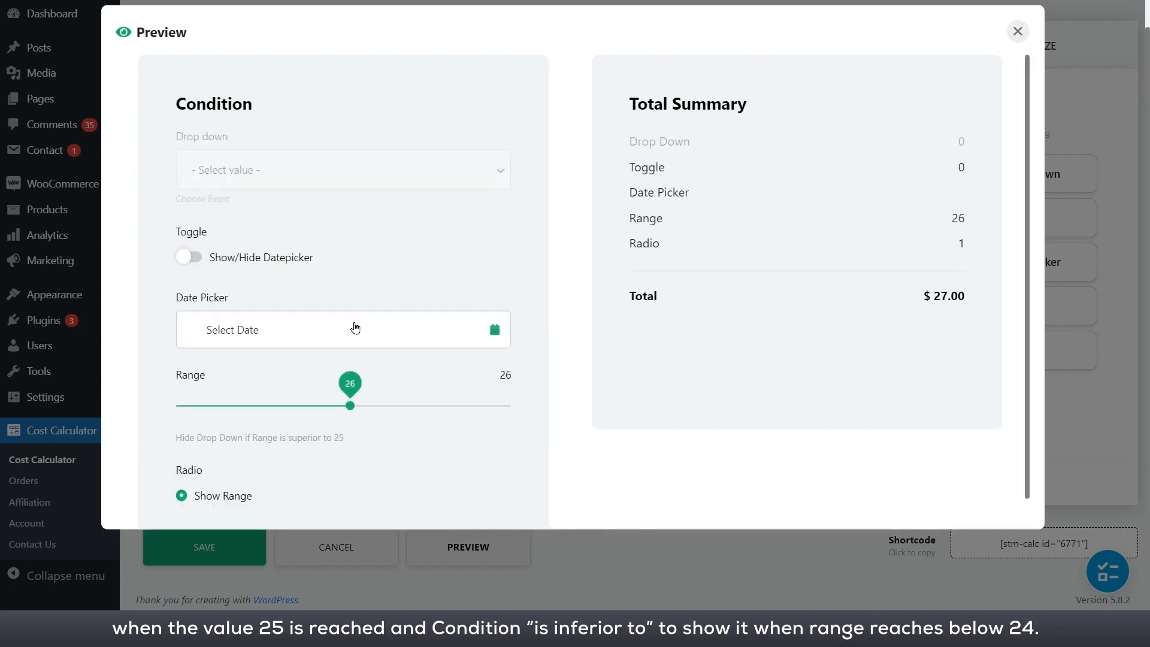
left_click(1016, 31)
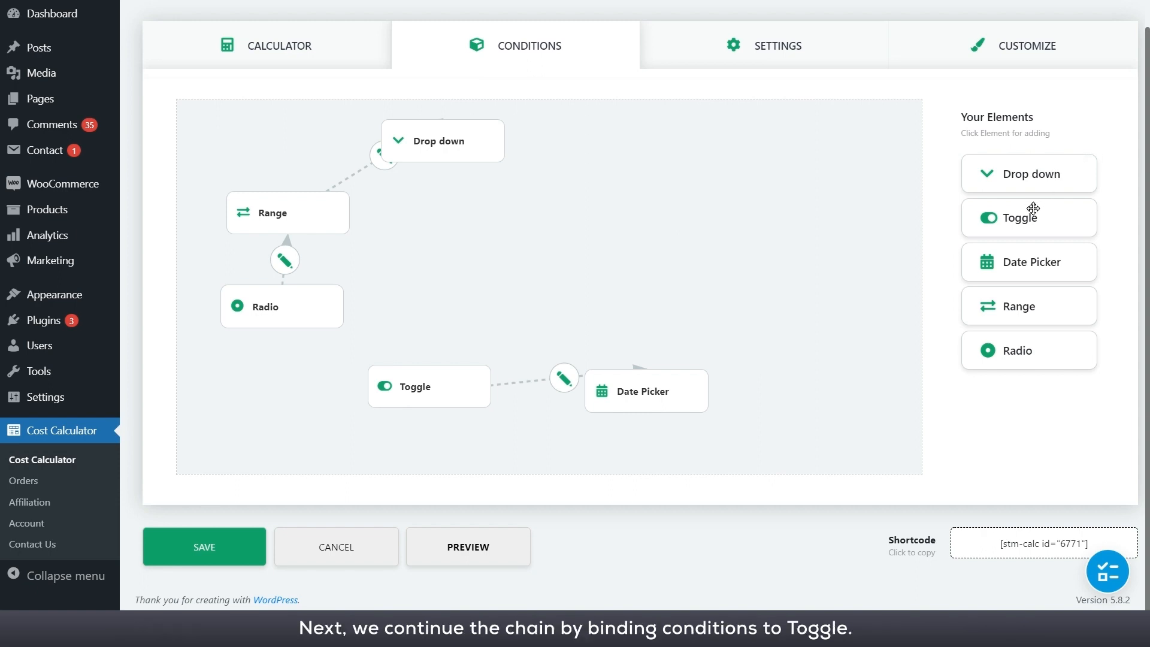
- Add a Toggle, connect Drop down to it, and add an 'is selected Disable Toggle' condition
left_click(1027, 217)
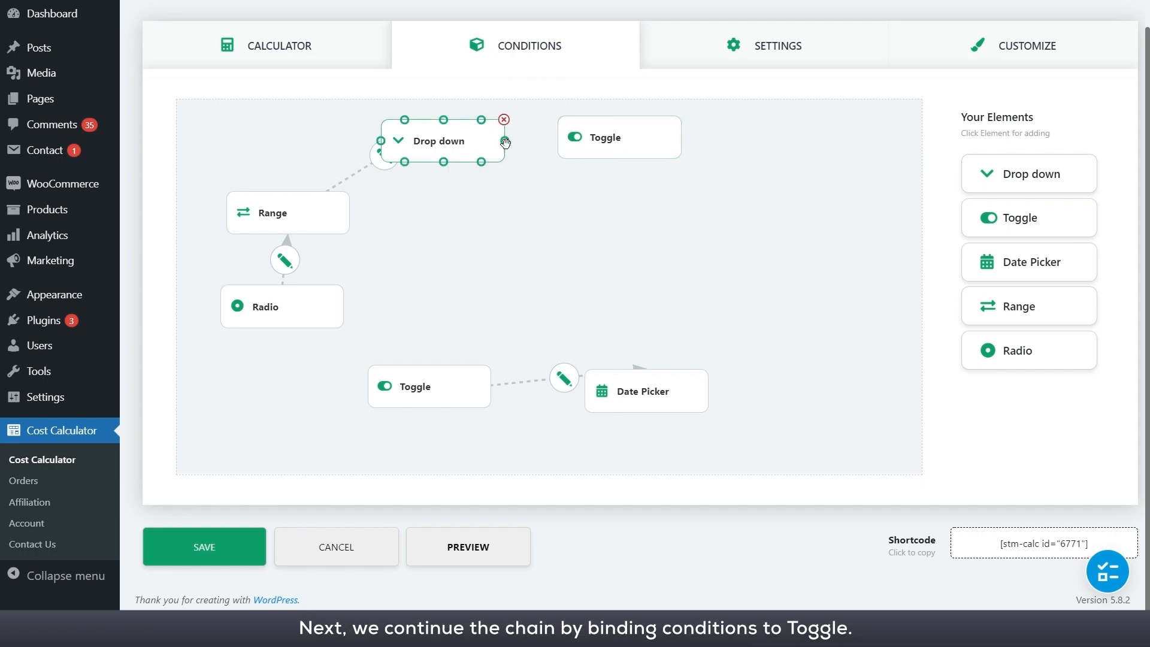
left_click(504, 141)
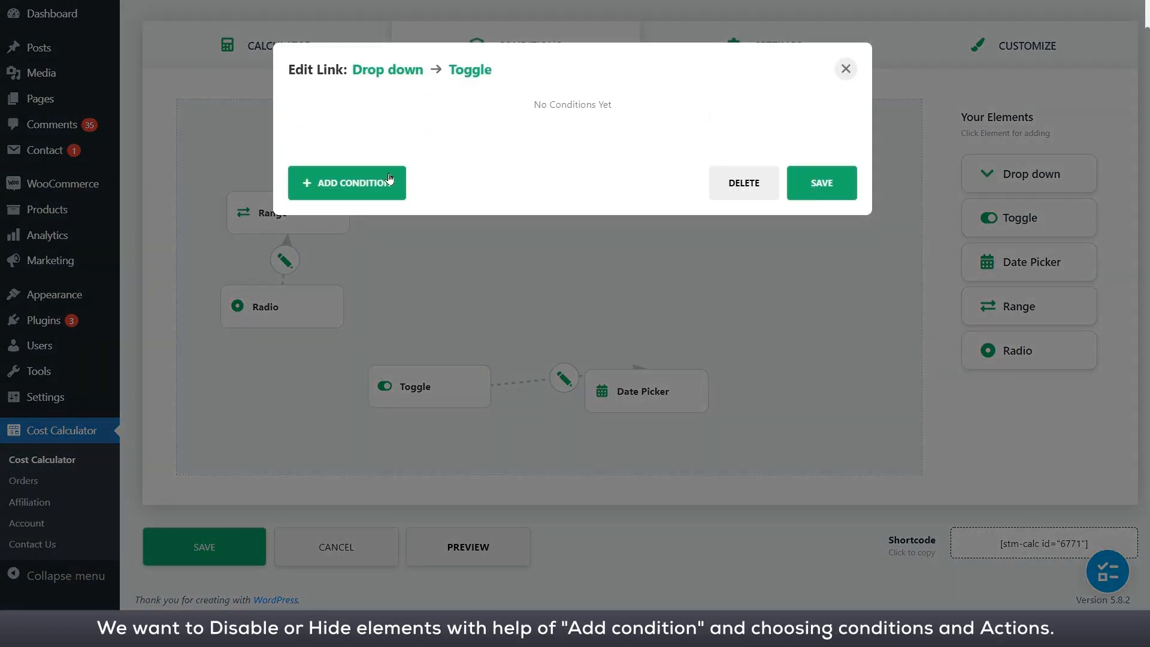
left_click(346, 183)
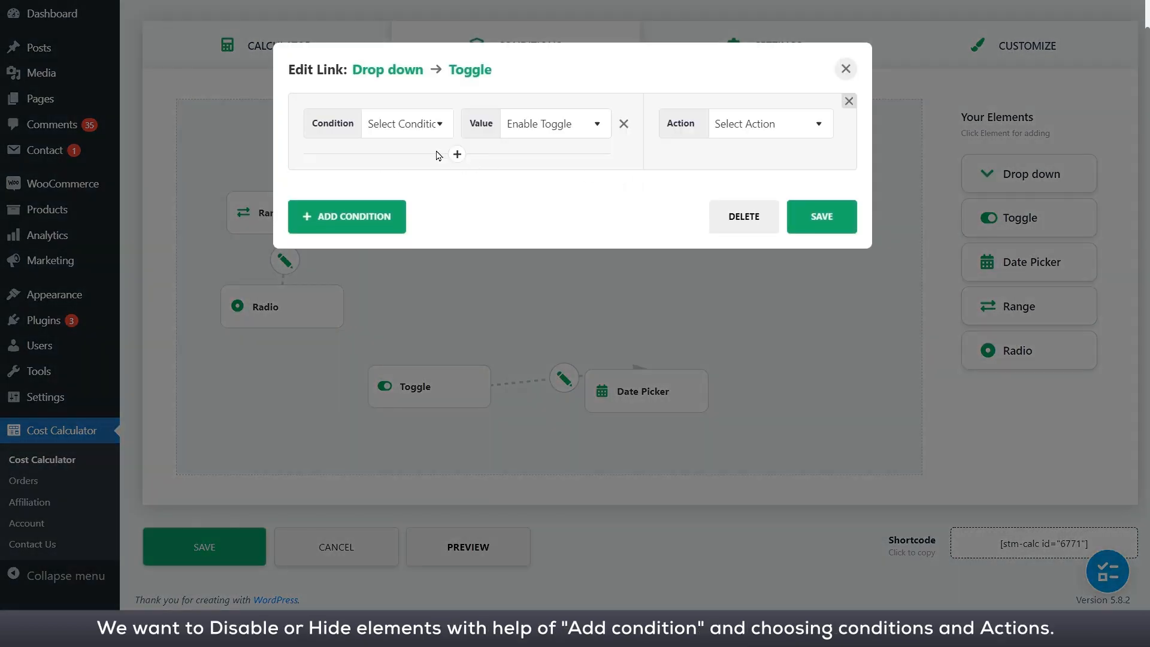
left_click(406, 123)
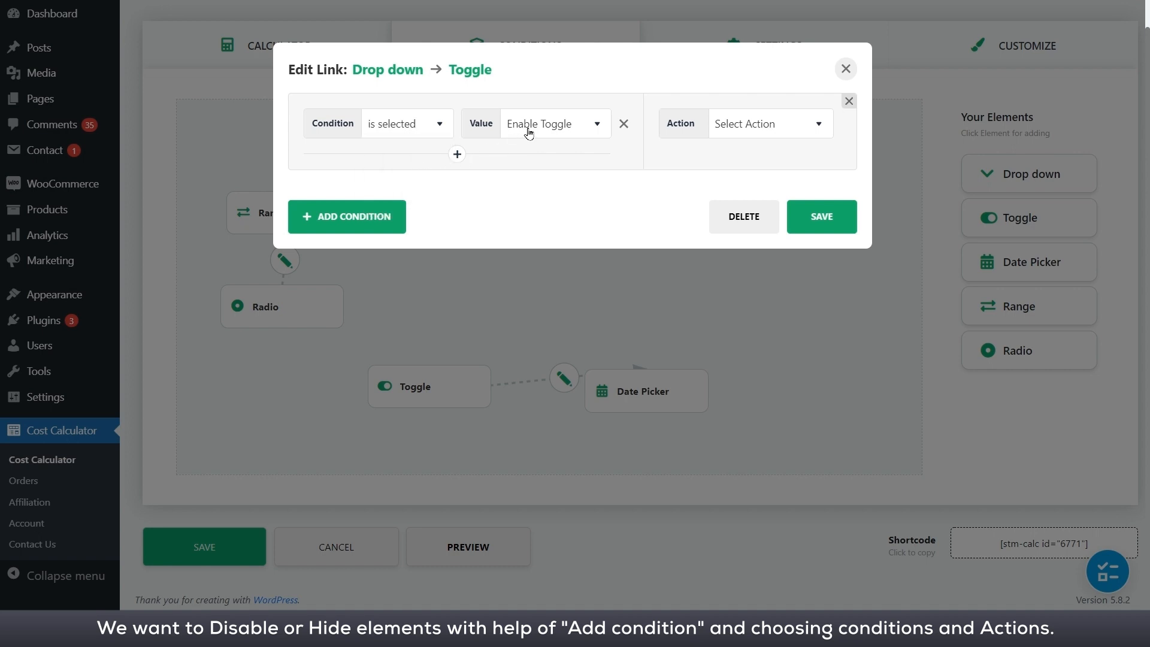
left_click(768, 123)
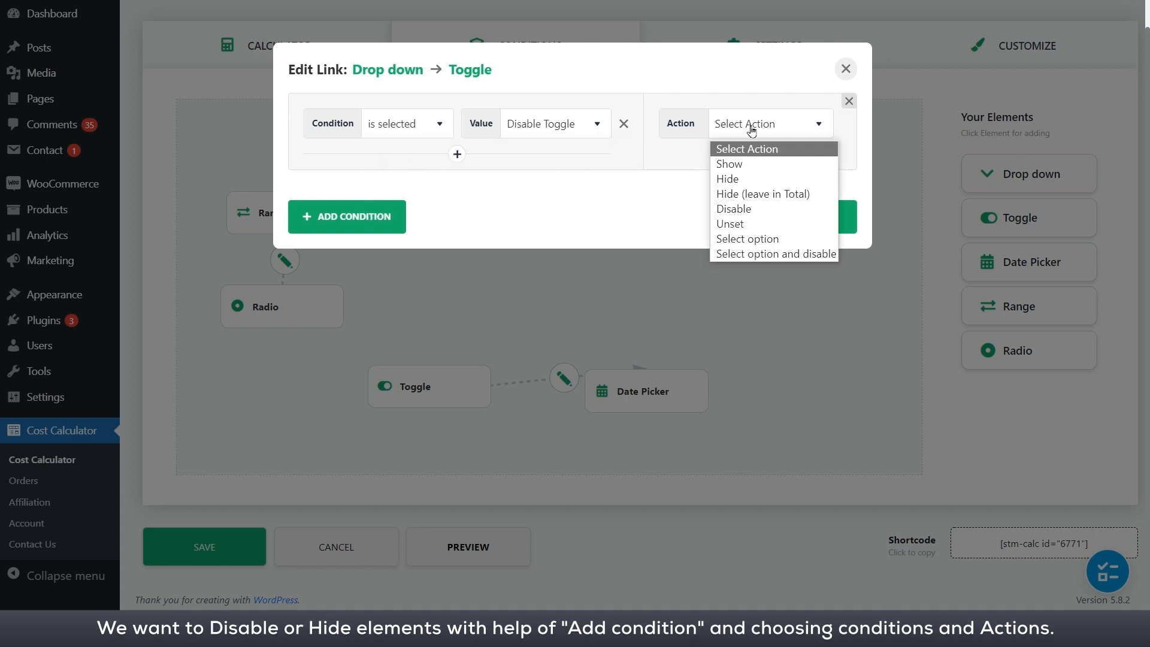
mouse_move(743, 179)
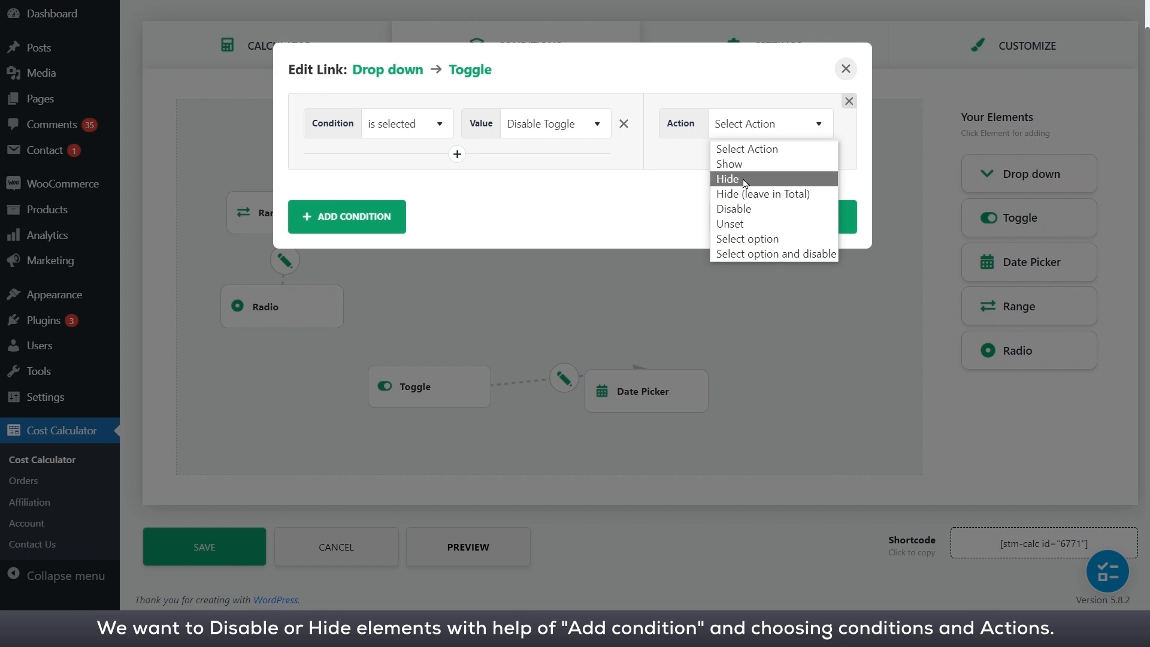
- Add a second 'is selected Hide Toggle' condition, choose its action, and save the link
left_click(734, 209)
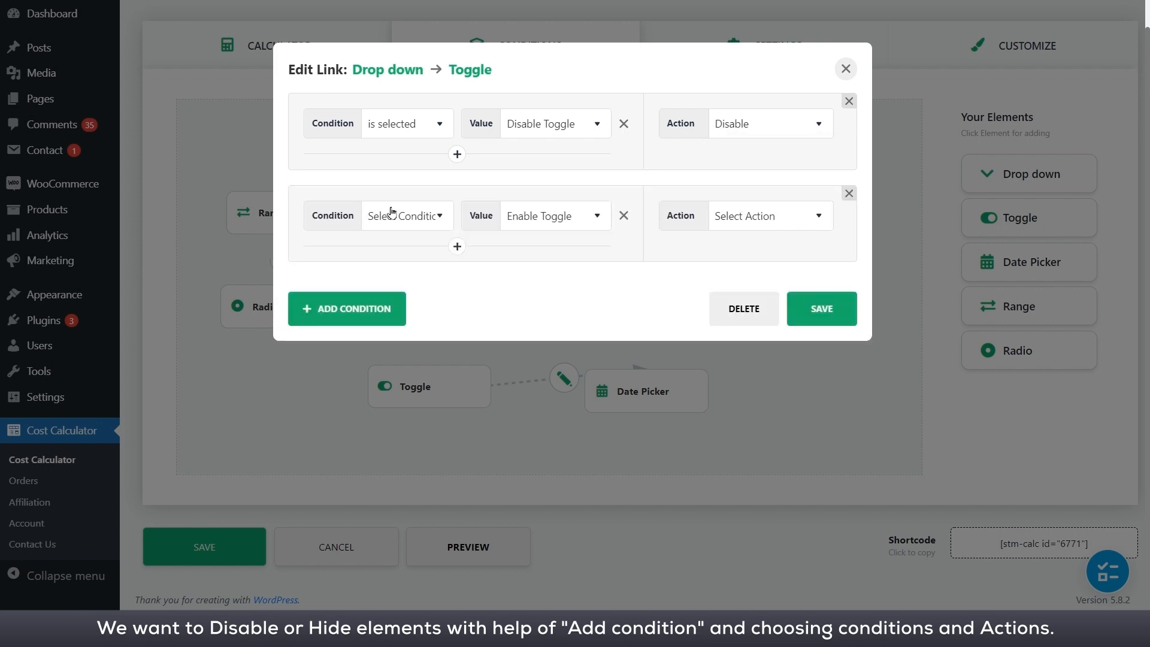
left_click(403, 215)
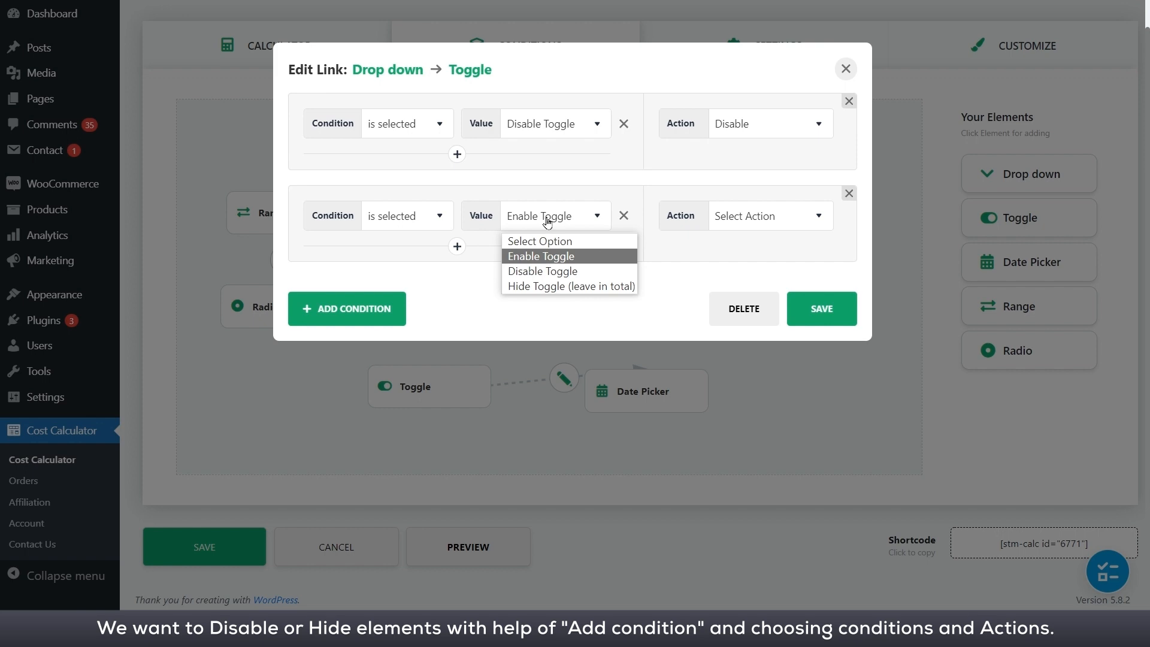
left_click(569, 286)
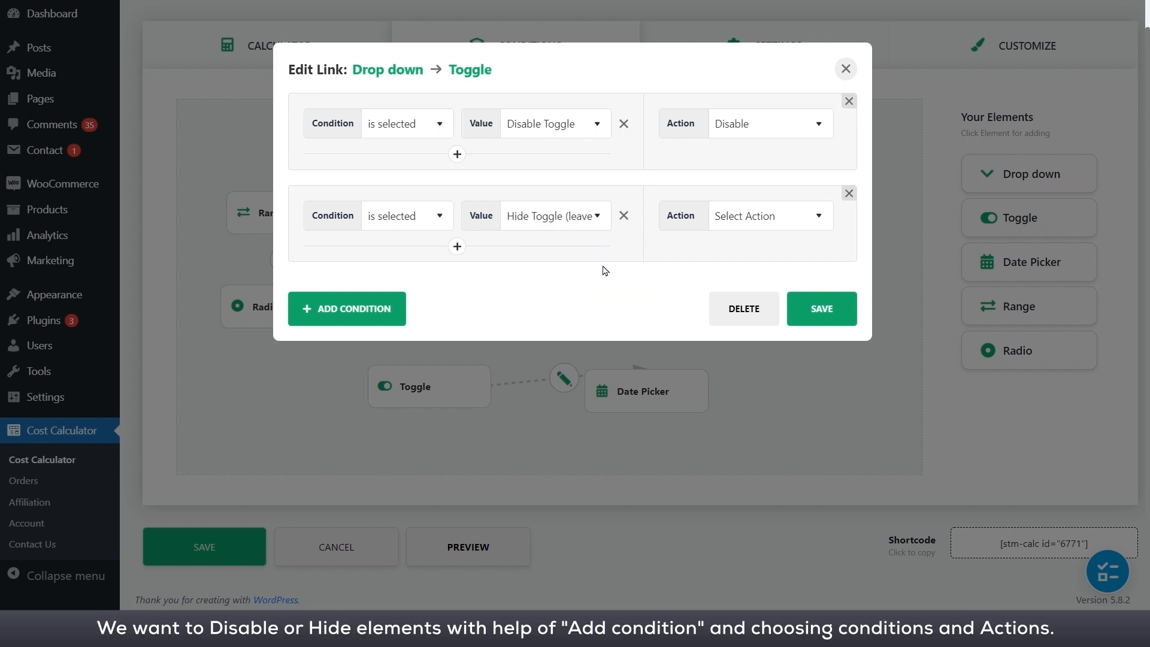
left_click(768, 216)
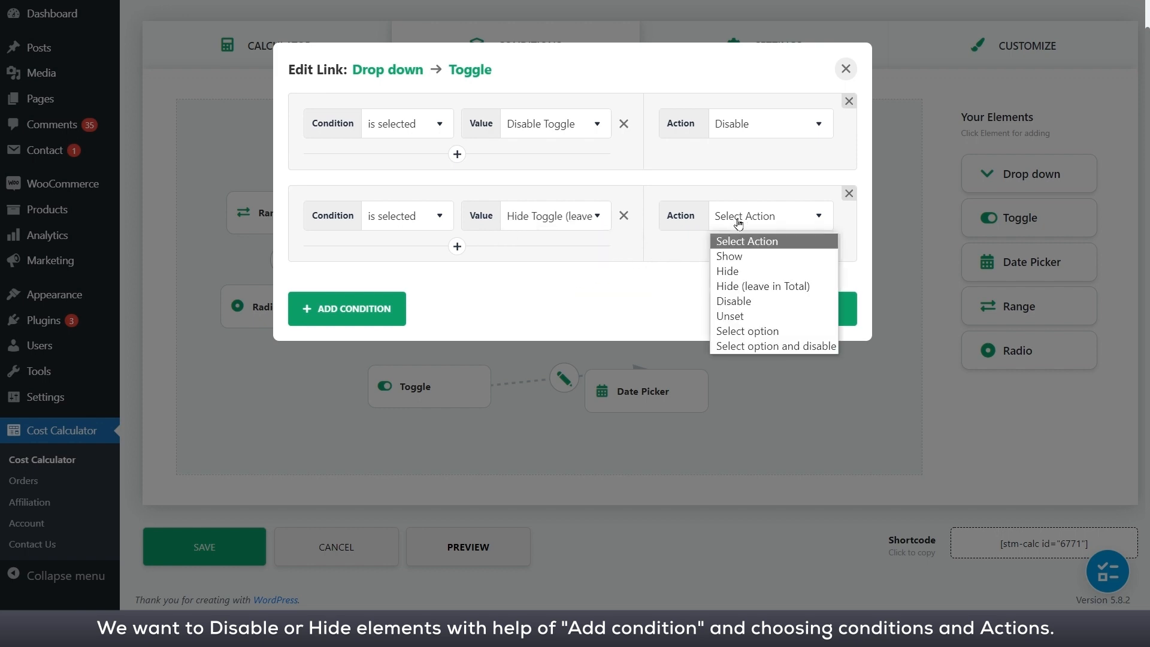
left_click(844, 69)
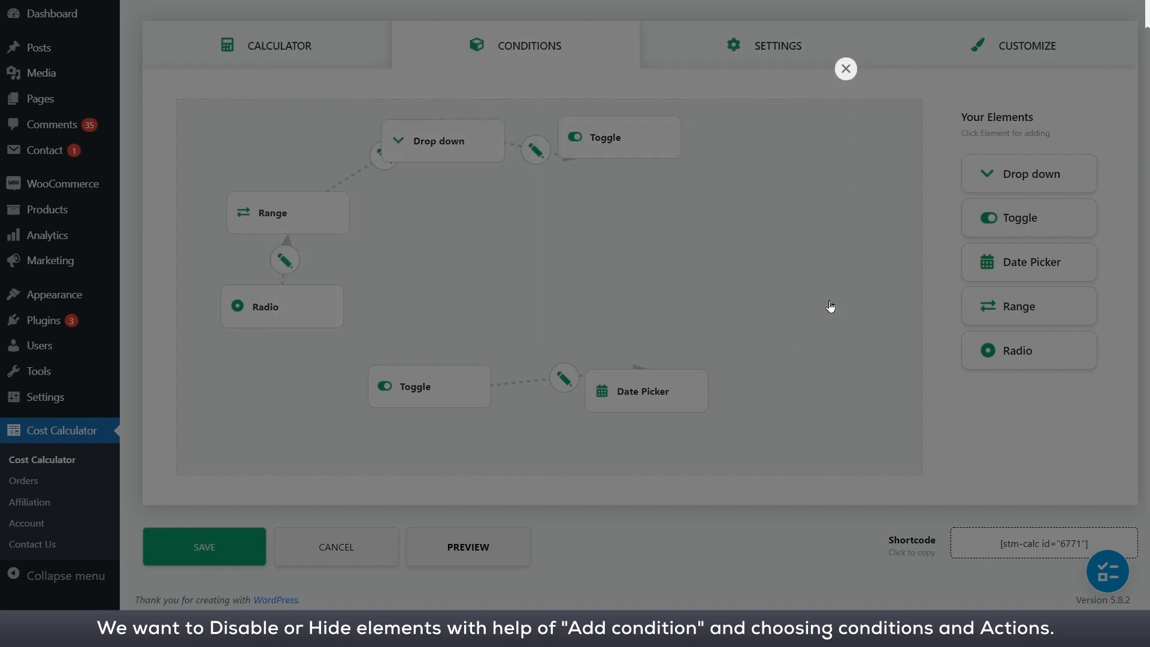
left_click(467, 546)
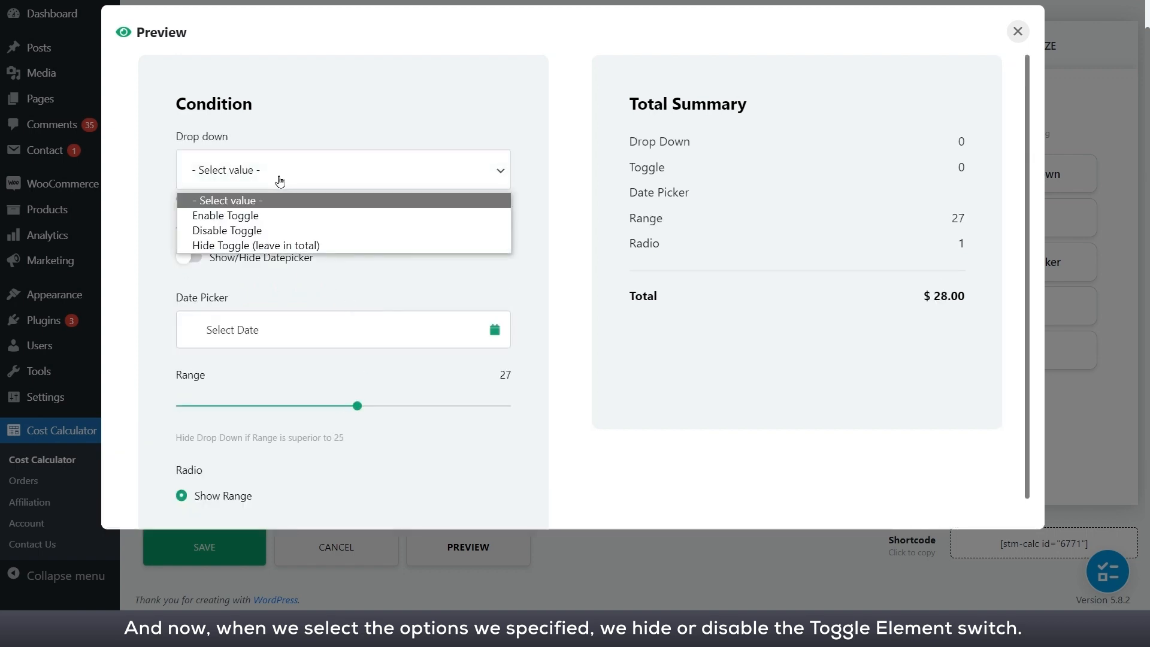
left_click(225, 215)
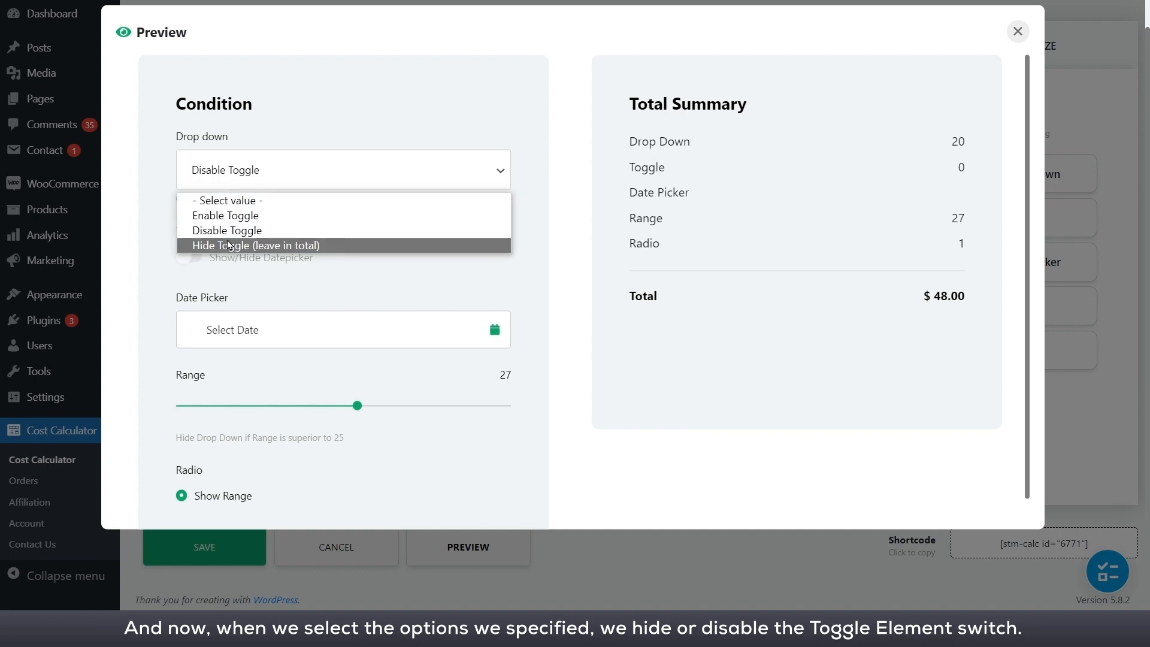
left_click(255, 245)
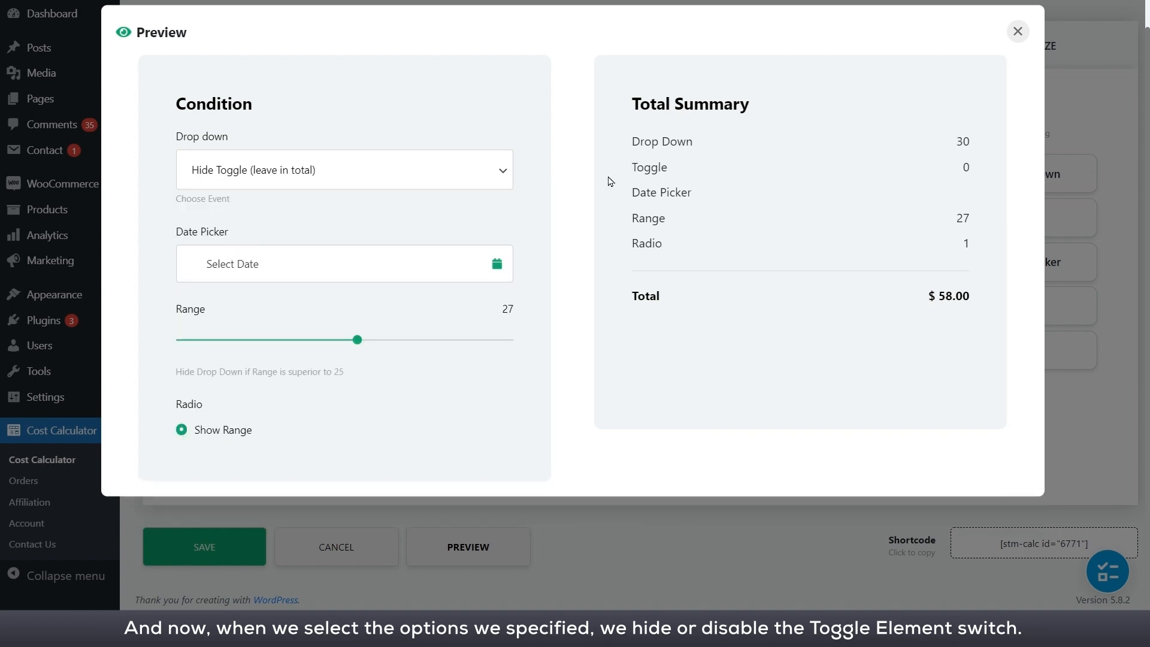
left_click(1016, 31)
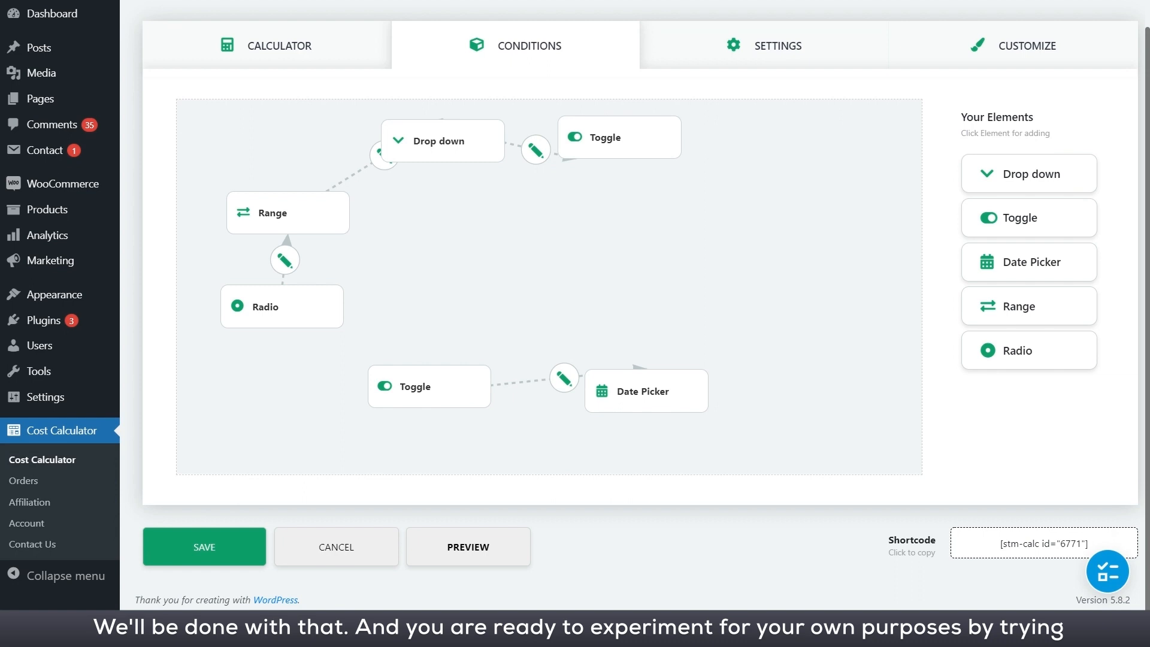
- Hide Date Picker when Show/Hide Datepicker is selected, and save the Toggle→Date Picker link
left_click(562, 378)
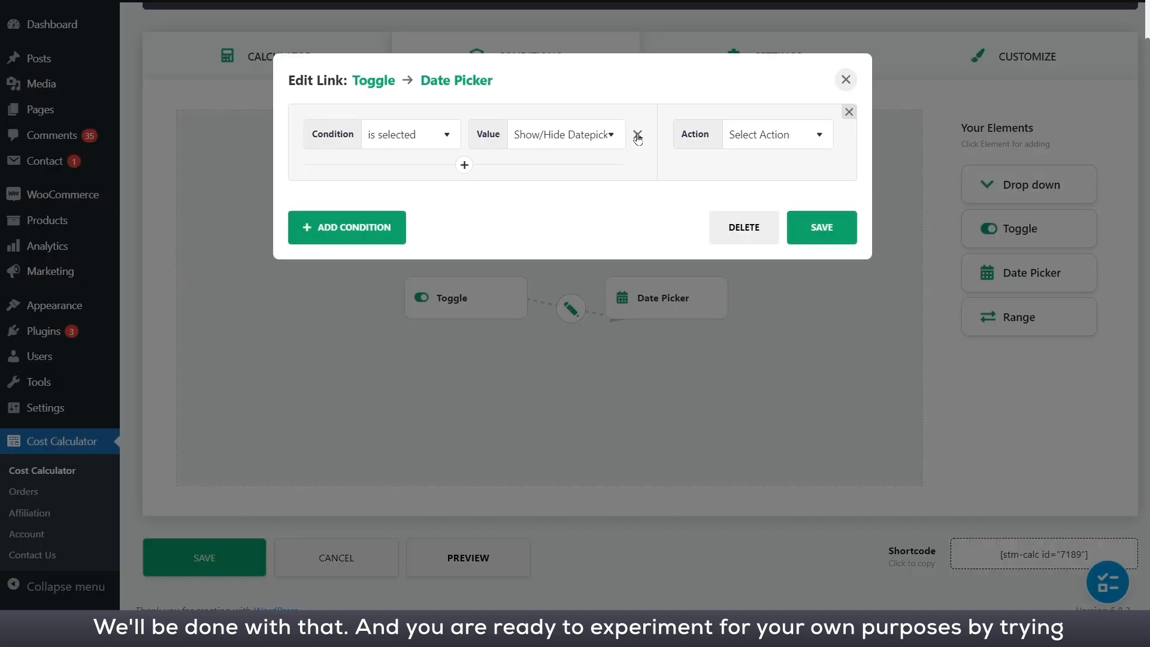
left_click(775, 135)
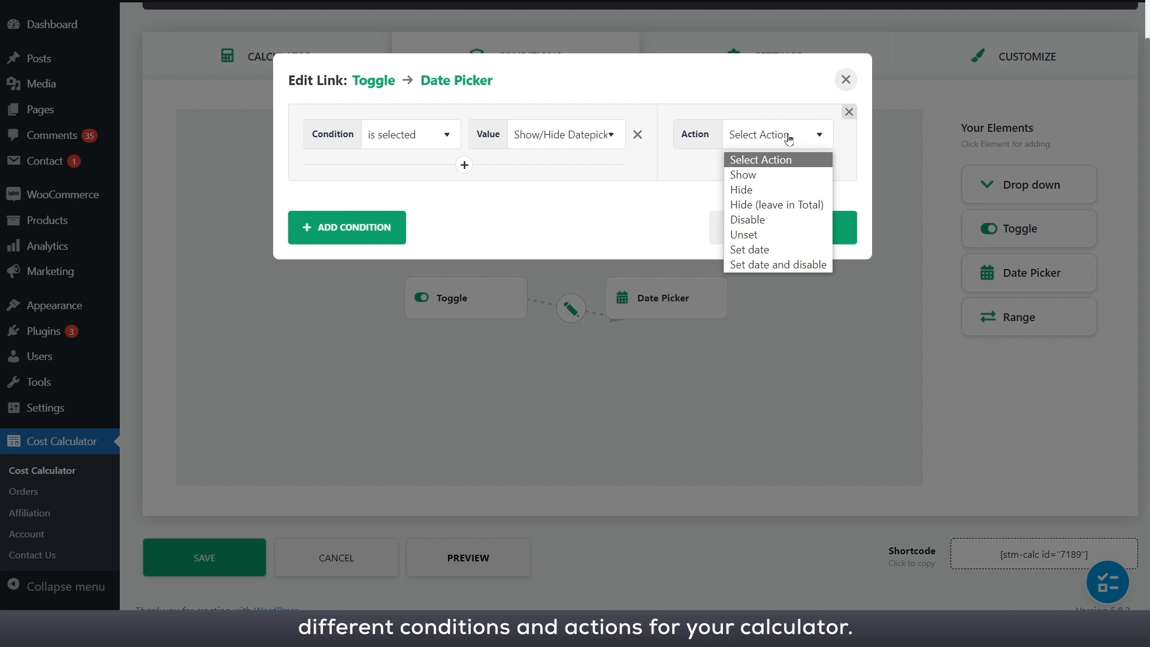
left_click(741, 189)
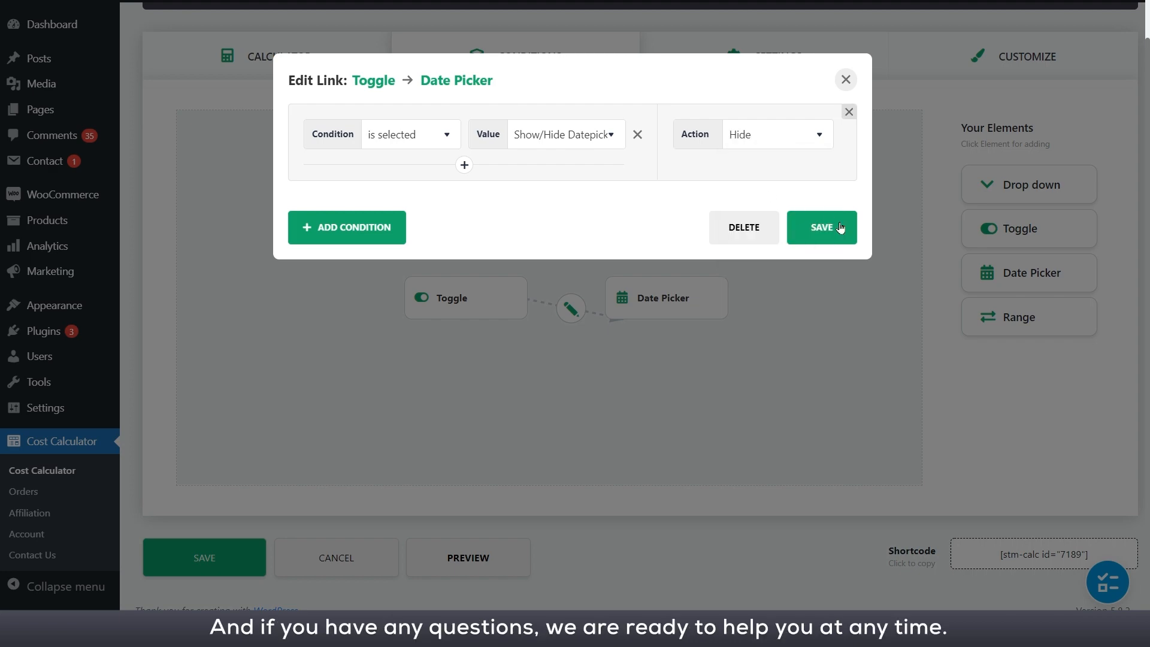
left_click(820, 227)
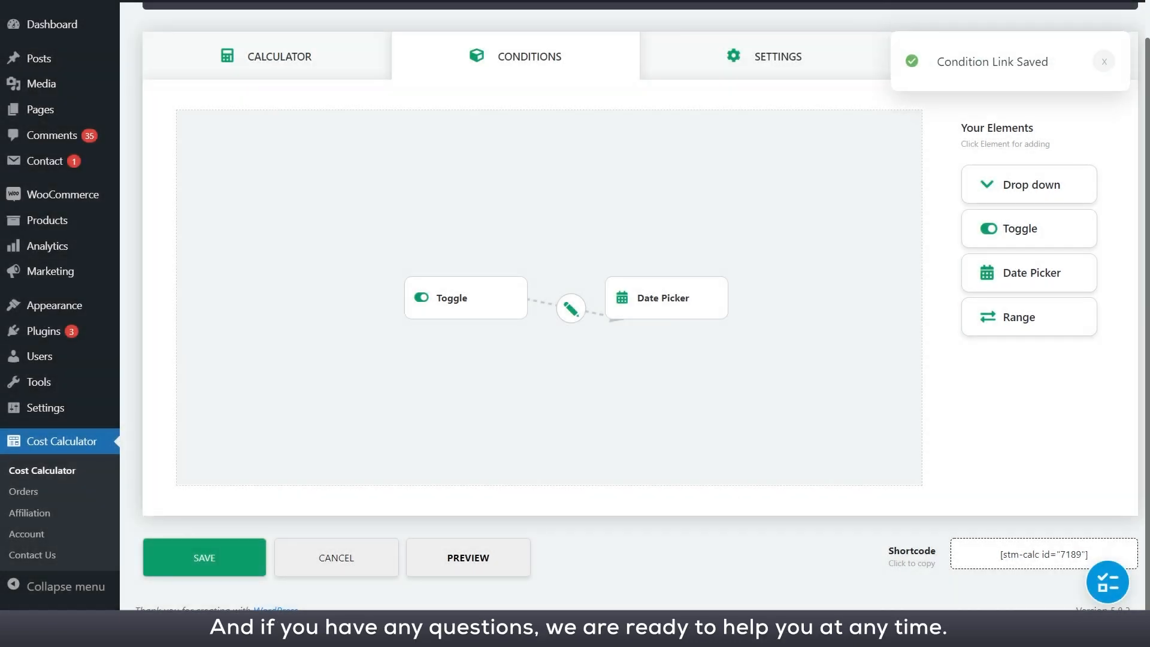